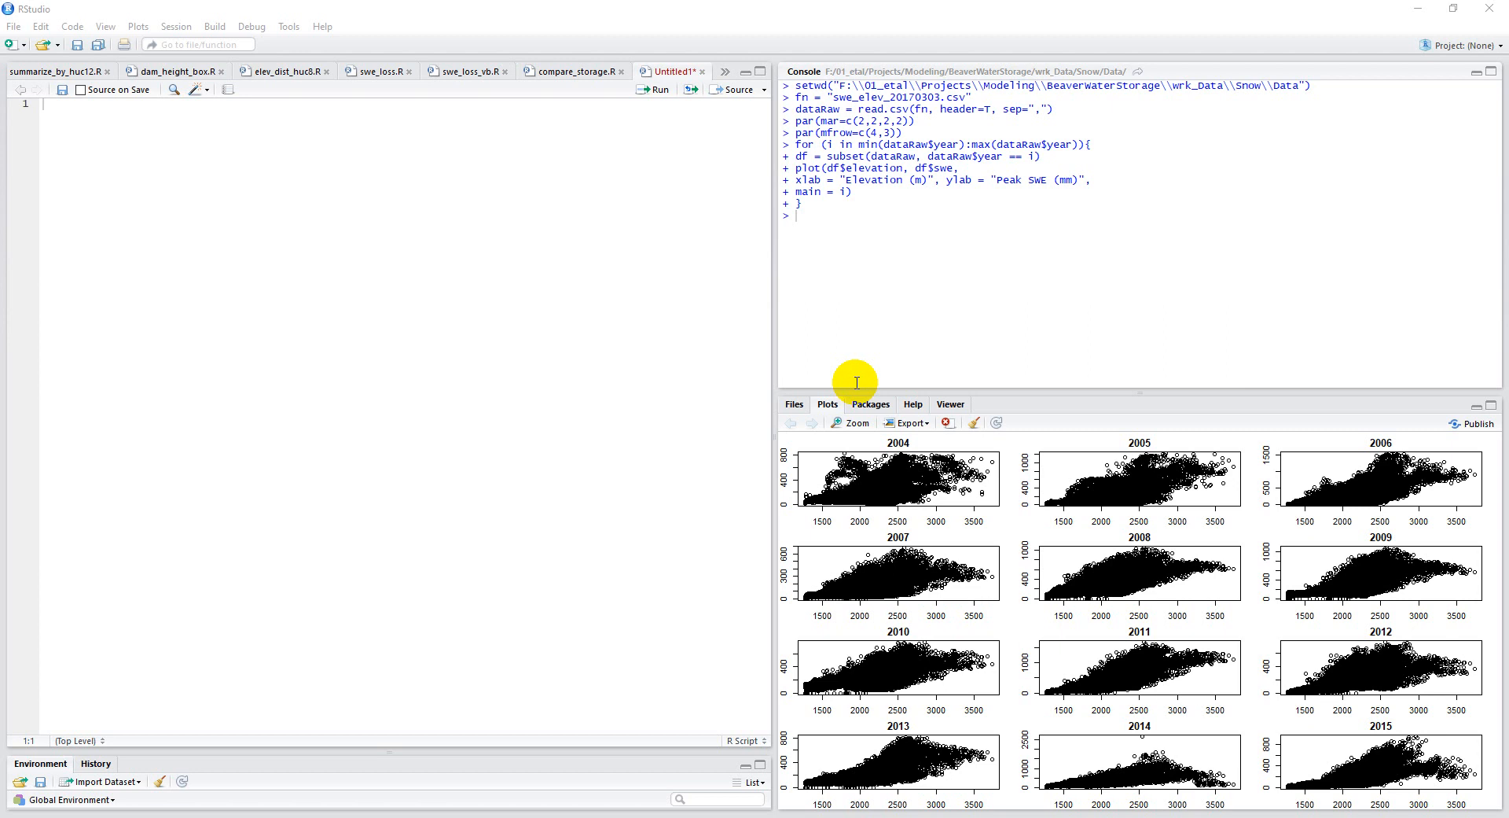
{"action": "mouse_move", "coordinate": [85, 117]}
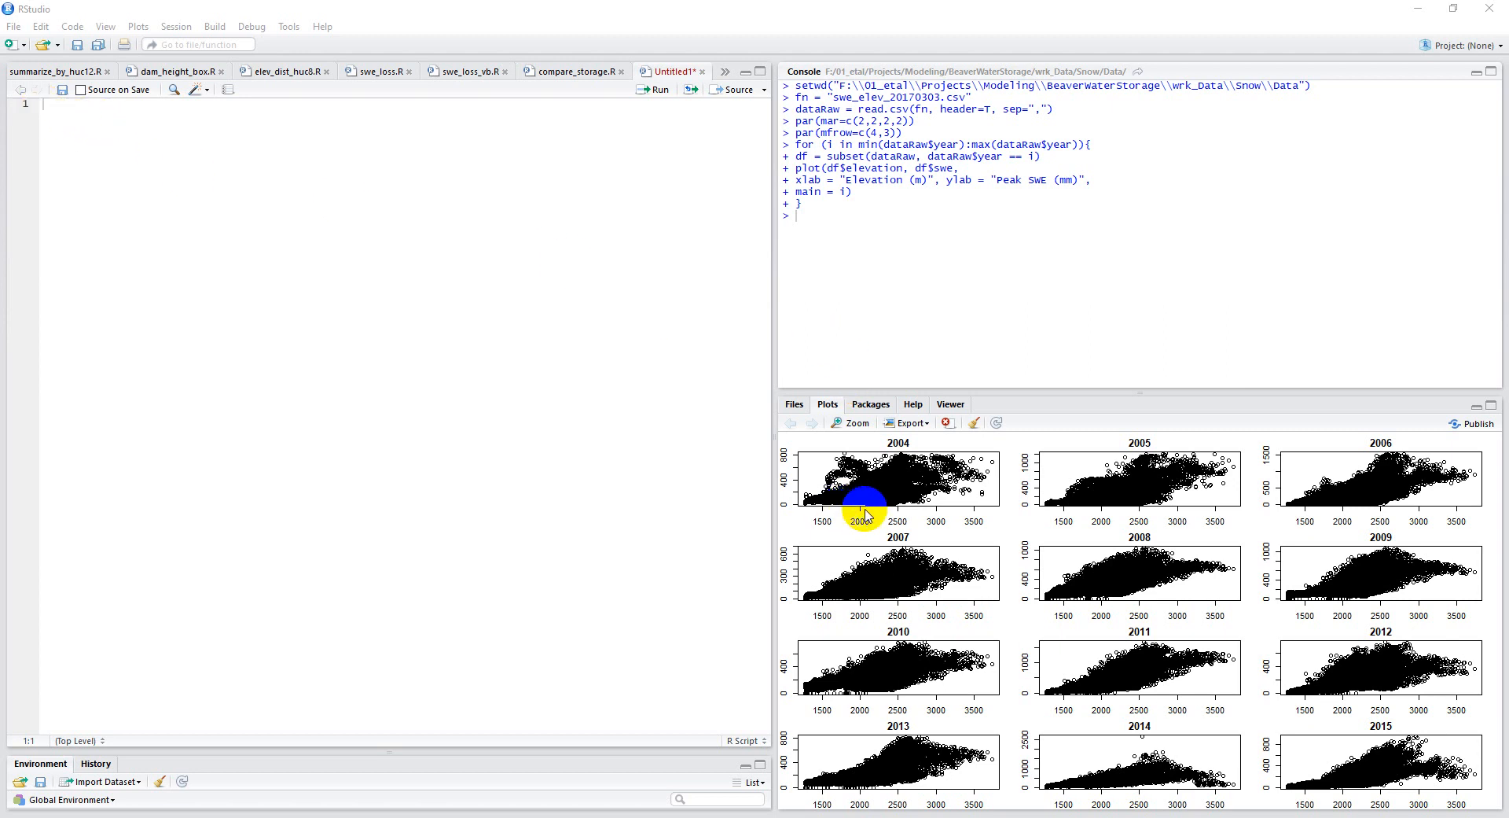
{"action": "mouse_move", "coordinate": [923, 527]}
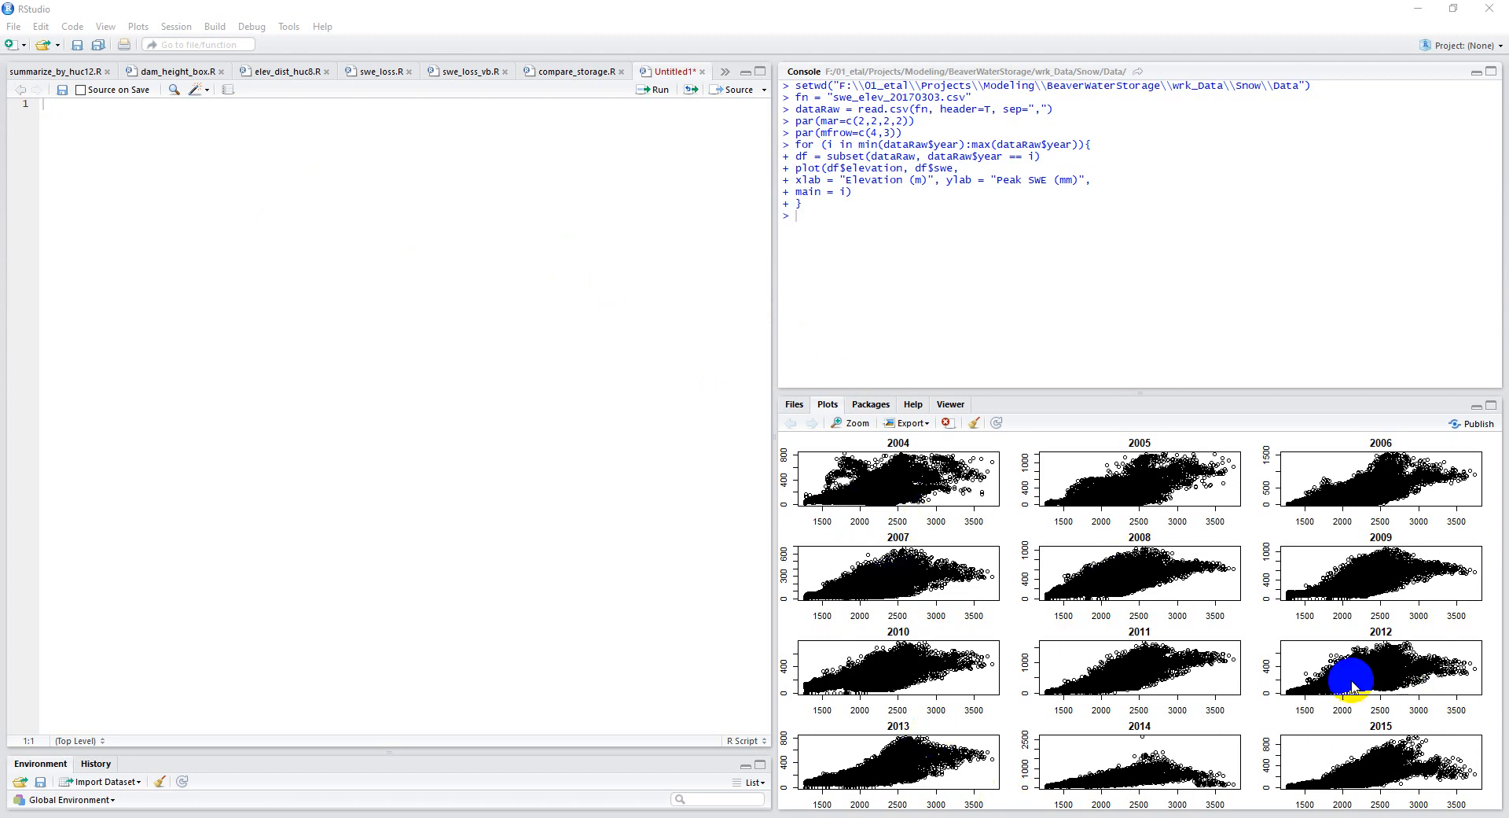
{"action": "mouse_move", "coordinate": [948, 495]}
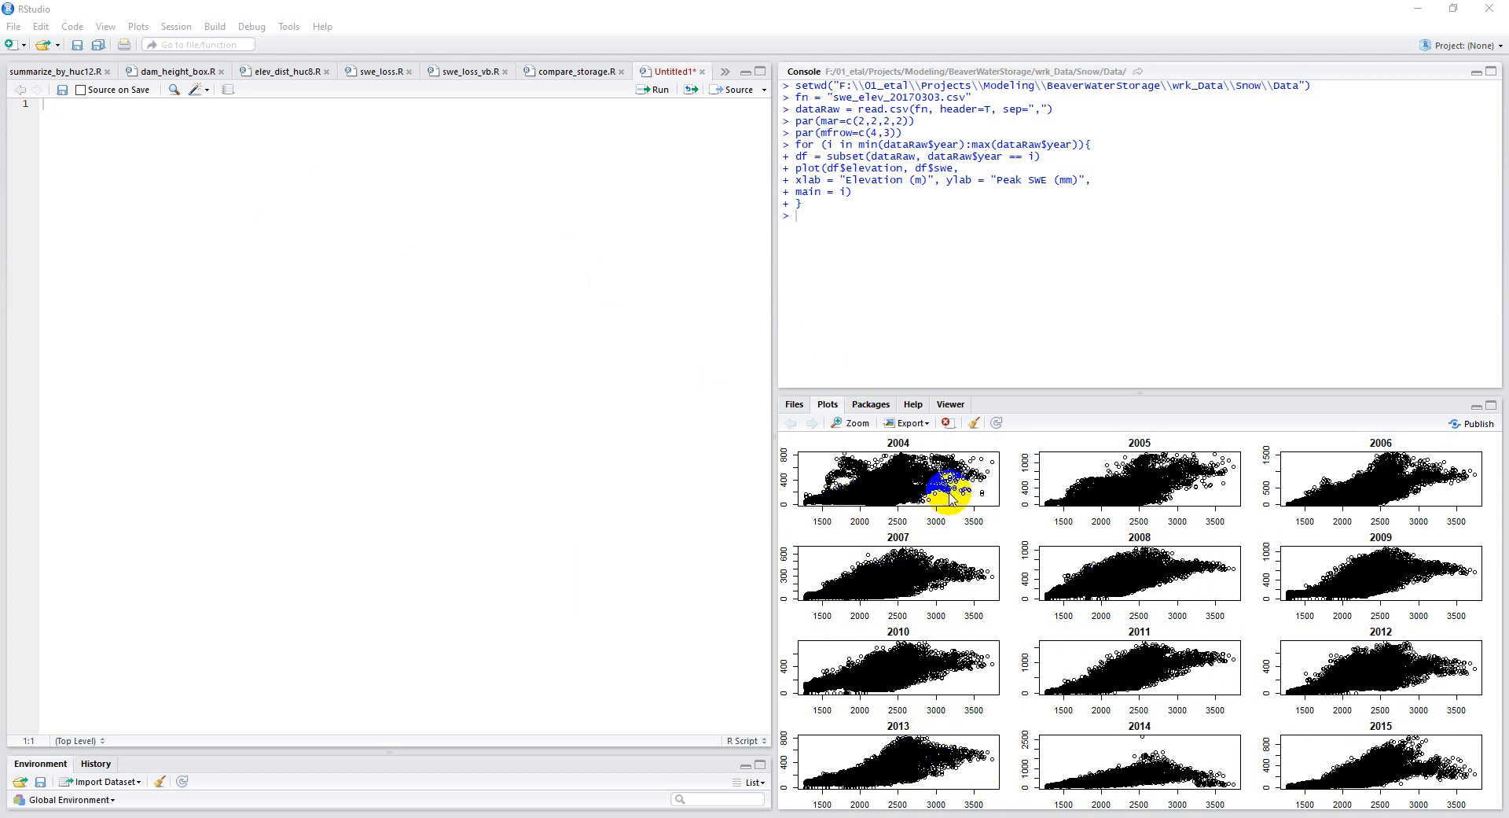
{"action": "mouse_move", "coordinate": [970, 442]}
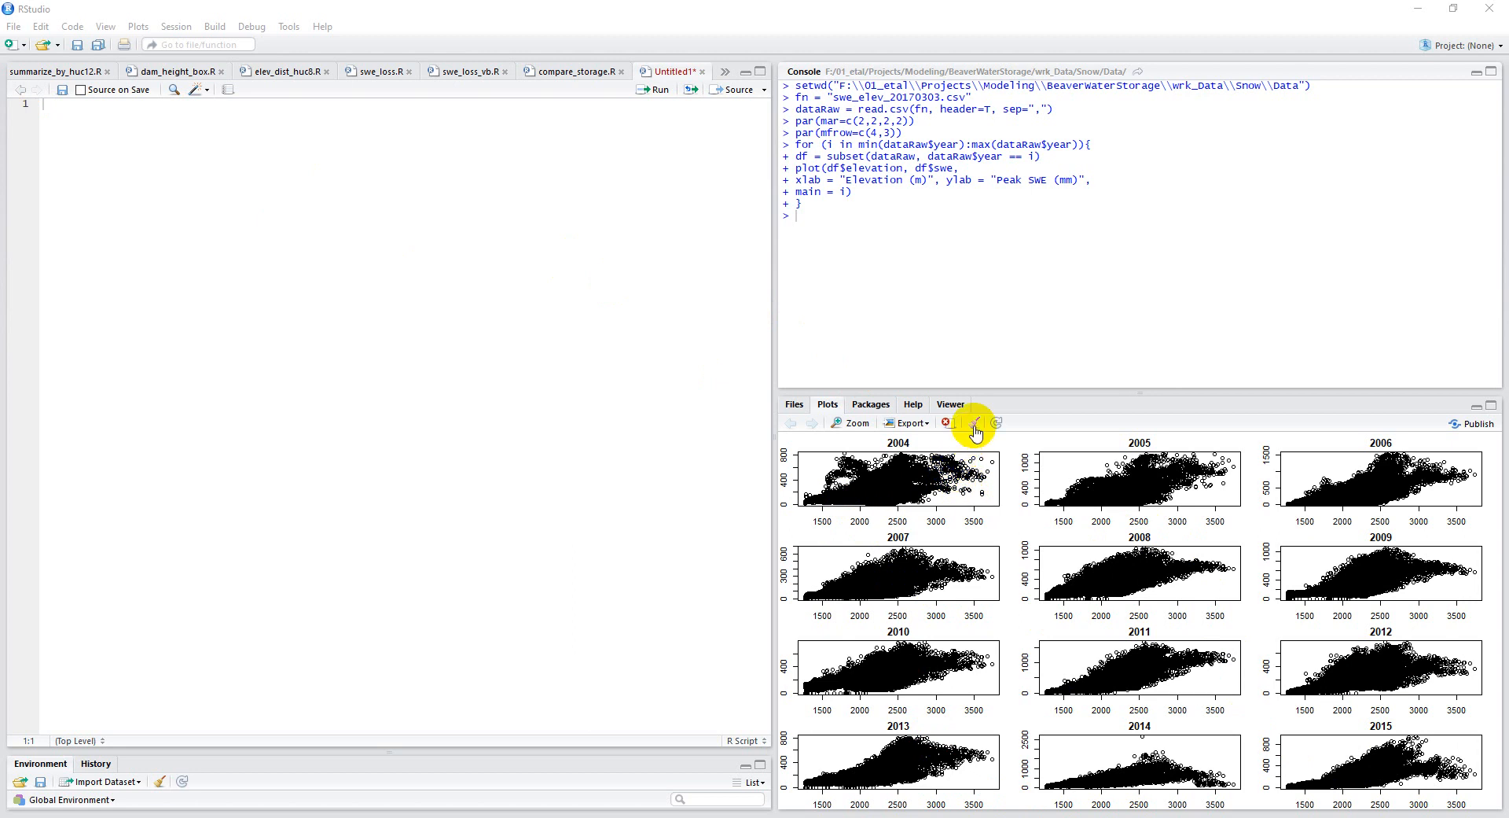
Clear all plots from the history and remove all objects from the environment, confirming both prompts.
{"action": "left_click", "coordinate": [975, 422]}
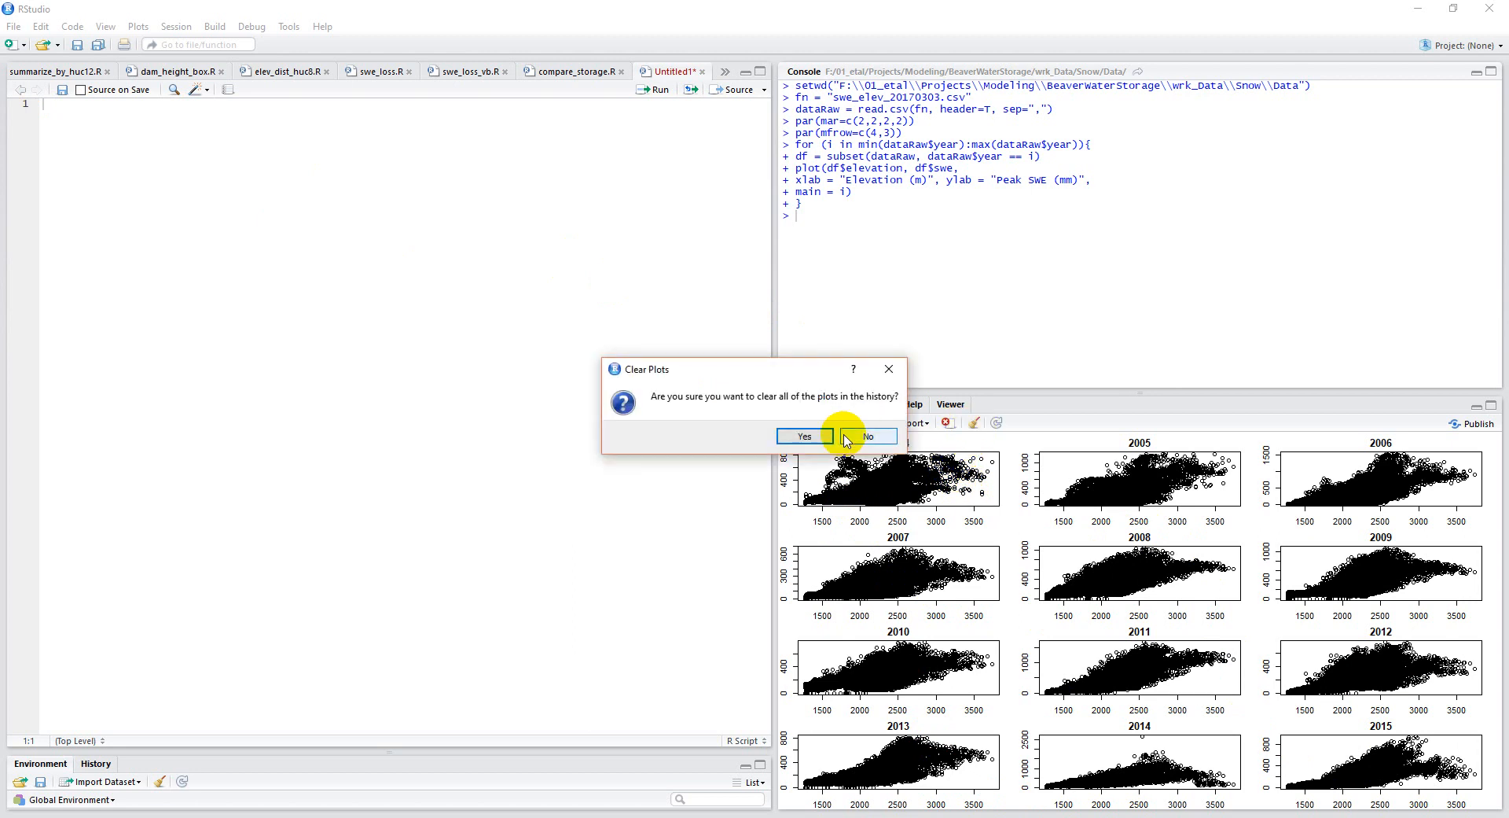
{"action": "left_click", "coordinate": [803, 435]}
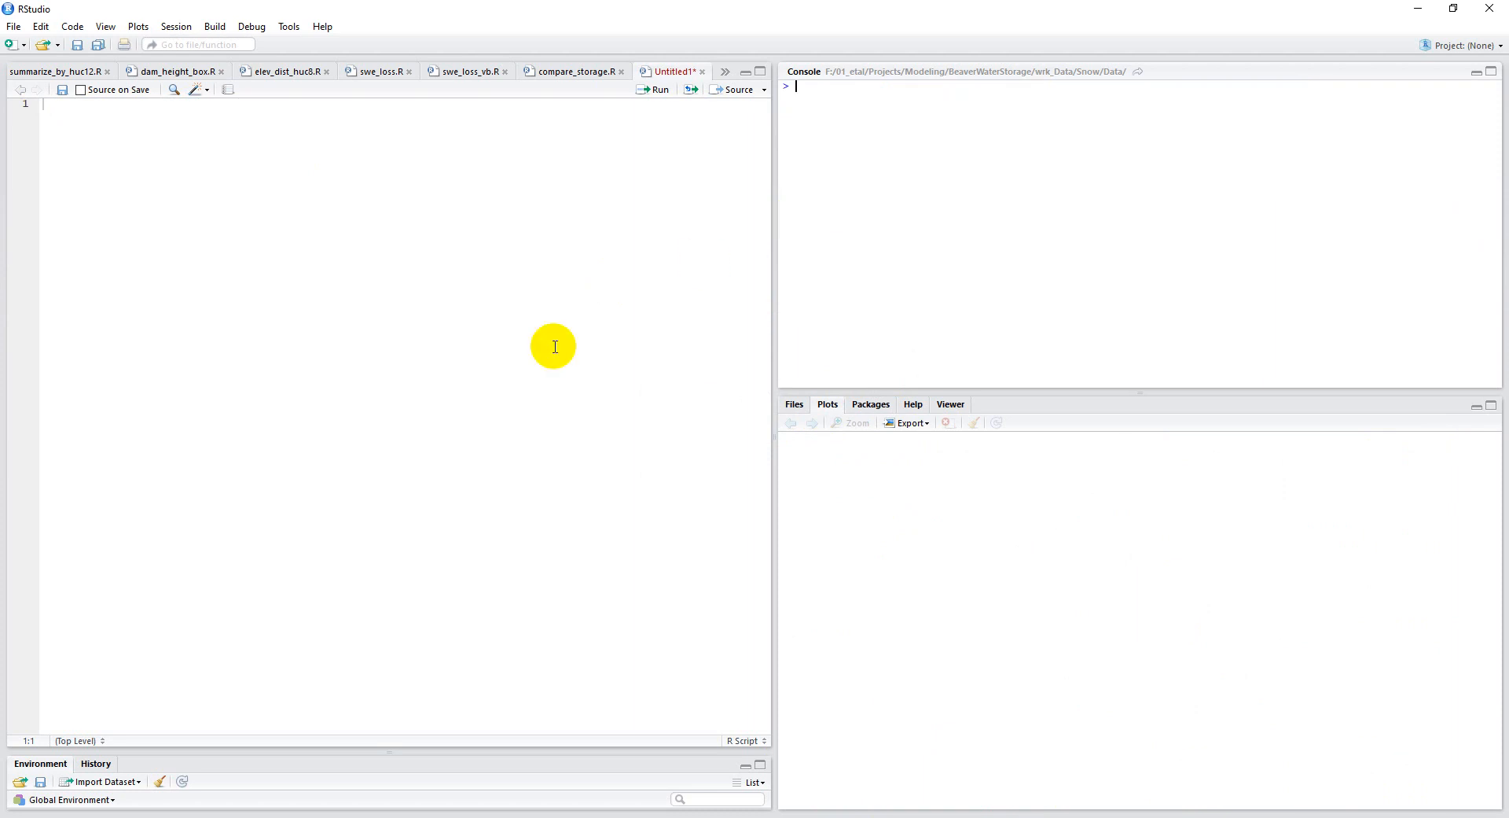
{"action": "left_click", "coordinate": [161, 782]}
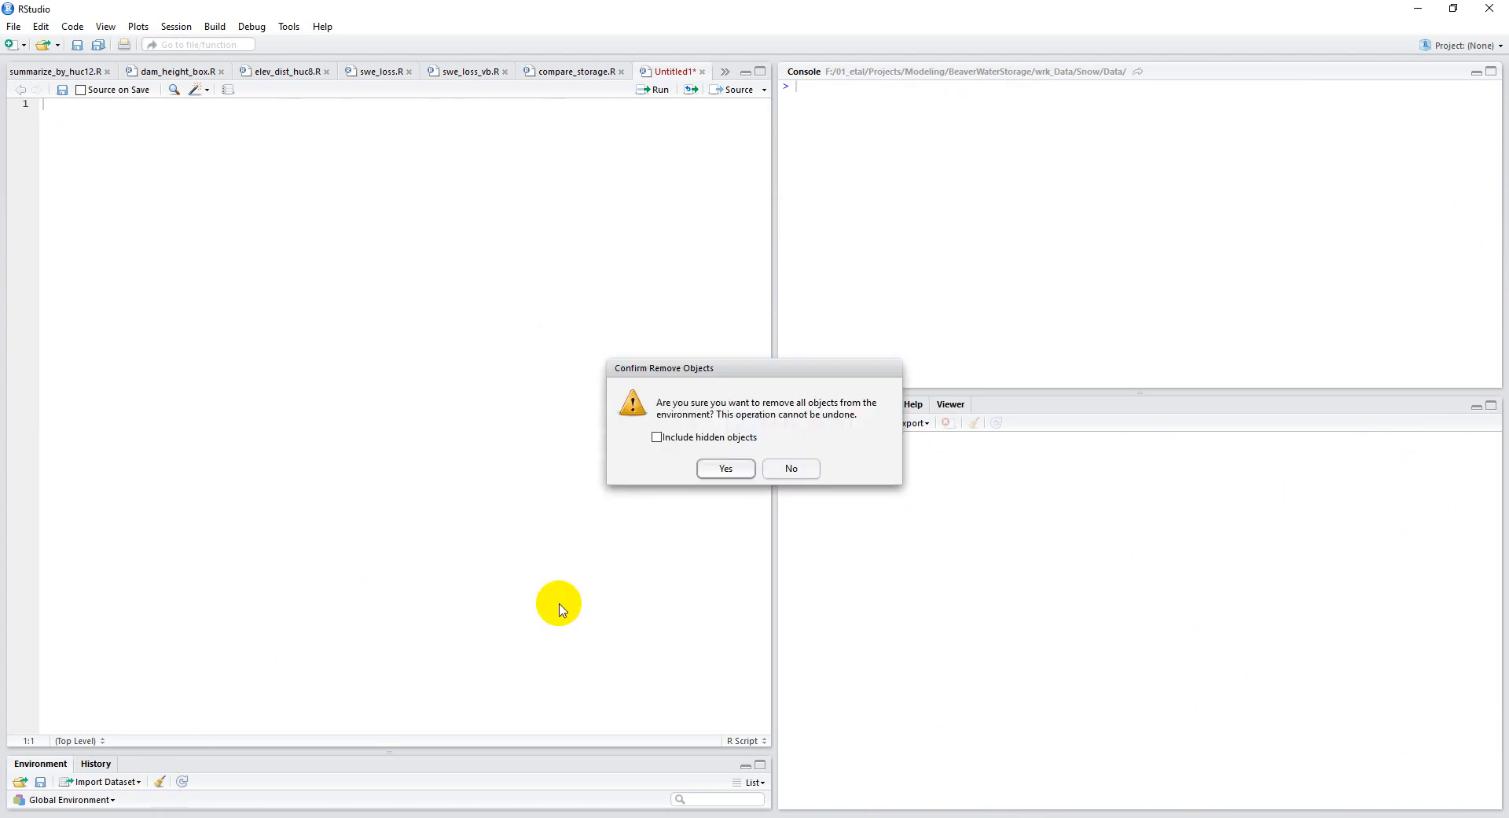
{"action": "left_click", "coordinate": [725, 469]}
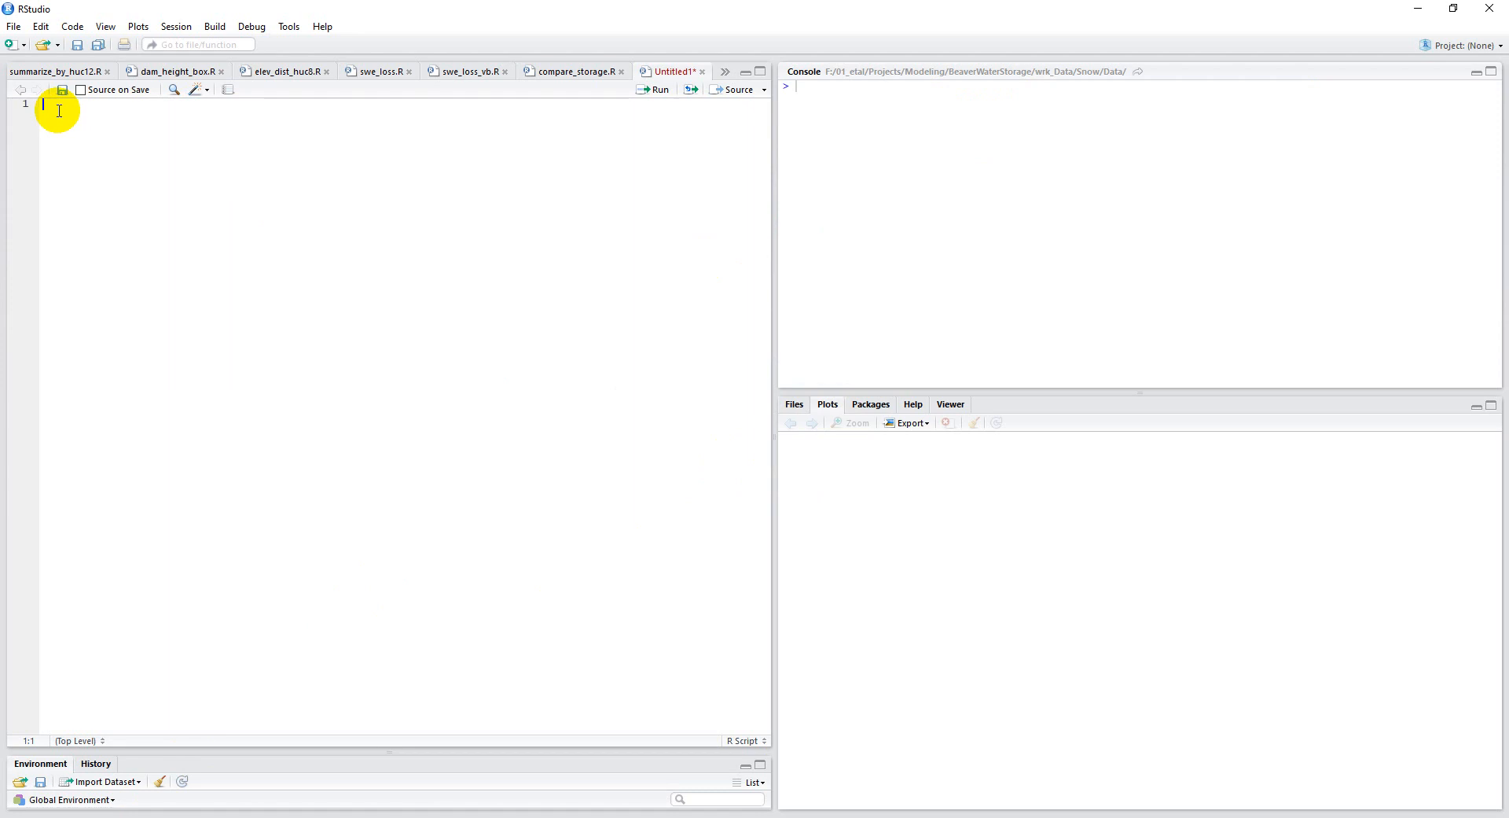
{"action": "mouse_move", "coordinate": [156, 128]}
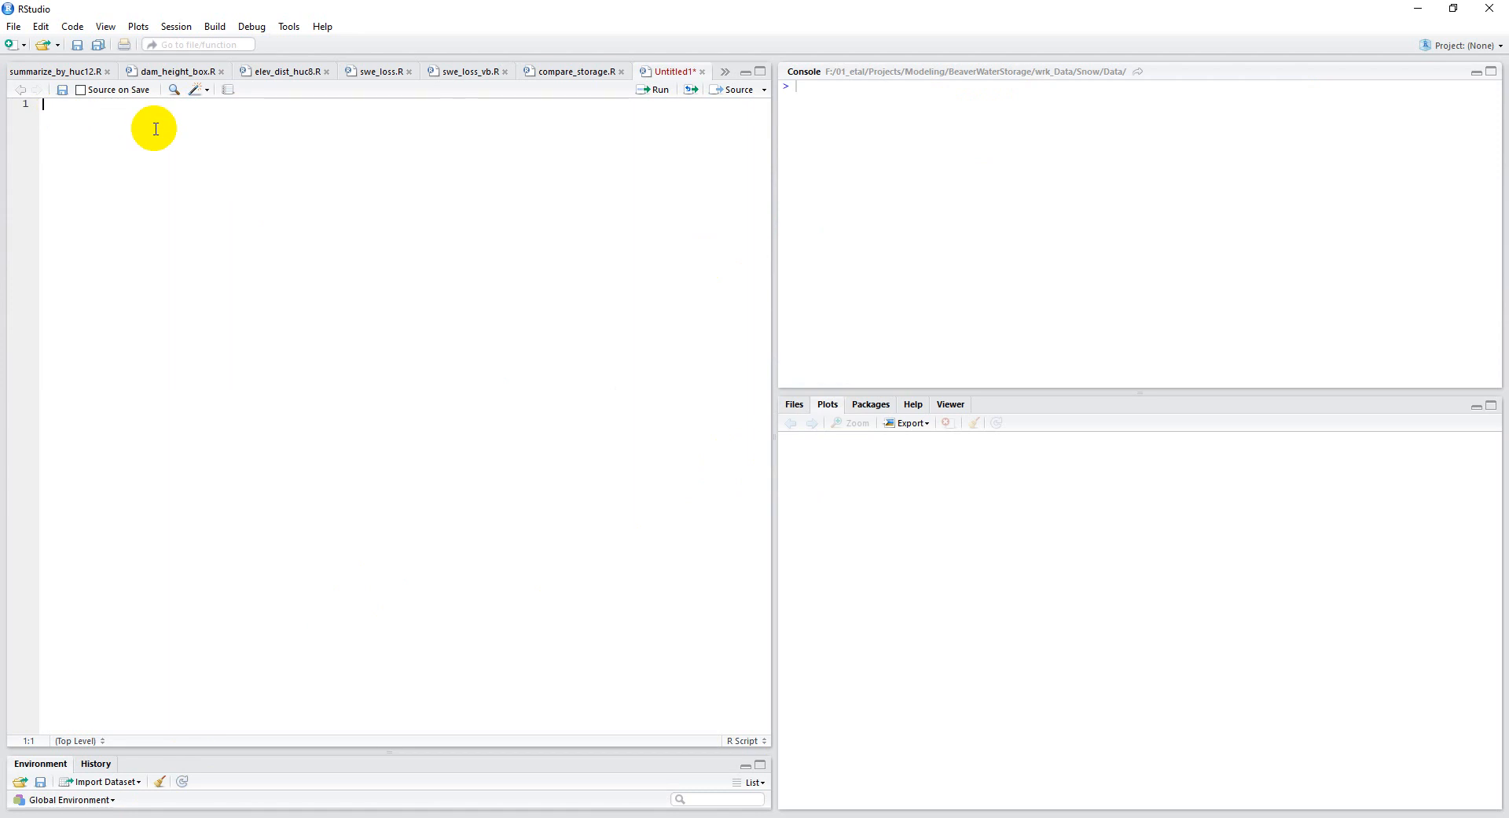
Write setwd() to the BeaverWaterStorage Snow Data folder and assign fn = "sweLoss.csv".
{"action": "type", "text": "setwd"}
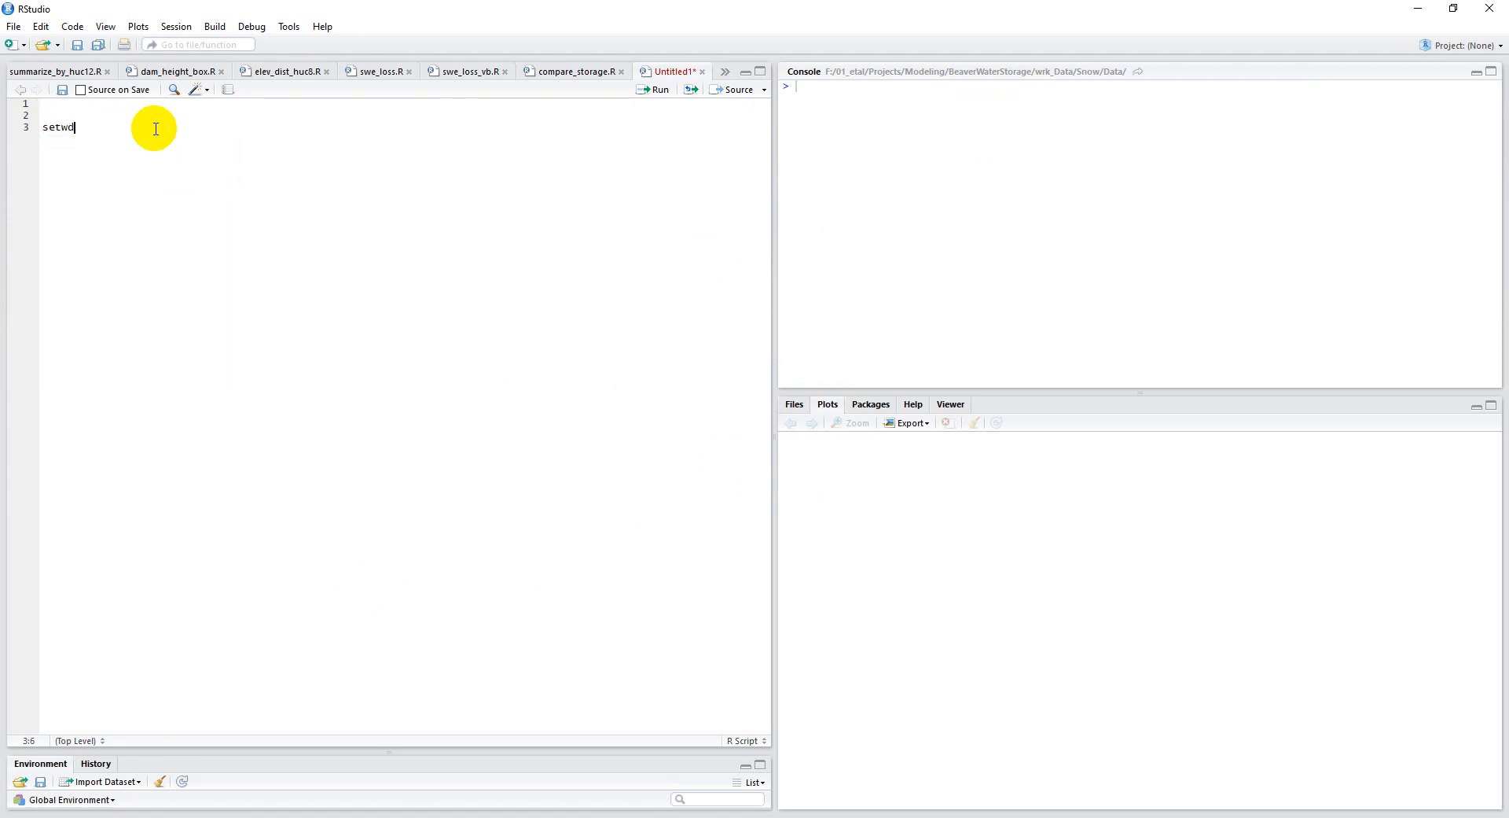
{"action": "type", "text": "("}
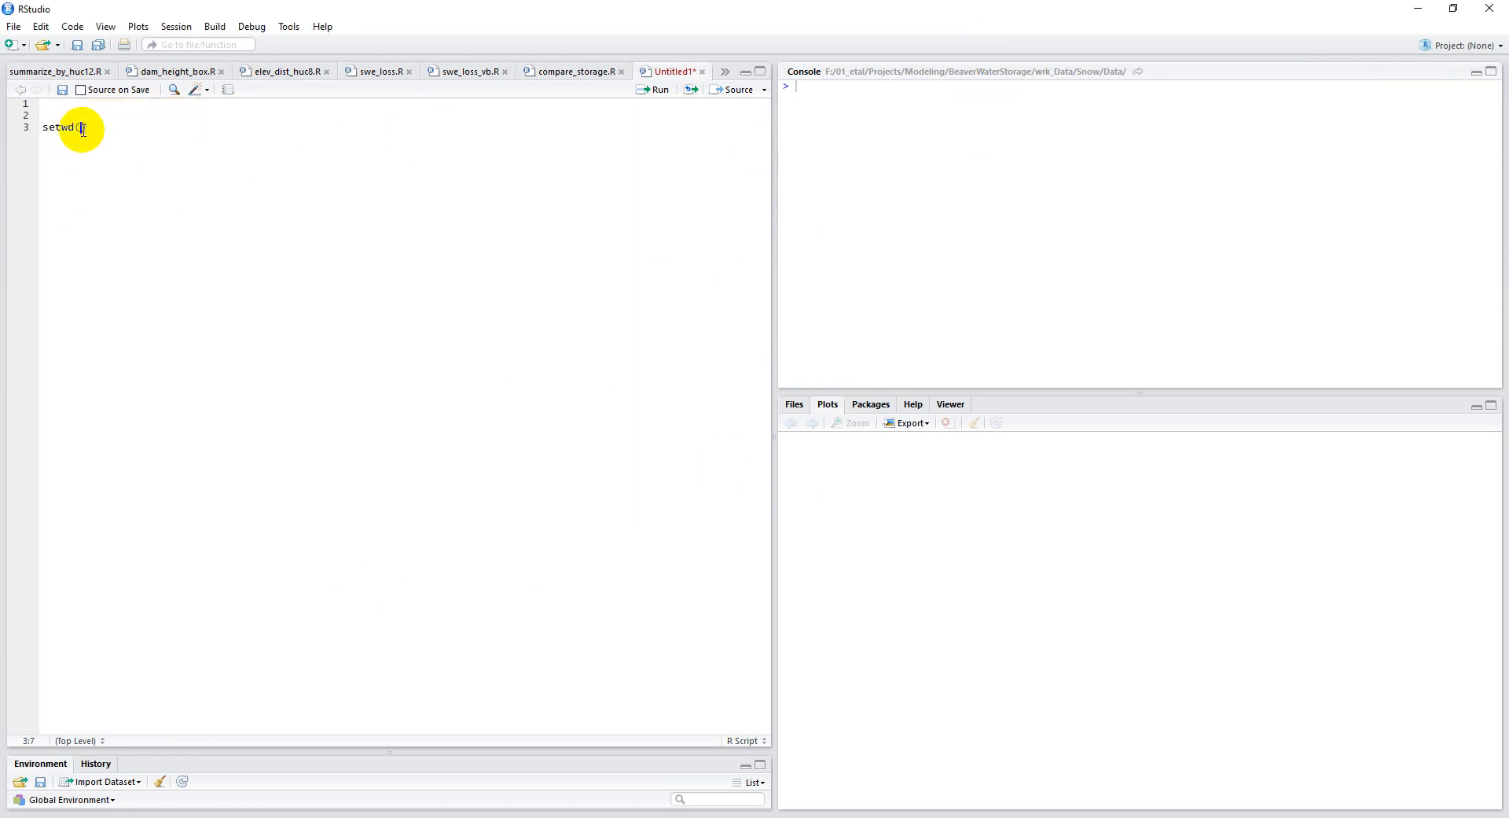
{"action": "type", "text": "\"F:\\\\01_etal\\\\Projects\\\\Modeling\\\\BeaverWaterStorage\\\\wrk_Data\\\\Snow\\\\Data\""}
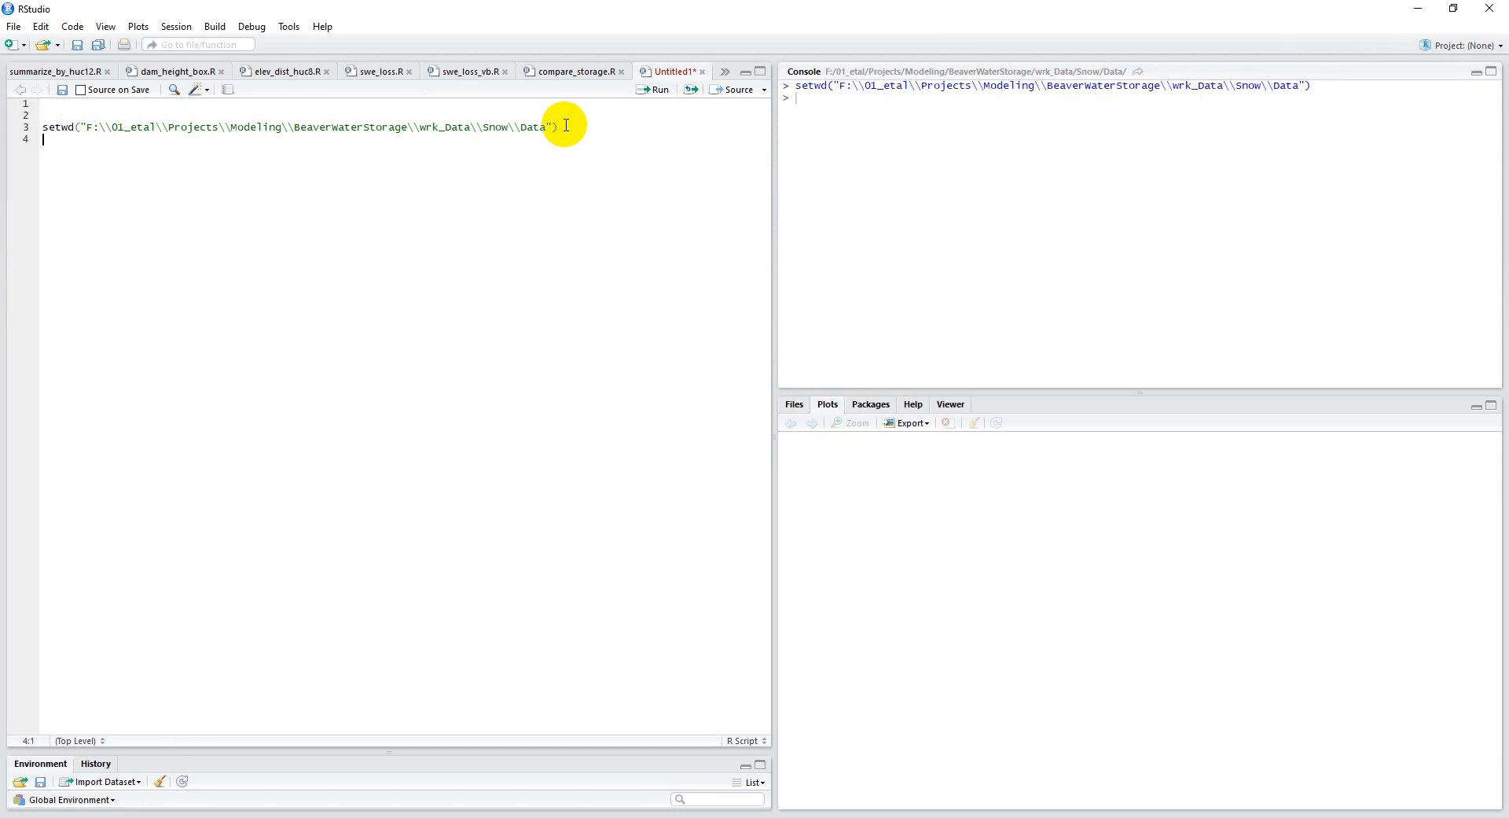
{"action": "type", "text": "fn ="}
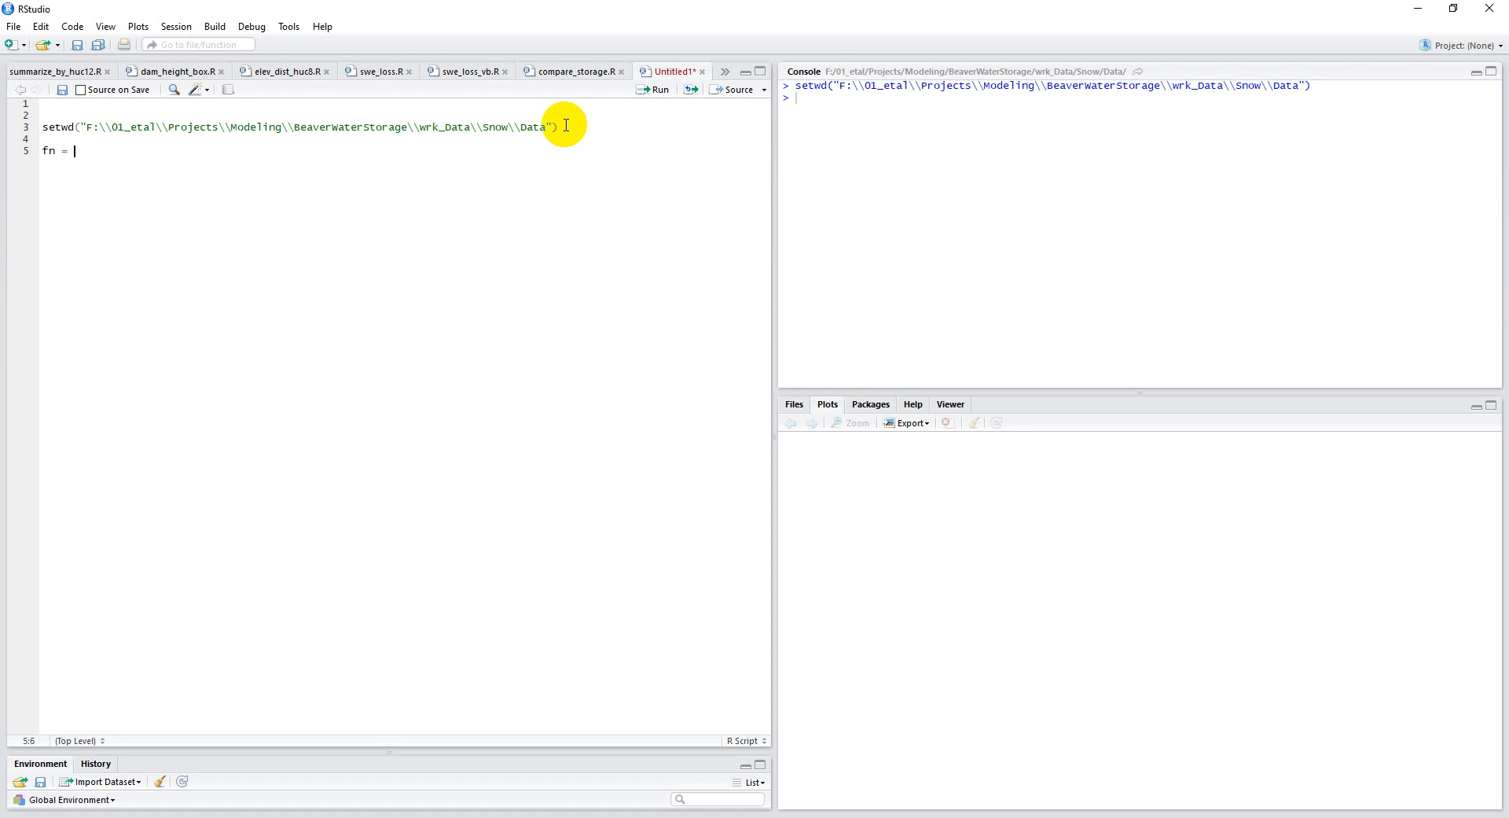
{"action": "type", "text": "\"sweL\""}
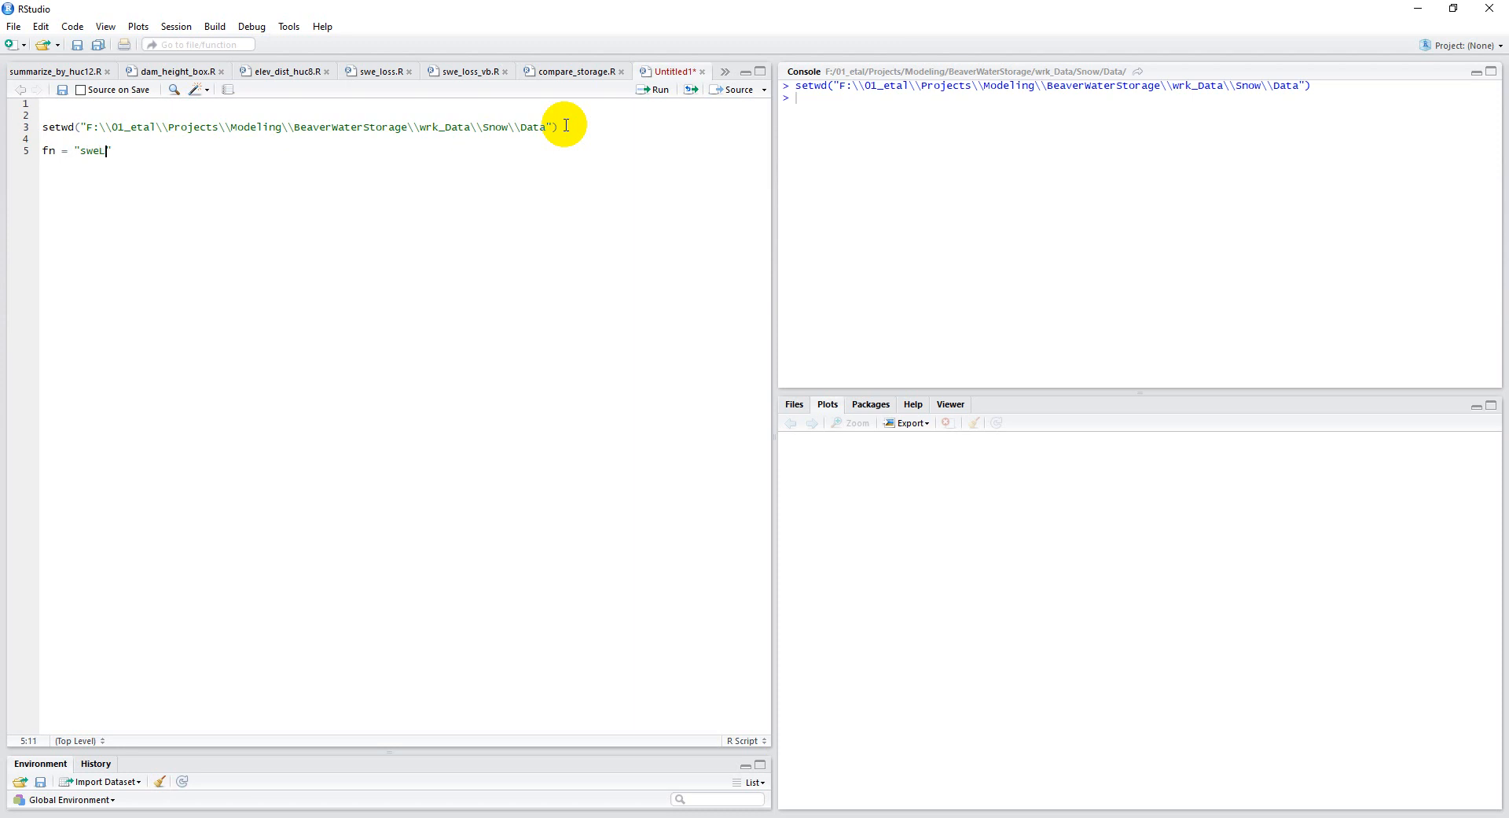
{"action": "type", "text": "oss.csv"}
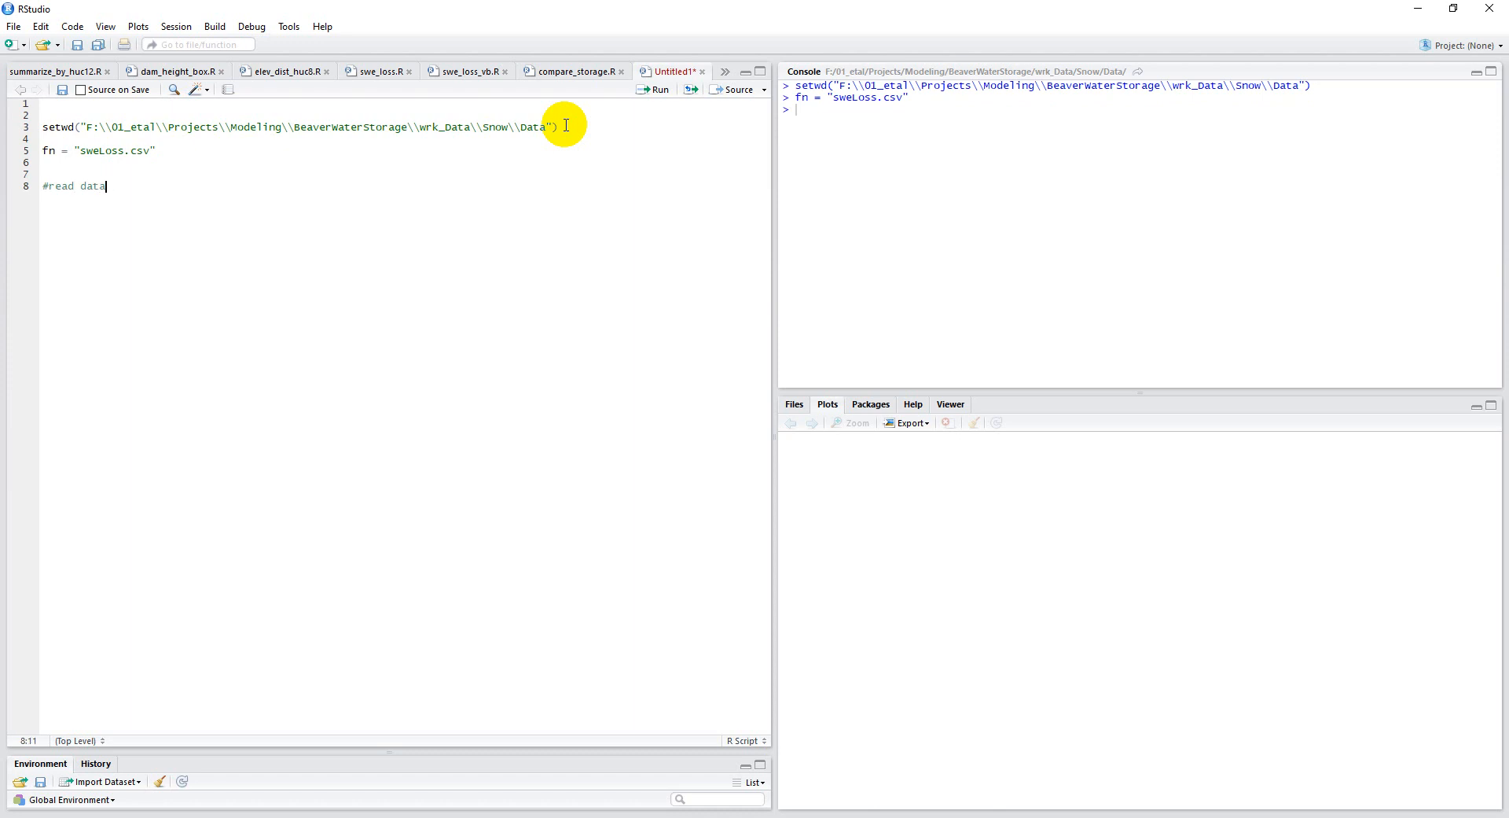
Write dataRaw = read.csv(fn, header=T, sep=",") and view dataRaw from the console.
{"action": "type", "text": "dataRaw = read.csv(fn"}
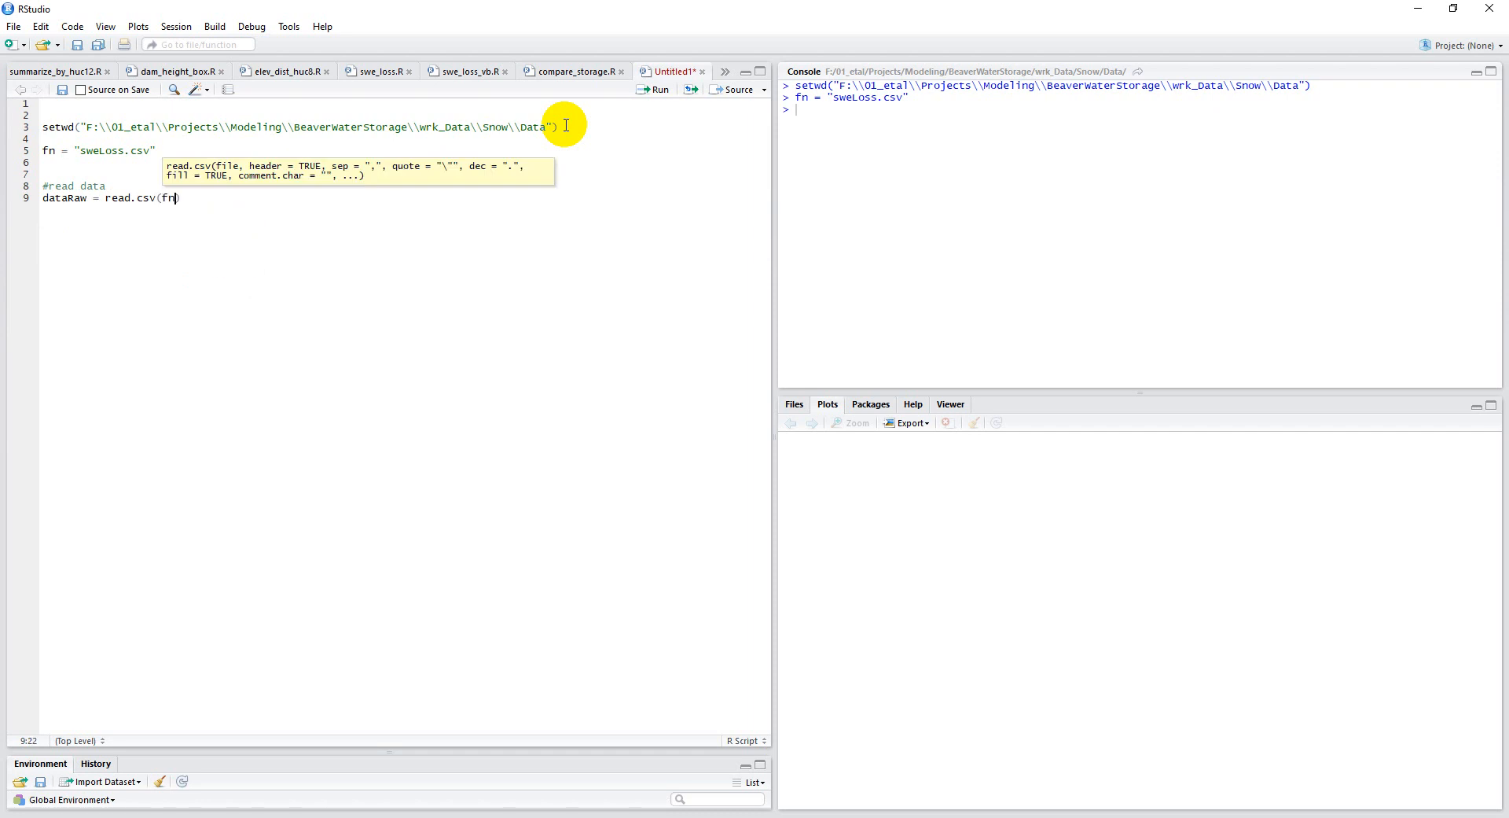
{"action": "type", "text": ", header"}
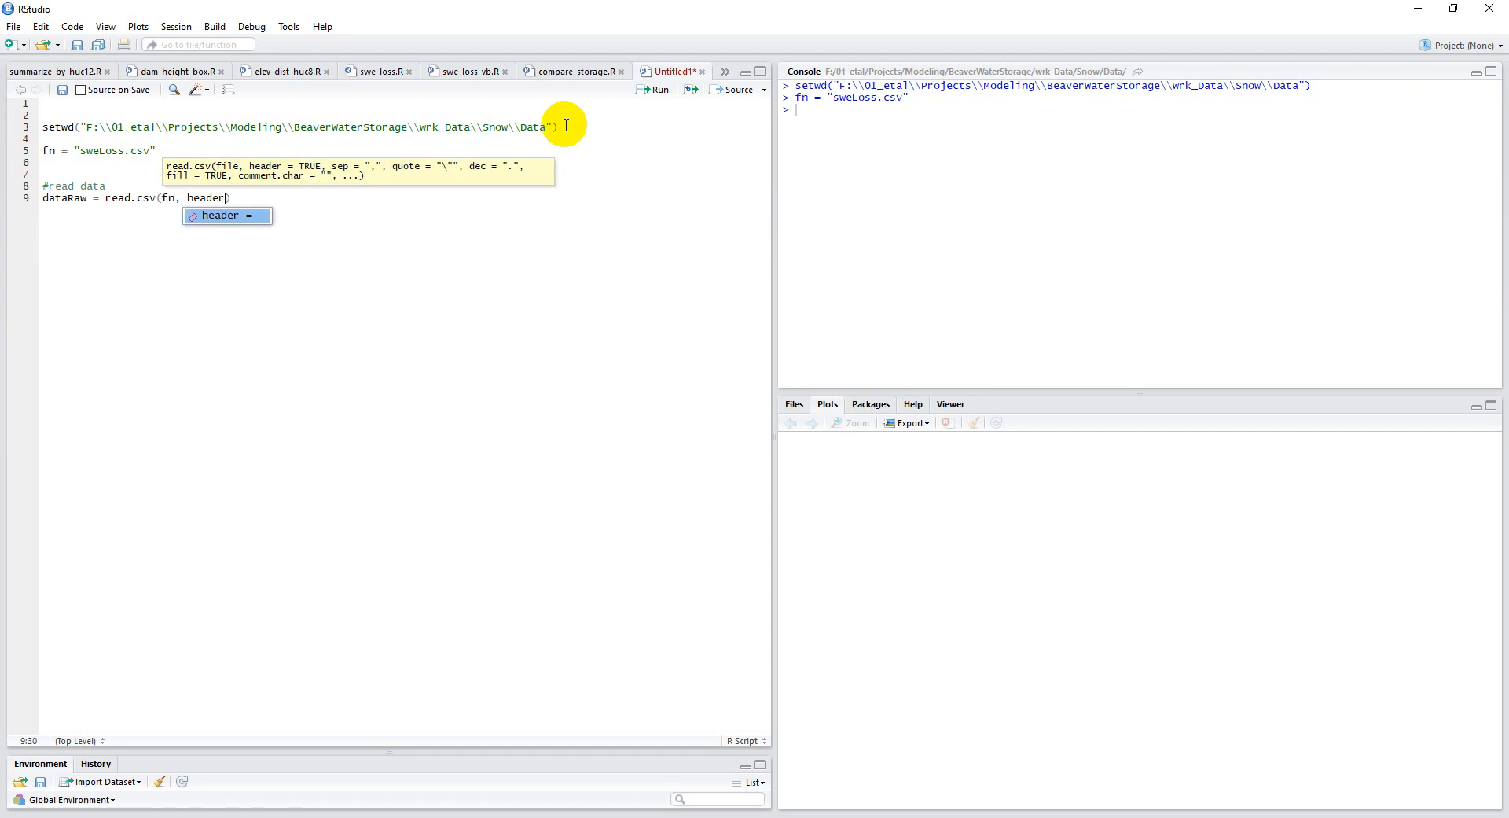
{"action": "type", "text": "=T"}
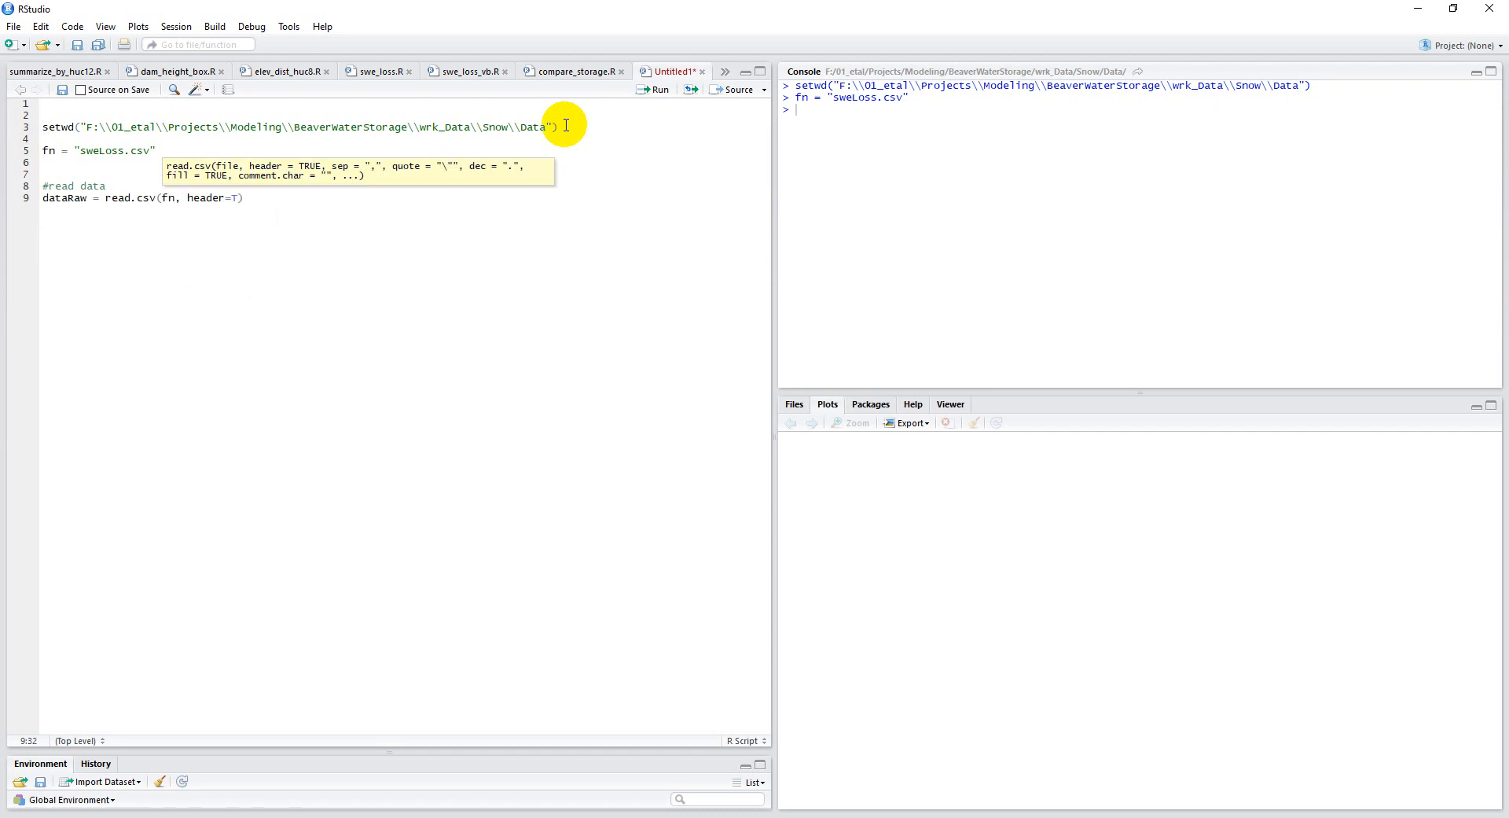
{"action": "type", "text": ", sep"}
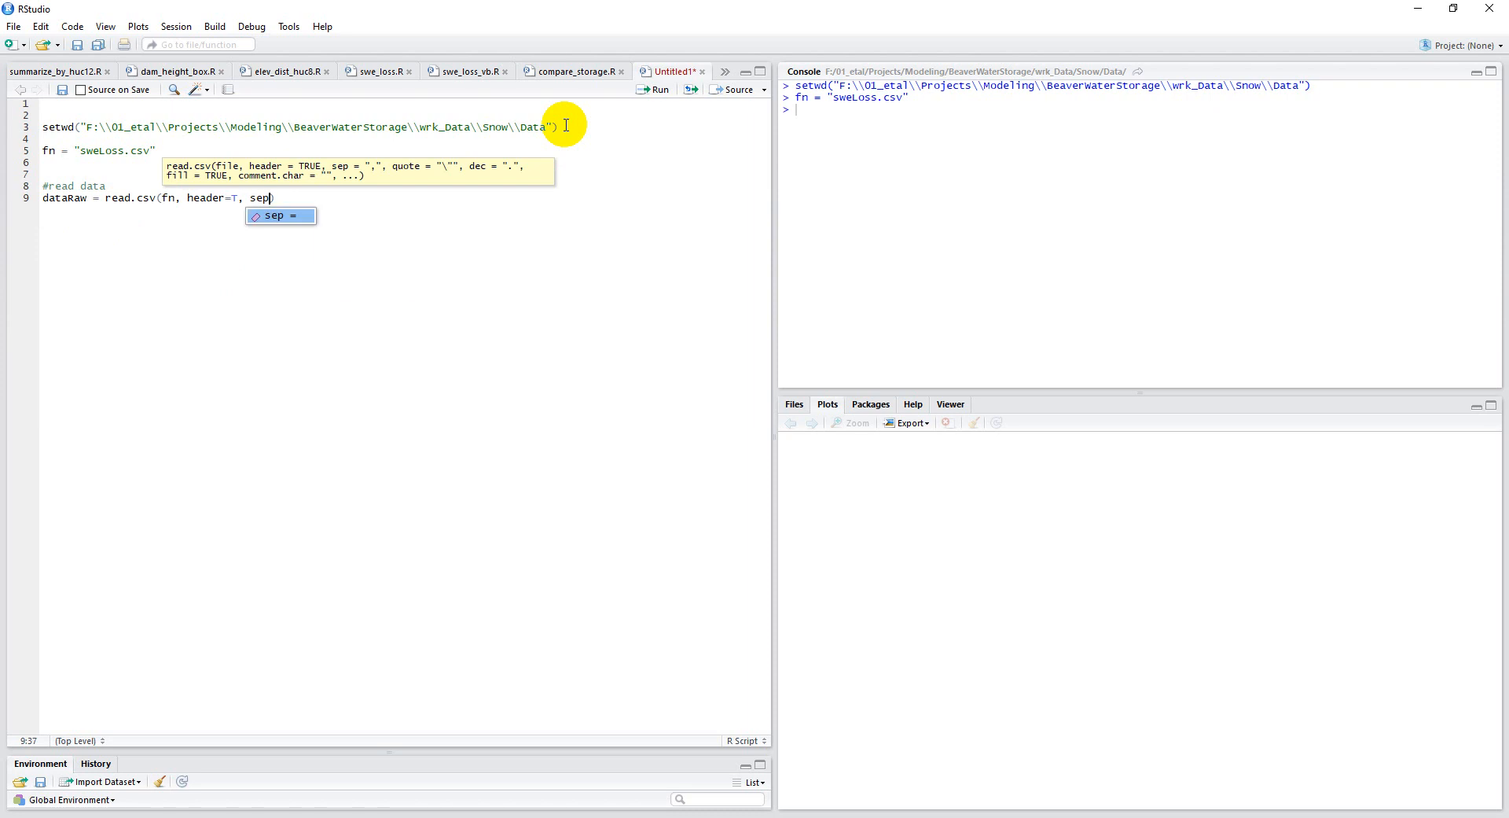
{"action": "type", "text": "= \",\""}
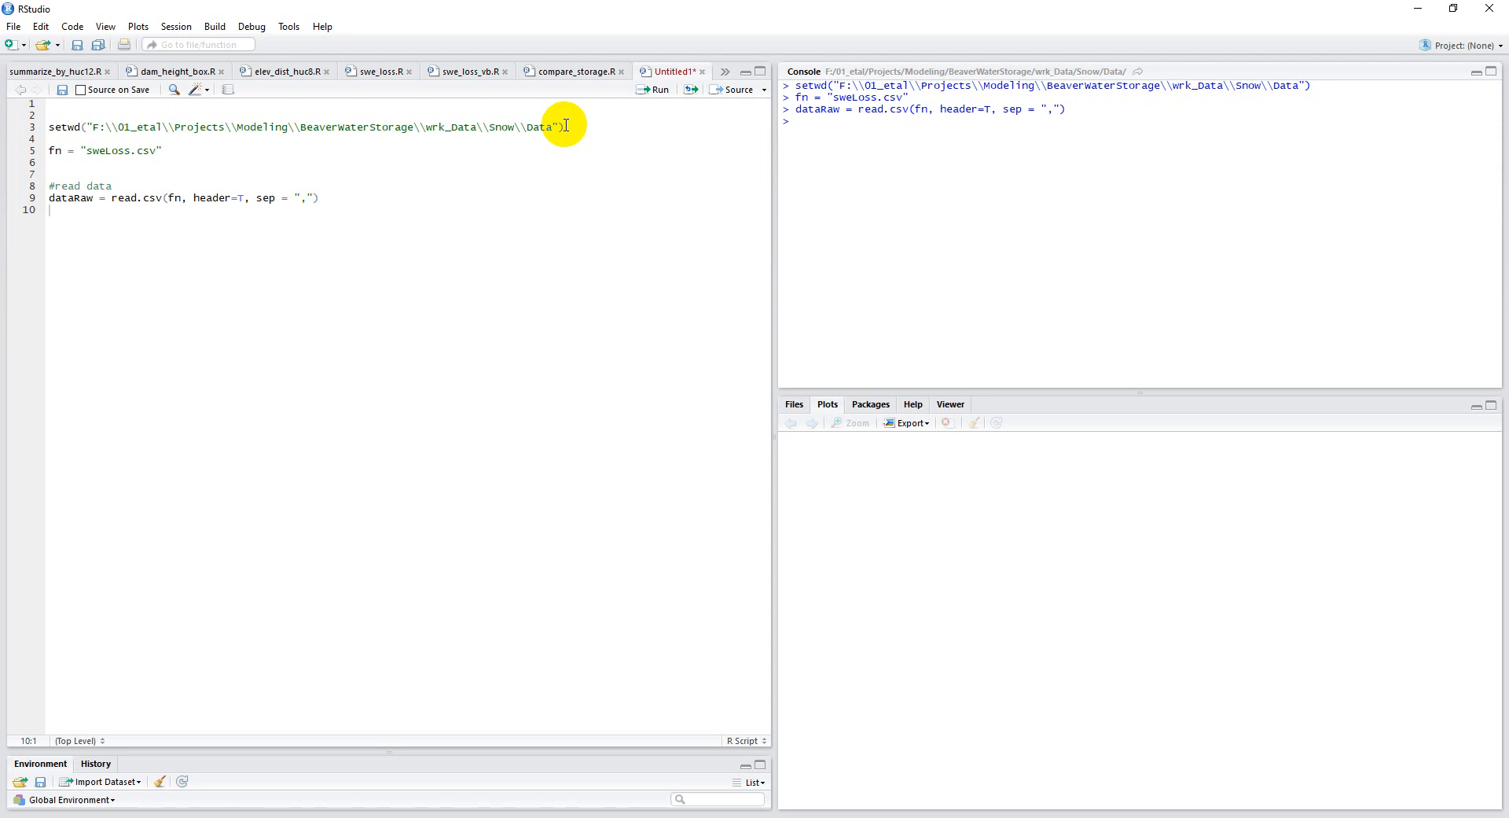
{"action": "type", "text": "View(dat)"}
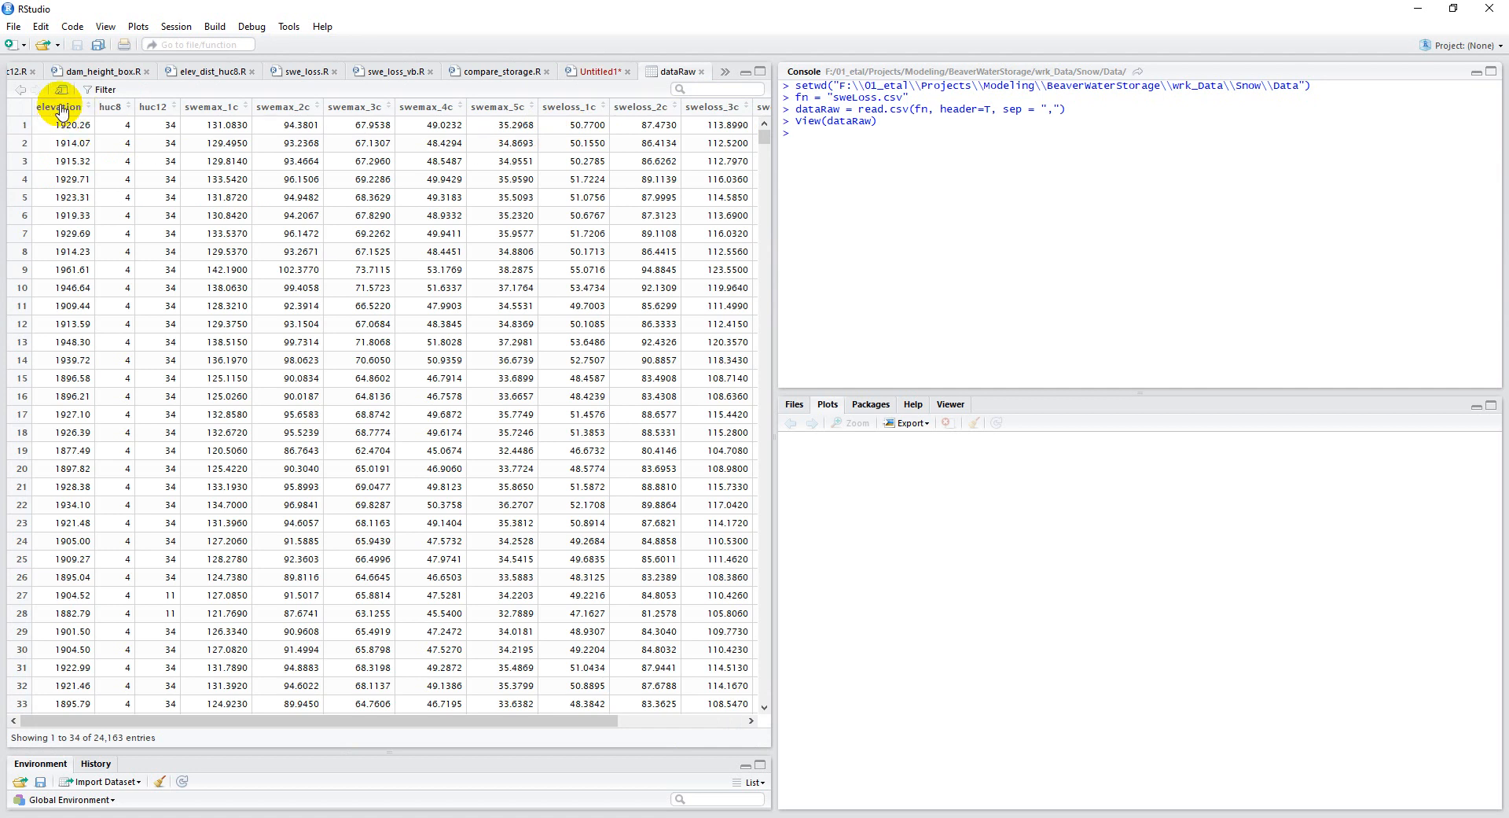
{"action": "mouse_move", "coordinate": [163, 115]}
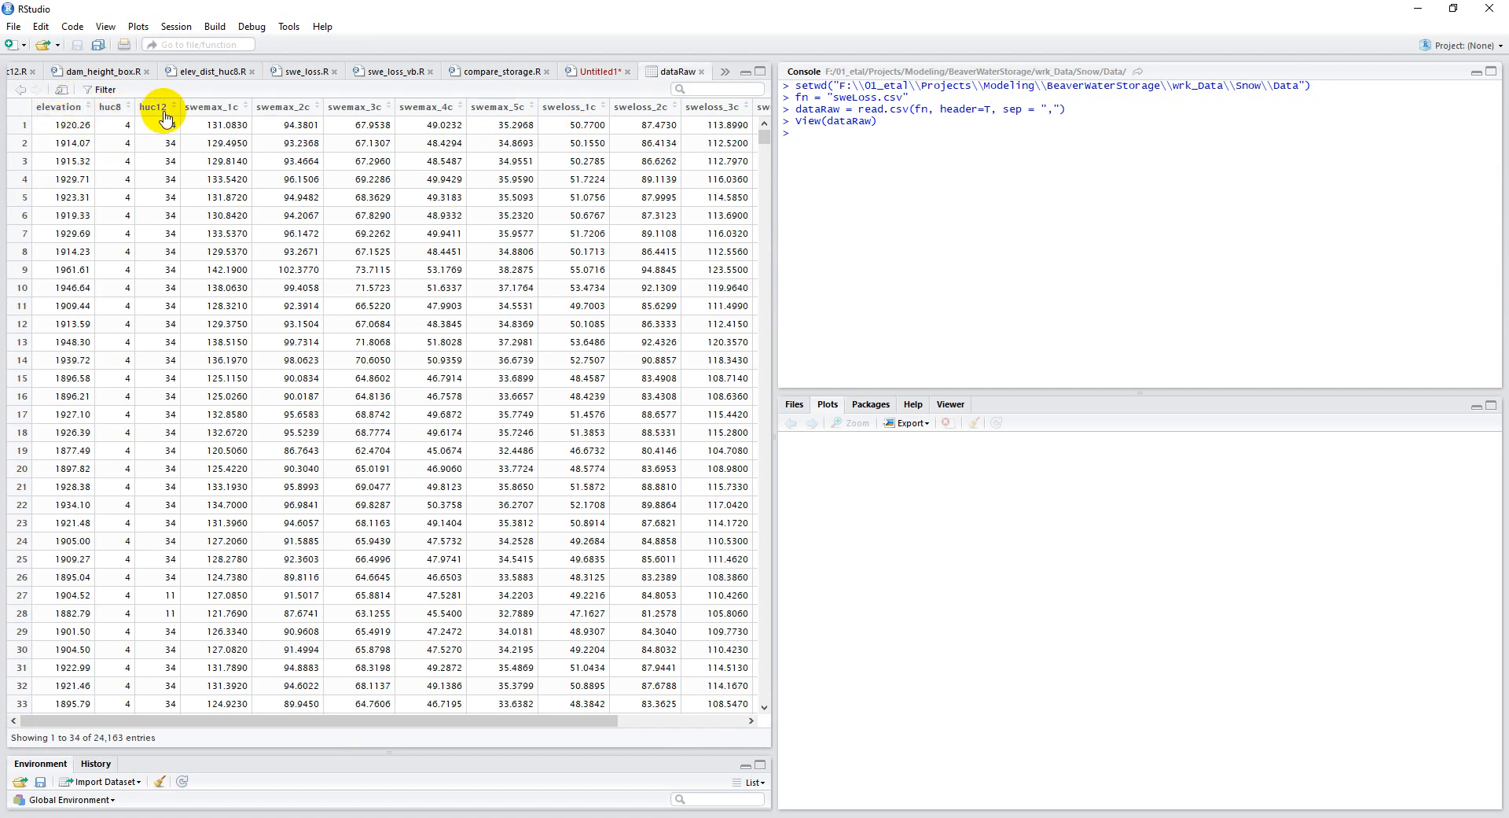
{"action": "mouse_move", "coordinate": [285, 107]}
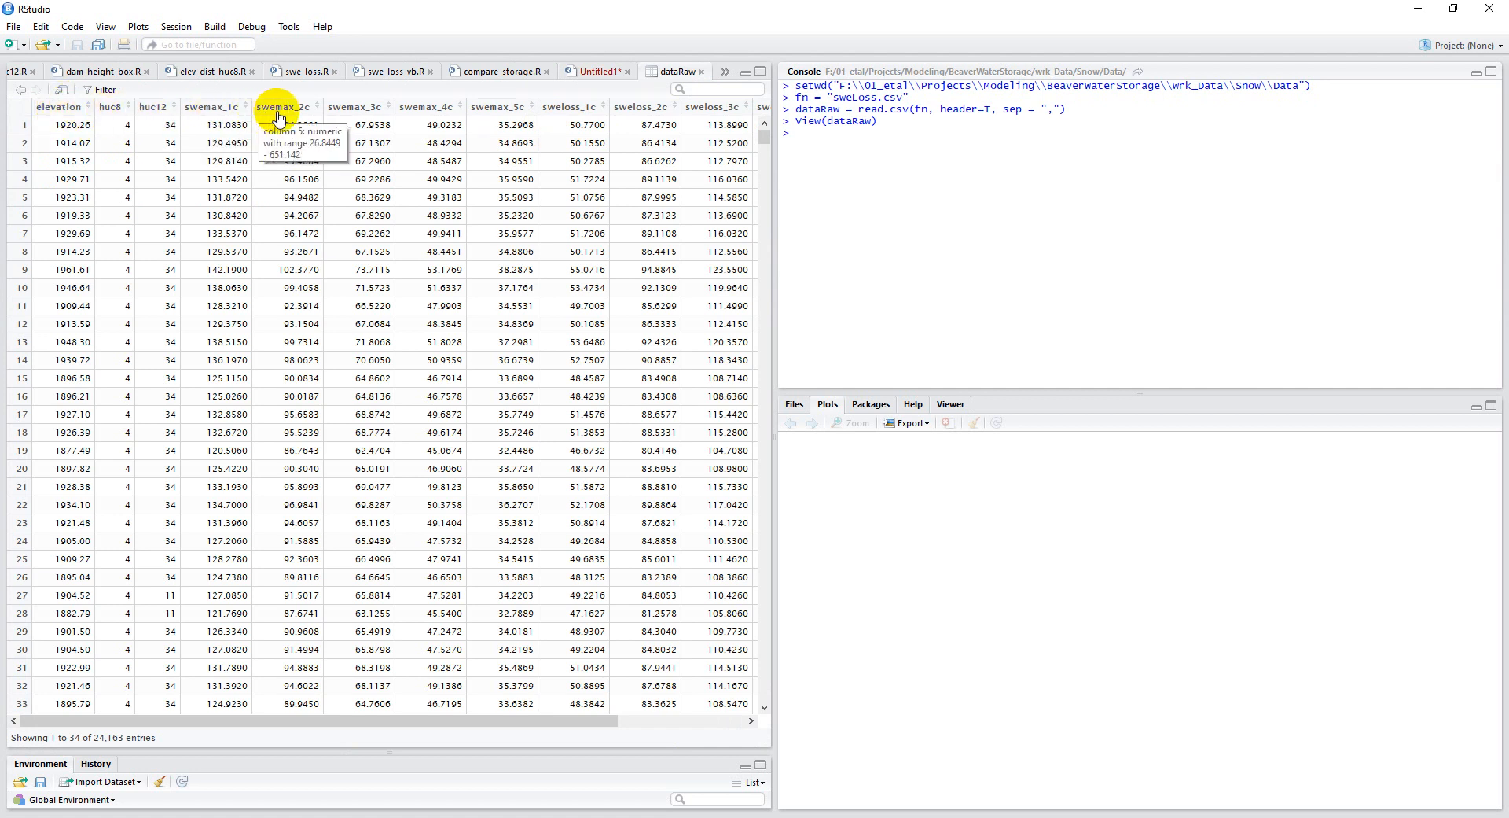
{"action": "mouse_move", "coordinate": [368, 113]}
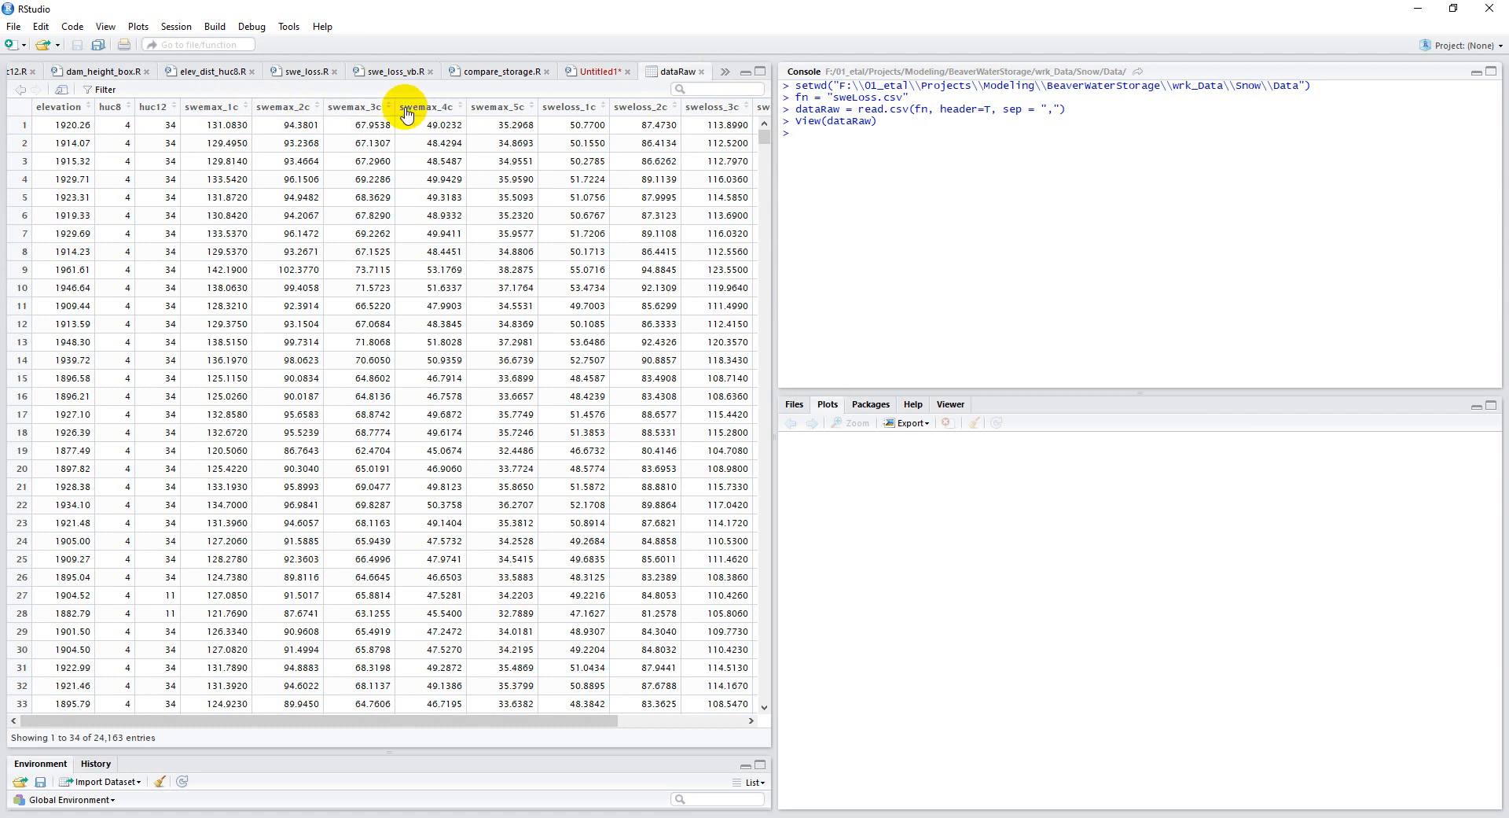
{"action": "mouse_move", "coordinate": [706, 78]}
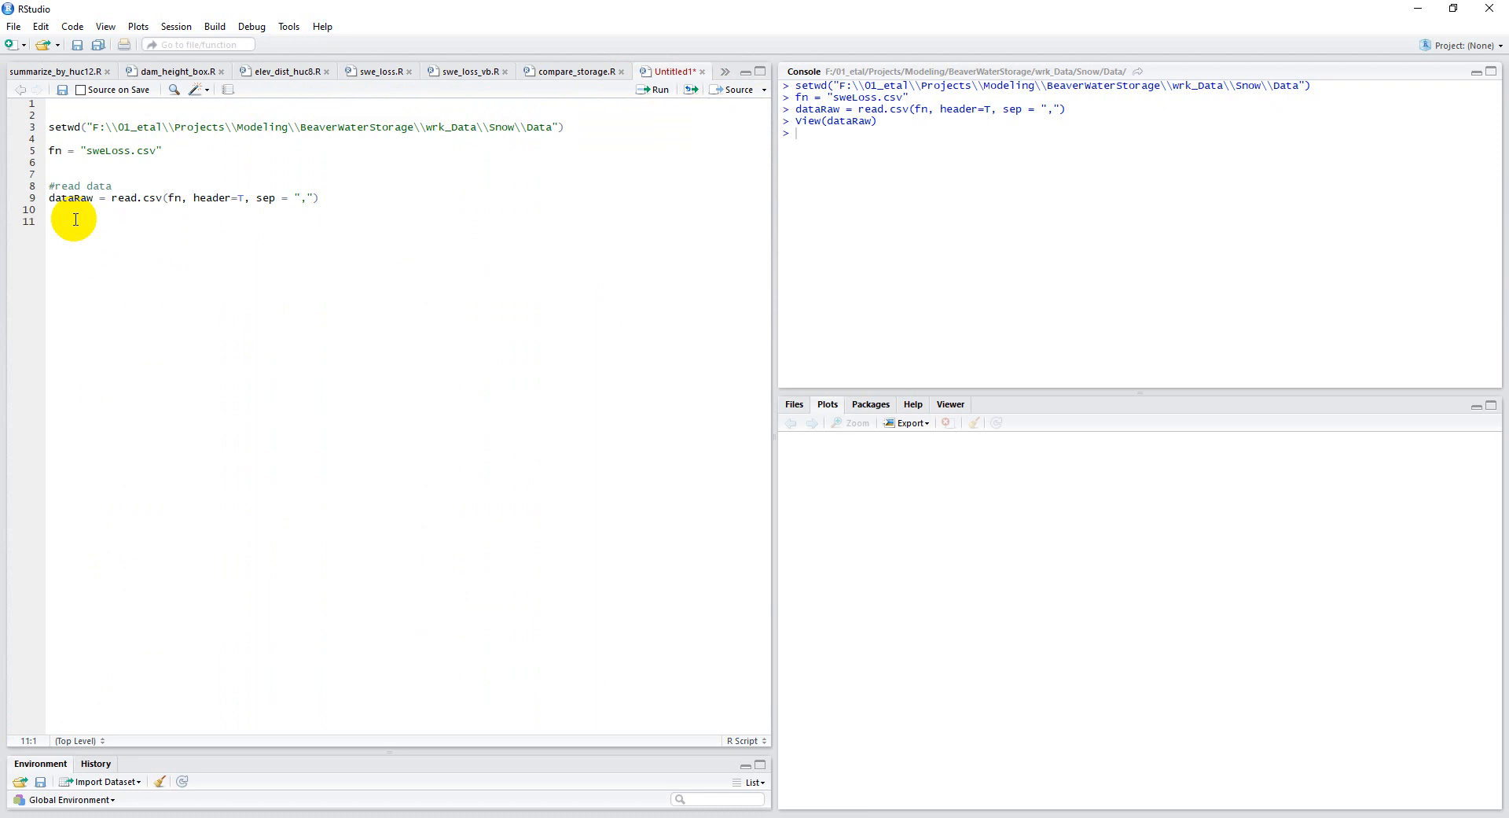
Write par(mfrow=c(2,2)) to set a 2-by-2 plot layout, removing a stray parenthesis.
{"action": "type", "text": "par("}
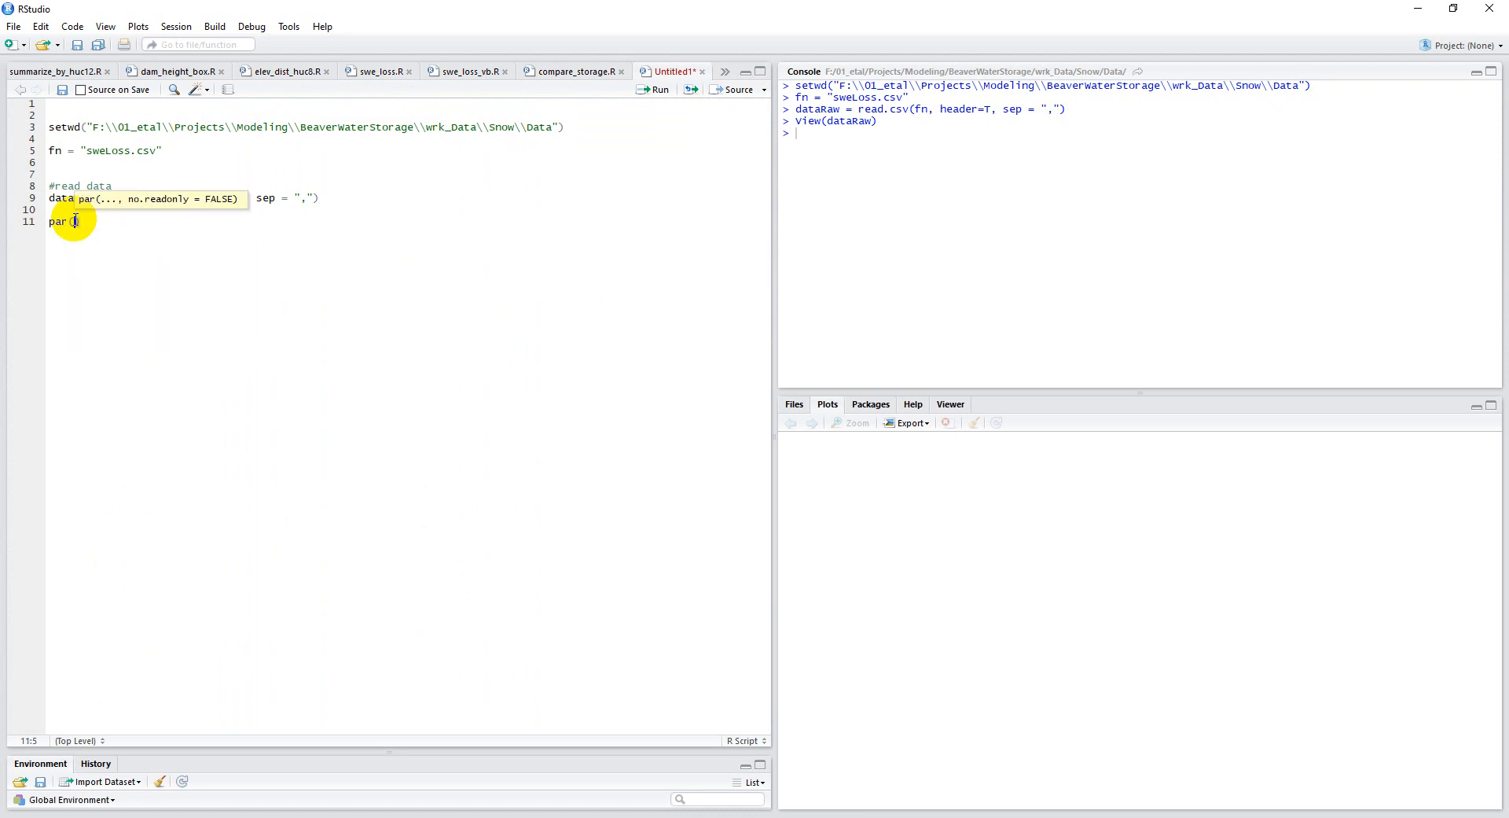
{"action": "type", "text": "mfrow"}
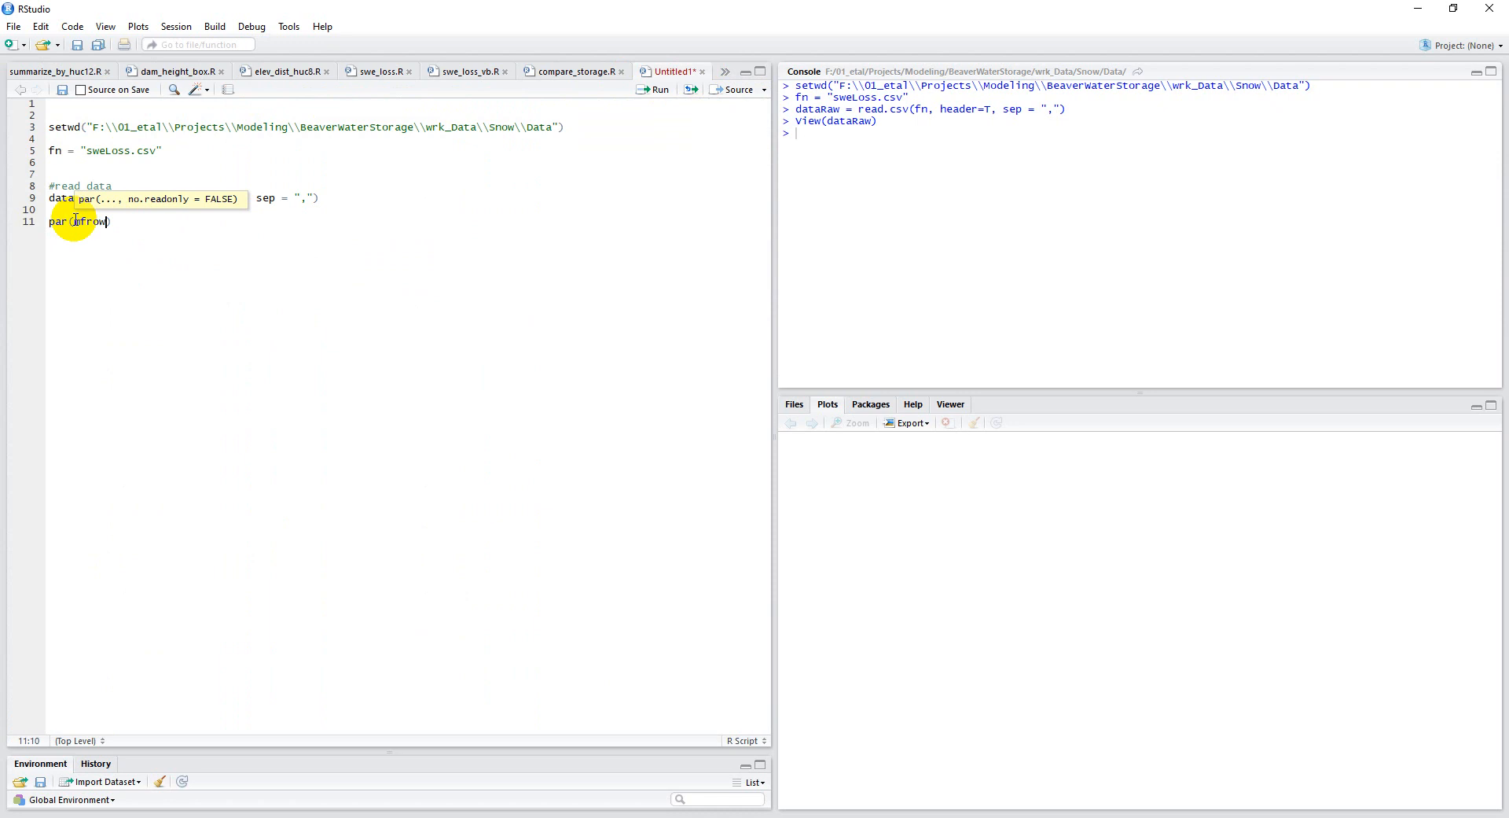
{"action": "type", "text": "("}
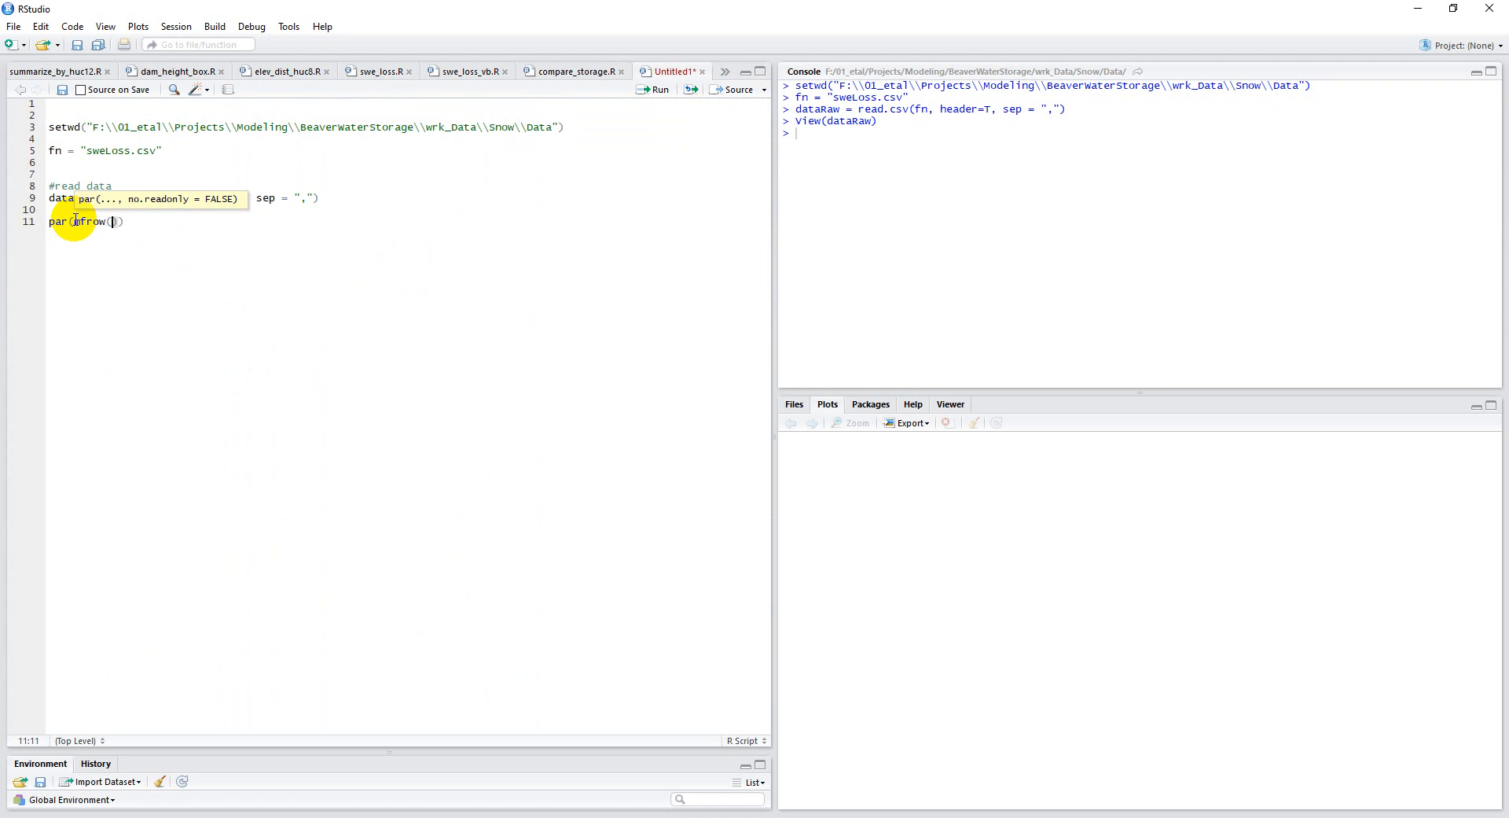
{"action": "key", "text": "BackSpace"}
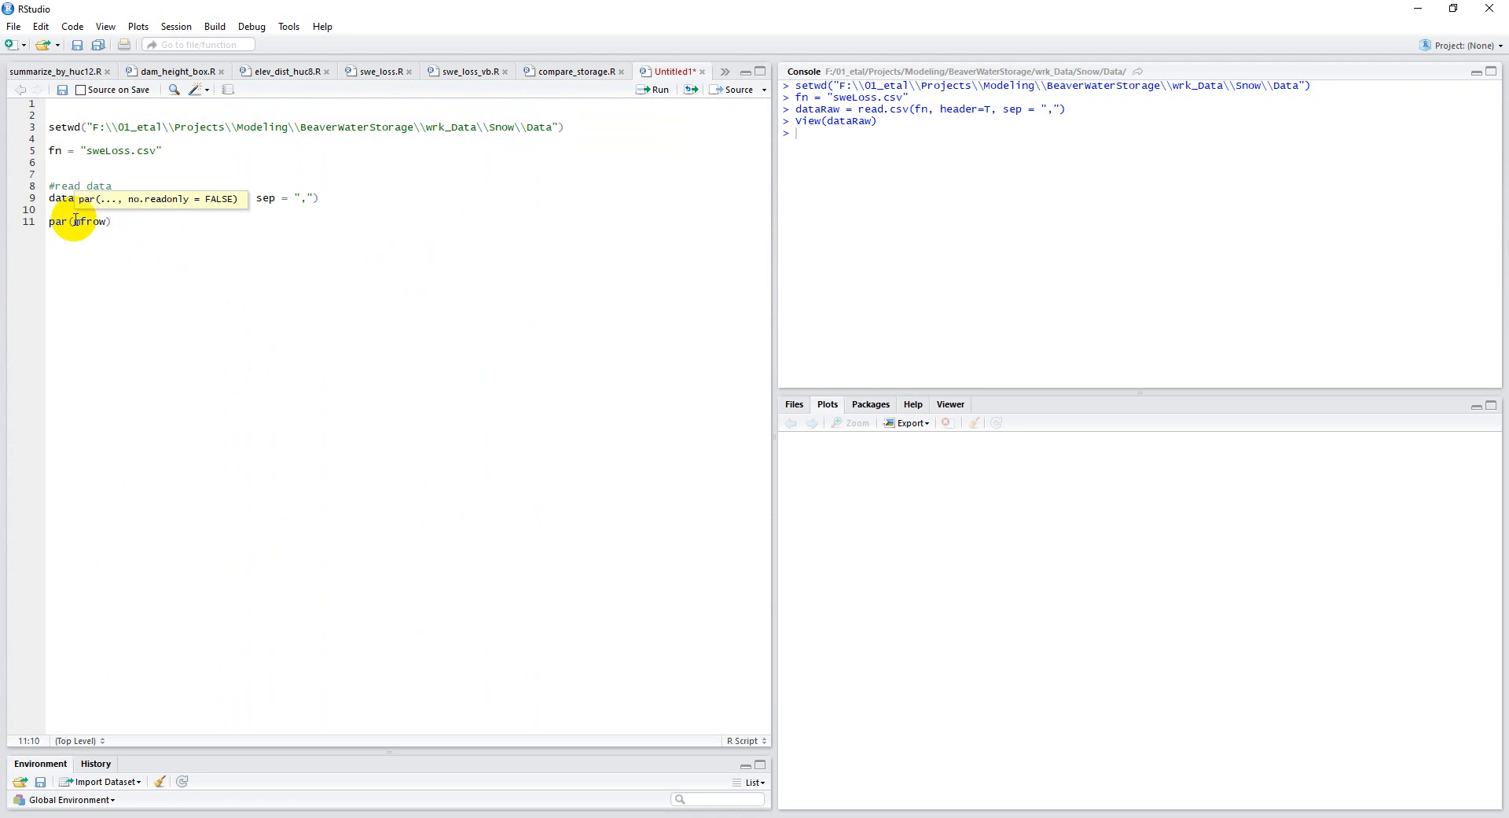
{"action": "type", "text": "=c("}
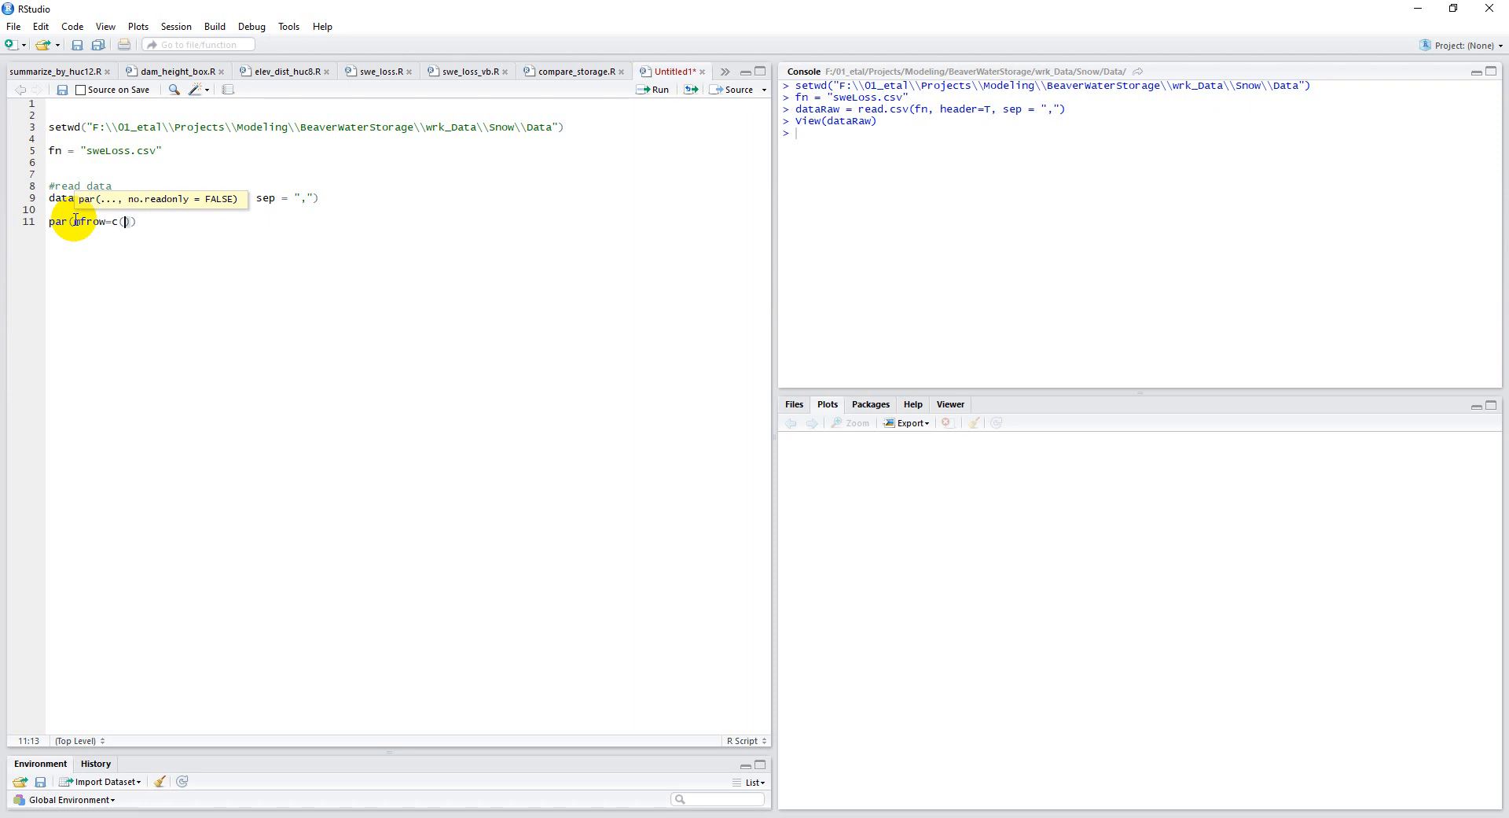
{"action": "type", "text": "2,2"}
{"action": "type", "text": "for ("}
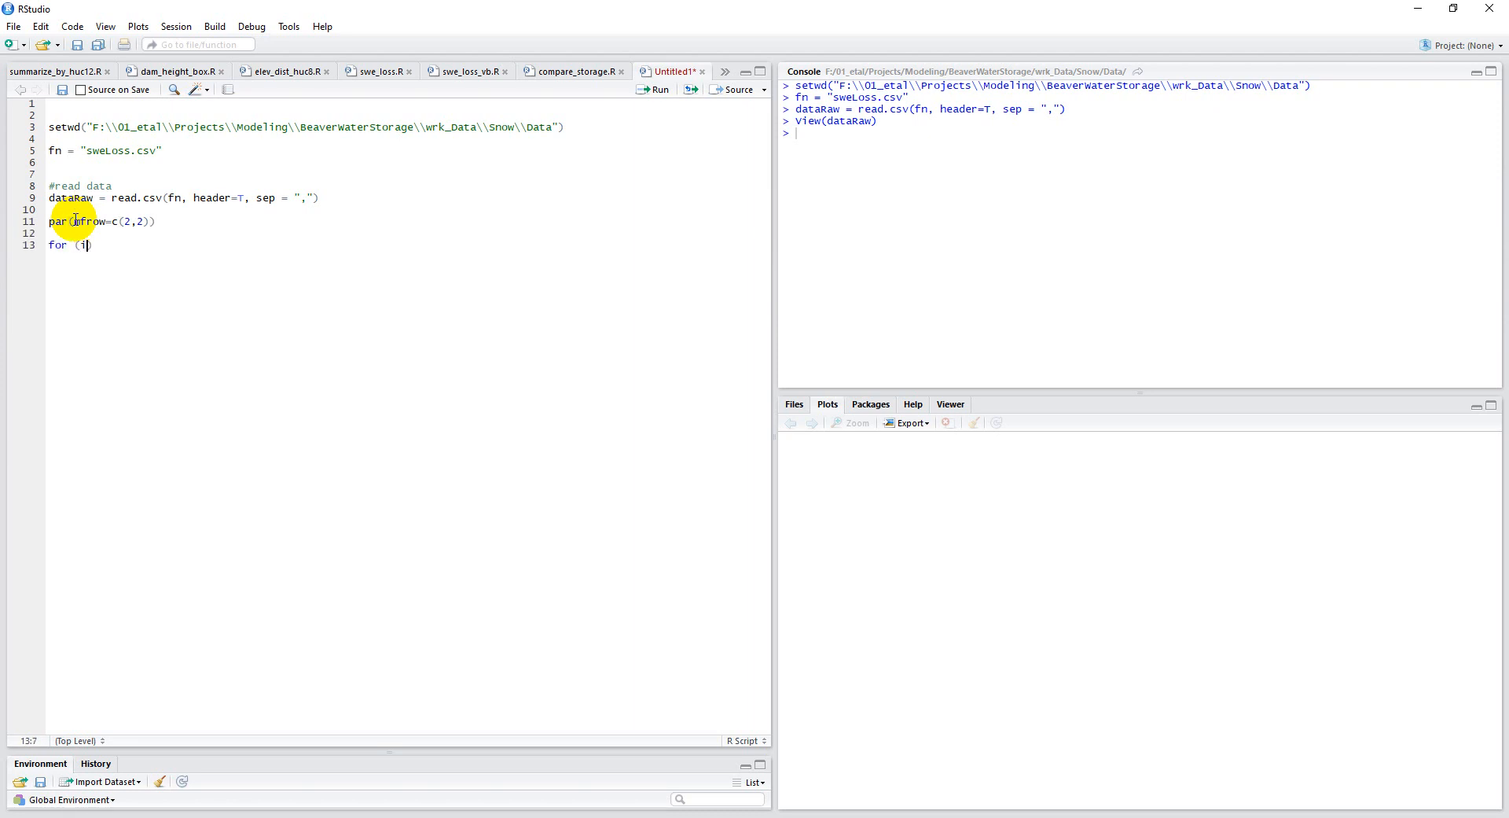
Write for (i in 4:7){ hist(dataRaw[,i]) } to plot histograms of columns 4 to 7.
{"action": "type", "text": "in )"}
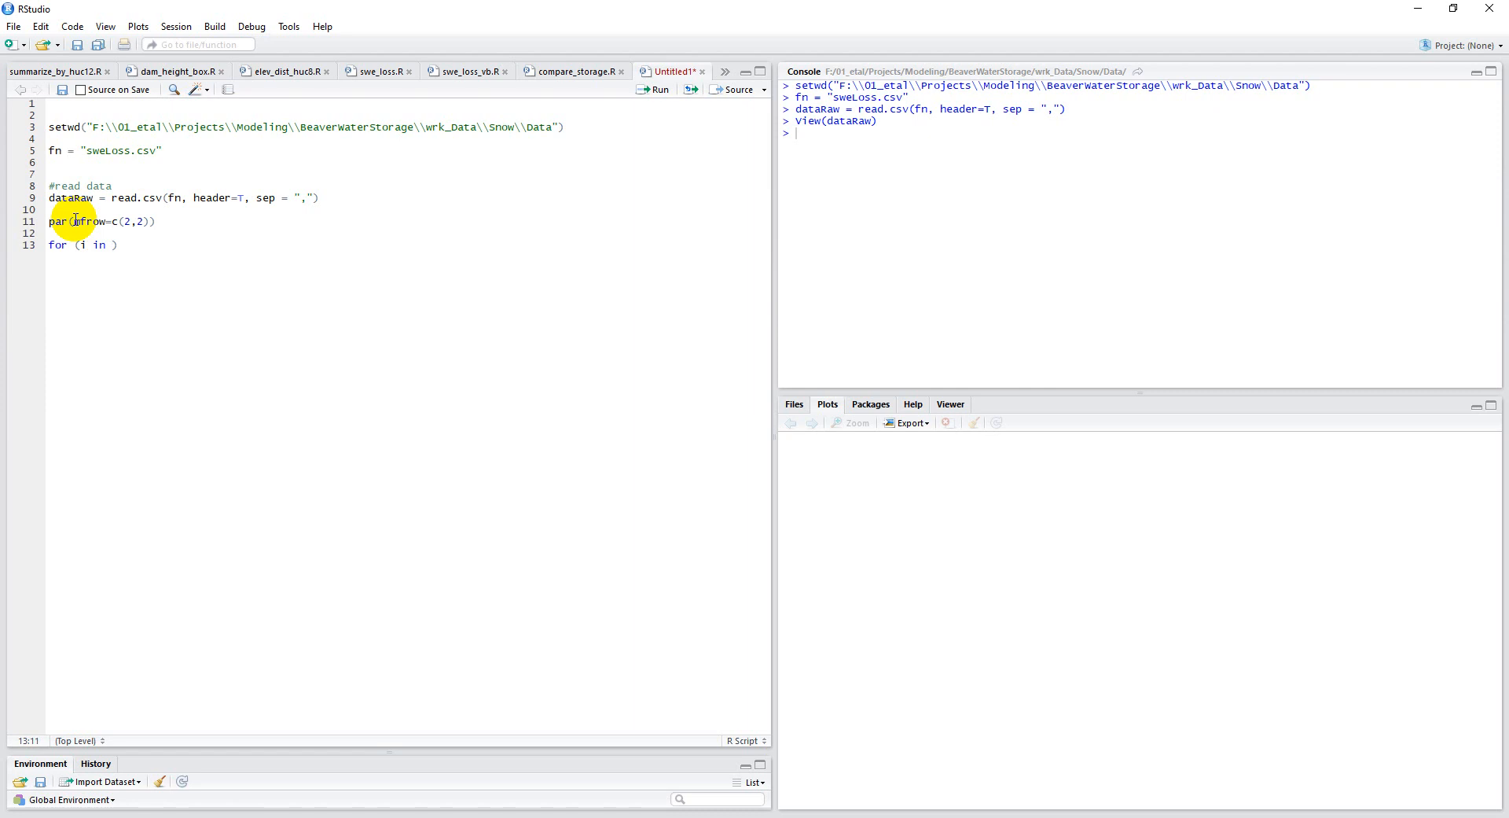
{"action": "type", "text": "4:"}
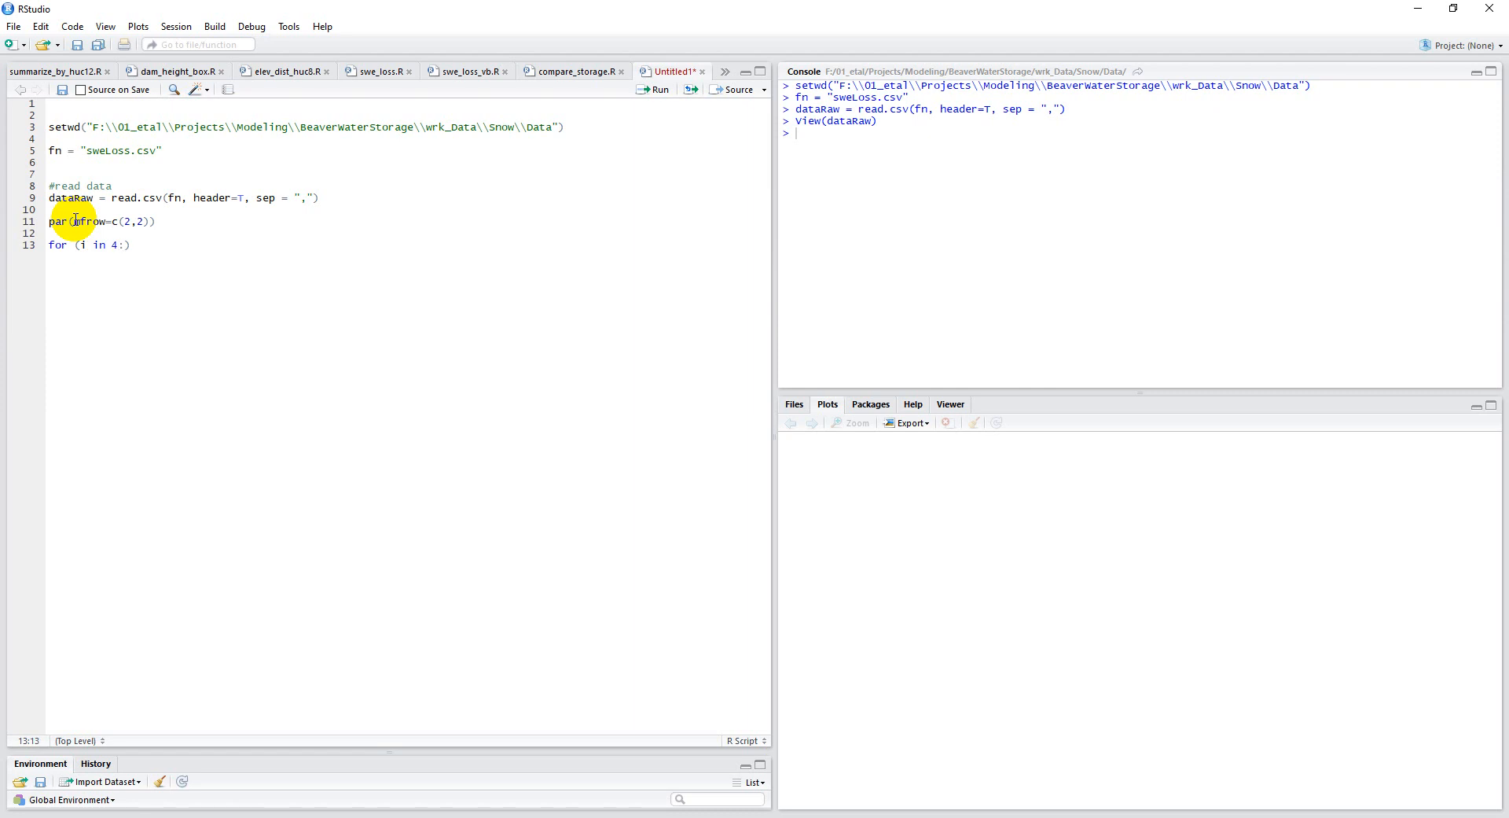
{"action": "type", "text": "7"}
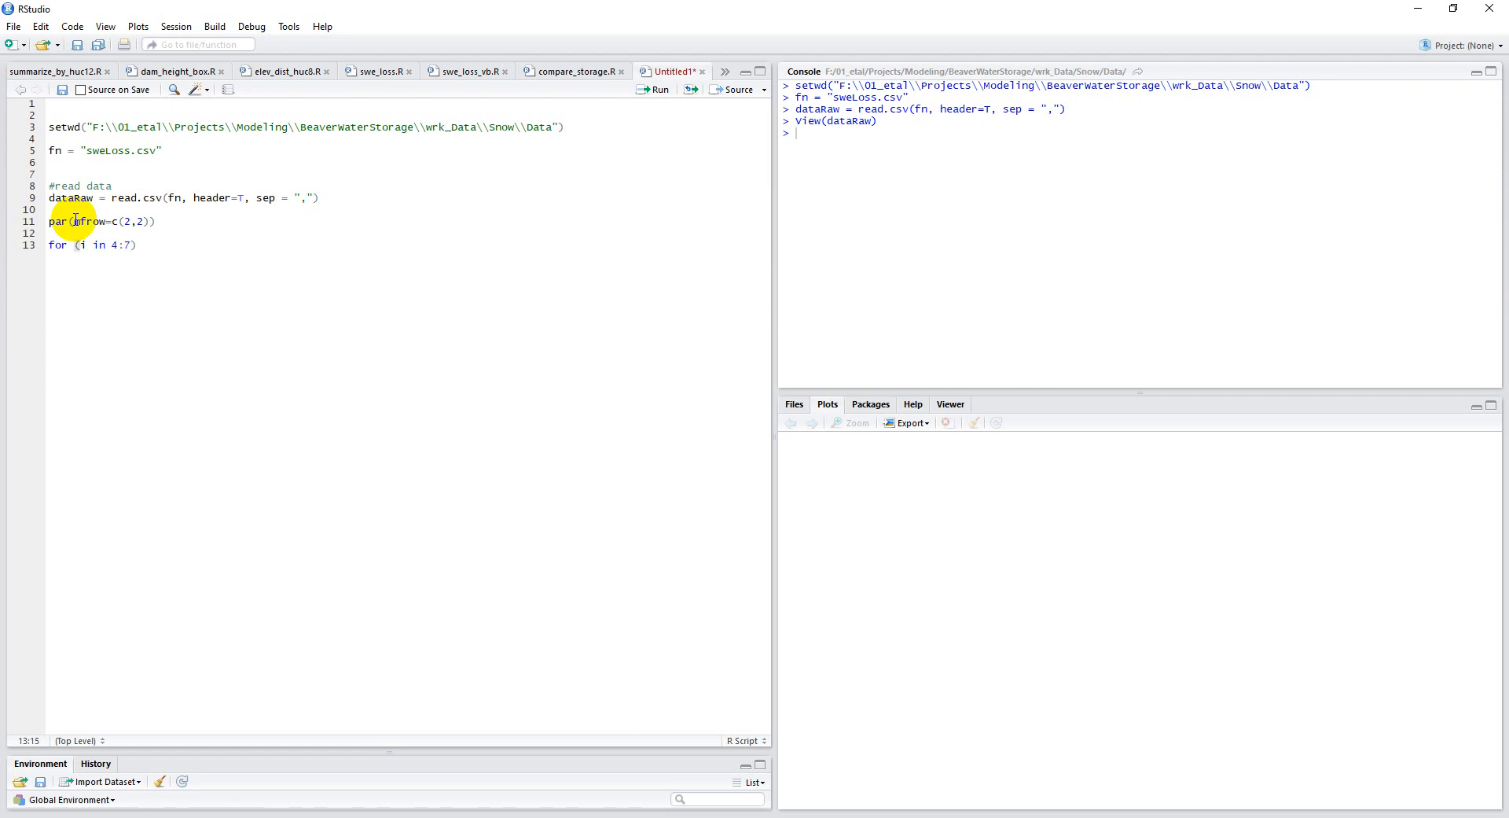
{"action": "type", "text": "{"}
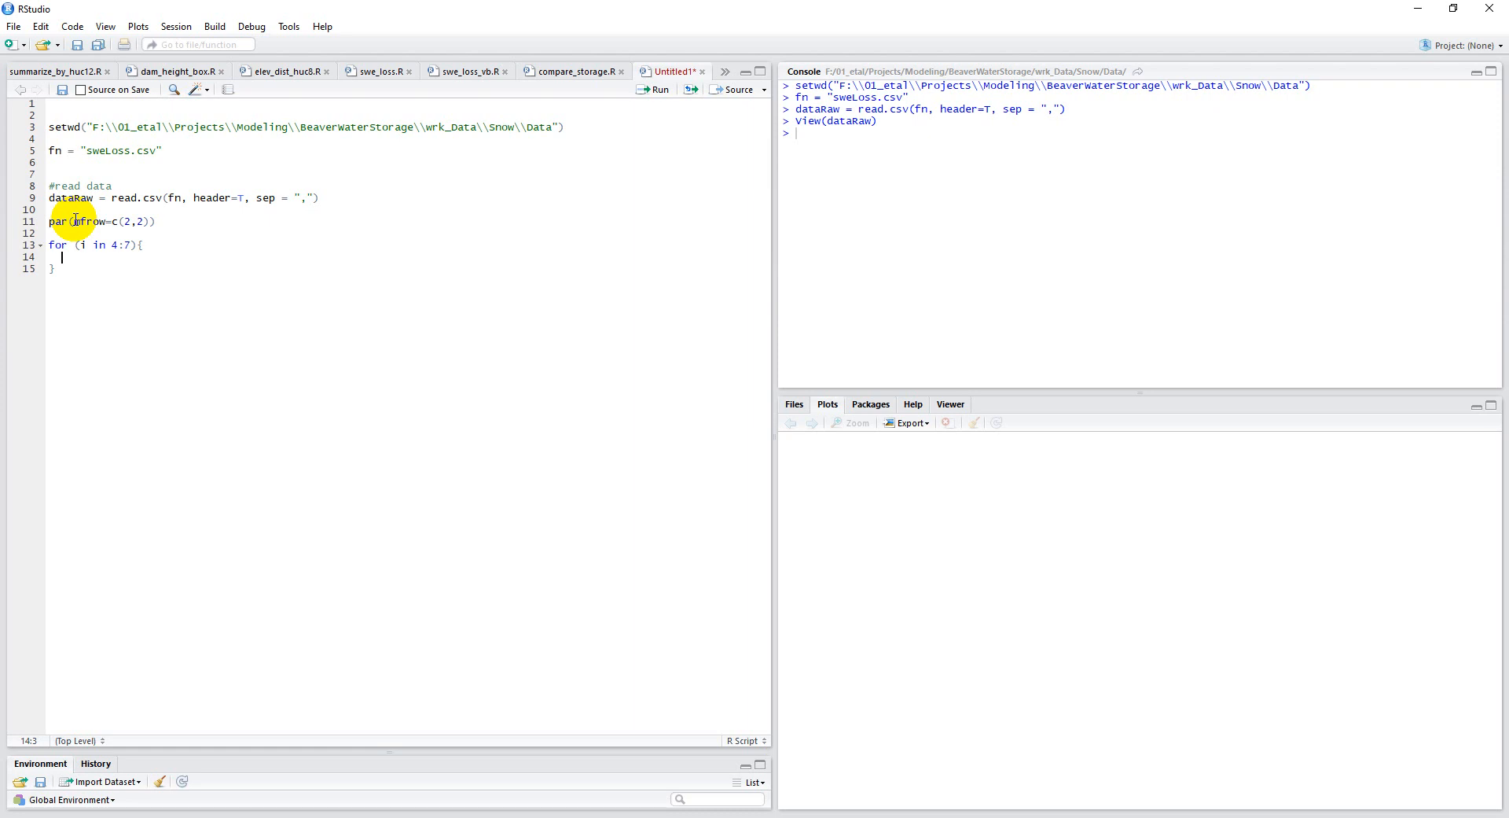
{"action": "type", "text": "hist("}
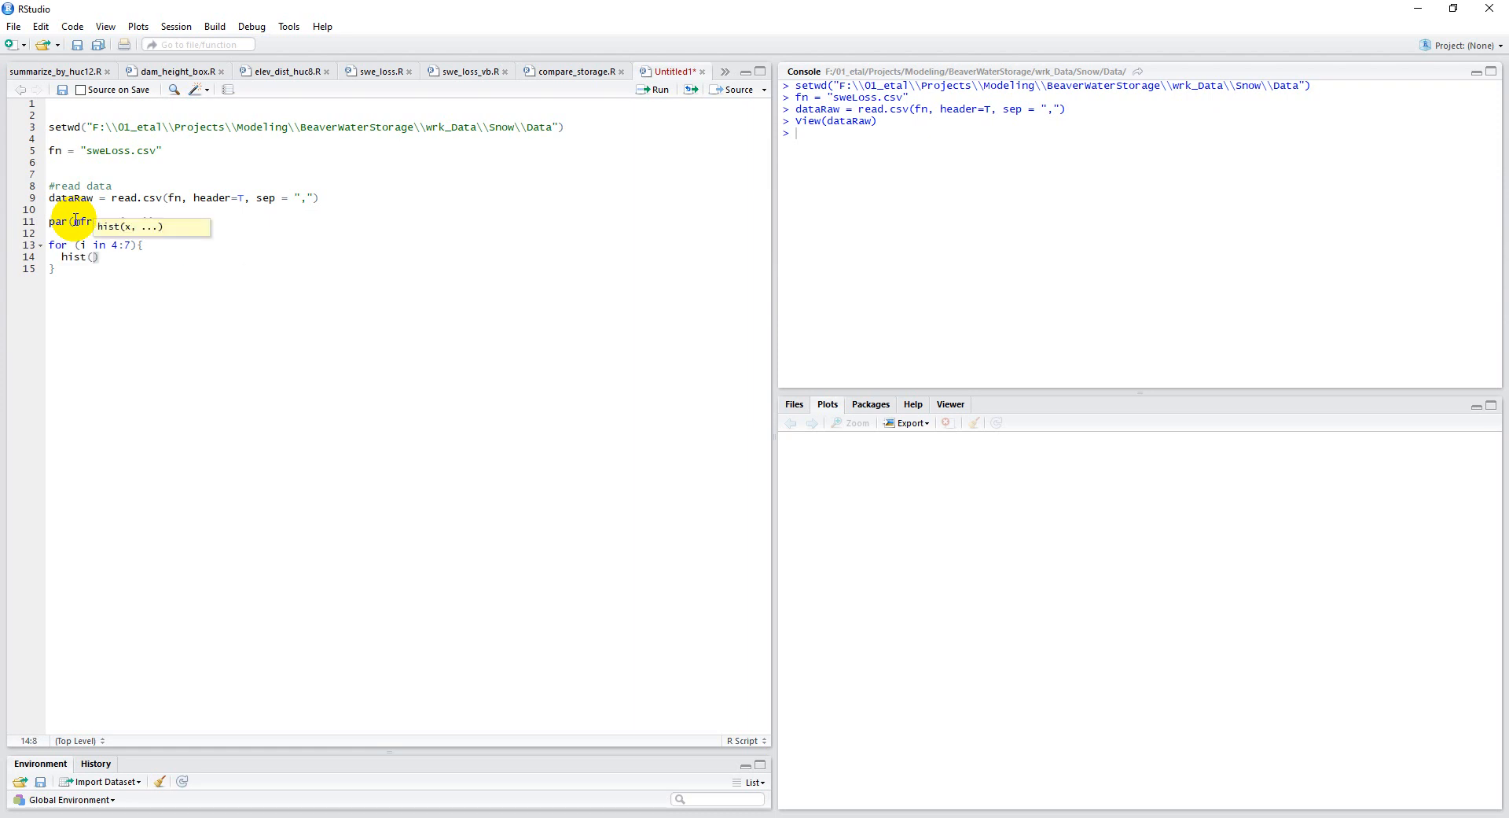
{"action": "type", "text": "dataRaw"}
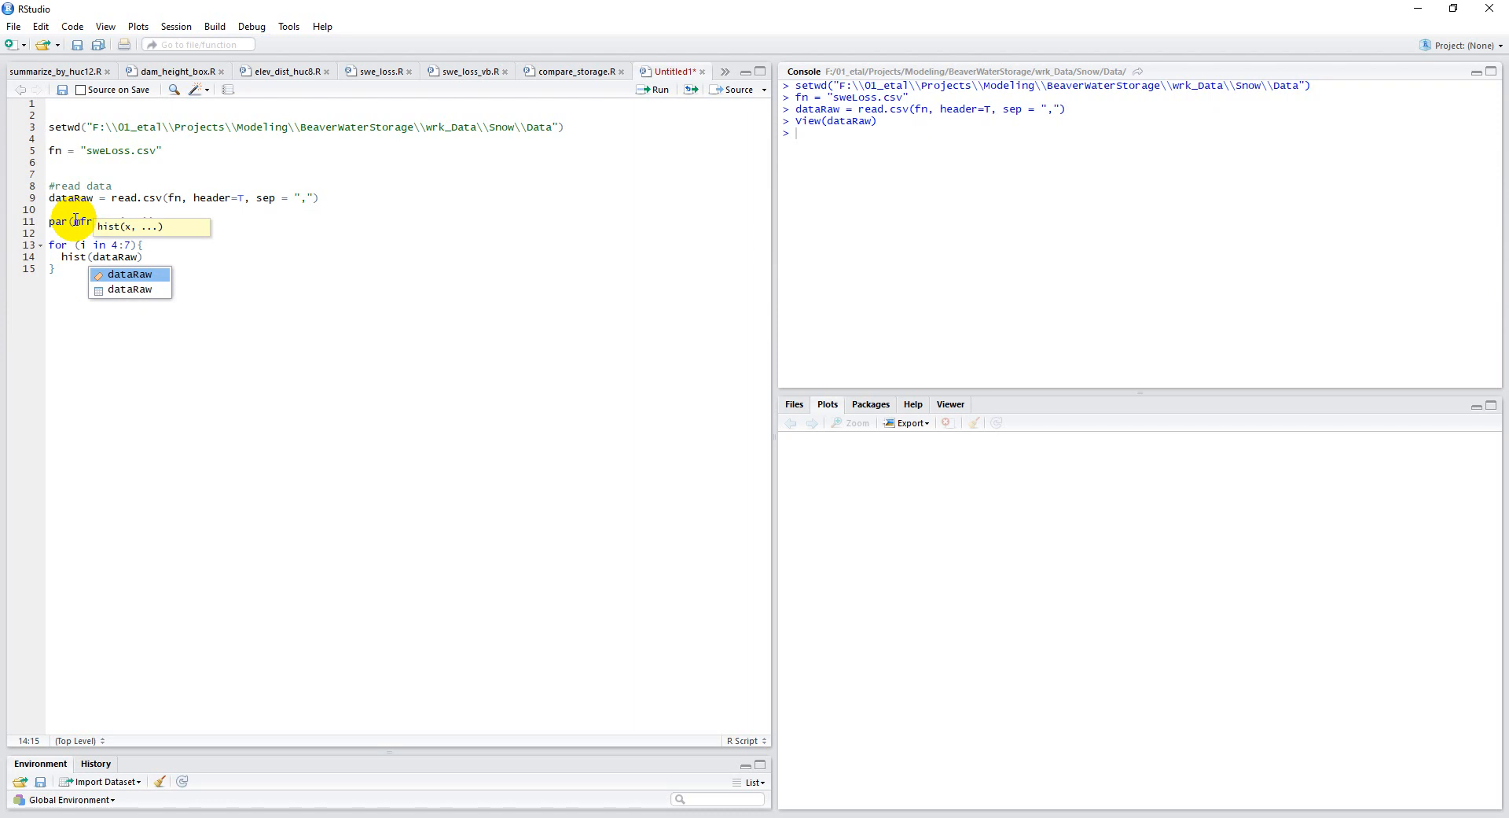
{"action": "type", "text": "[,i]"}
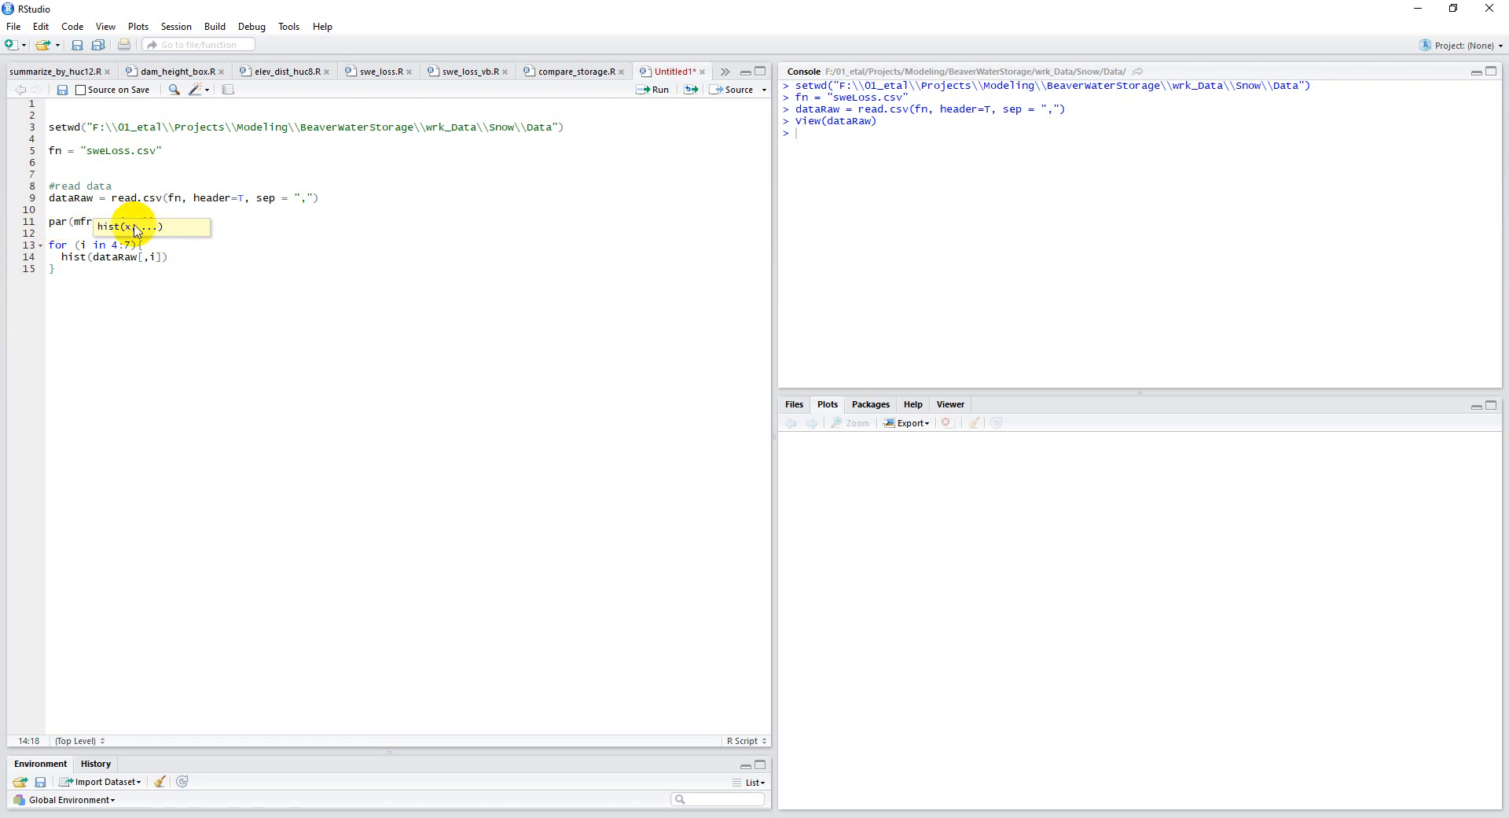
{"action": "type", "text": "mfrow=c(2,2))"}
{"action": "left_click", "coordinate": [1140, 132]}
{"action": "type", "text": "dev.off()"}
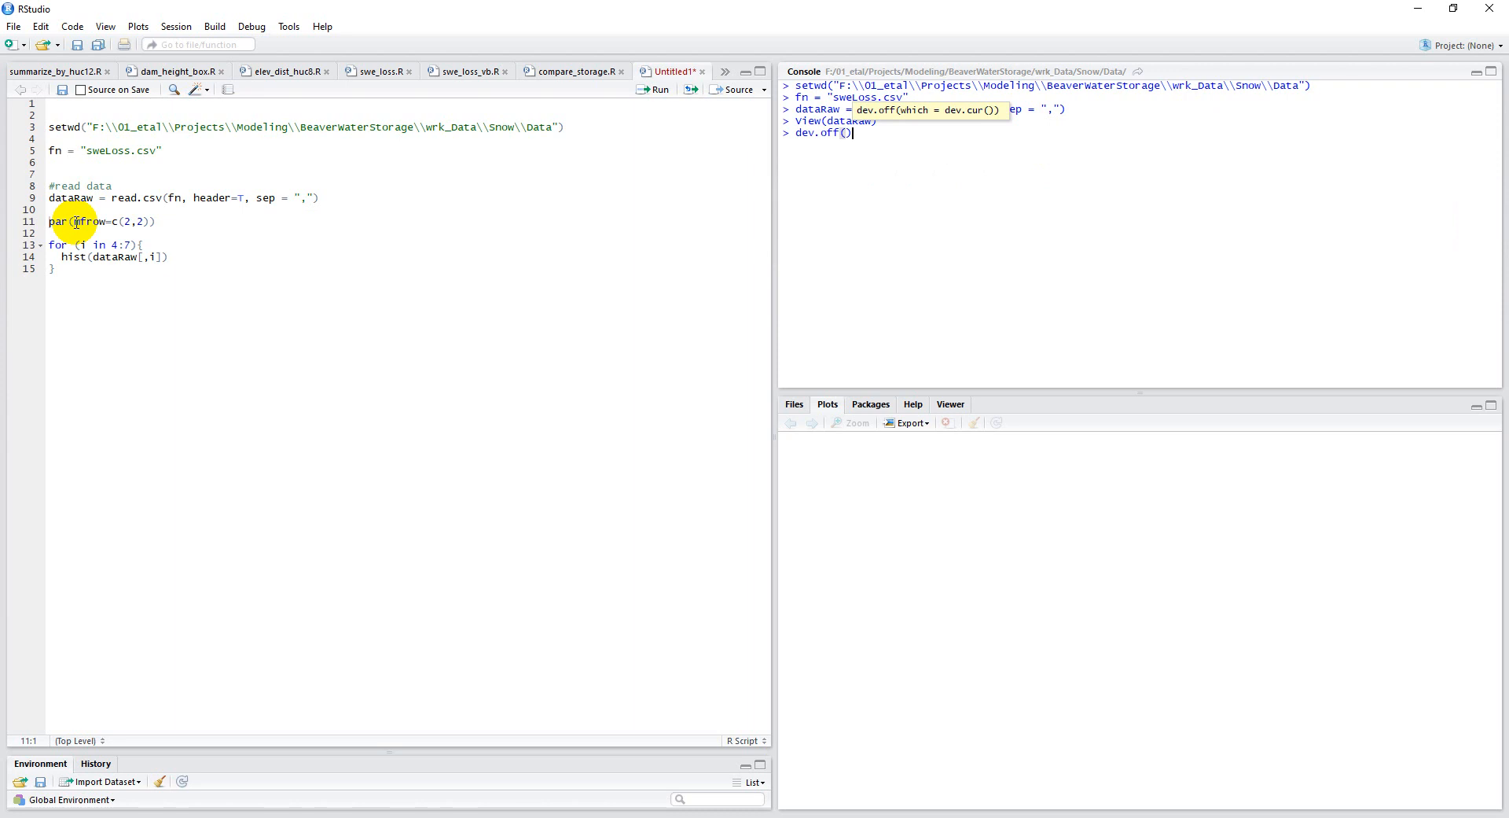
Run dev.off() in the console to close any open plotting device.
{"action": "key", "text": "Return"}
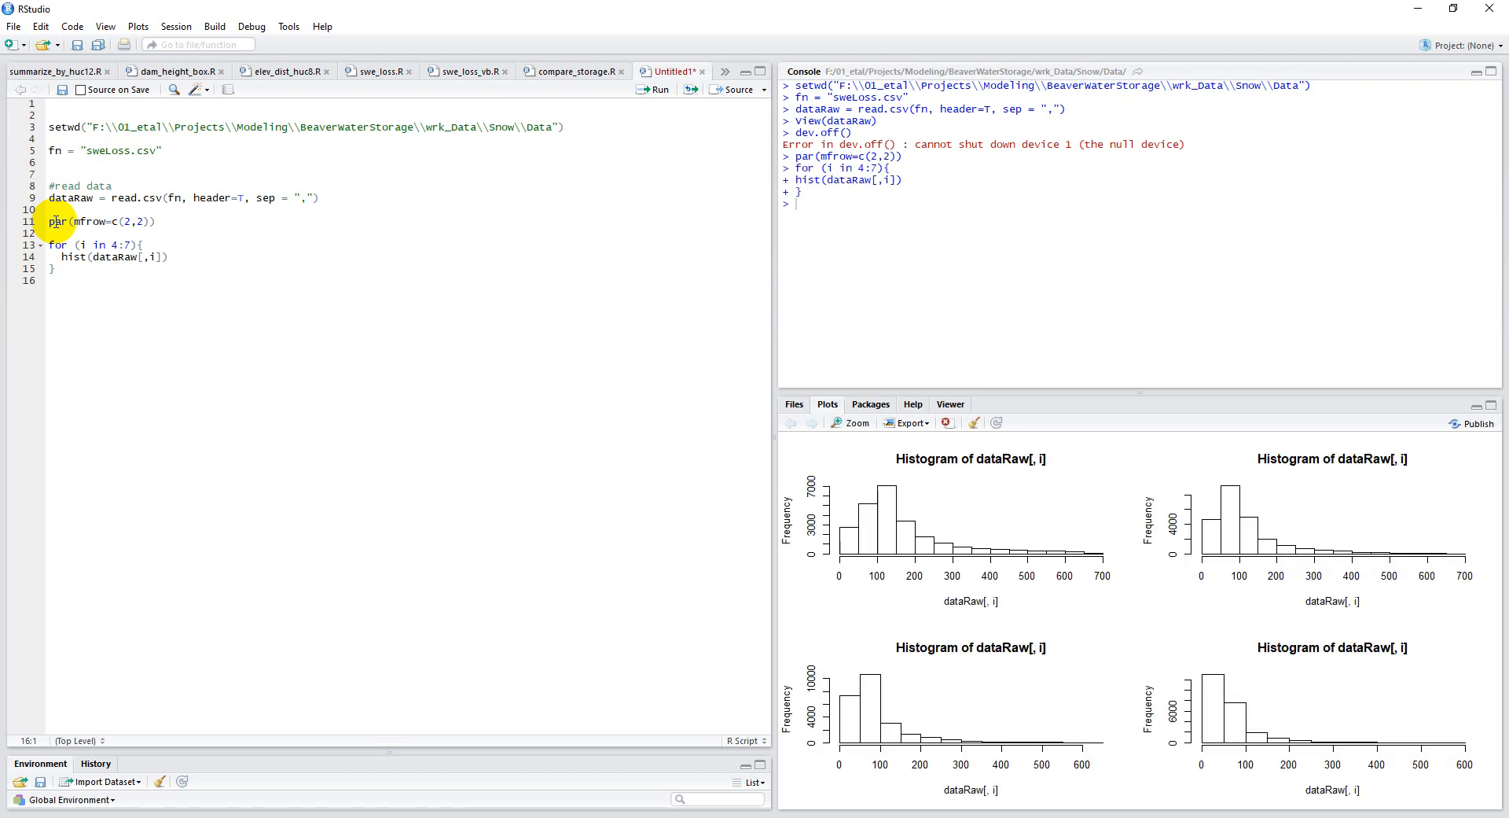
{"action": "mouse_move", "coordinate": [796, 471]}
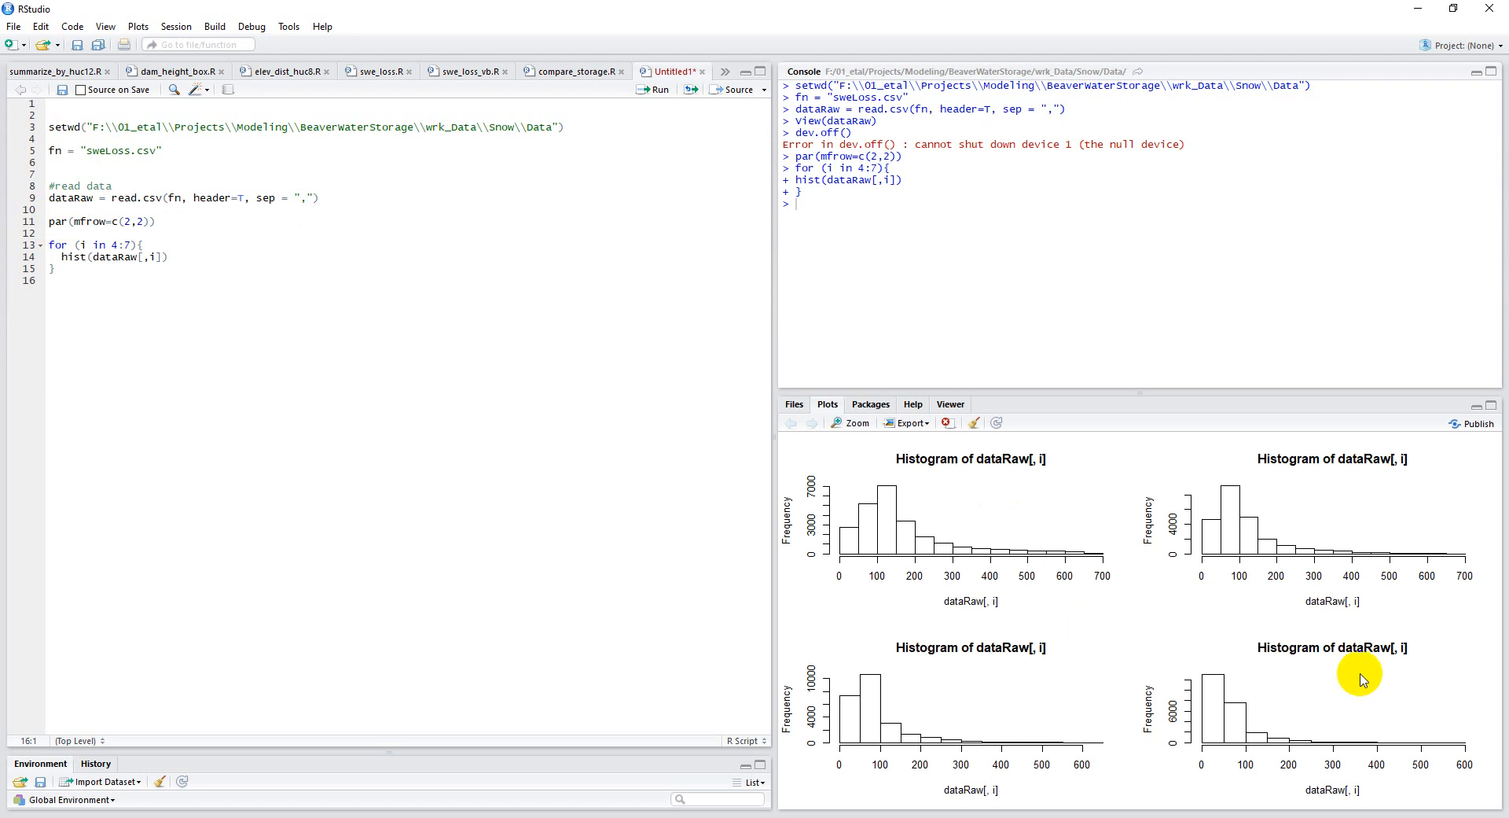
{"action": "mouse_move", "coordinate": [1069, 556]}
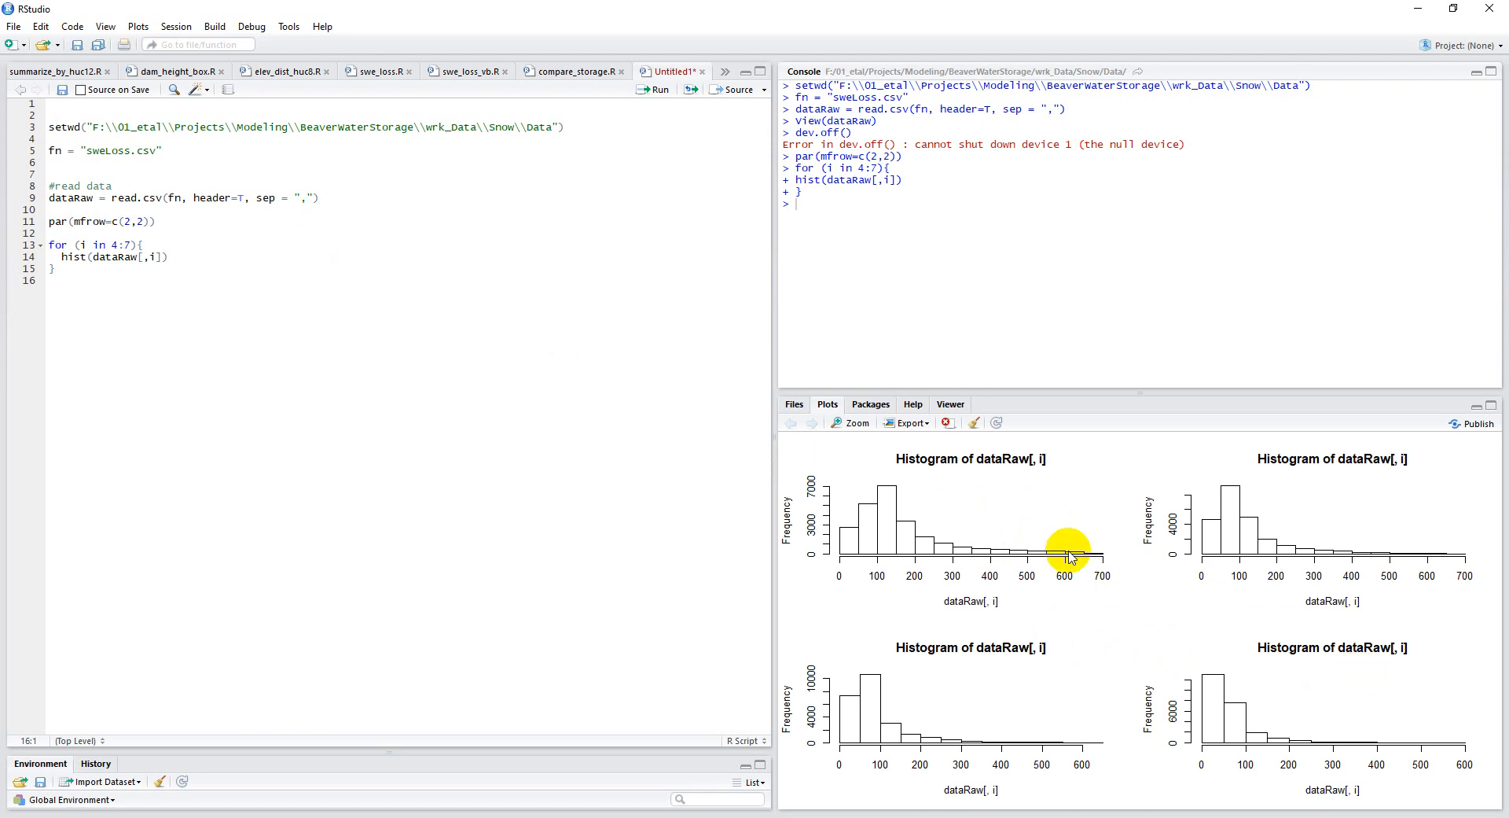
{"action": "mouse_move", "coordinate": [964, 490]}
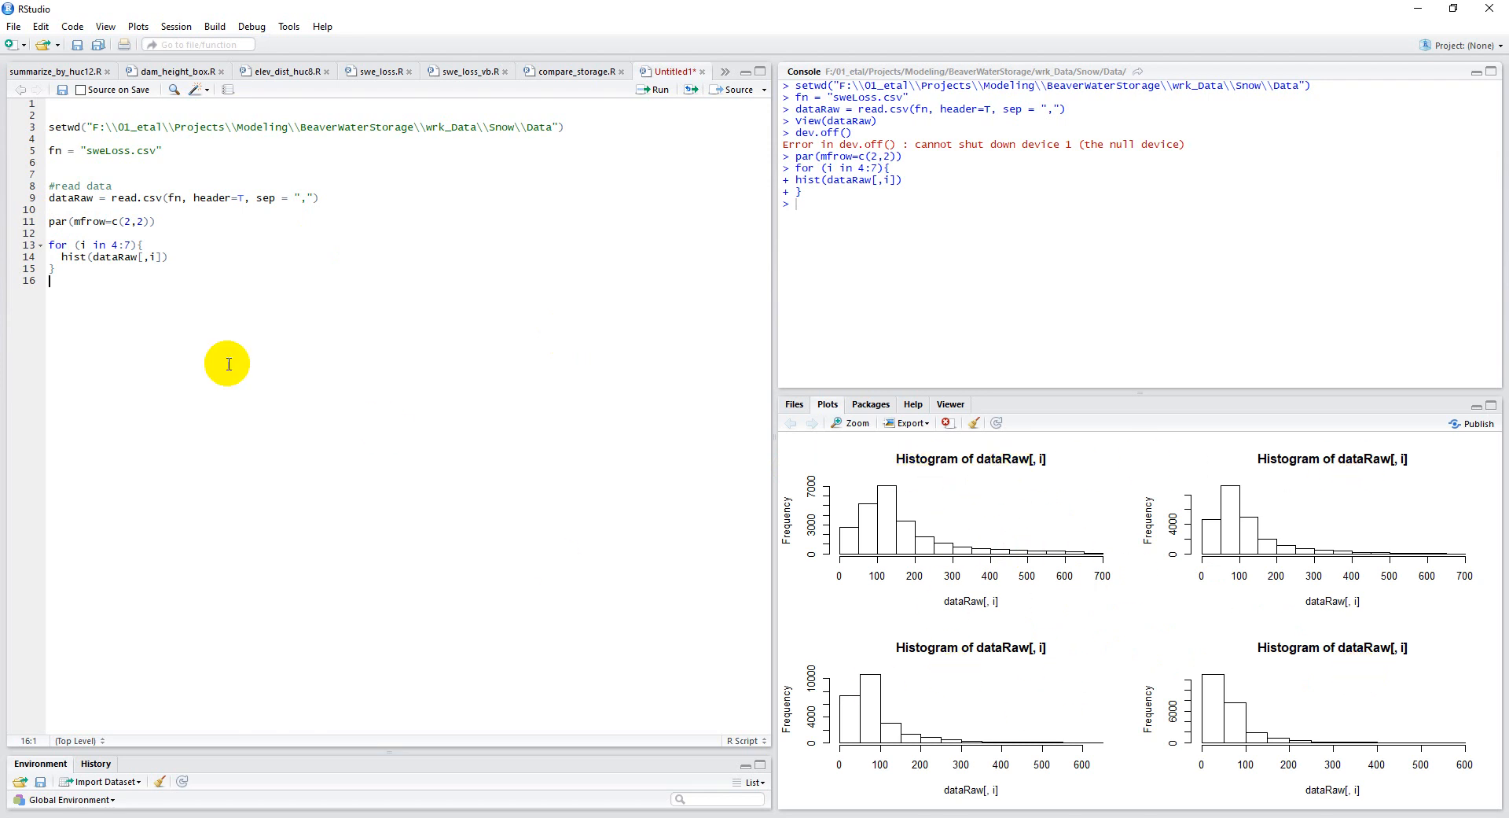
{"action": "mouse_move", "coordinate": [77, 284]}
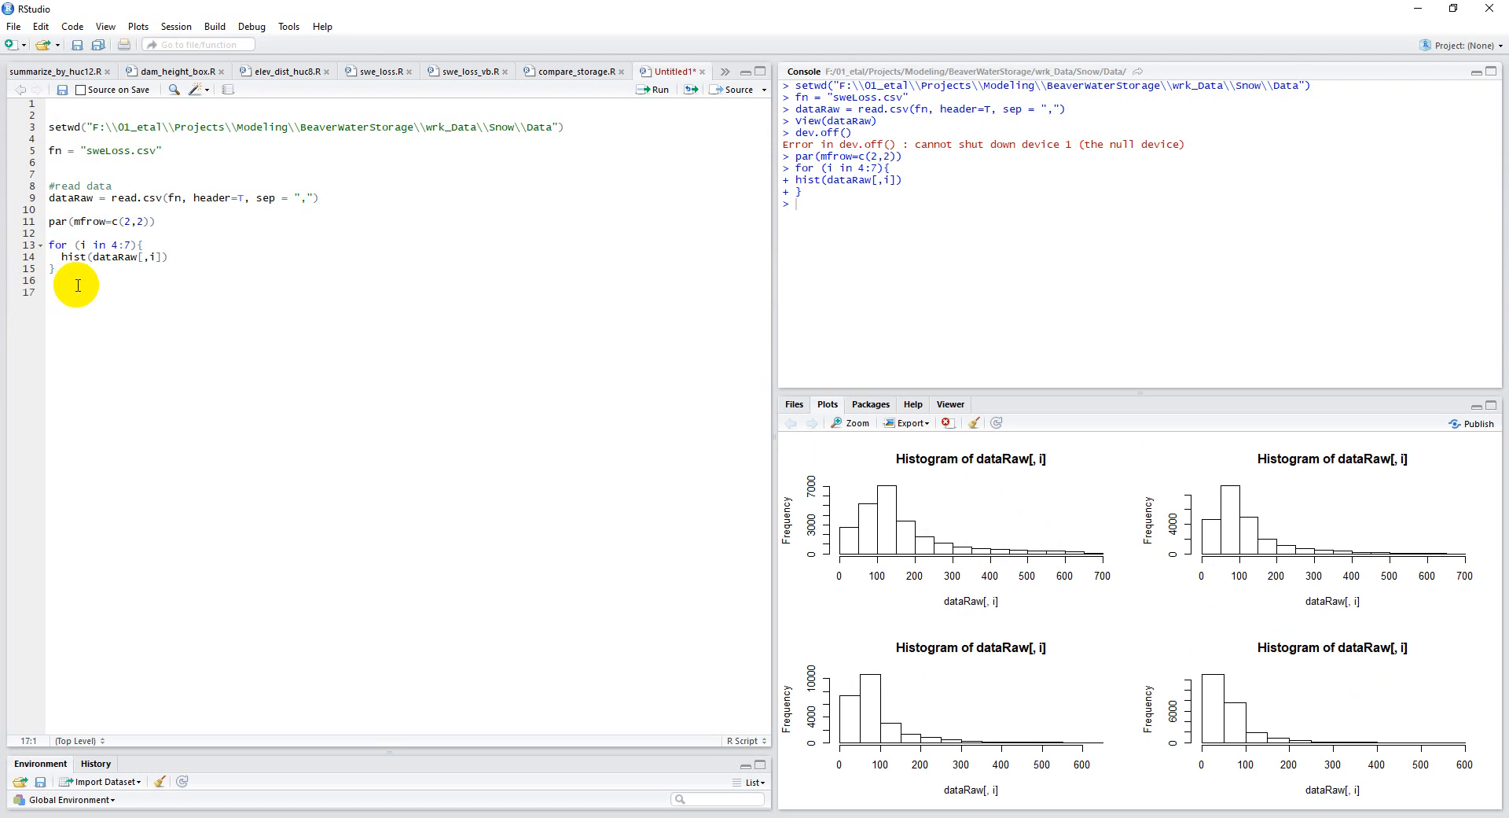
Assign fn = "swe_elev_20170303.csv" and reuse the read.csv line to load it into dataRaw.
{"action": "type", "text": "fn ="}
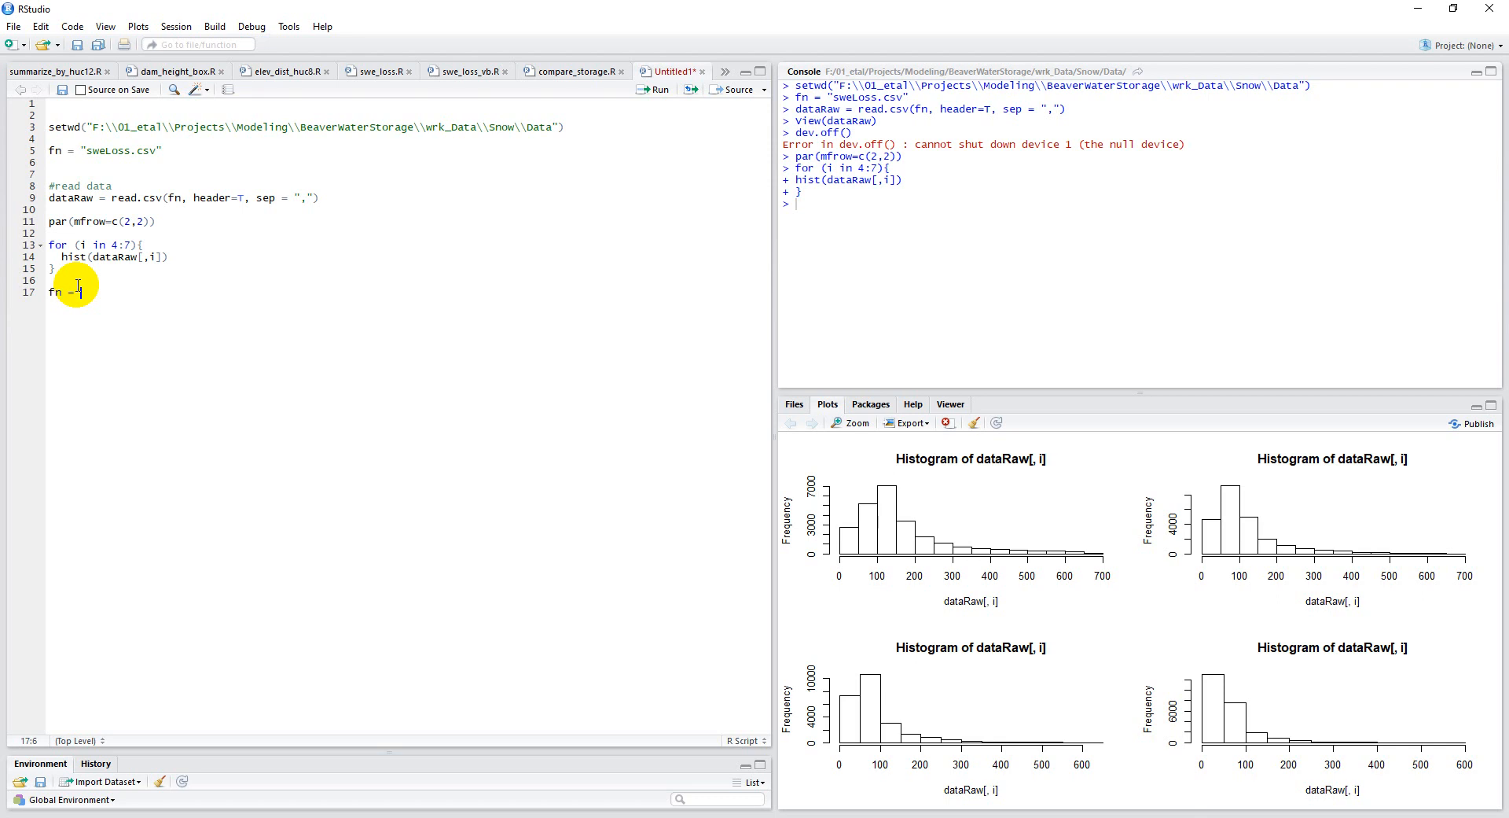
{"action": "type", "text": "\"swe\""}
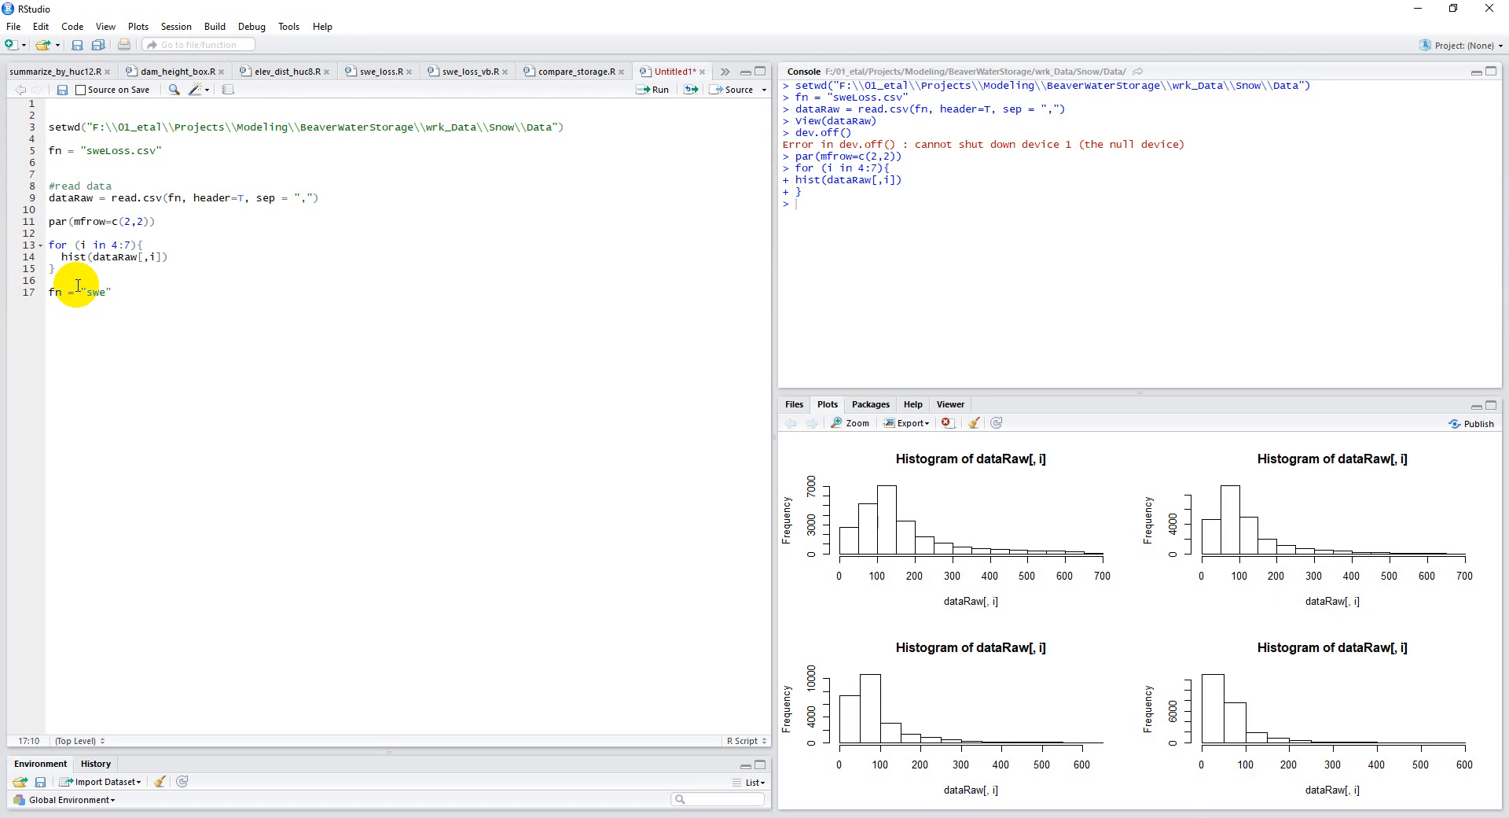
{"action": "type", "text": "_elev"}
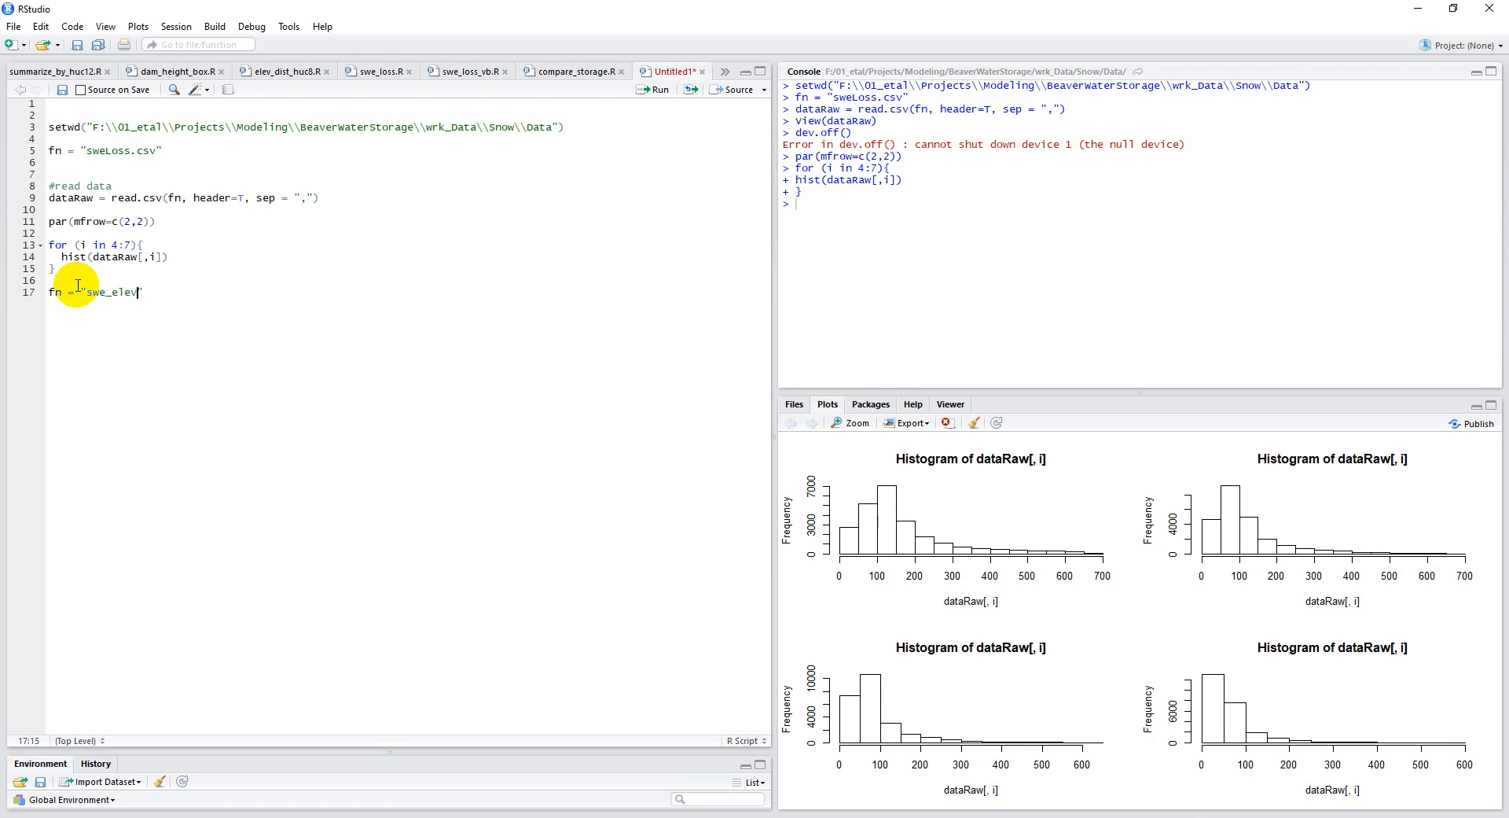
{"action": "type", "text": "_20170303."}
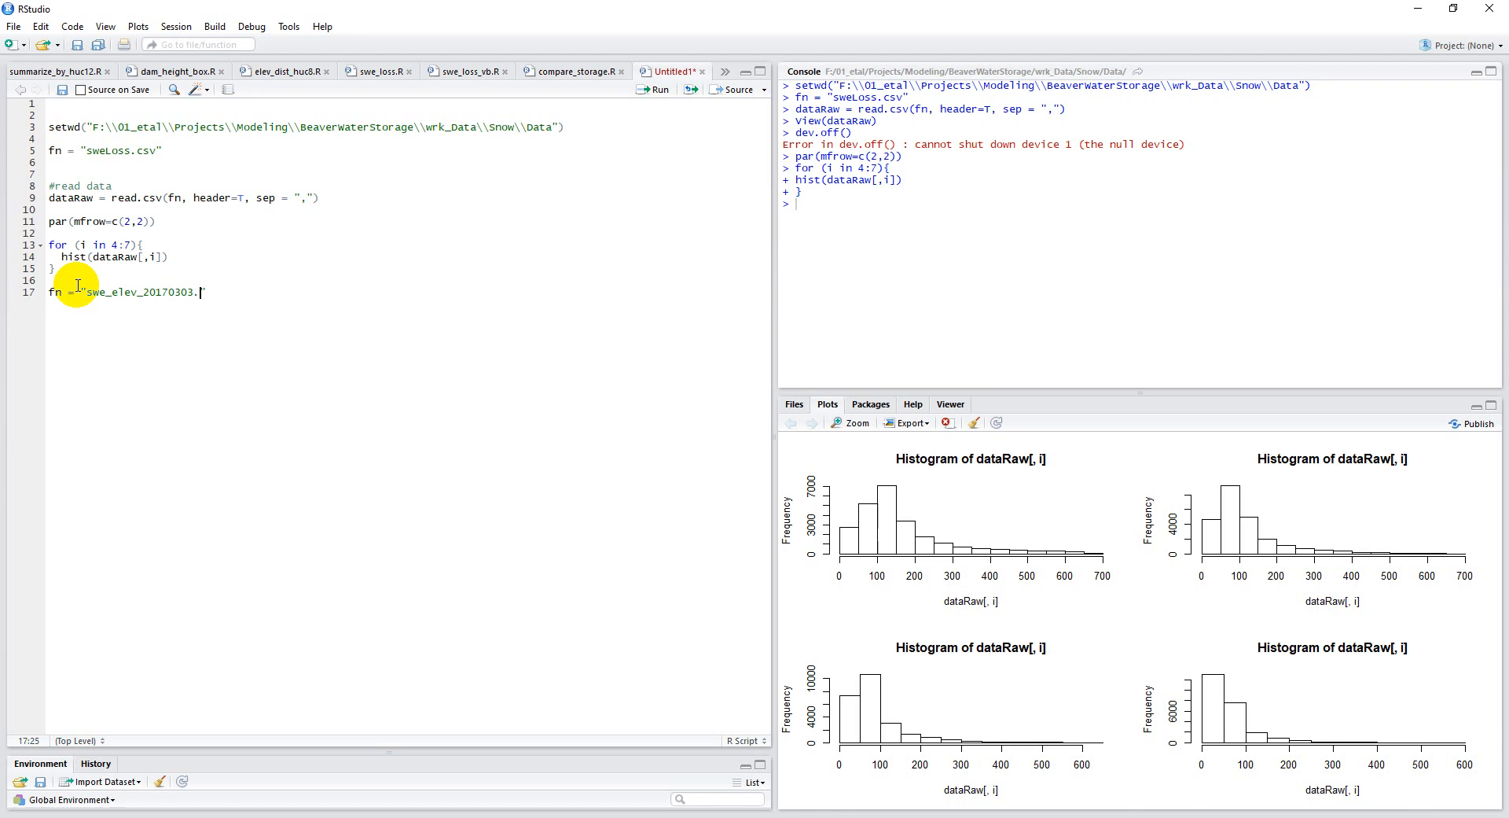
{"action": "type", "text": "csv\""}
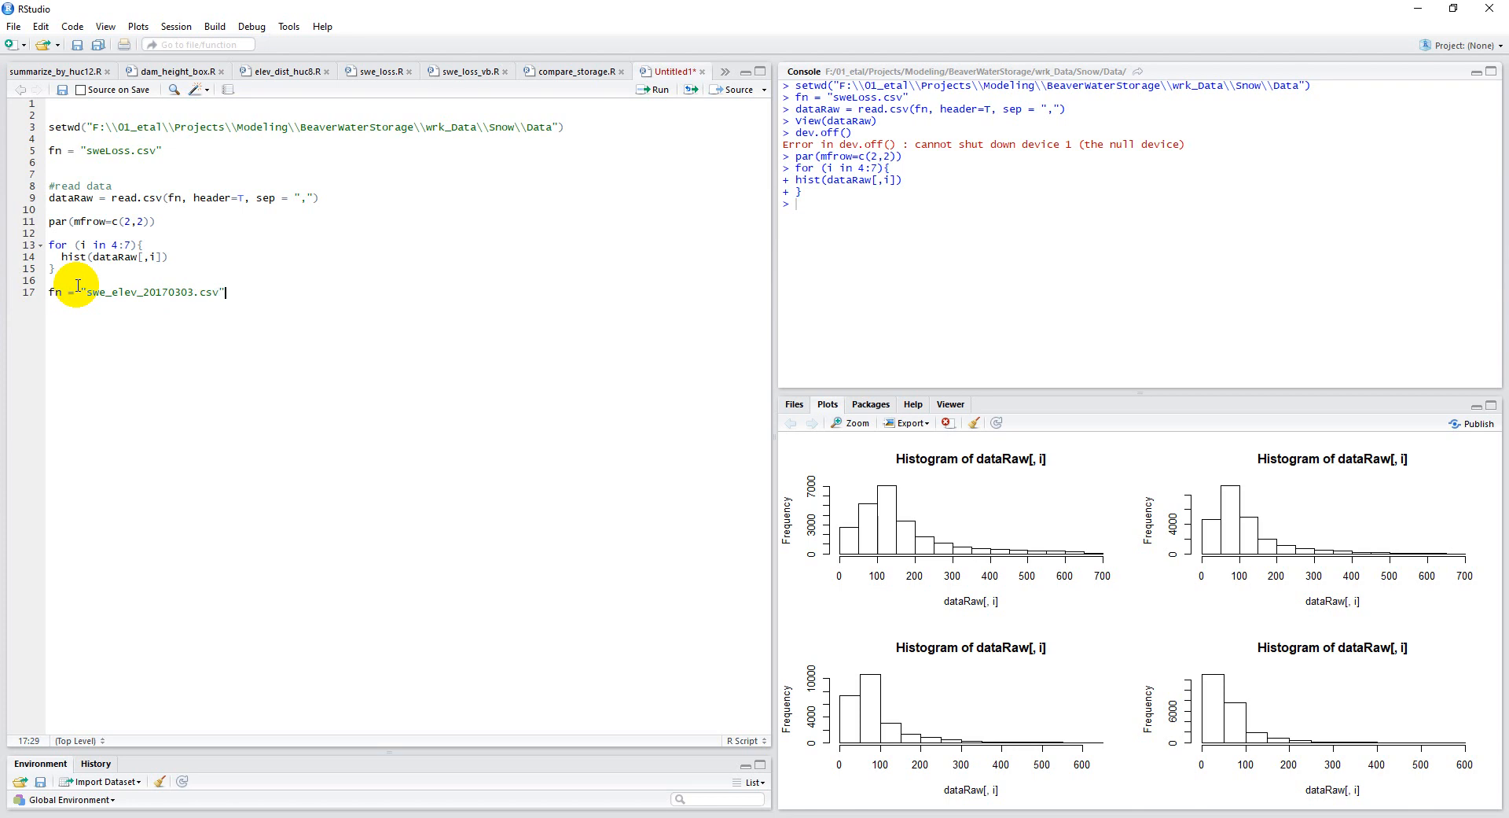
{"action": "type", "text": "dat"}
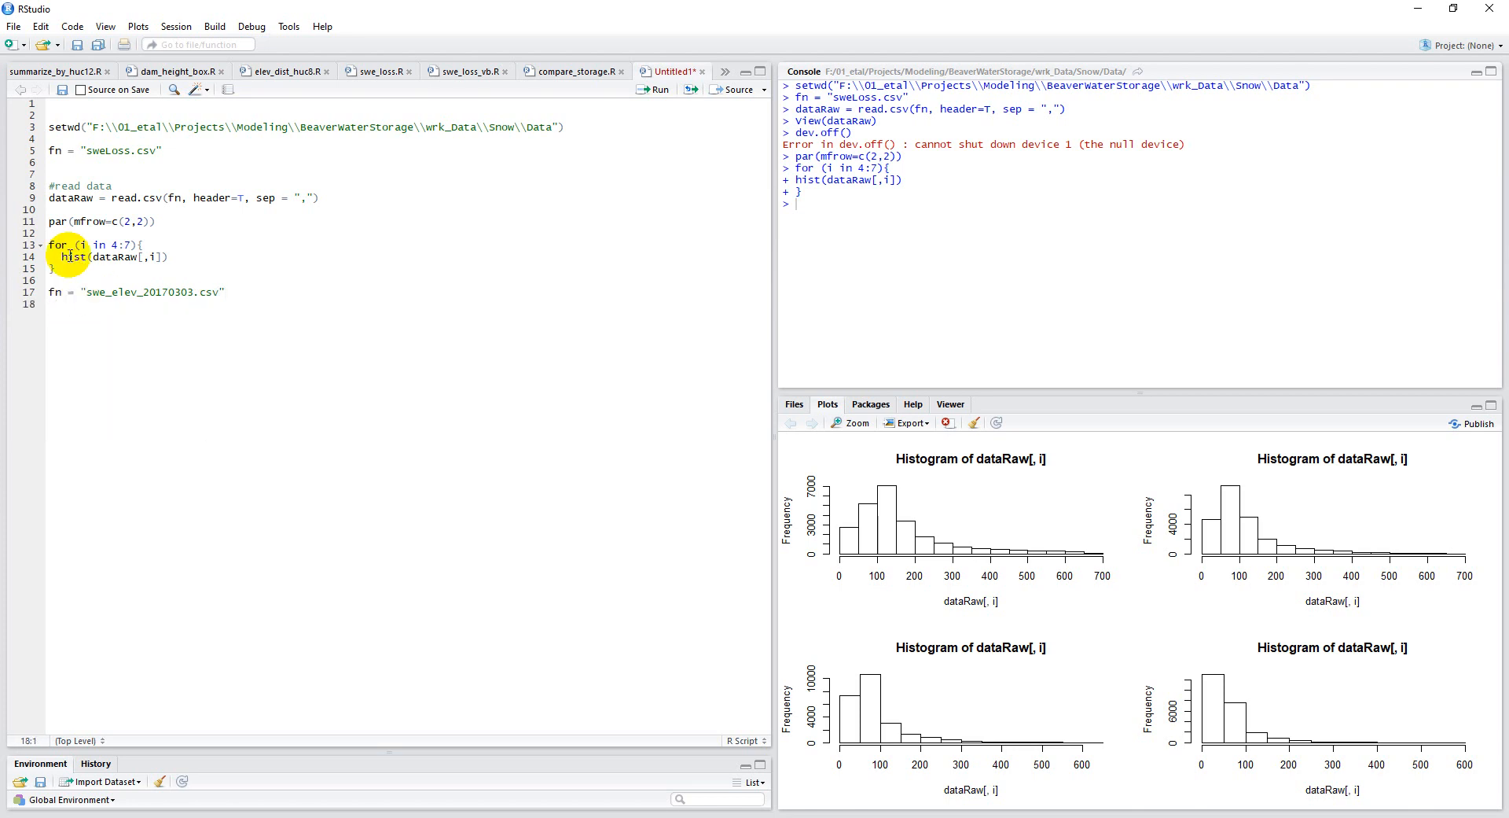
{"action": "triple_click", "coordinate": [172, 198]}
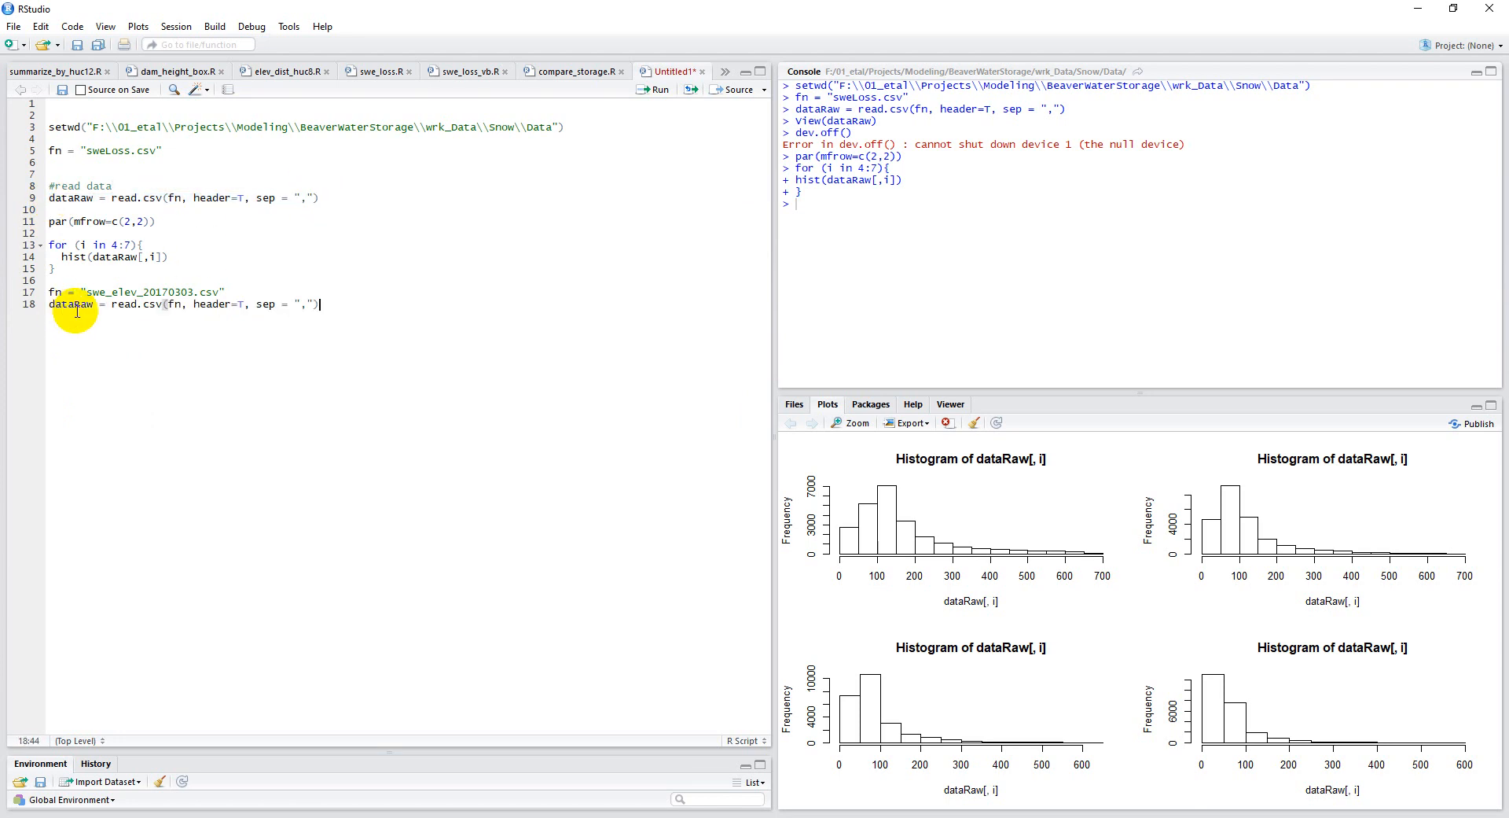
Write par(mar=c(2,2,2,2)) and par(mfrow=c(4,3)) for small margins and a 4-by-3 grid.
{"action": "type", "text": "pa"}
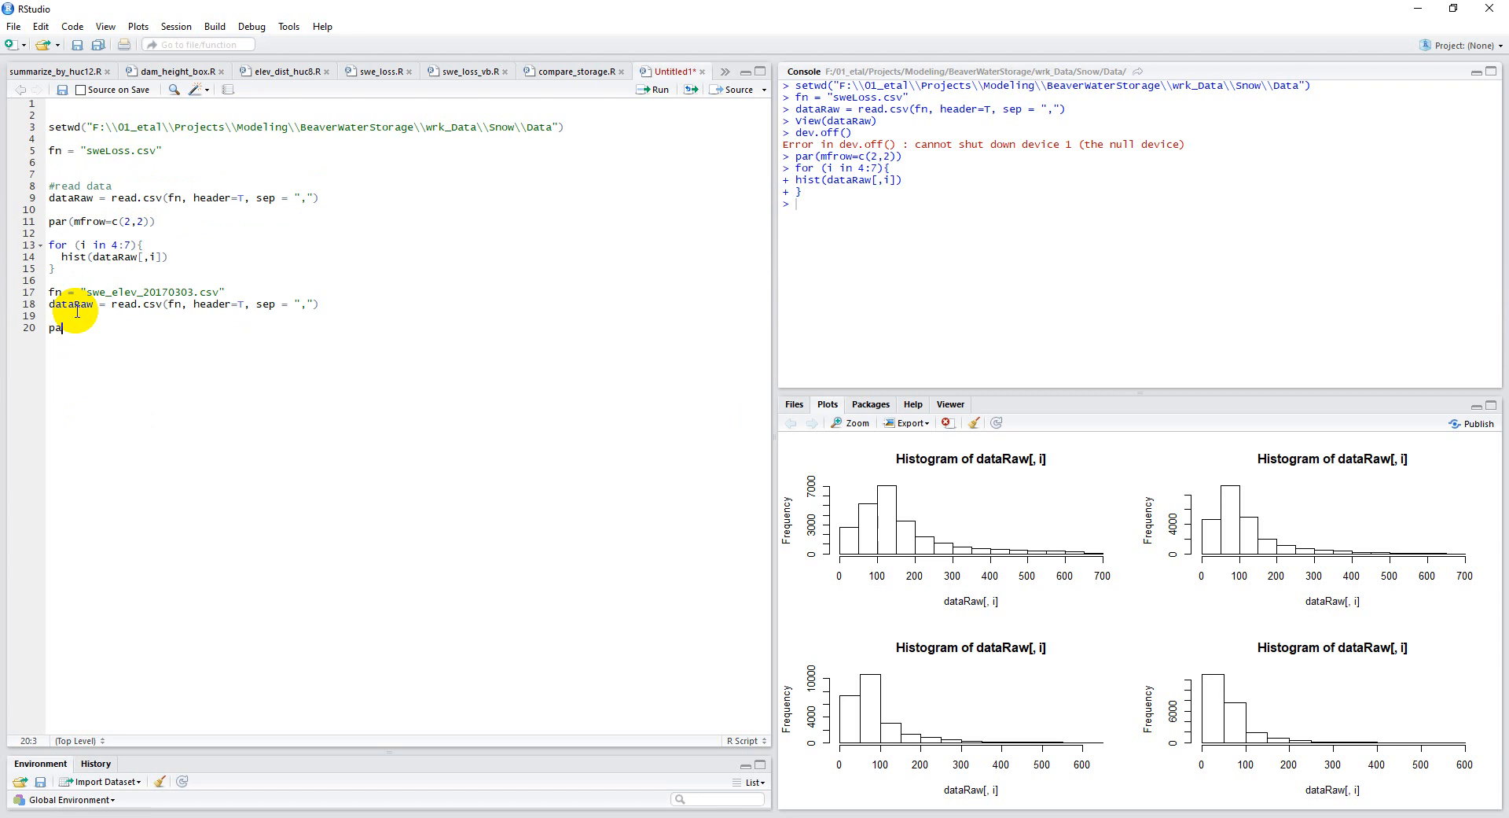
{"action": "type", "text": "par("}
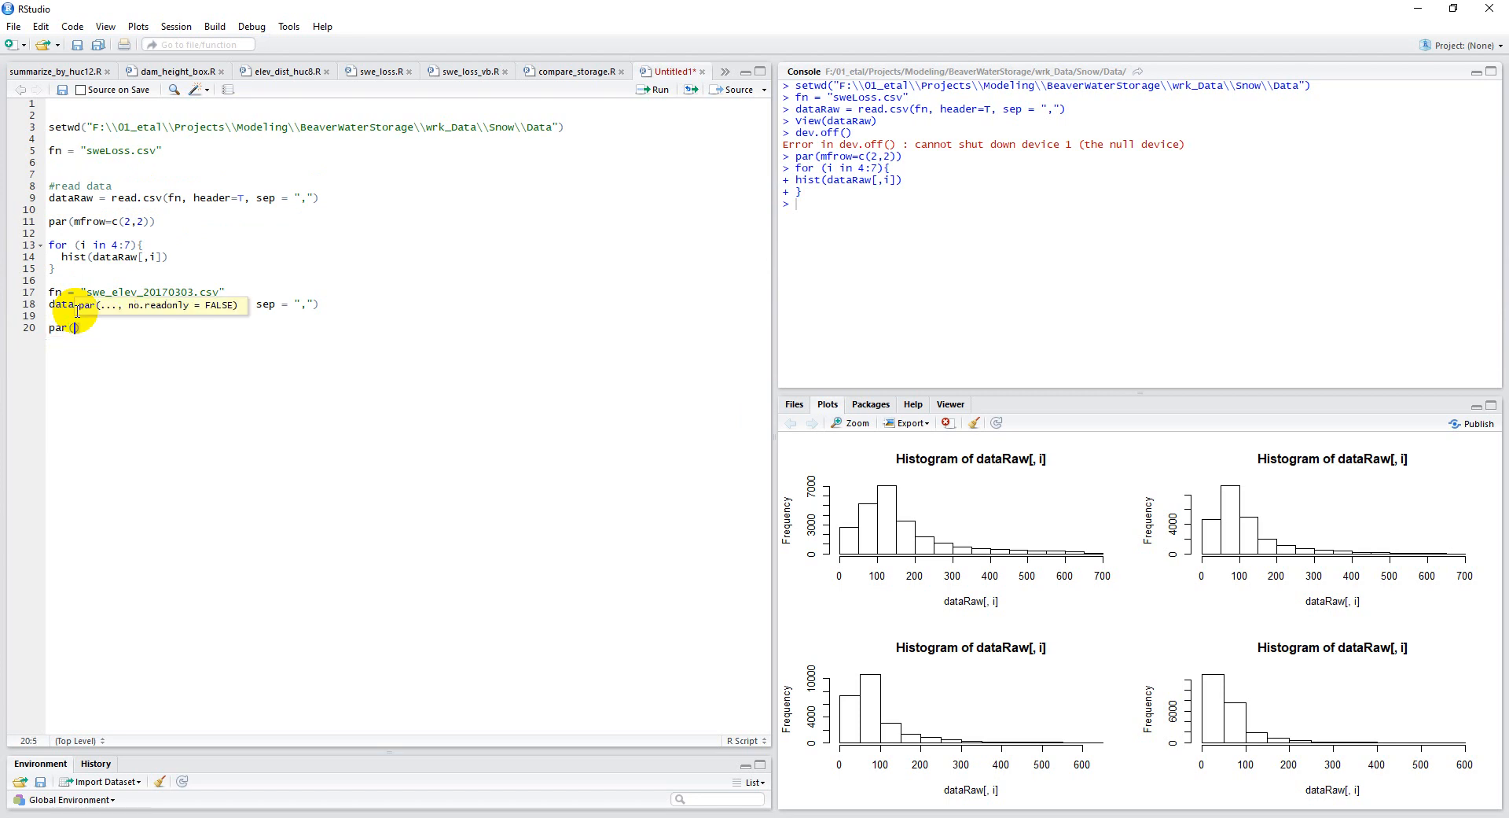
{"action": "type", "text": "mar"}
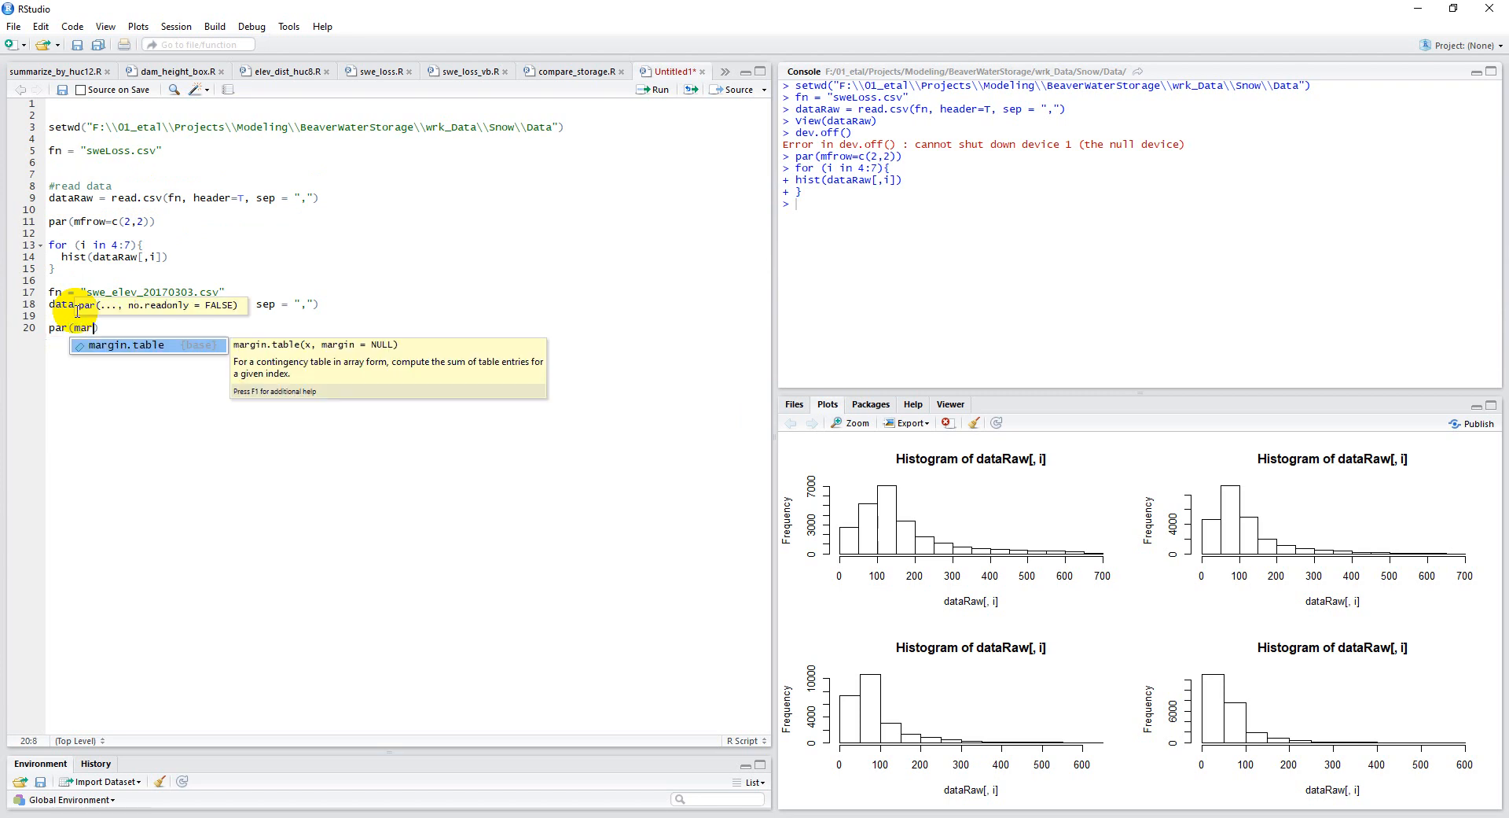
{"action": "type", "text": "=c(2,2)"}
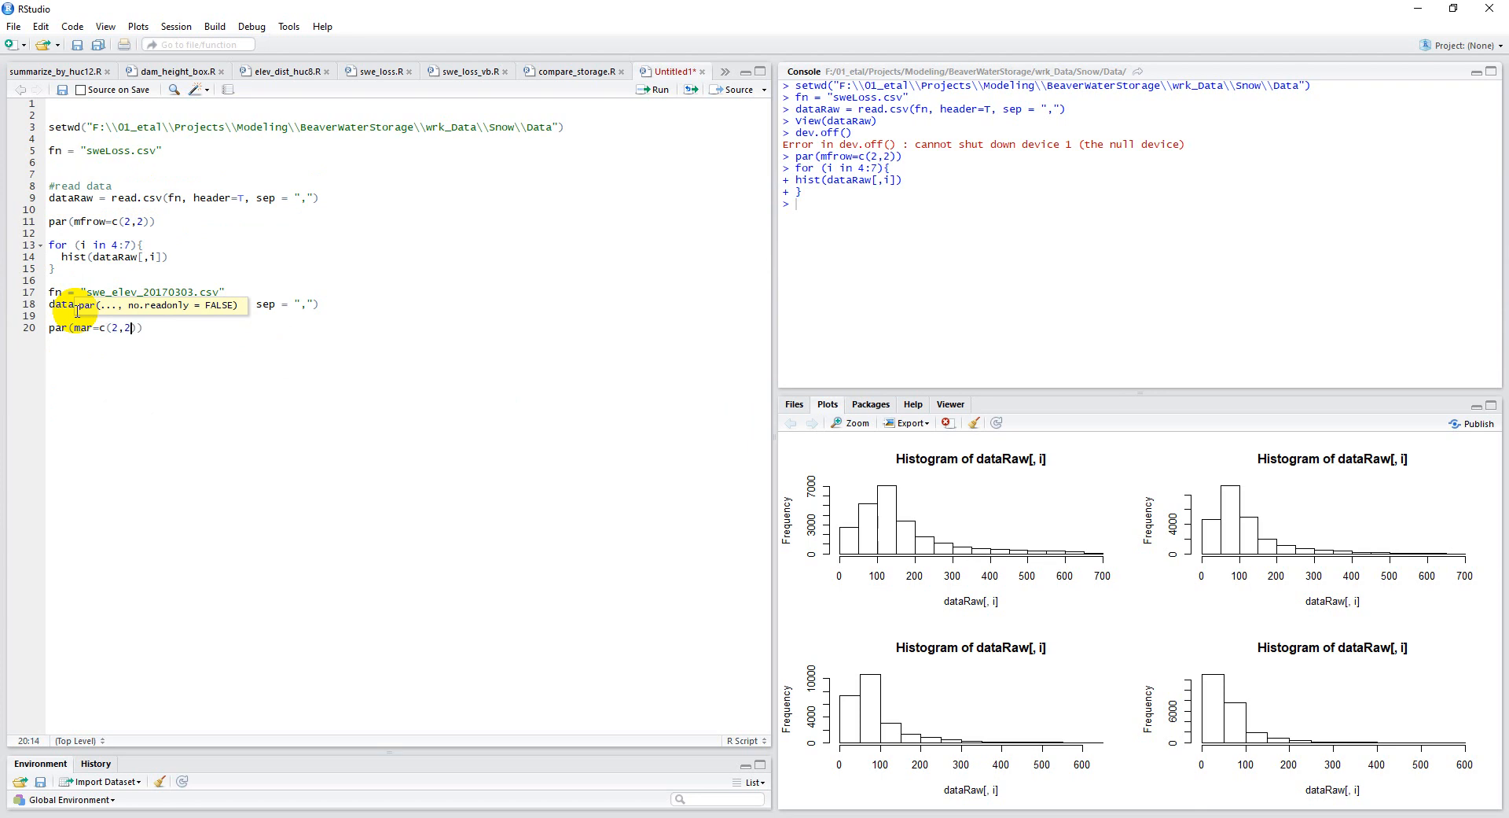
{"action": "type", "text": ",2,2"}
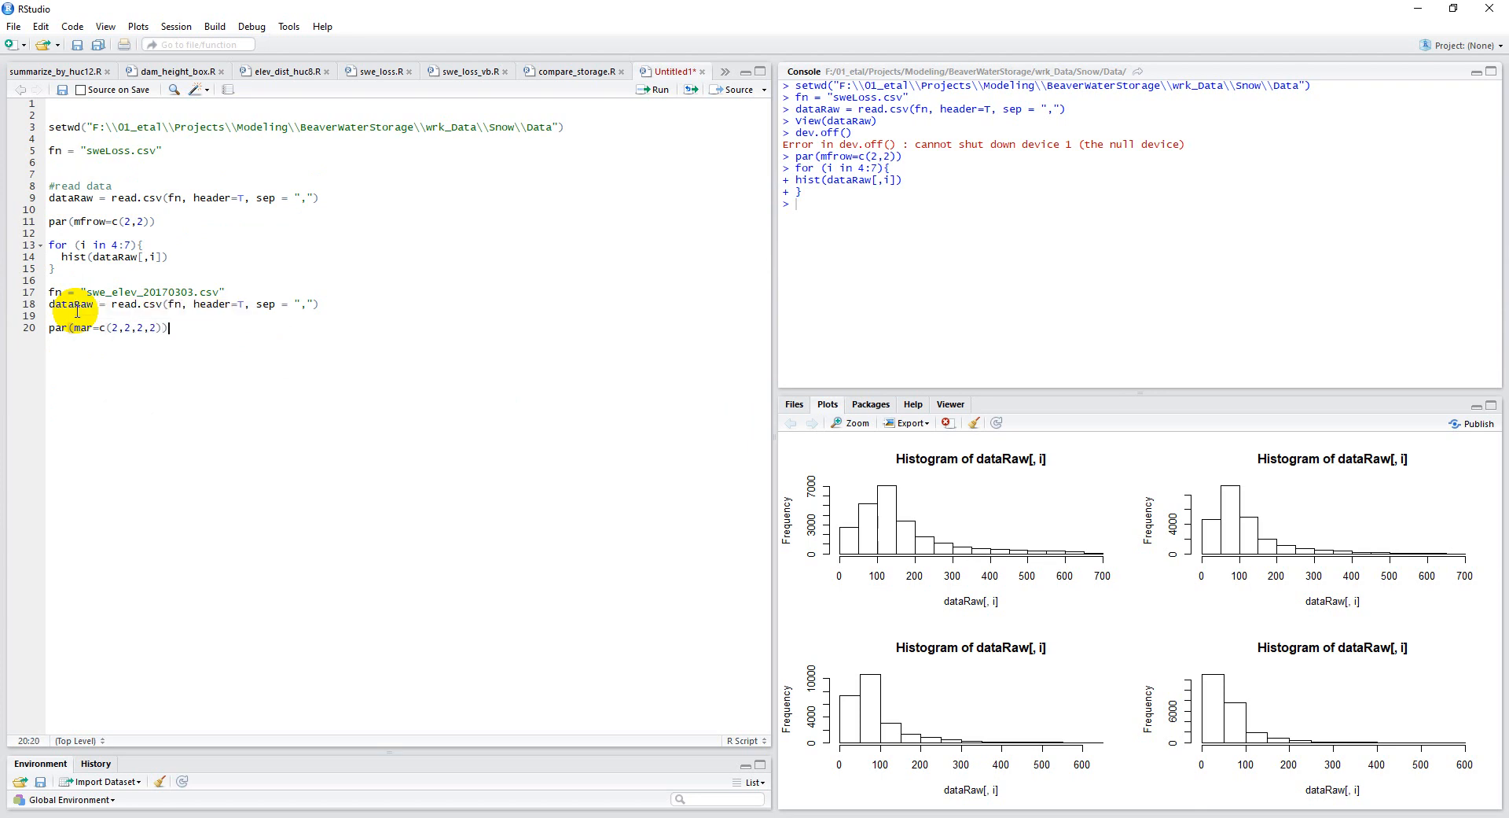
{"action": "type", "text": "par"}
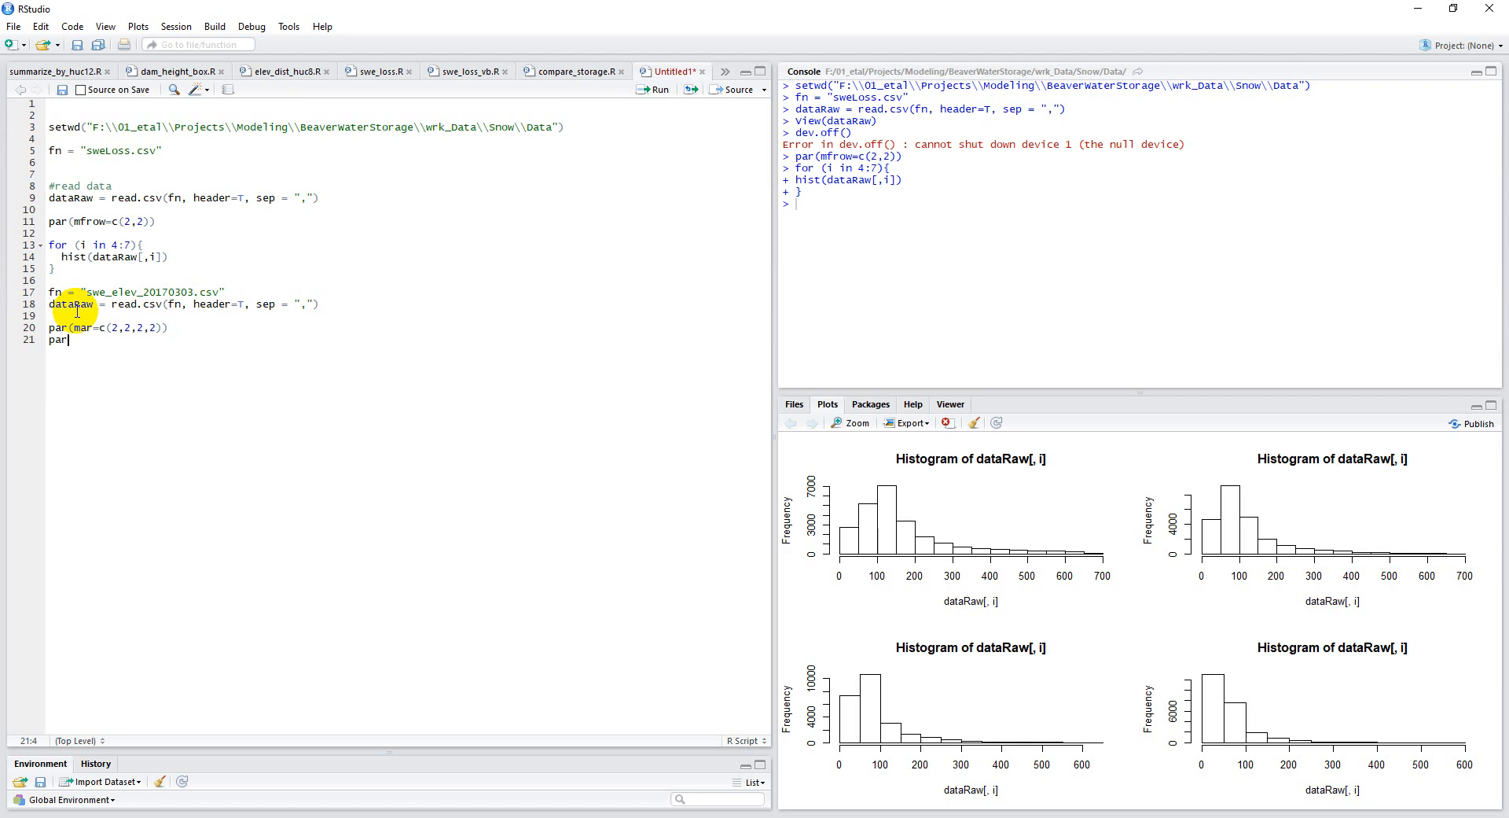
{"action": "type", "text": "(mfrow=c"}
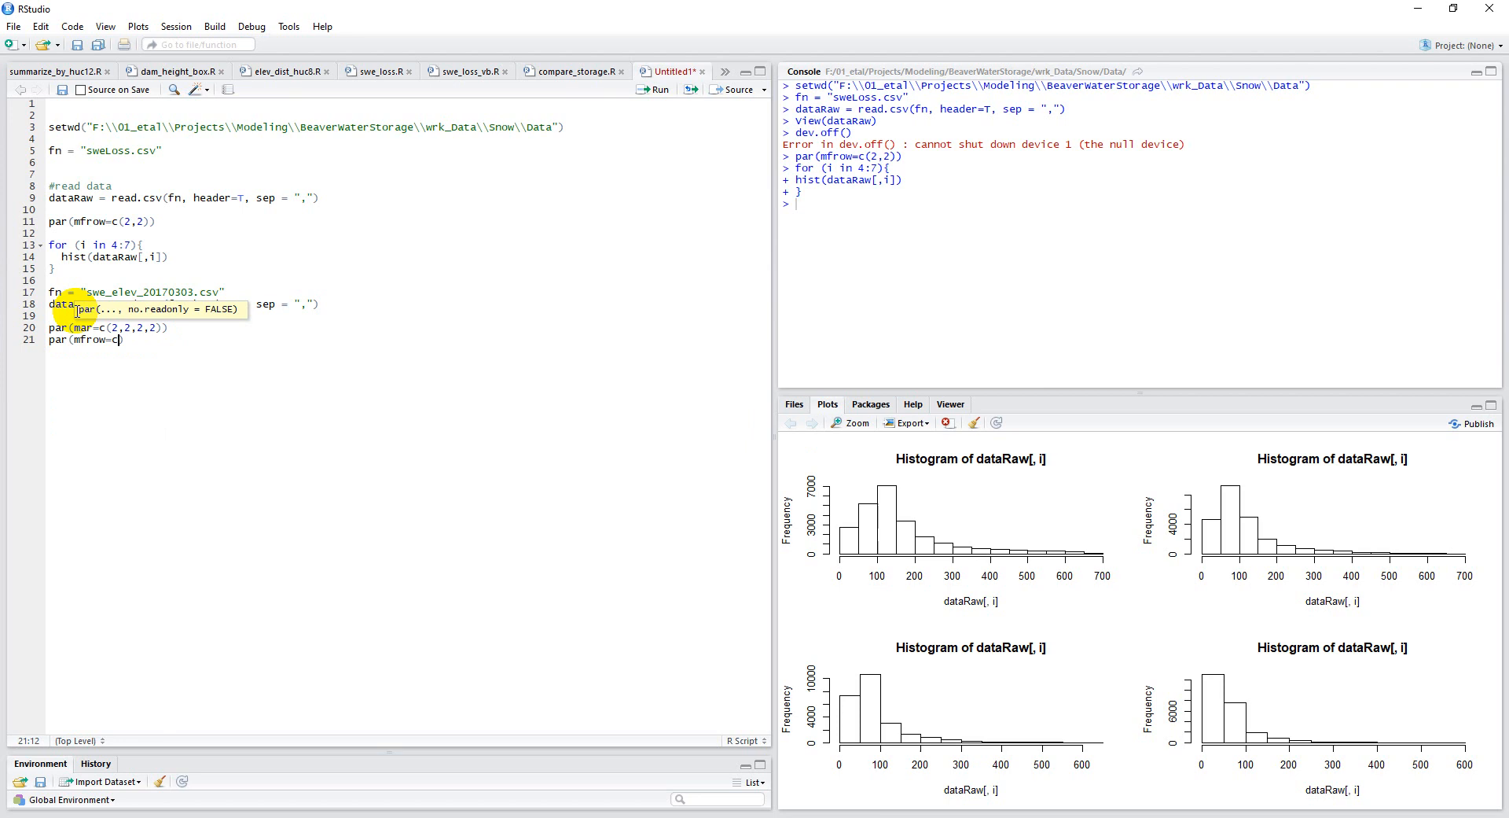
{"action": "type", "text": ")"}
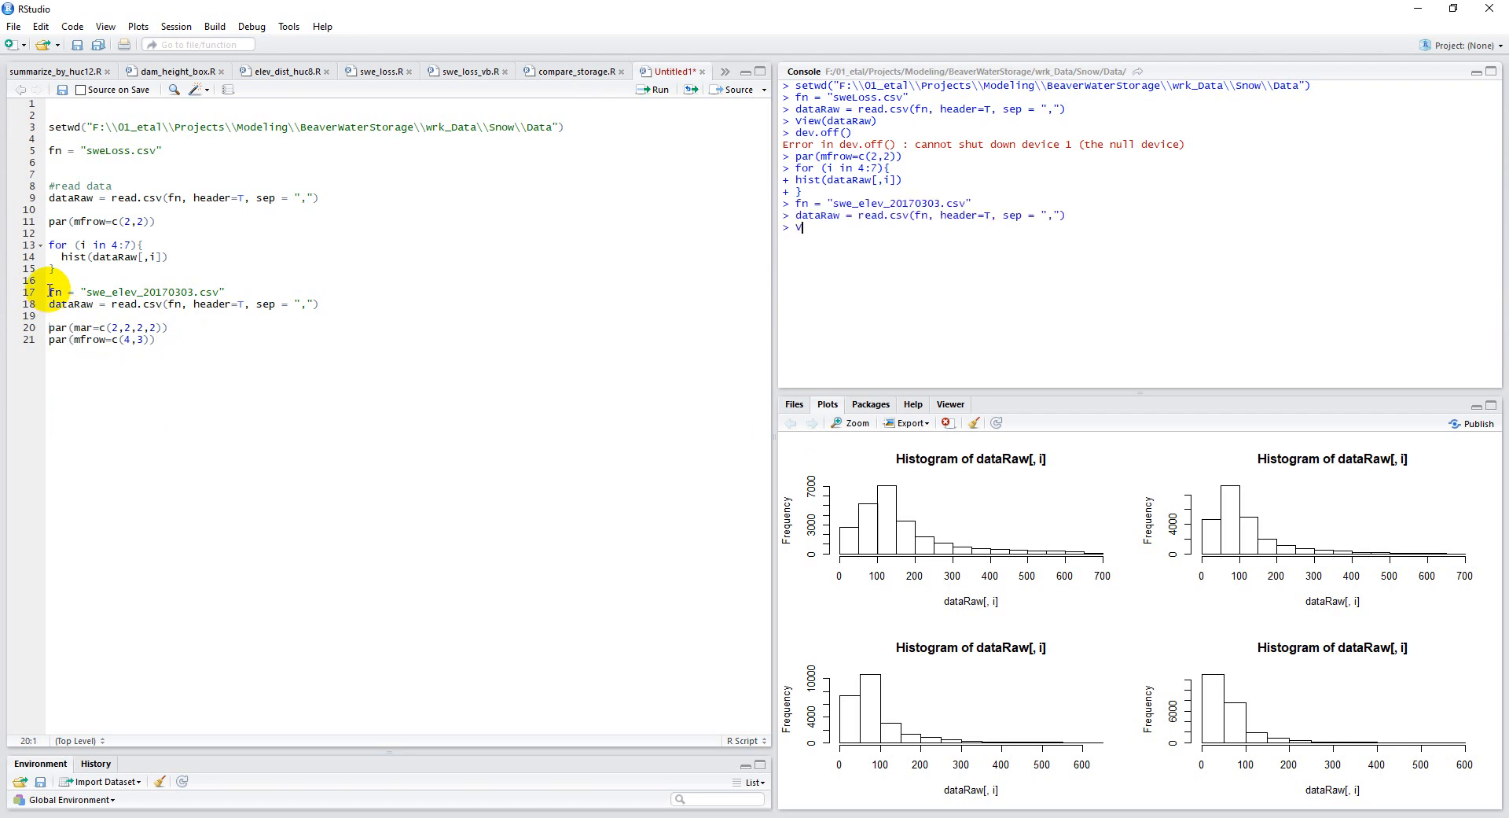
Run View(dataRaw) in the console to inspect the loaded swe_elev table.
{"action": "type", "text": "View(dataRaw)"}
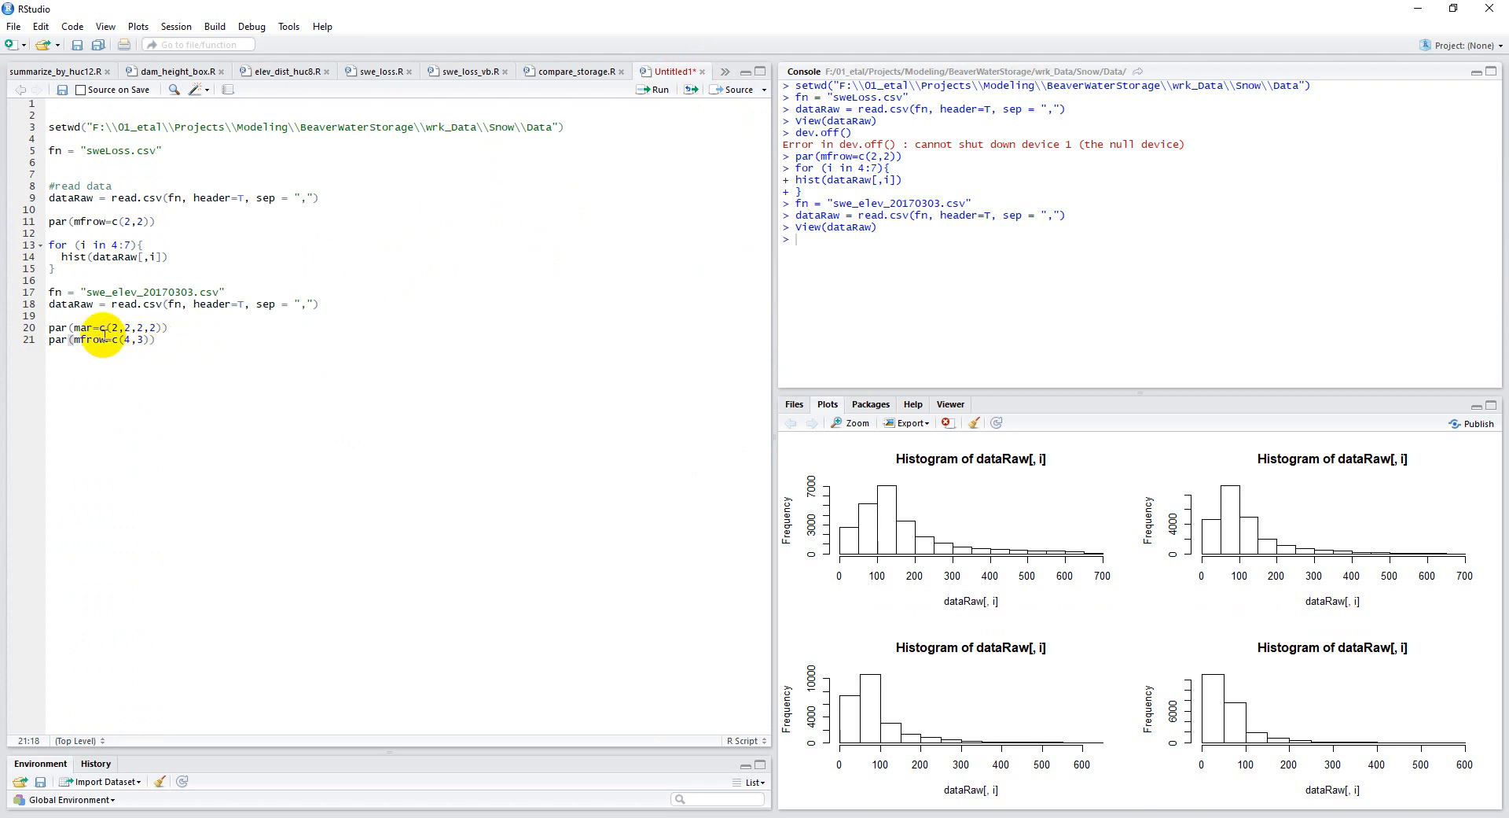
{"action": "mouse_move", "coordinate": [181, 345]}
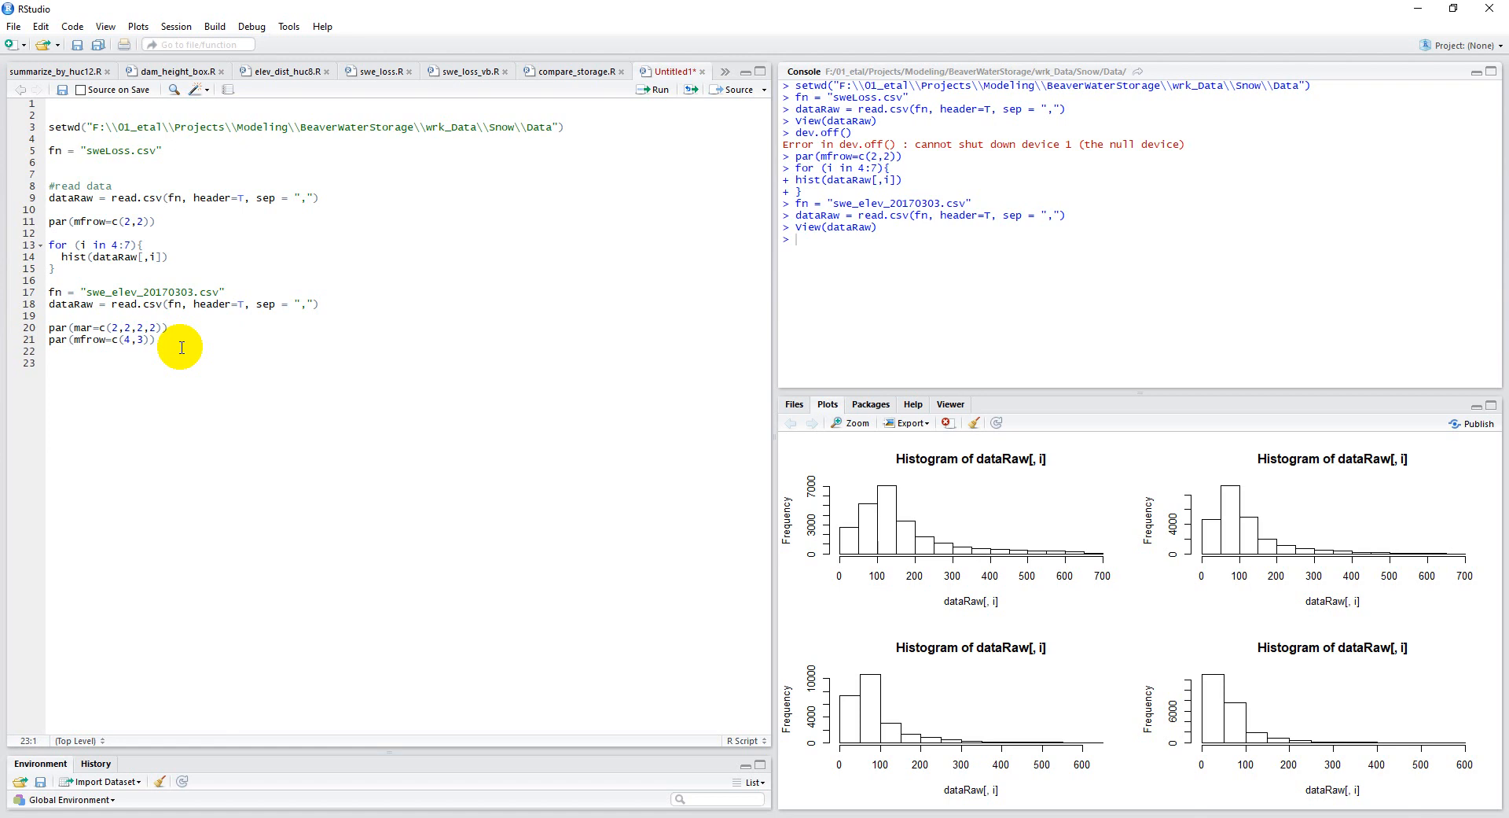
Write for (i in min(dataRaw$year):max(dataRaw$year)){ with an empty body.
{"action": "type", "text": "for ("}
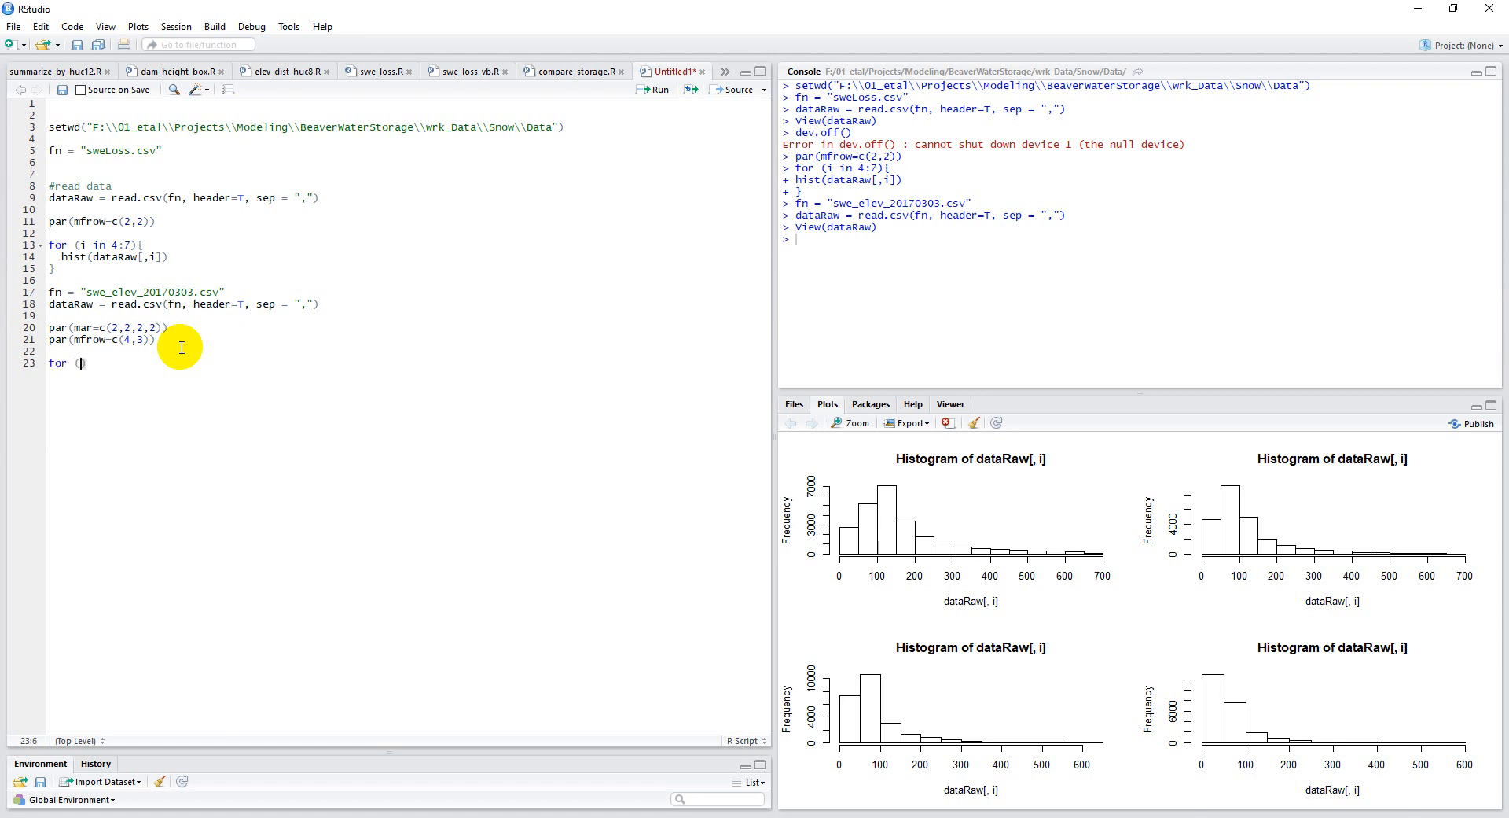
{"action": "type", "text": "i in"}
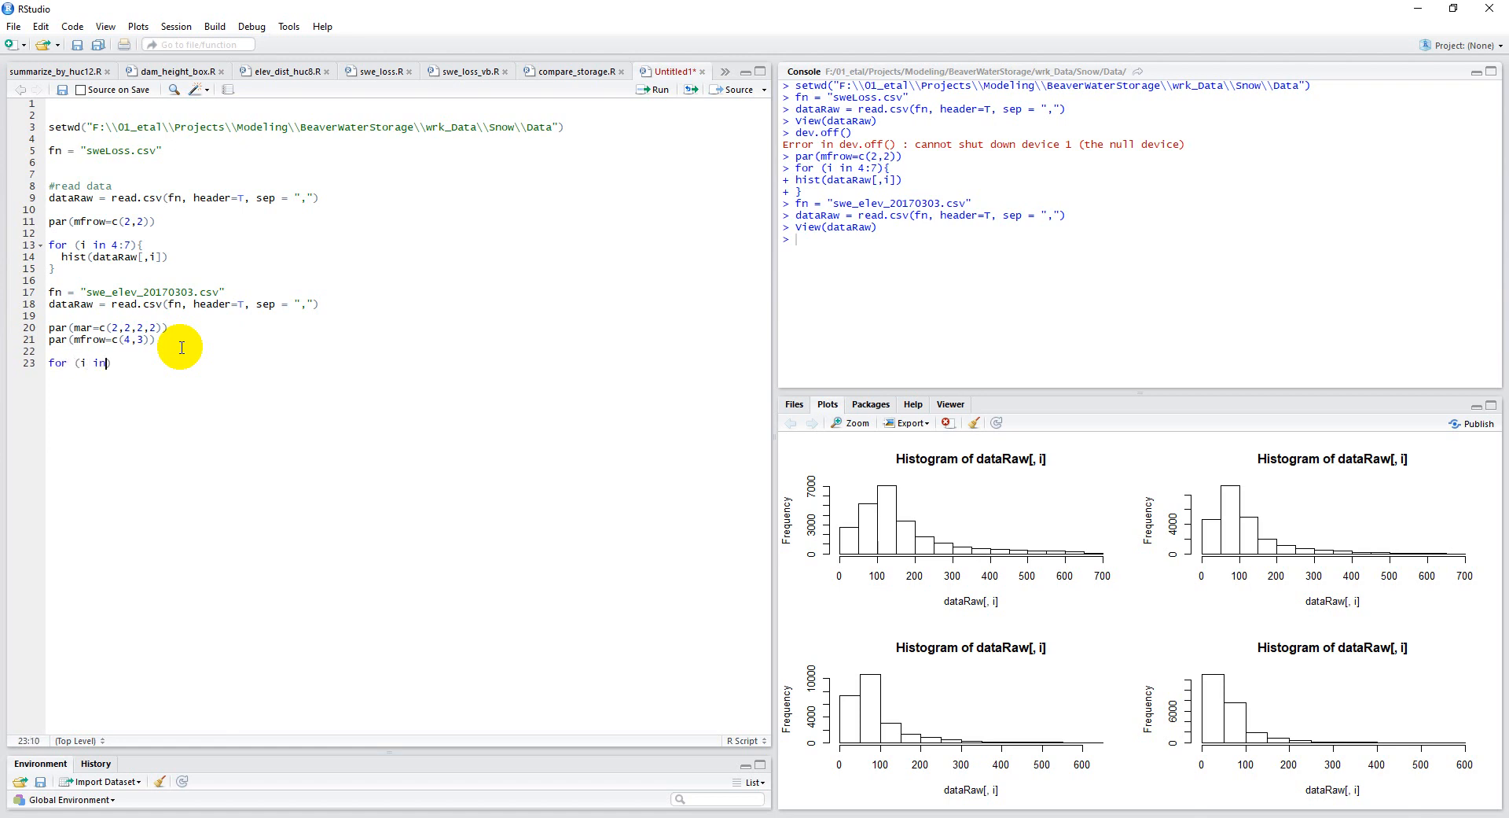
{"action": "type", "text": "min"}
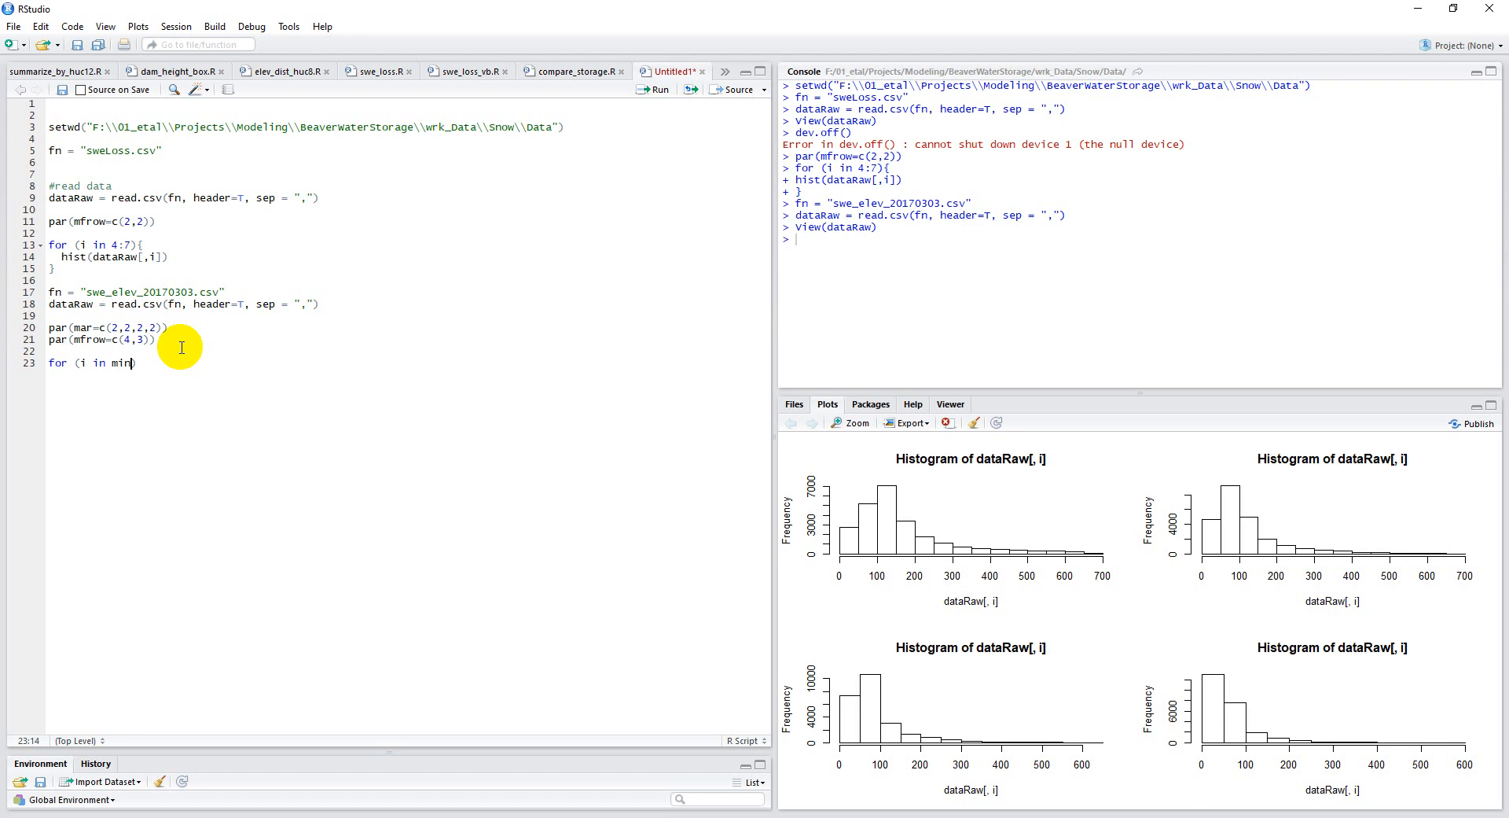
{"action": "type", "text": "(data)"}
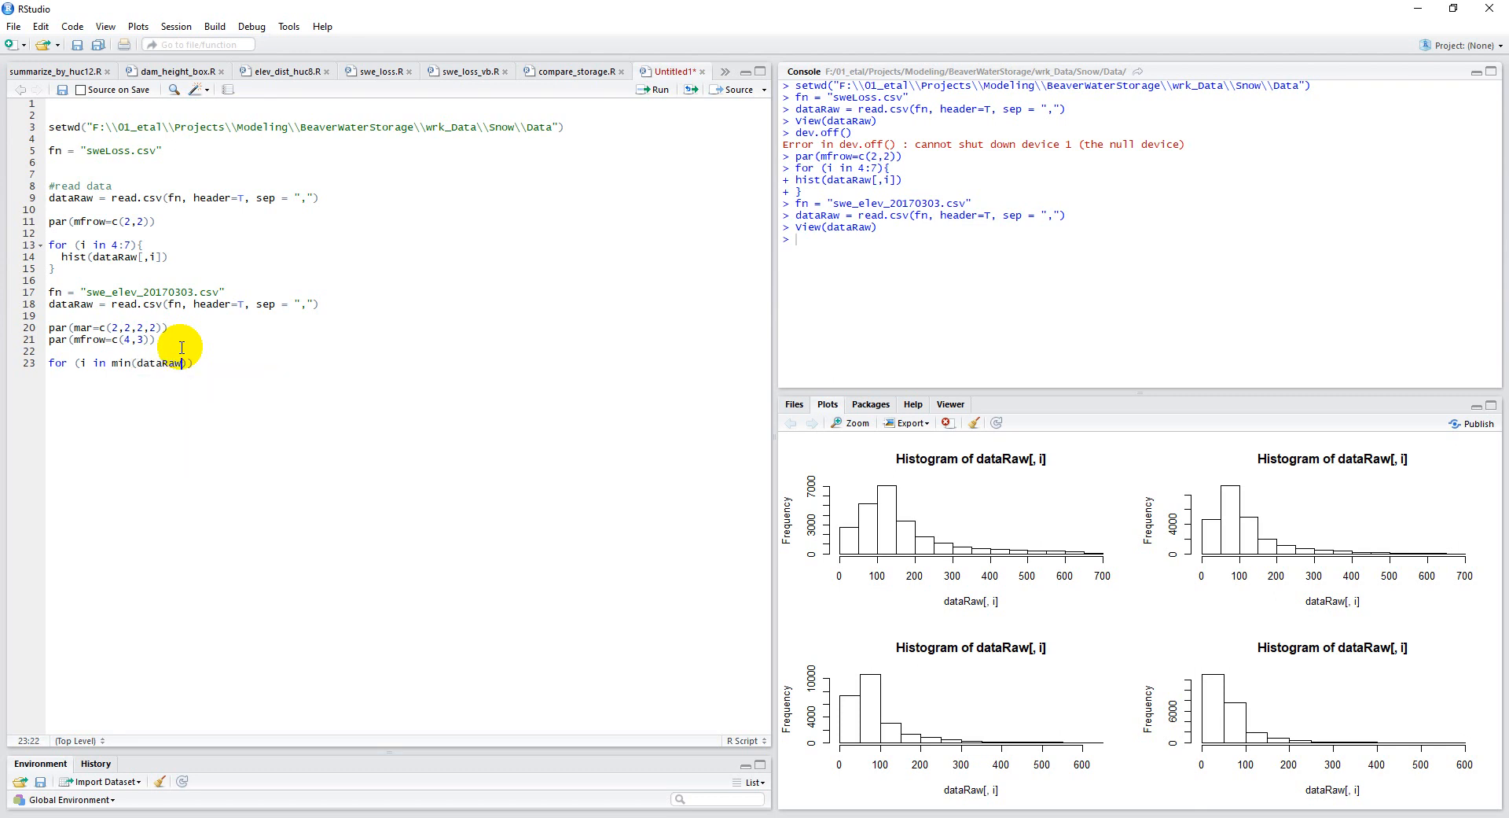
{"action": "type", "text": "$year)"}
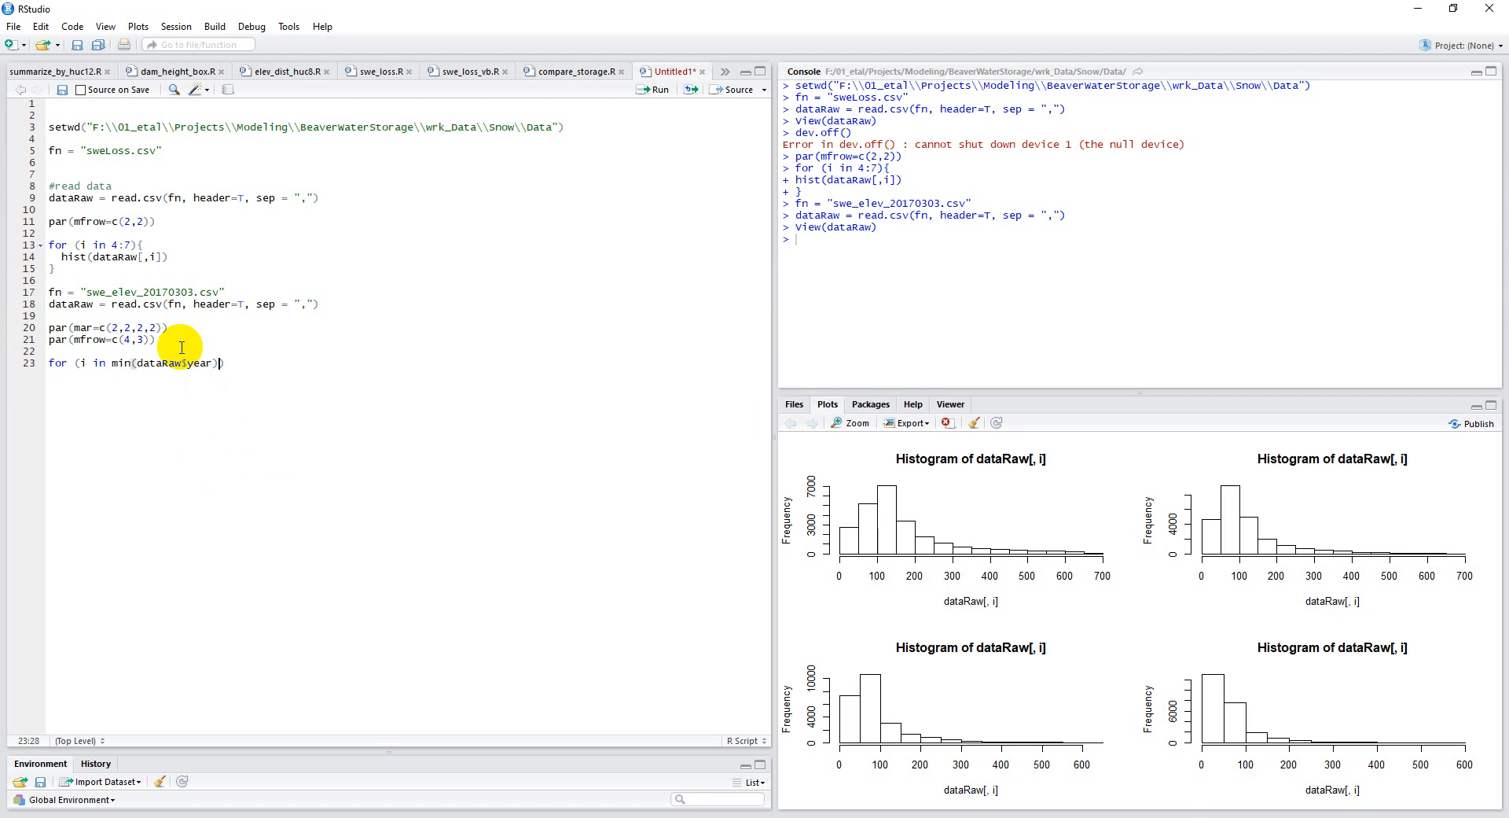
{"action": "type", "text": ":max("}
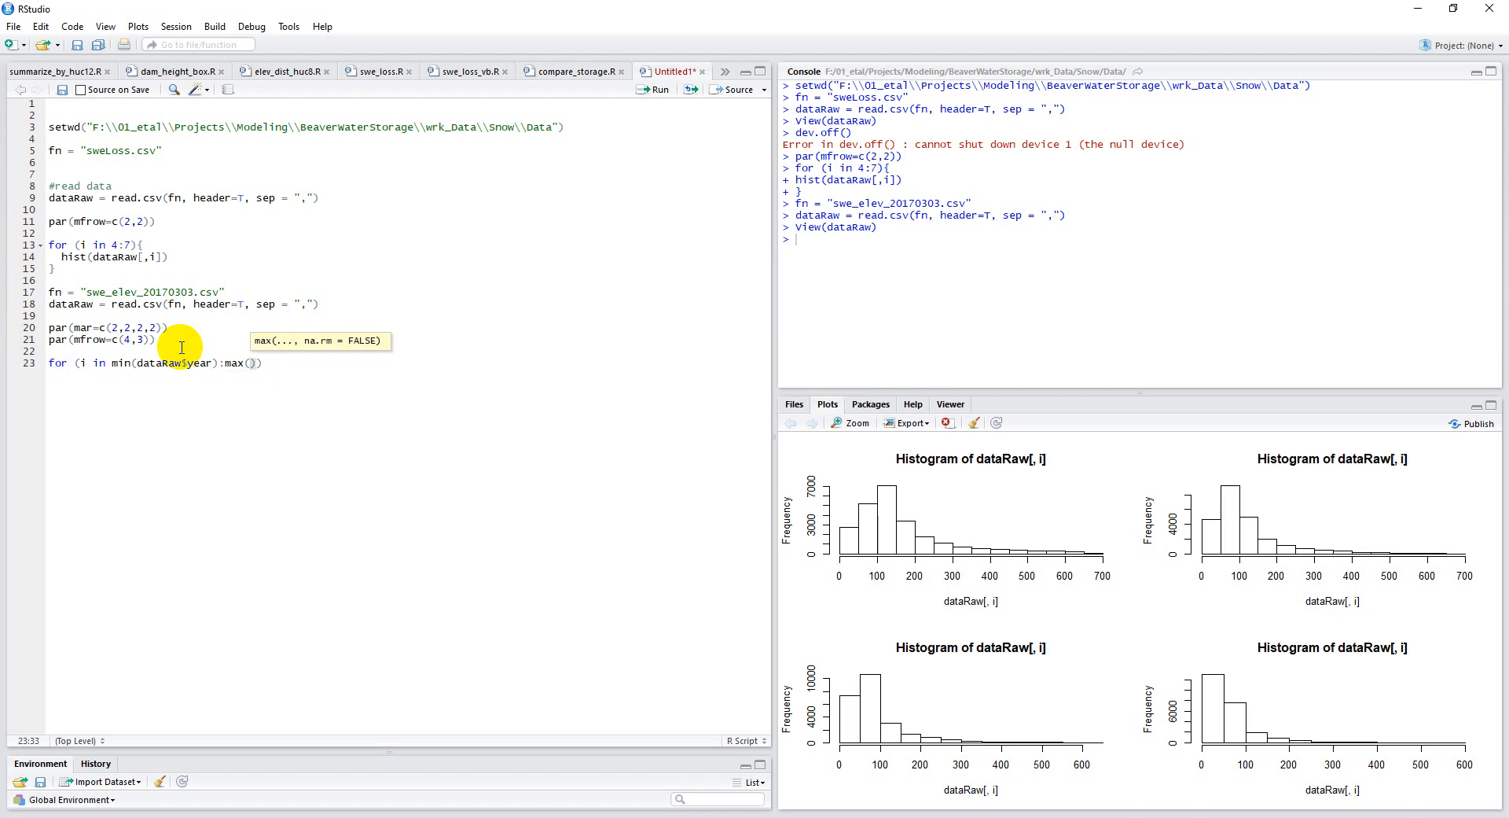
{"action": "type", "text": "dataRaw"}
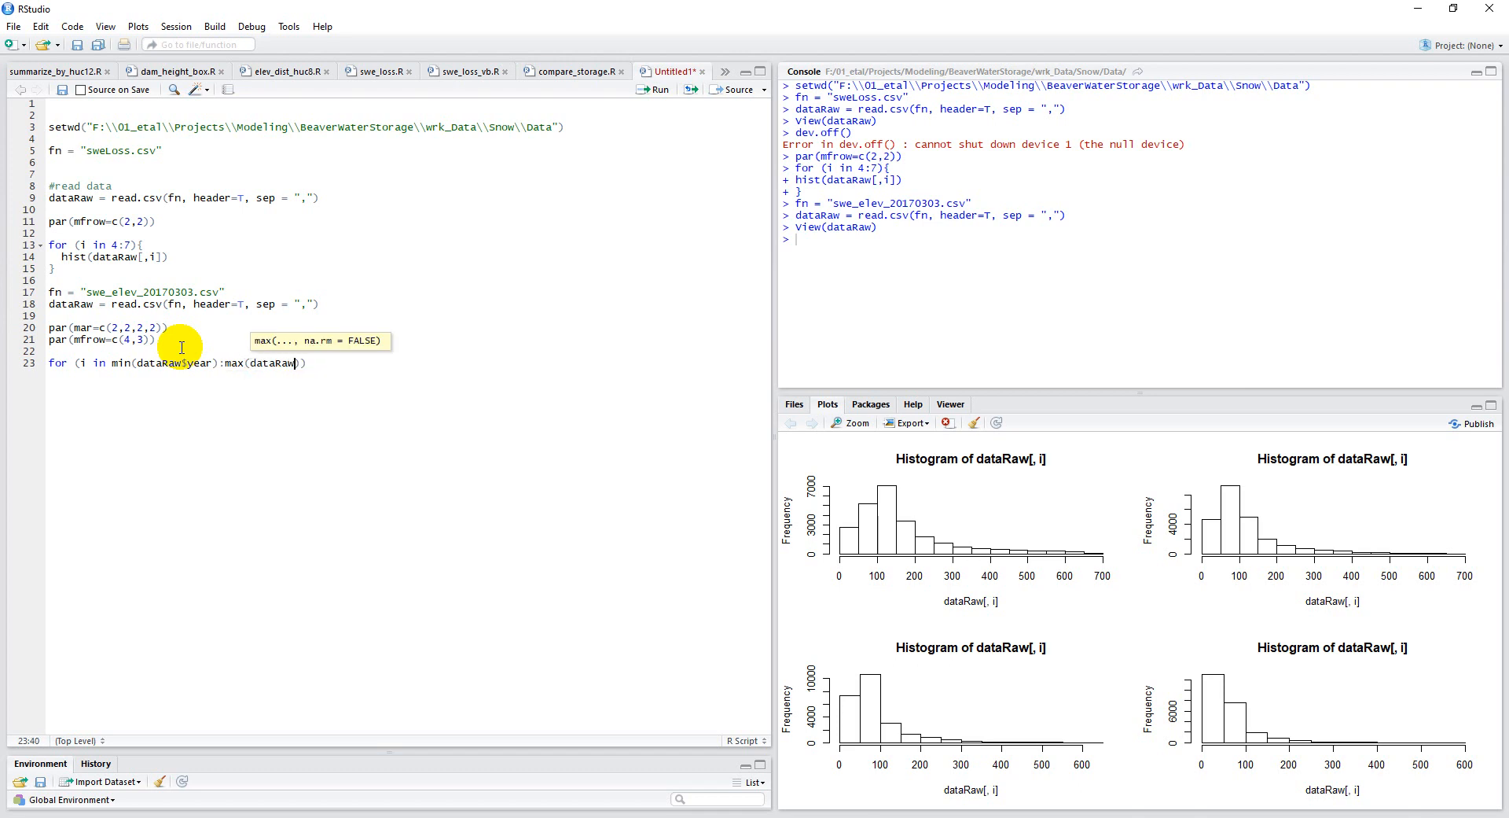
{"action": "type", "text": "$year"}
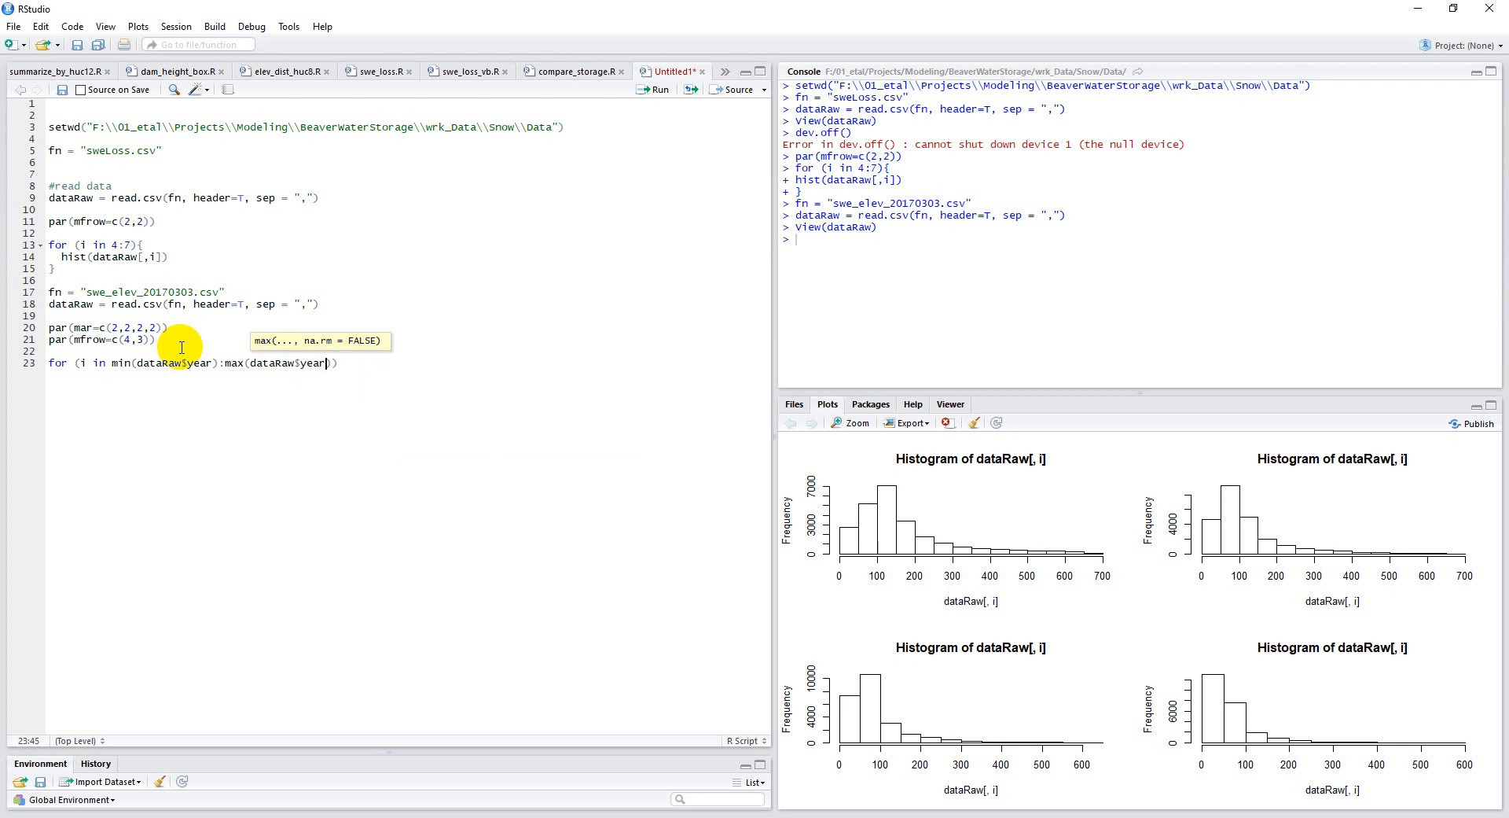
{"action": "type", "text": ")"}
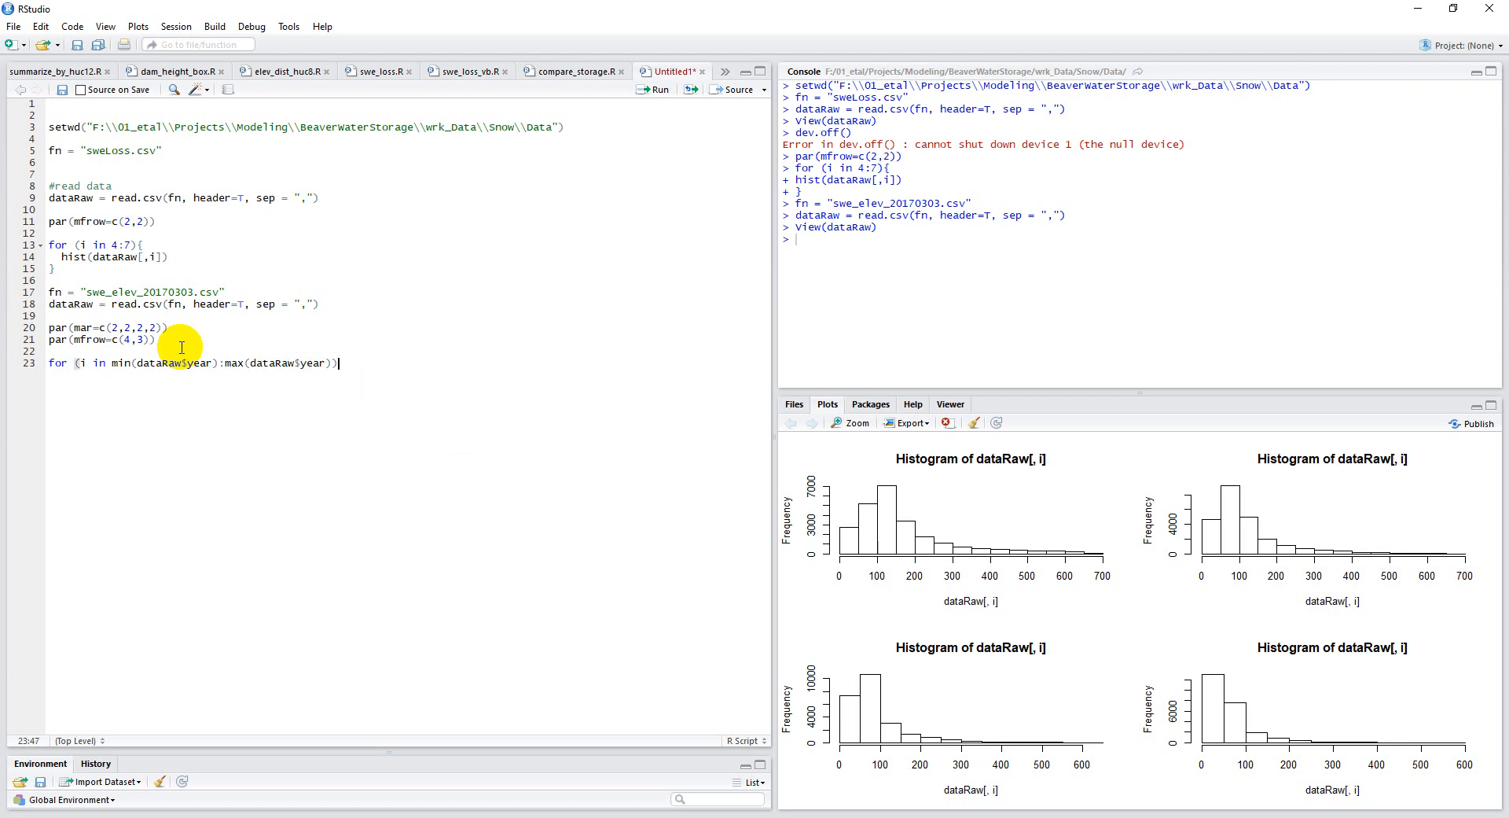
{"action": "type", "text": "{"}
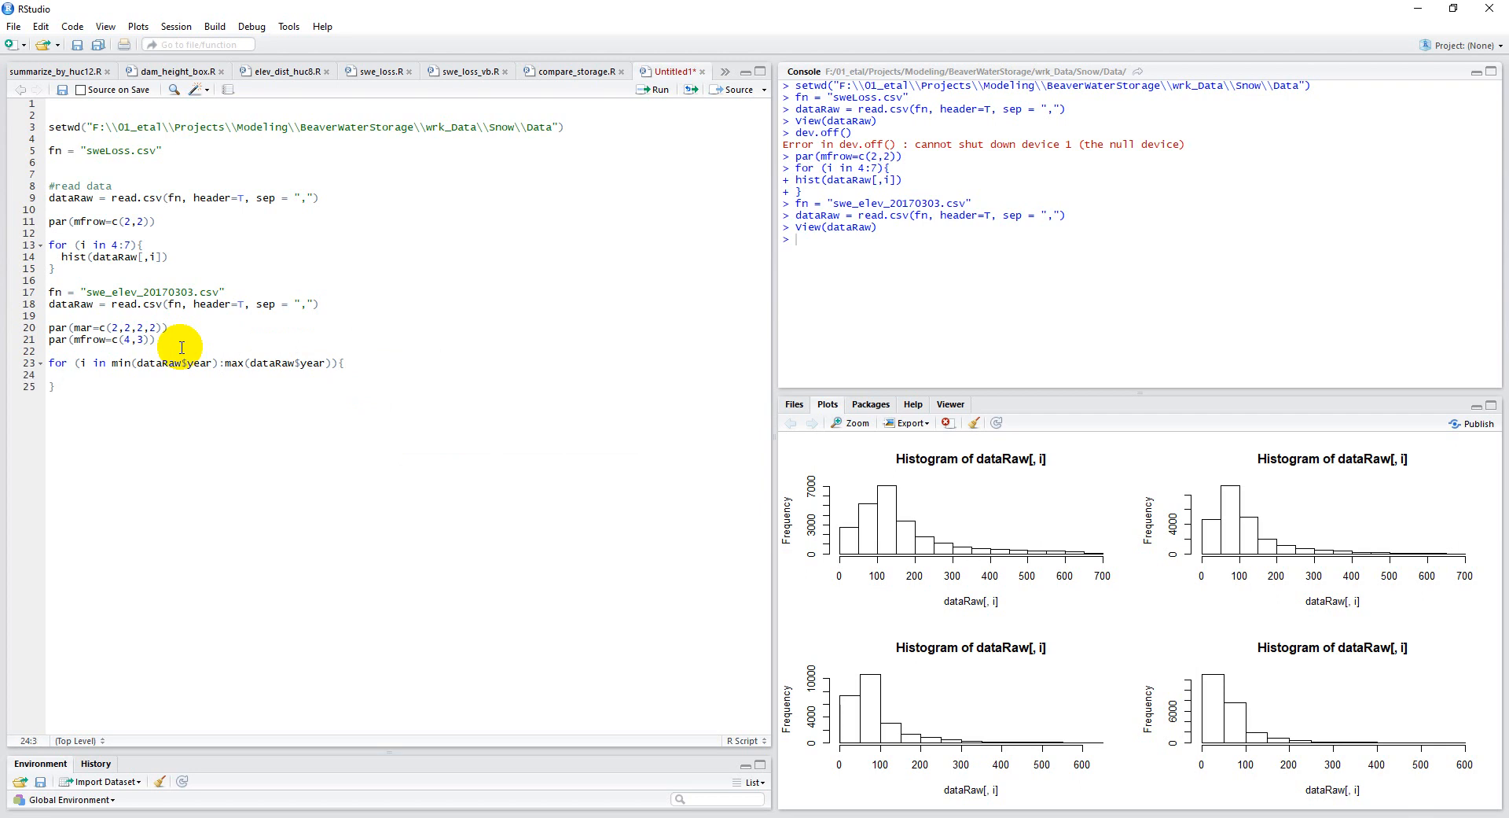
Assign df as the subset of dataRaw where dataRaw$year equals the loop year i.
{"action": "type", "text": "df = subset"}
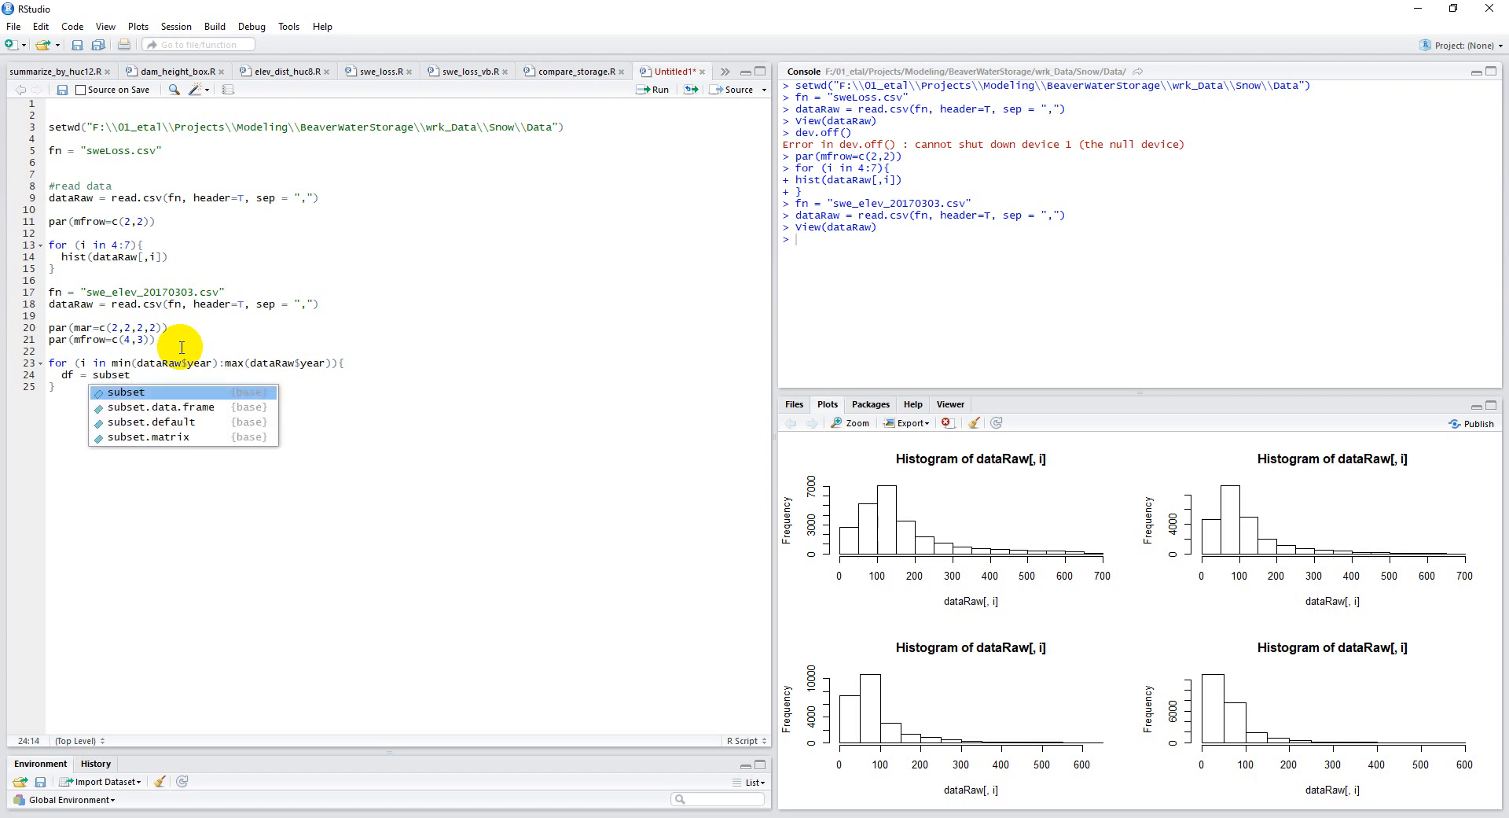
{"action": "type", "text": "(dataRaw, d)"}
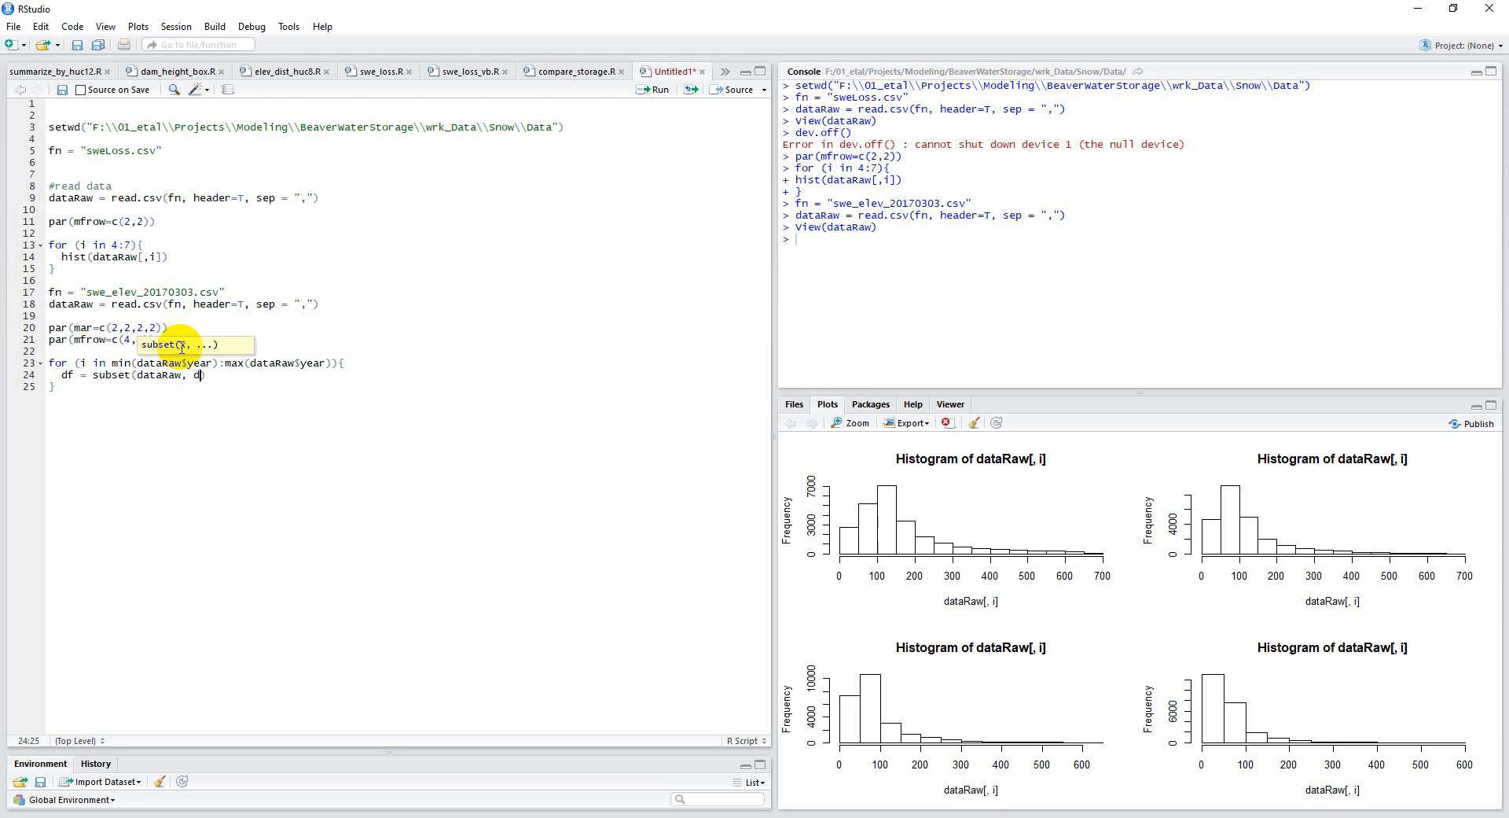
{"action": "type", "text": "ataRaw"}
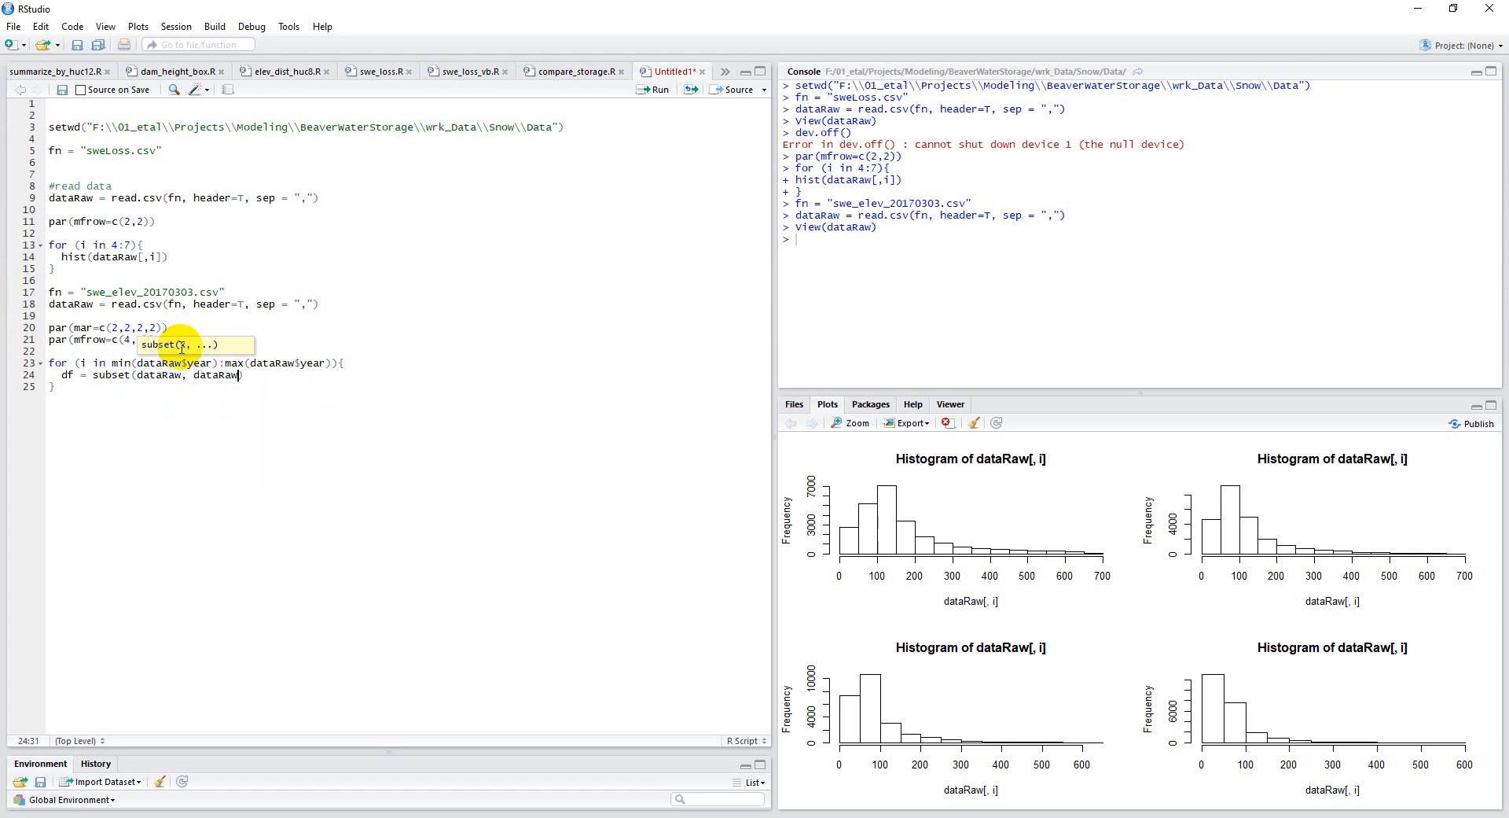
{"action": "type", "text": "$year == i"}
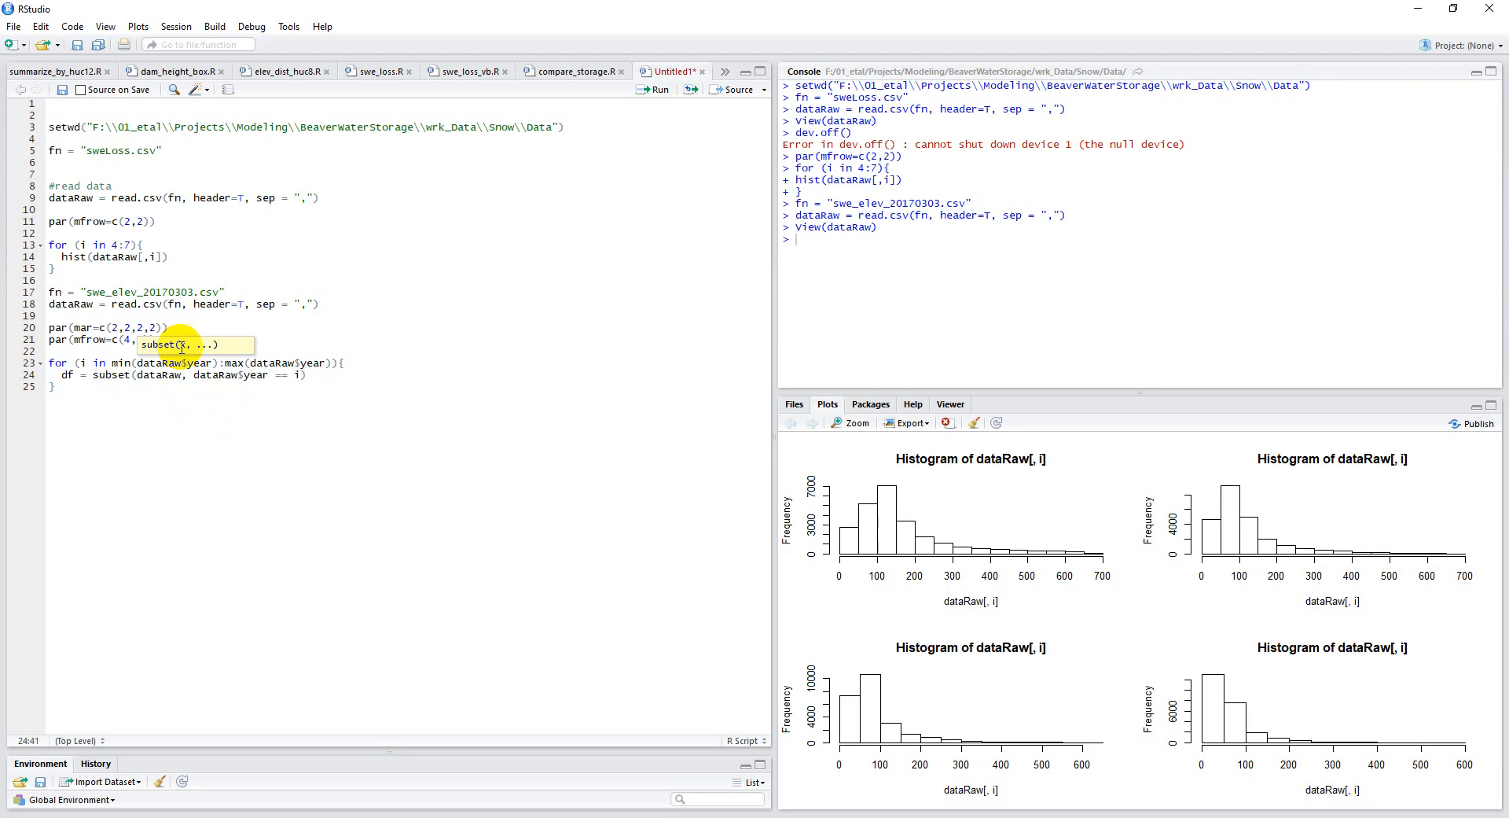
{"action": "left_click", "coordinate": [300, 374]}
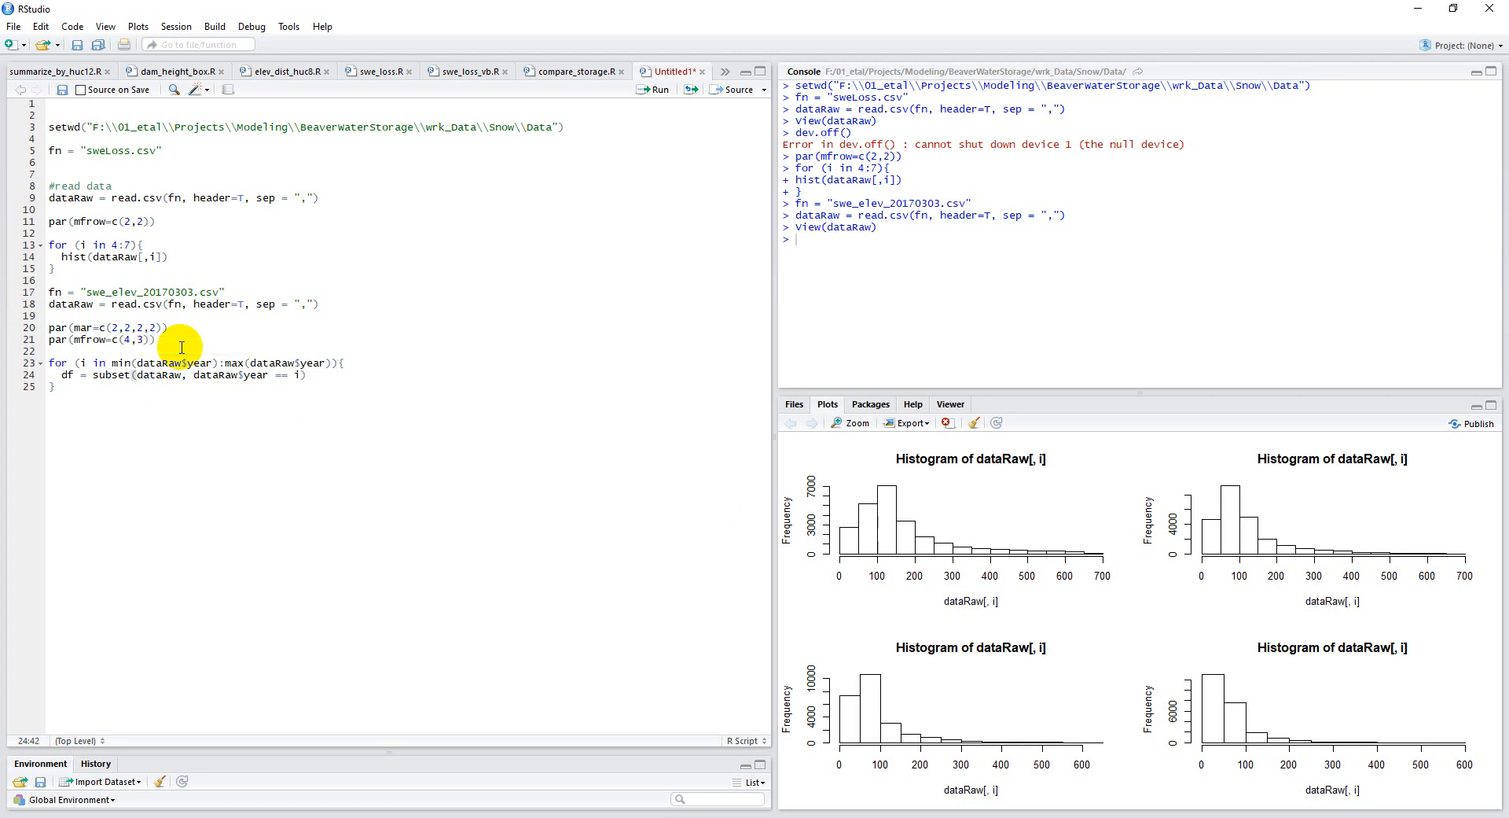
Add plot(df$elevation, df$swe) to draw each year's elevation against SWE.
{"action": "type", "text": "p"}
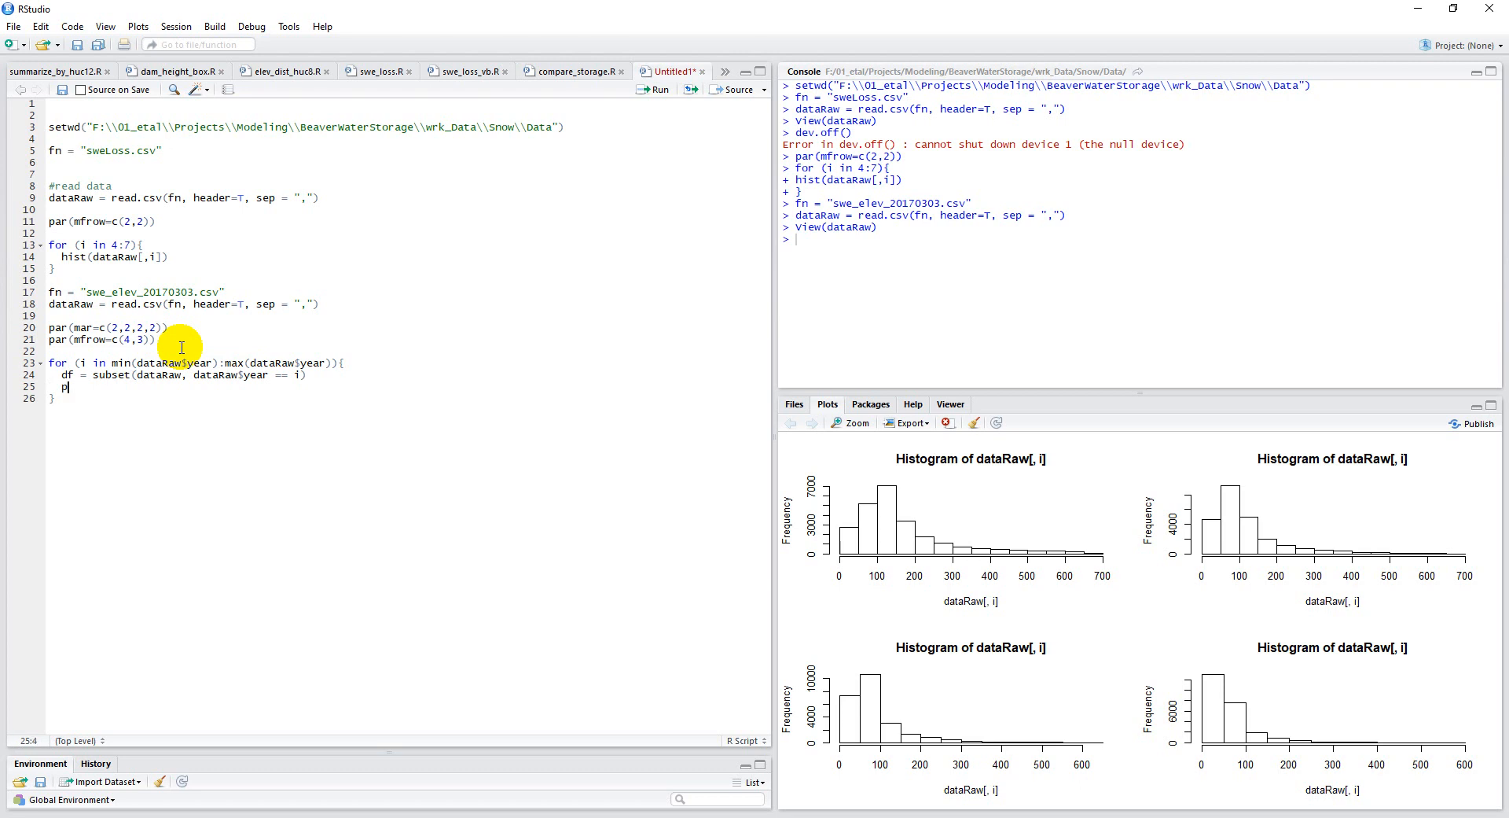
{"action": "type", "text": "lot(d"}
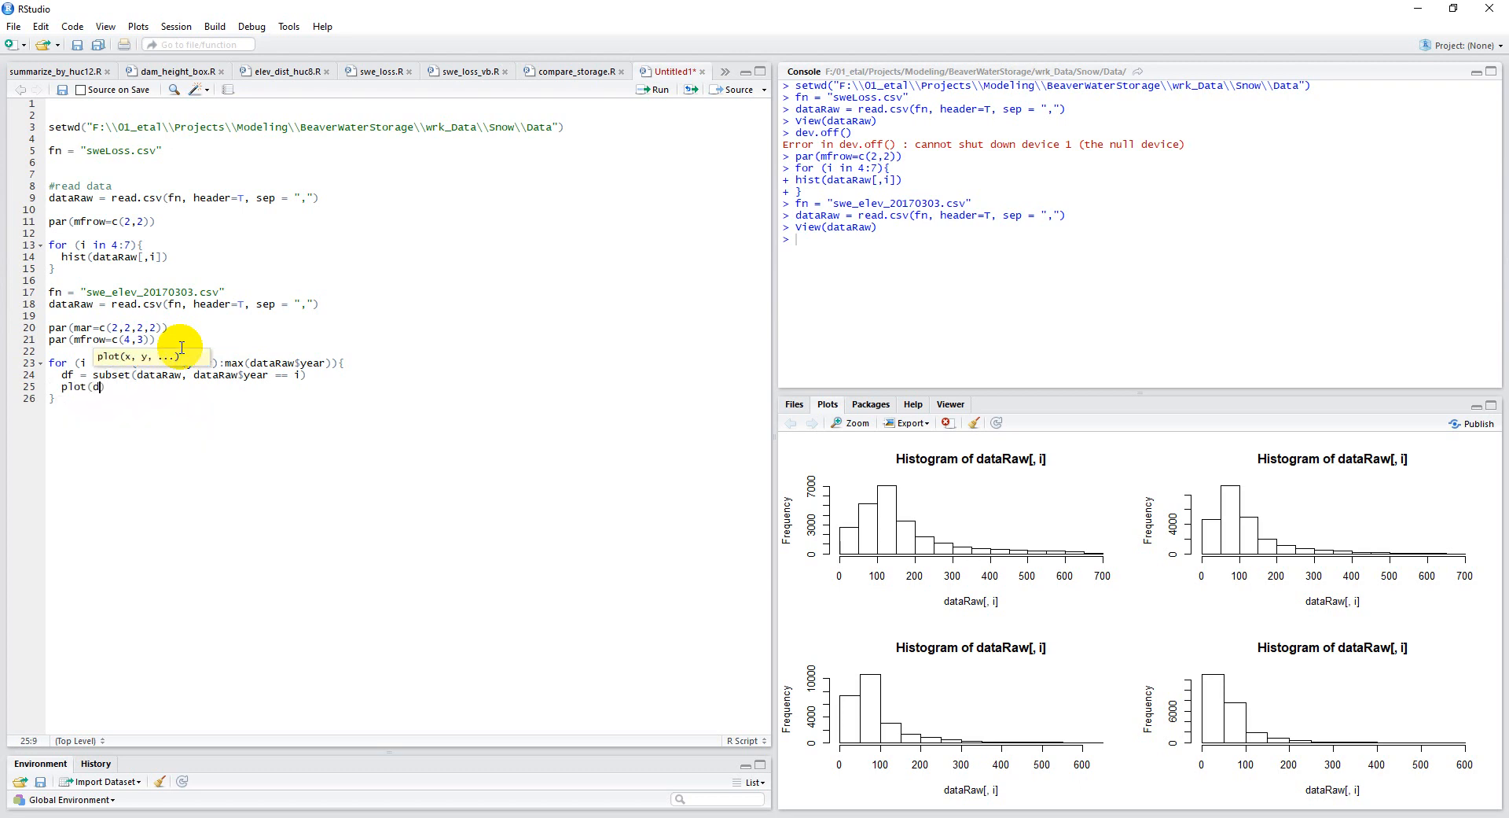
{"action": "type", "text": "$ele"}
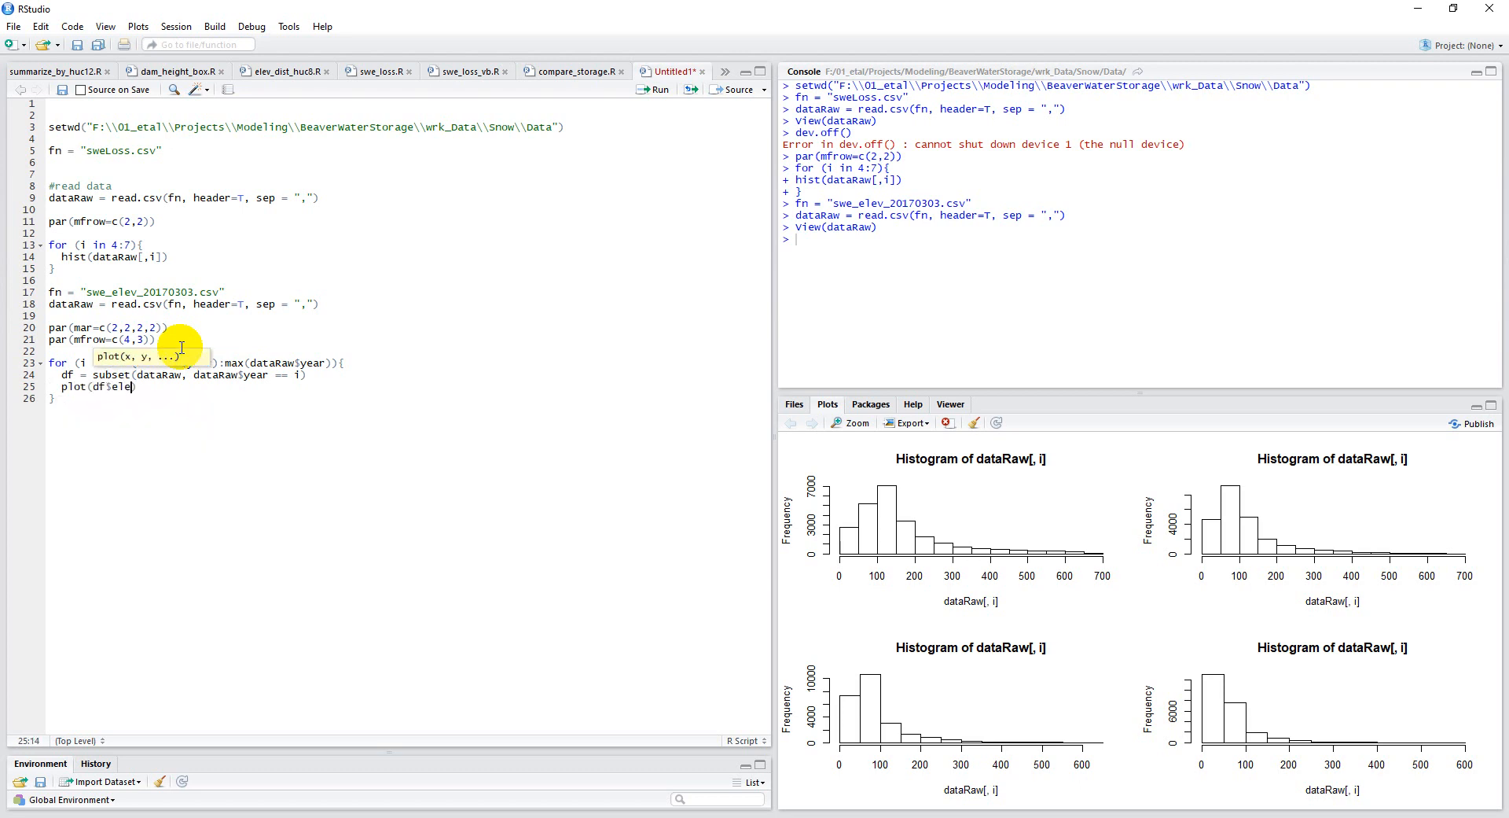
{"action": "type", "text": "vation"}
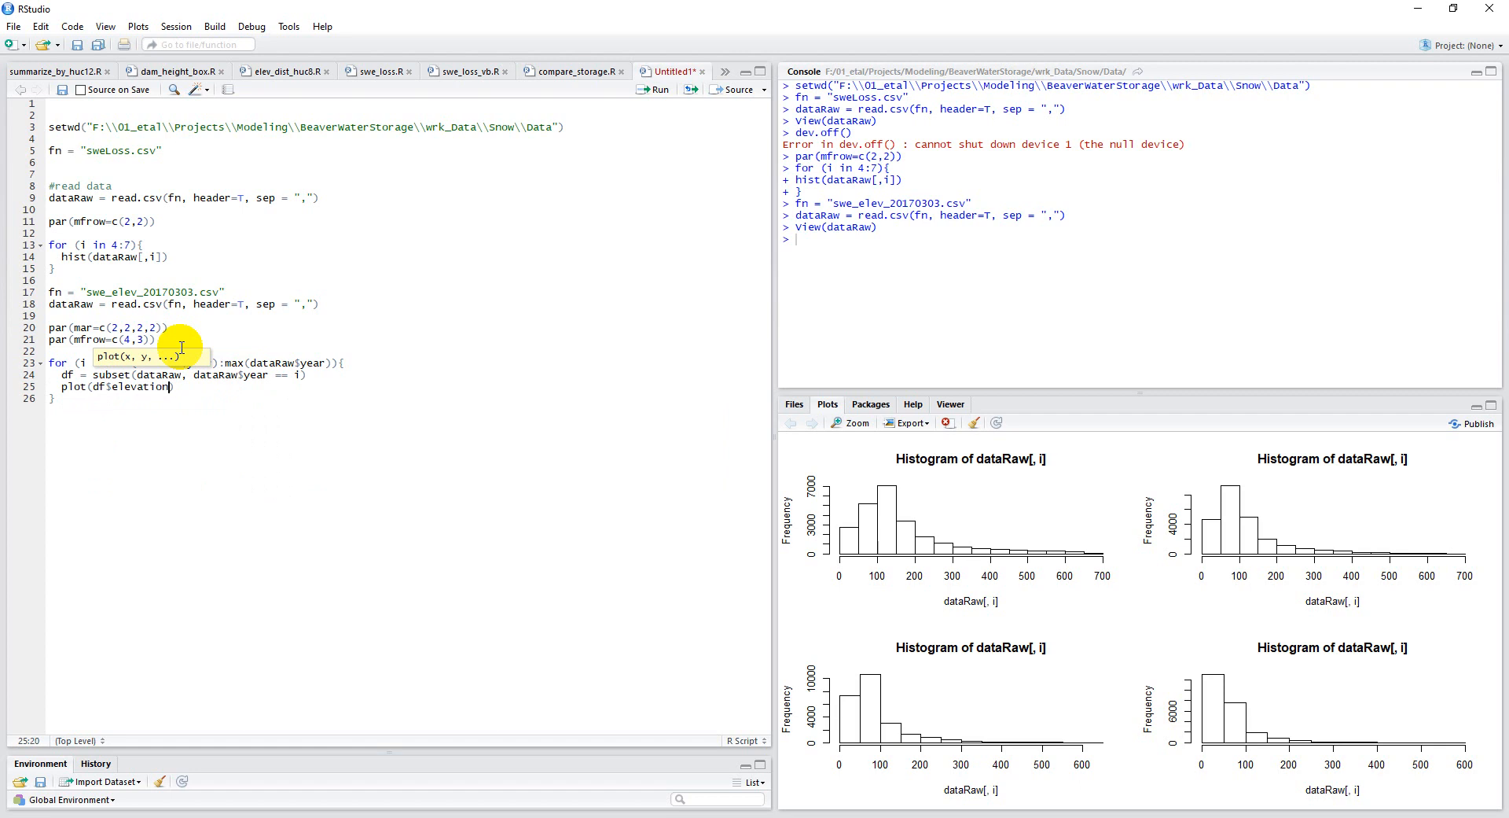
{"action": "type", "text": ", df$swe"}
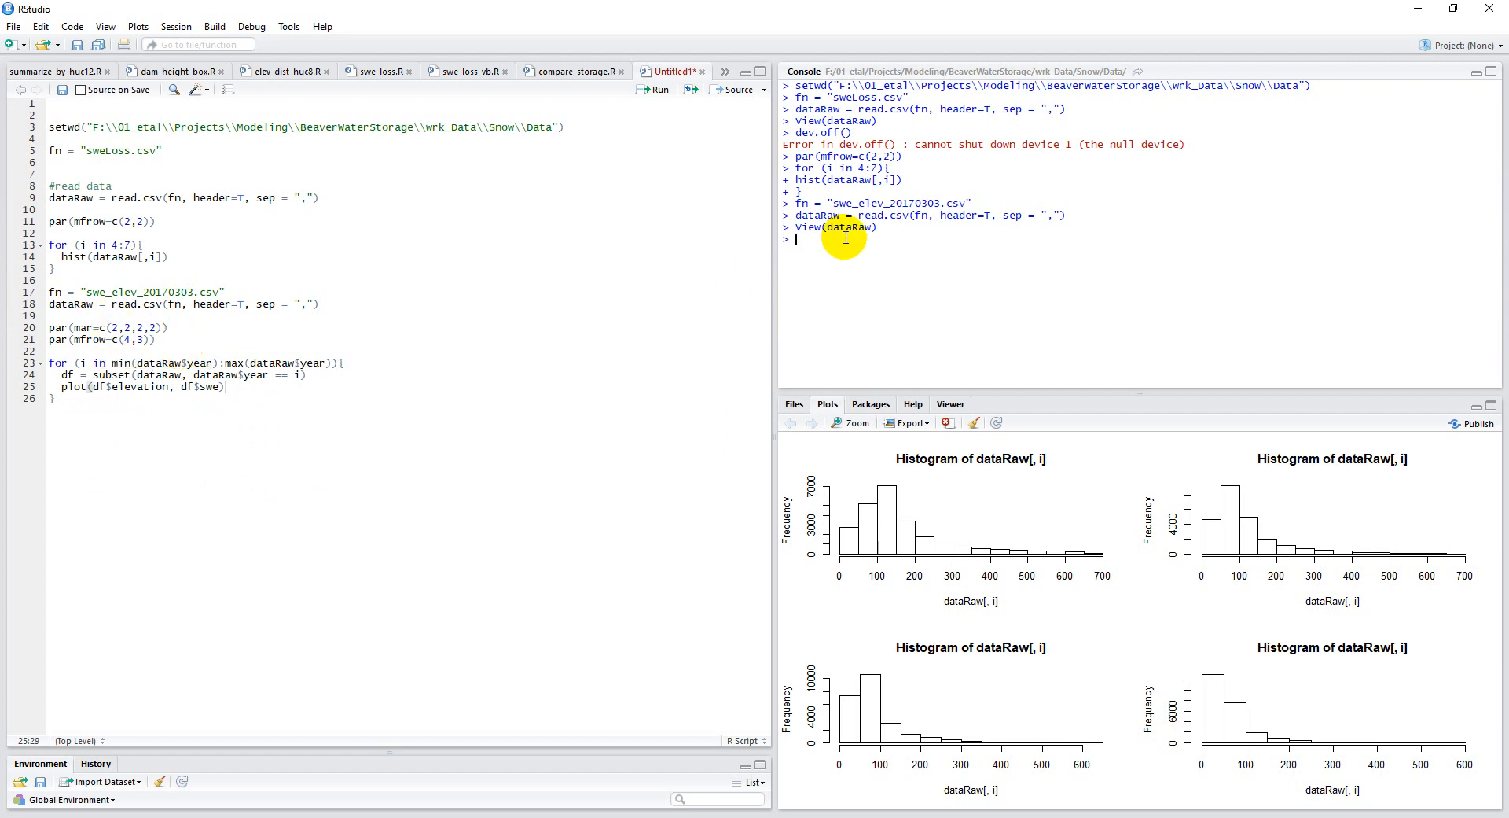
Close the graphics device with dev.off() and run the loop to draw the 4×3 scatter grid.
{"action": "type", "text": "dev.off()"}
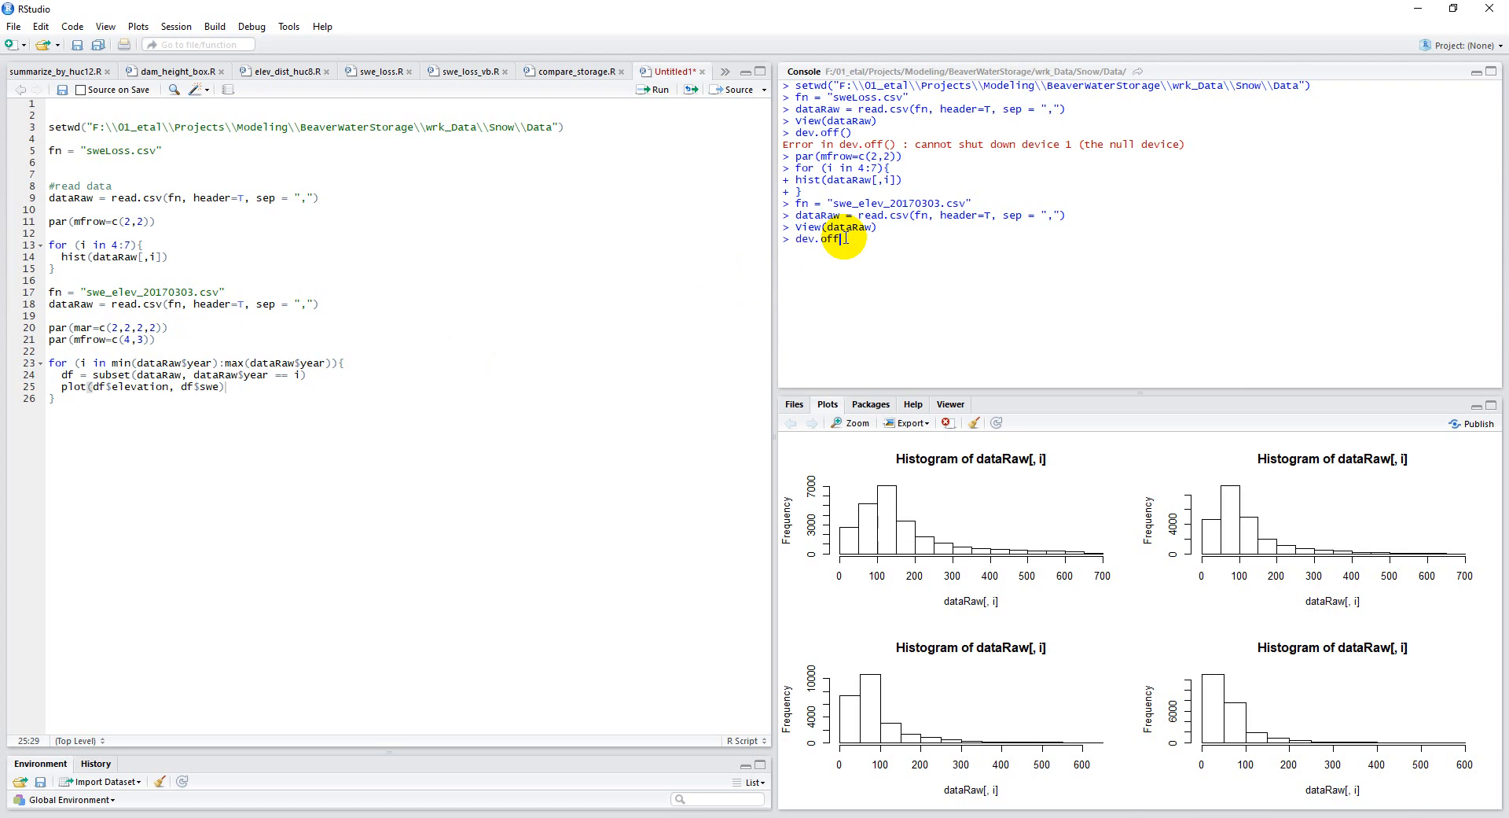
{"action": "key", "text": "Enter"}
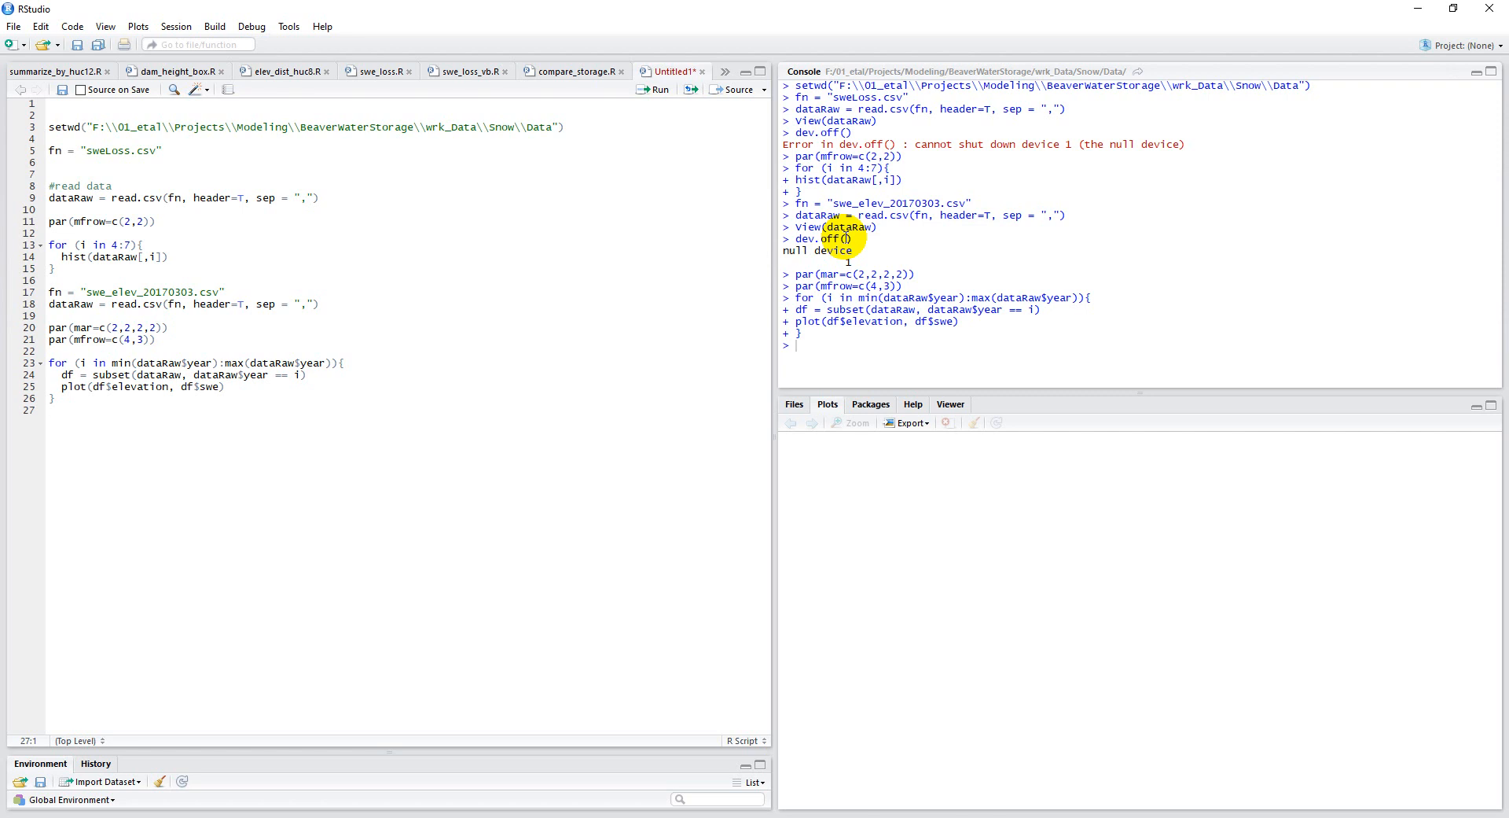
{"action": "left_click", "coordinate": [51, 409]}
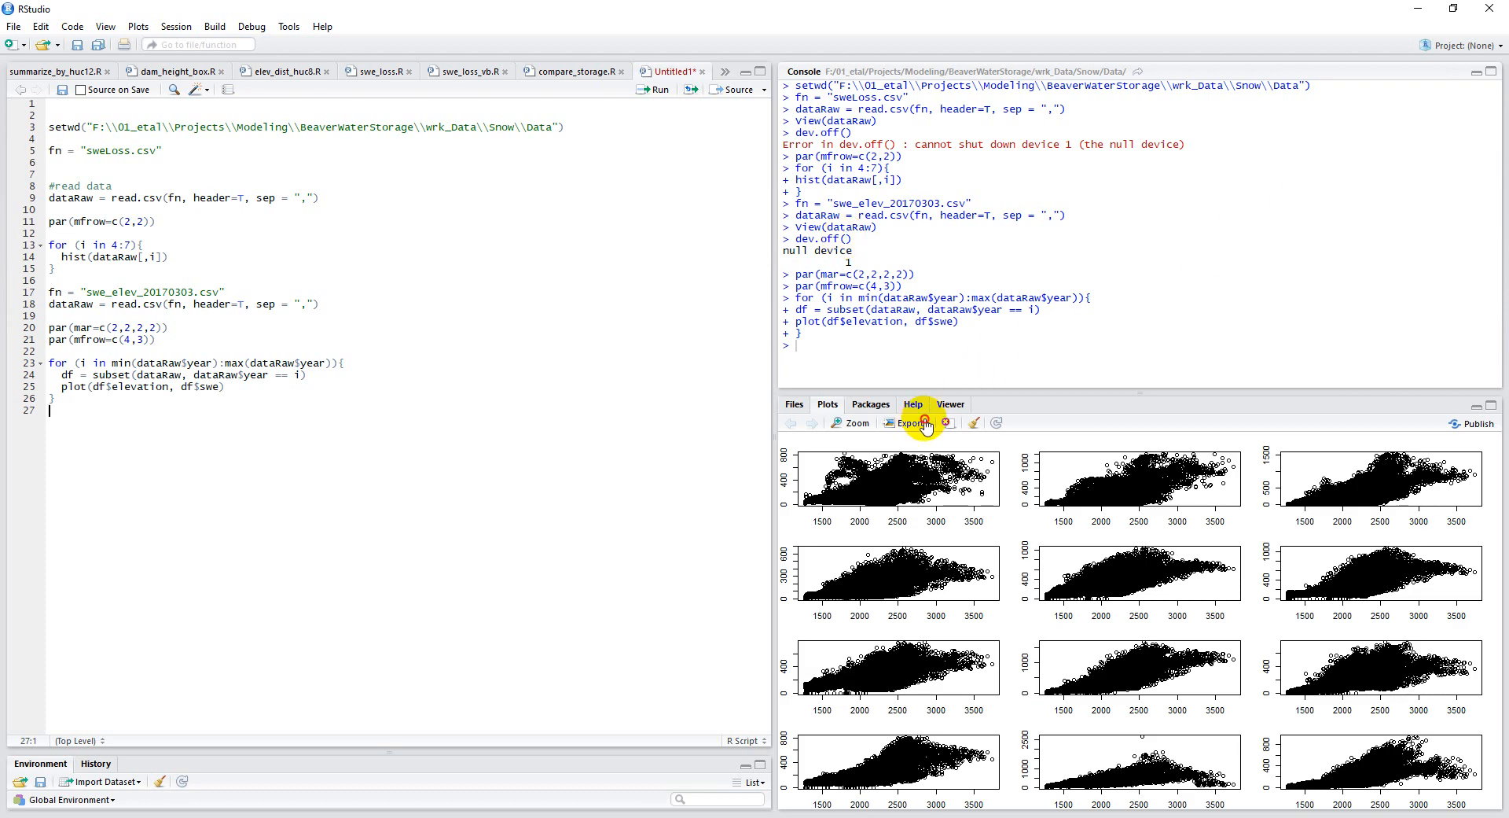
Export the plot grid as an image and enlarge the preview dialog to about 1310×769.
{"action": "left_click", "coordinate": [902, 423]}
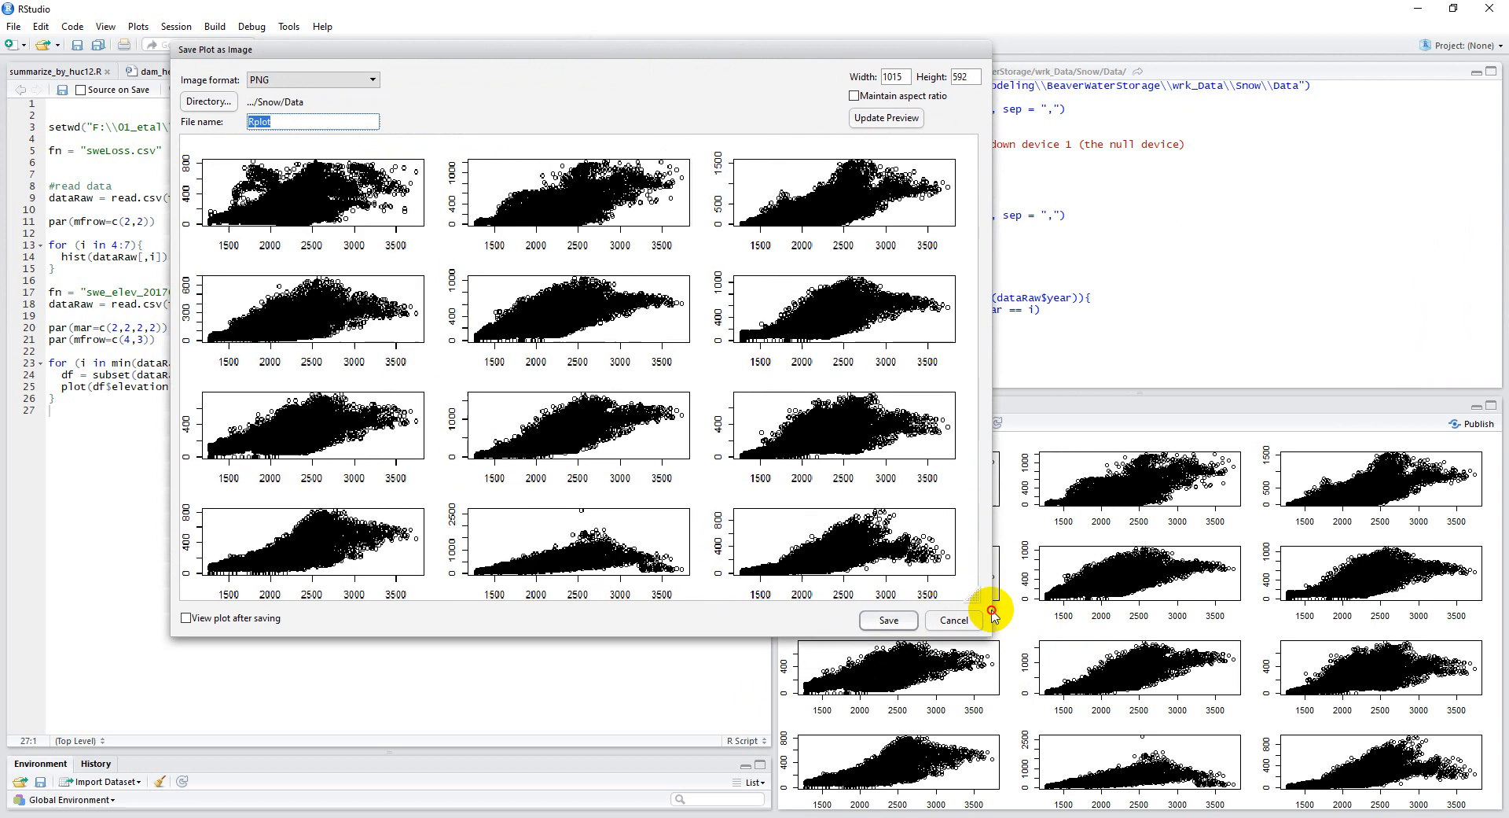
{"action": "left_click_drag", "start_coordinate": [992, 613], "coordinate": [1207, 761]}
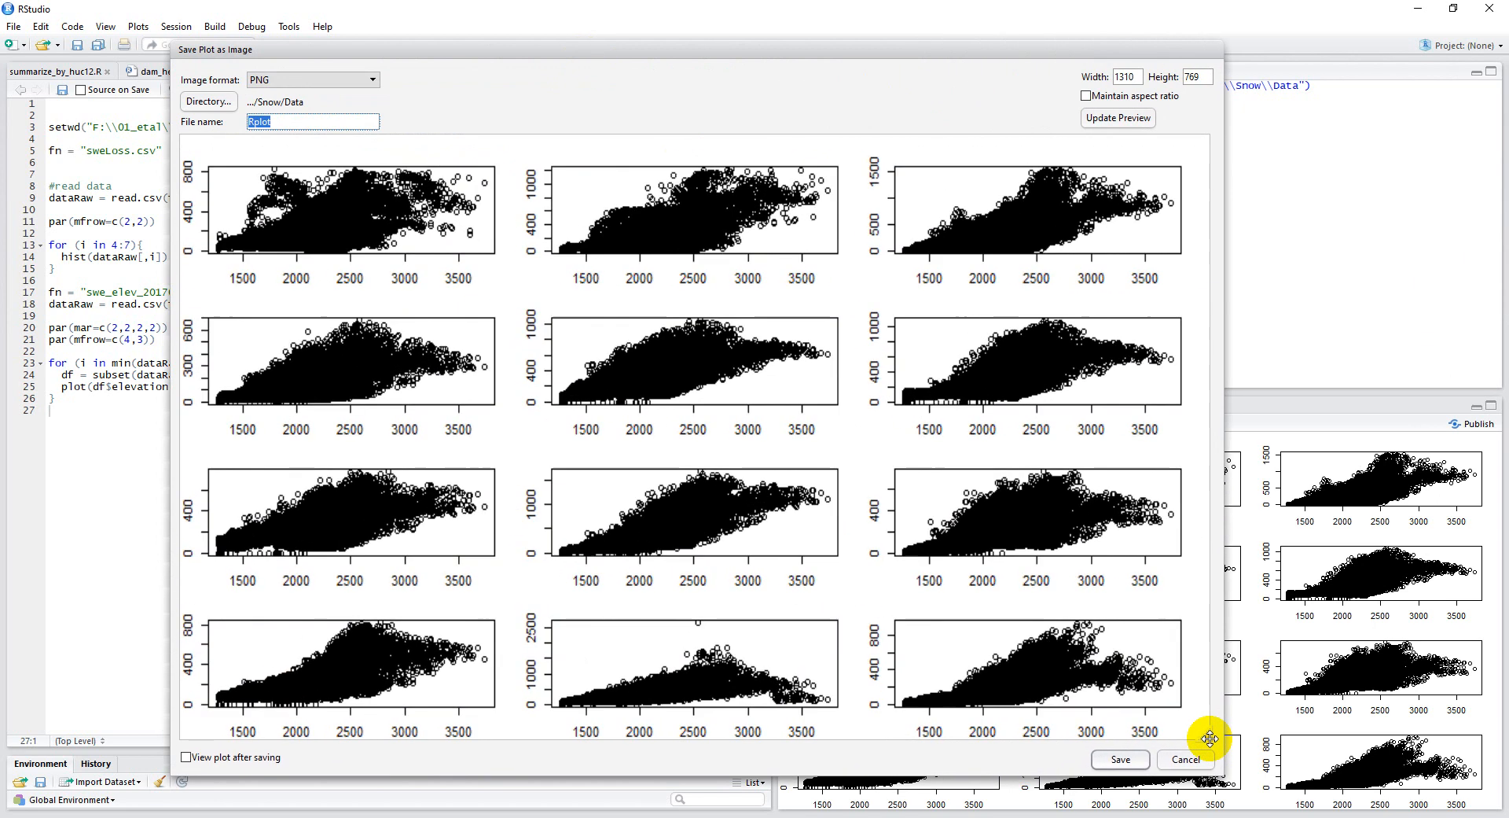
{"action": "mouse_move", "coordinate": [203, 168]}
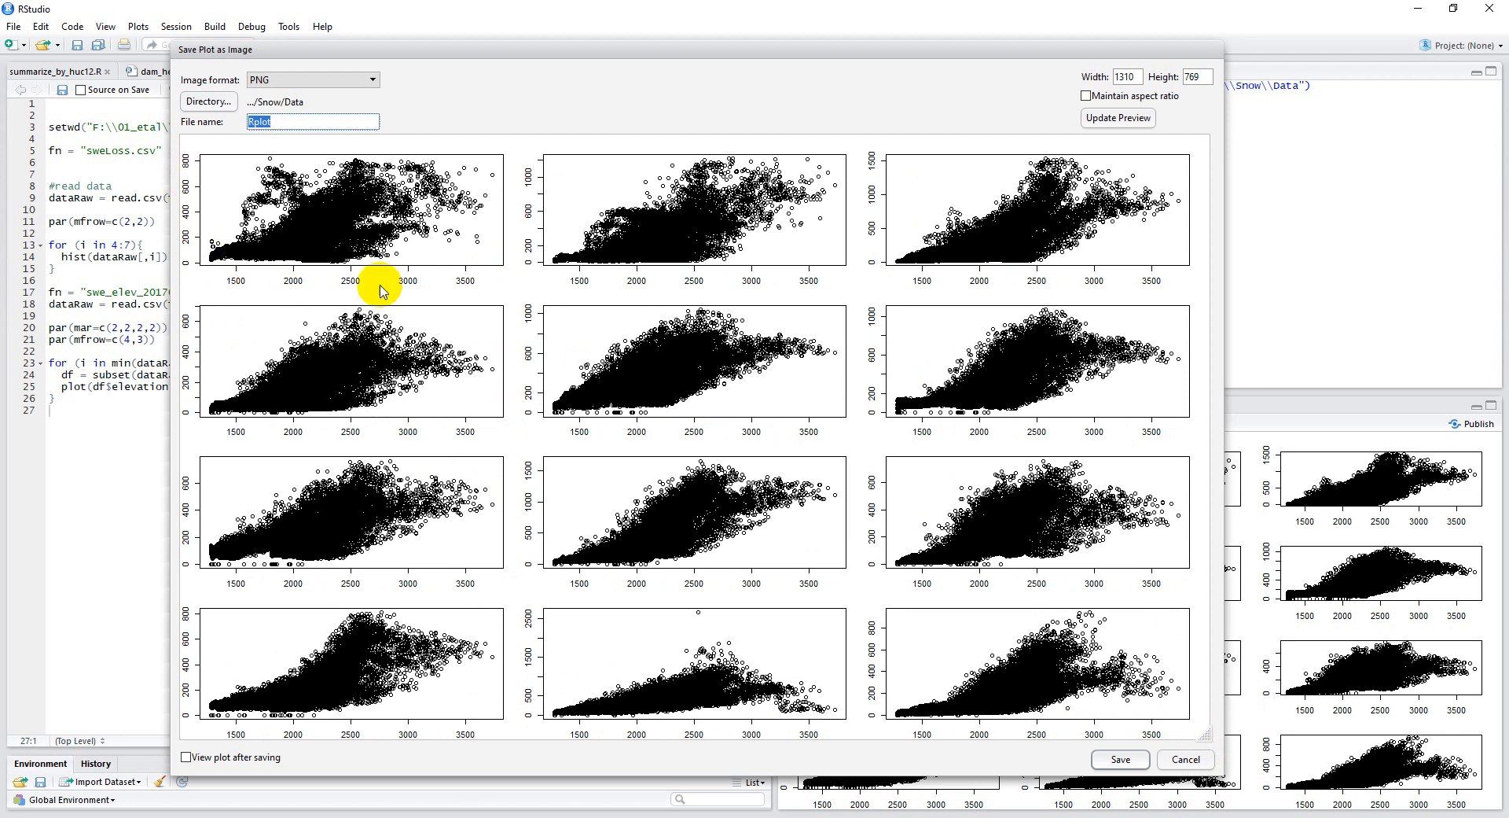
{"action": "mouse_move", "coordinate": [544, 307]}
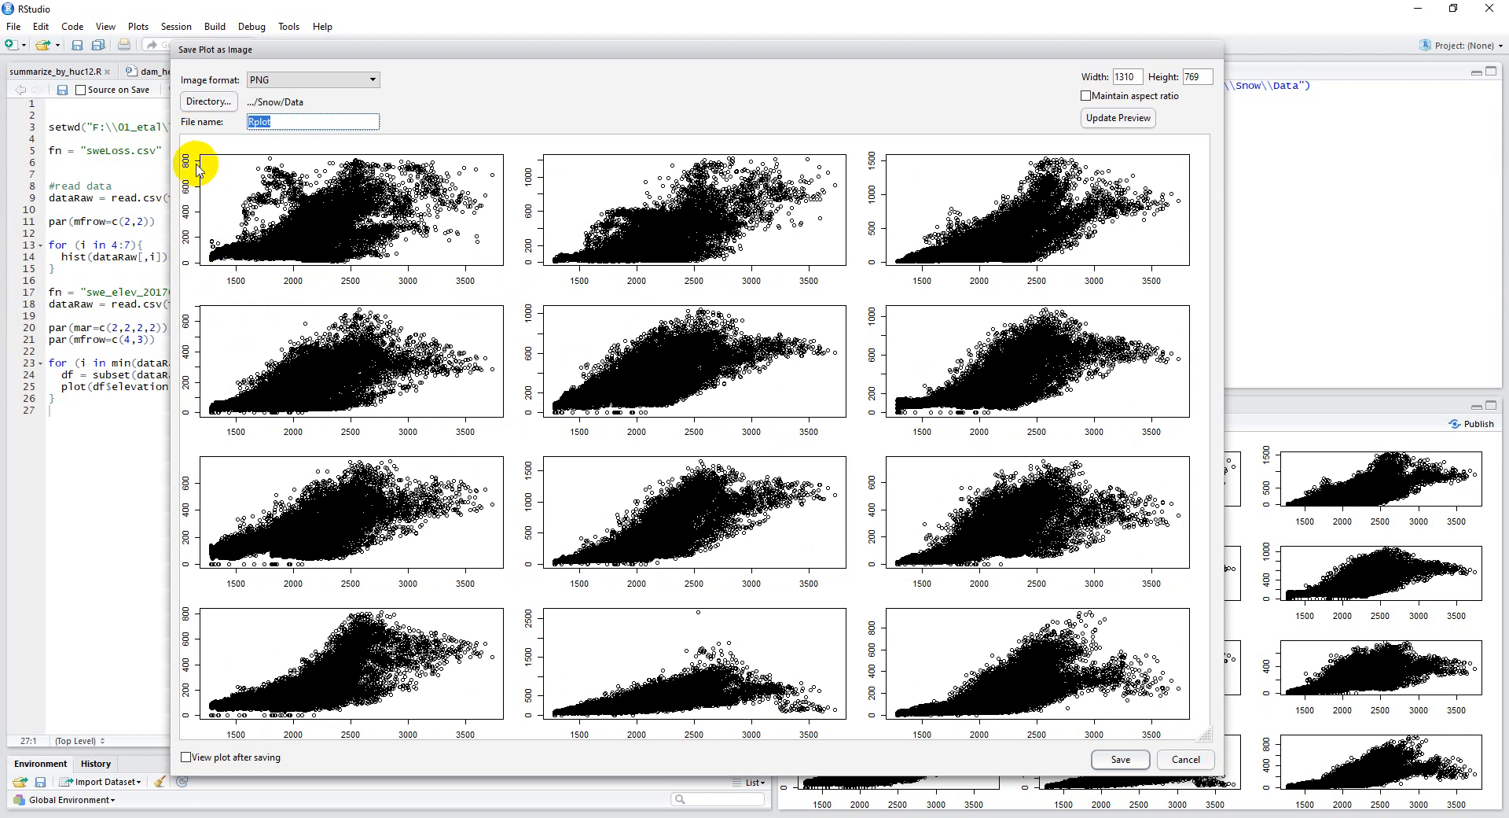
{"action": "mouse_move", "coordinate": [540, 594]}
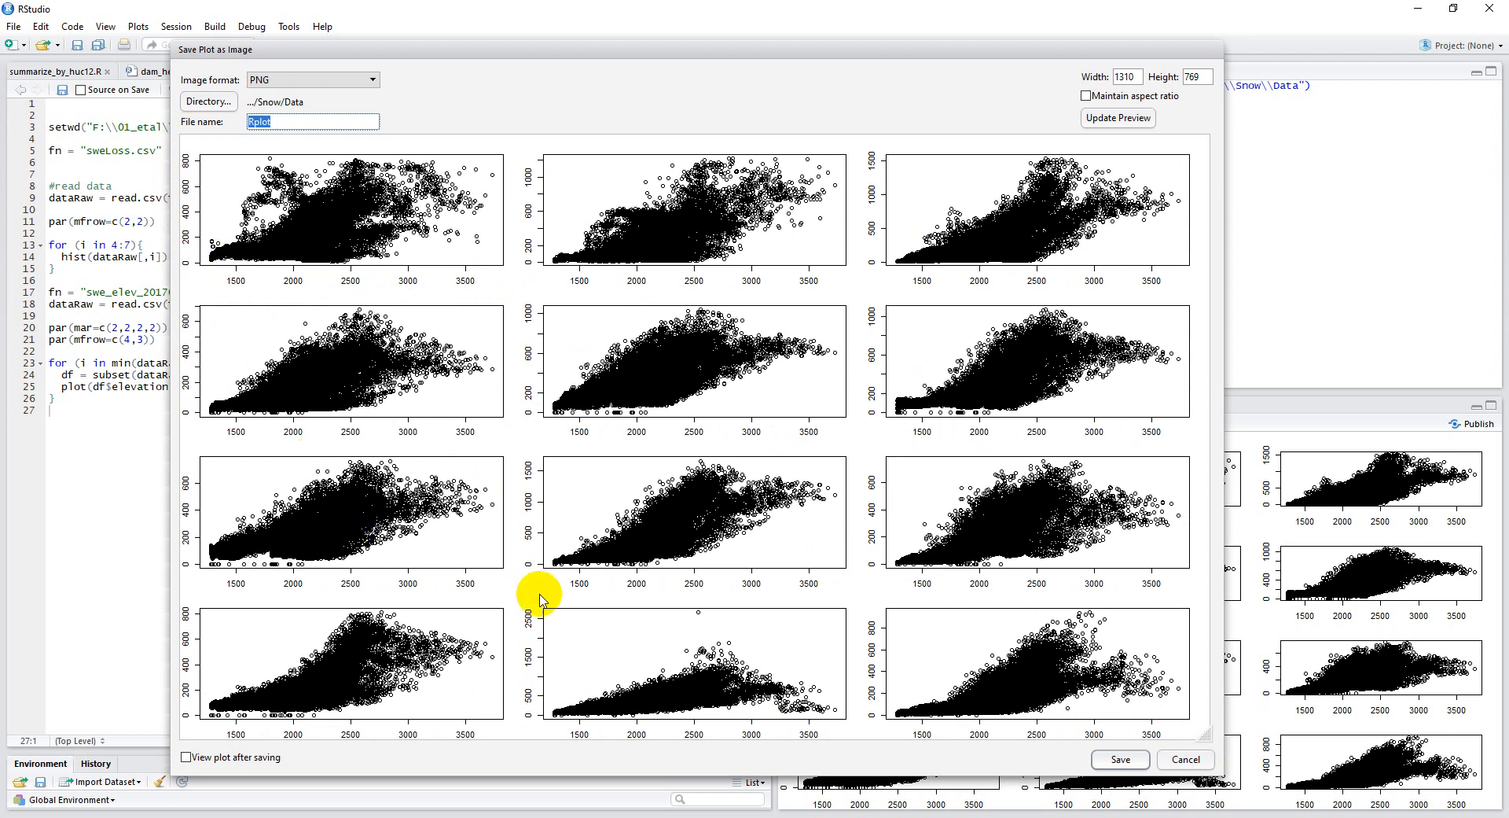
{"action": "mouse_move", "coordinate": [865, 726]}
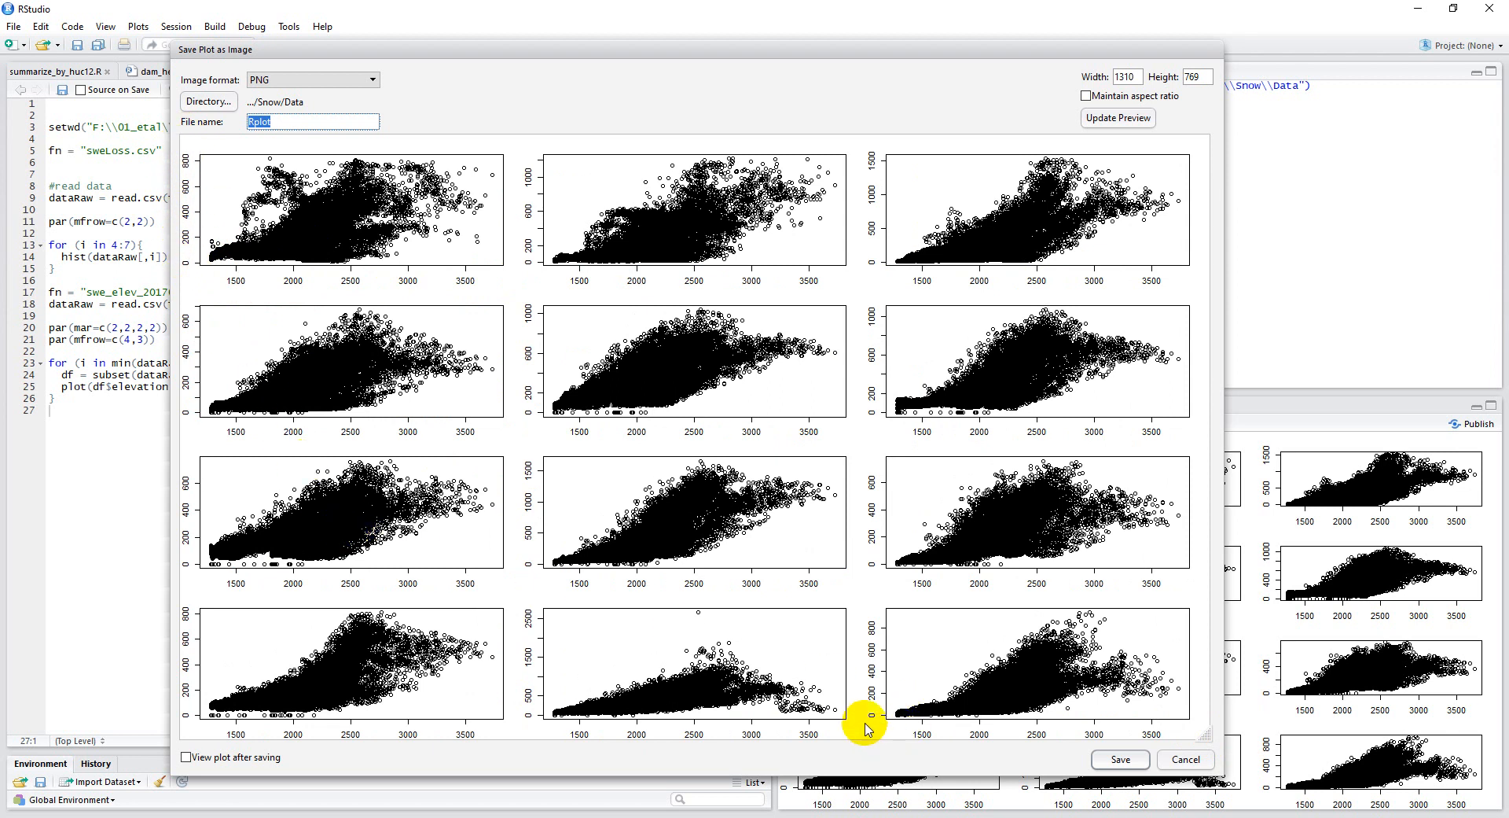
{"action": "mouse_move", "coordinate": [382, 740]}
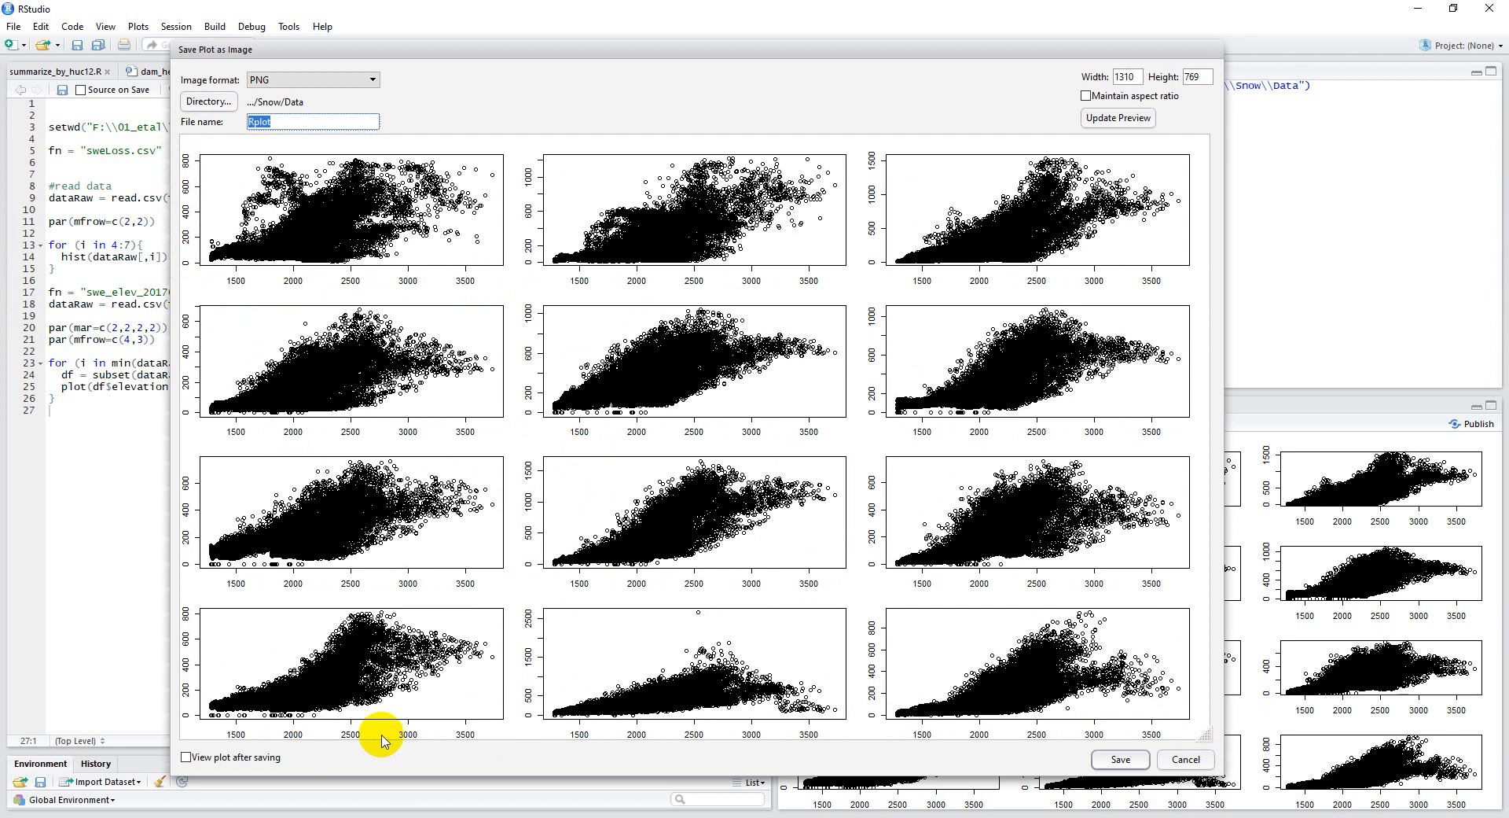
{"action": "mouse_move", "coordinate": [1168, 764]}
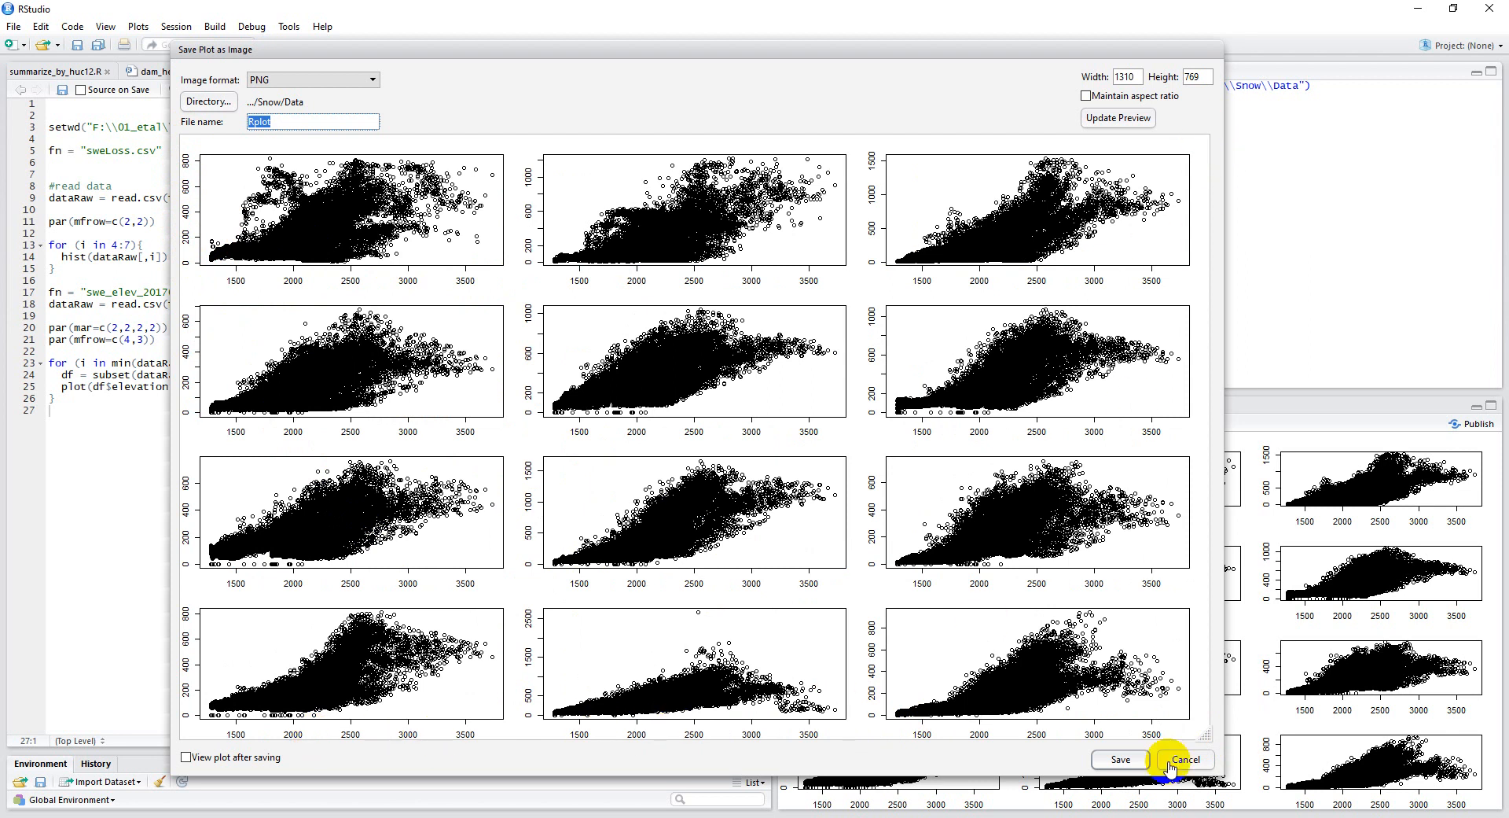
Cancel the export and add xlab="Elevation (m)" to the loop's plot call.
{"action": "left_click", "coordinate": [1182, 760]}
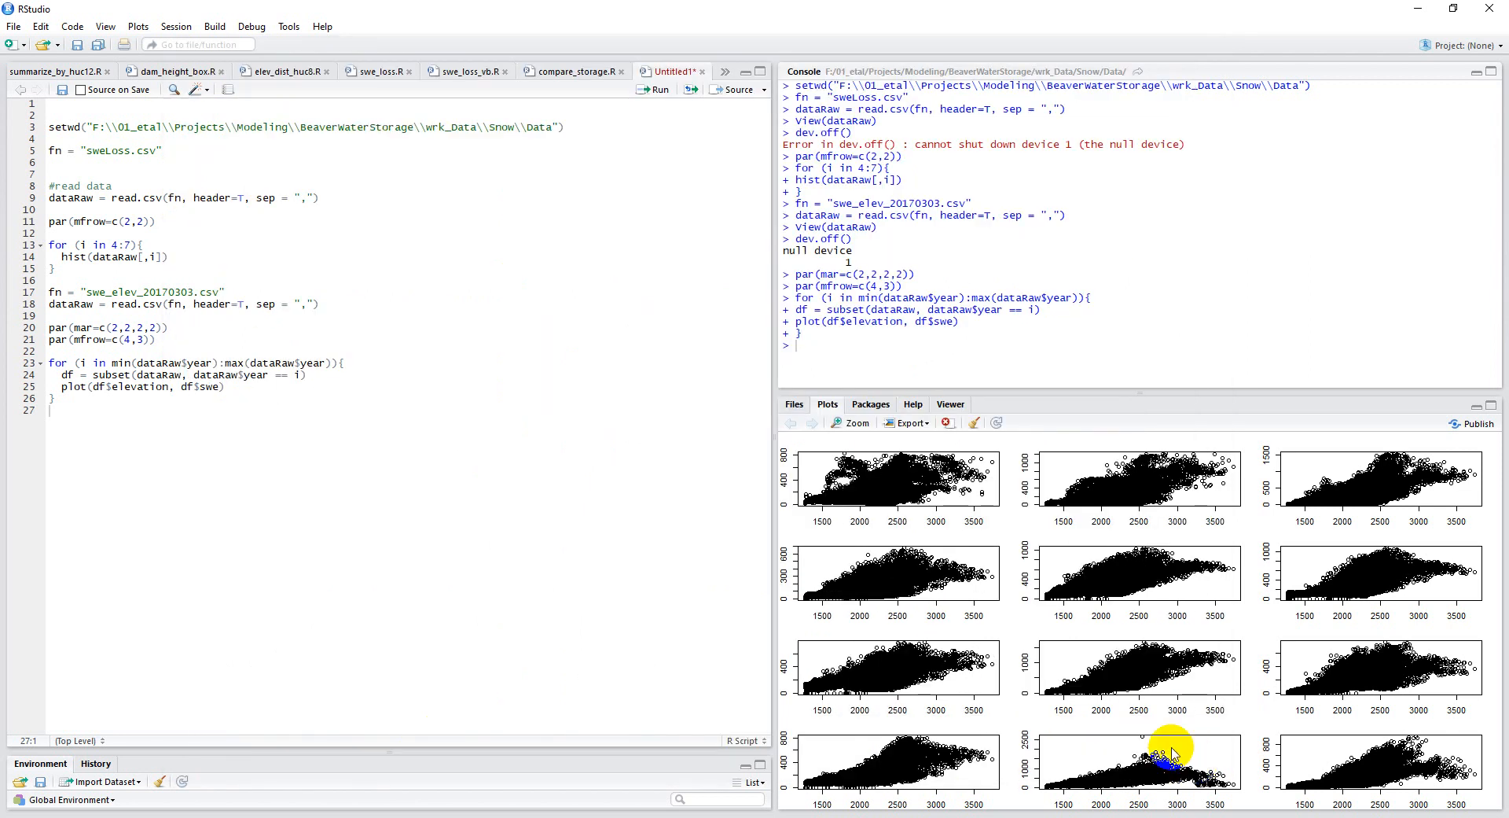
{"action": "left_click", "coordinate": [222, 387]}
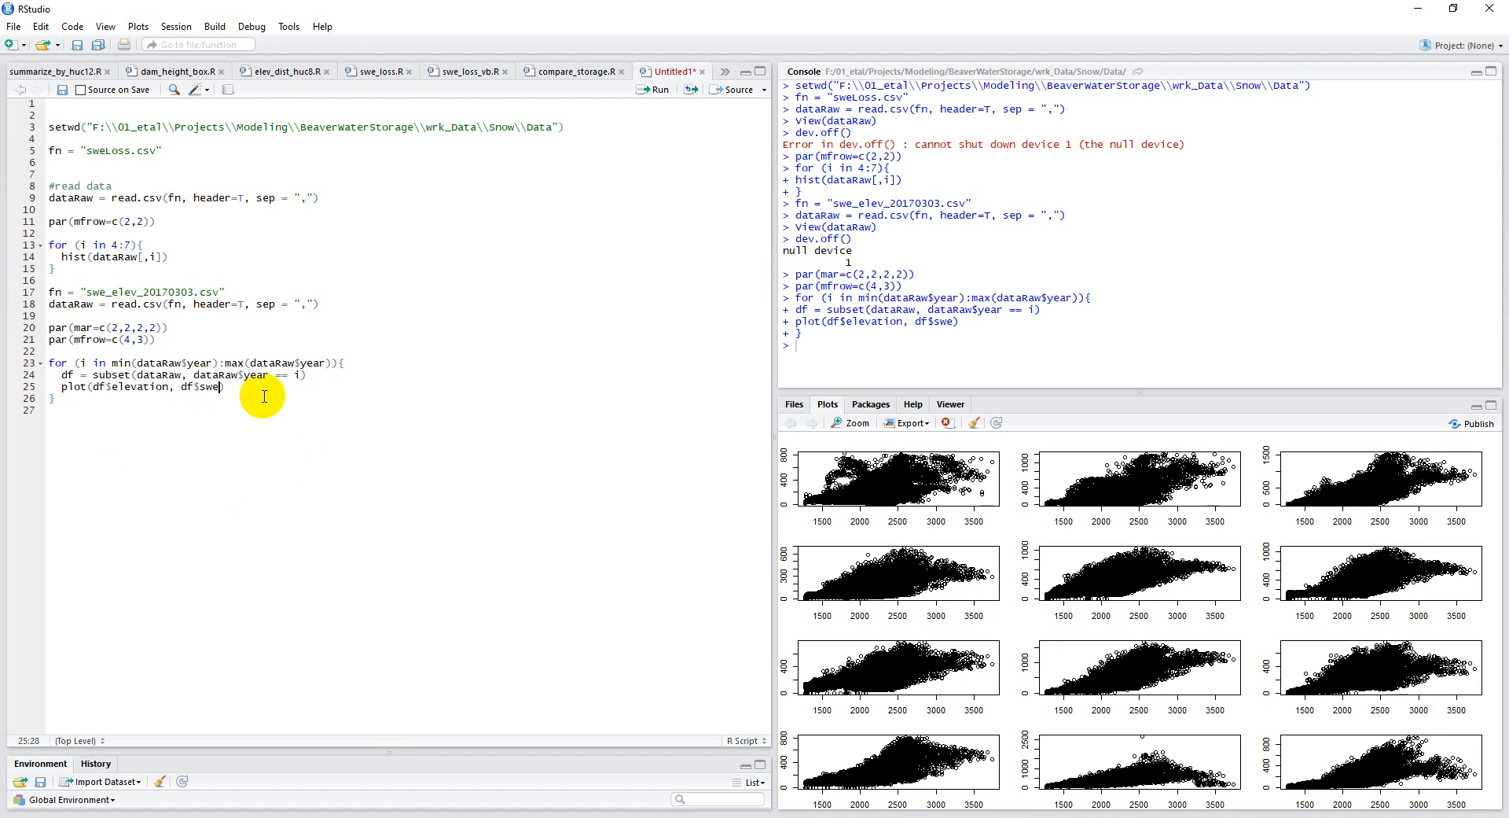
{"action": "mouse_move", "coordinate": [509, 486]}
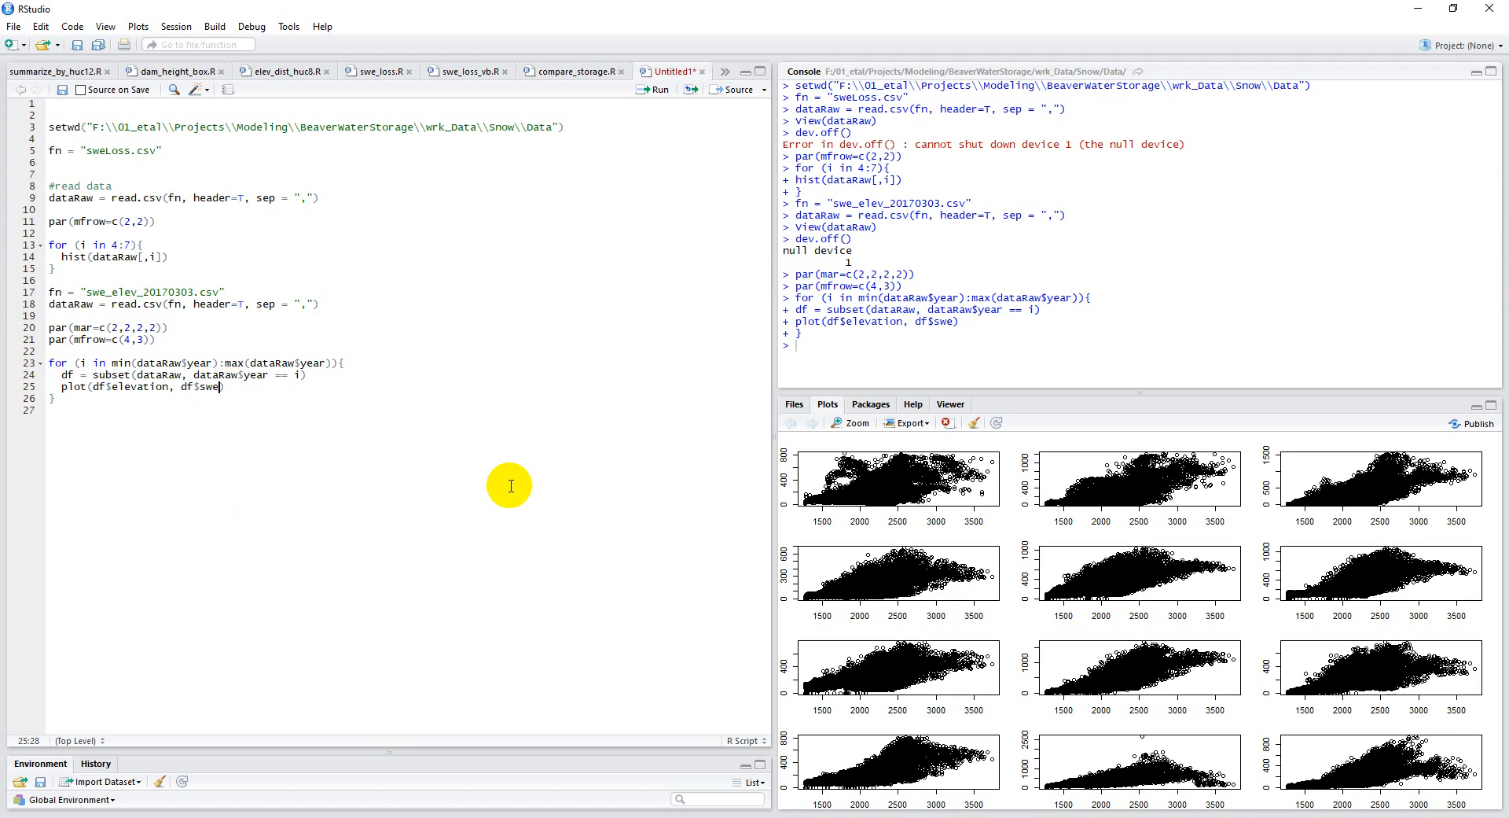
{"action": "type", "text": ","}
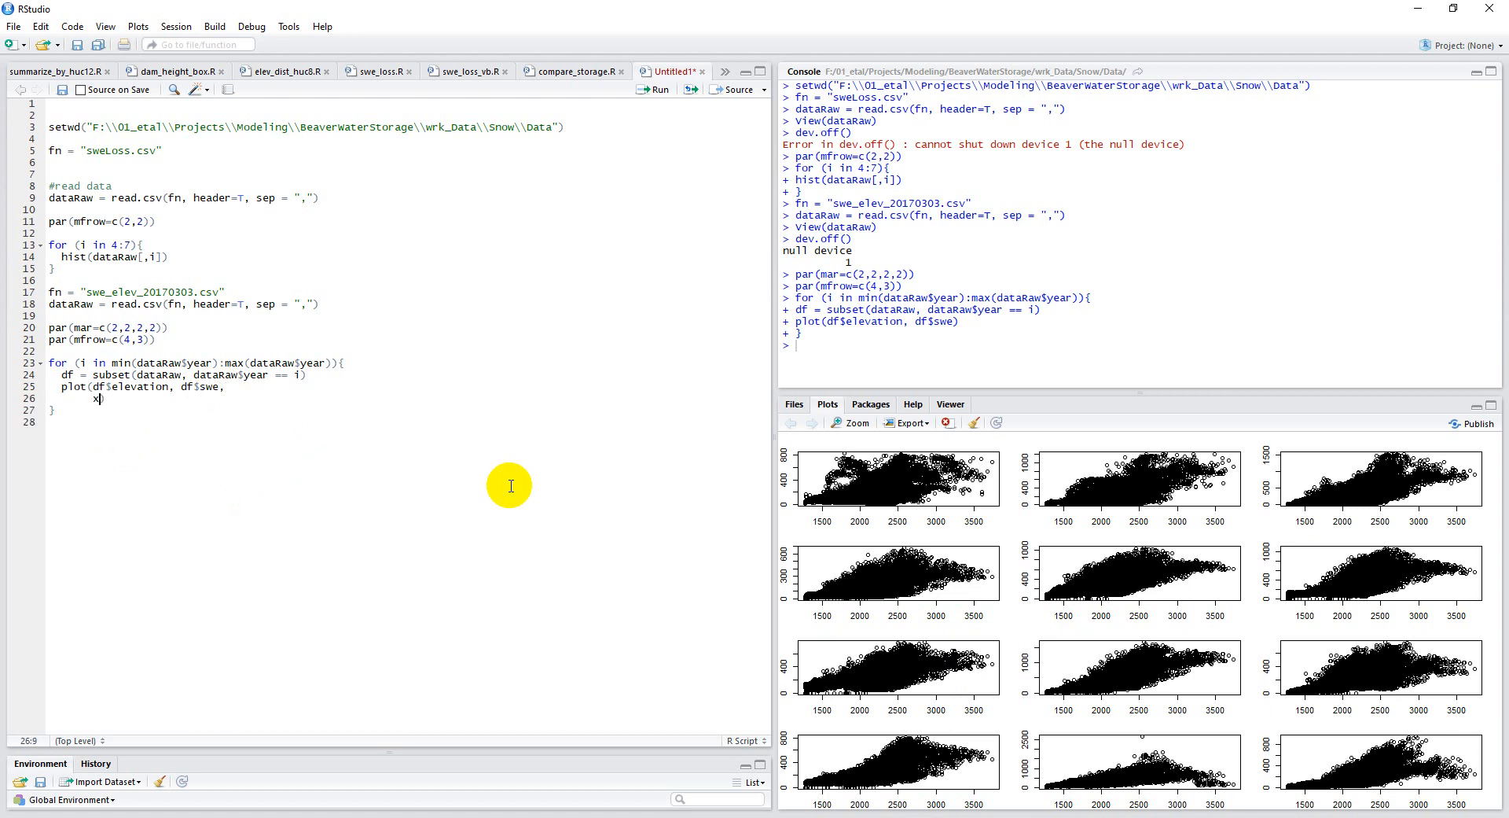
{"action": "type", "text": "xlab=\""}
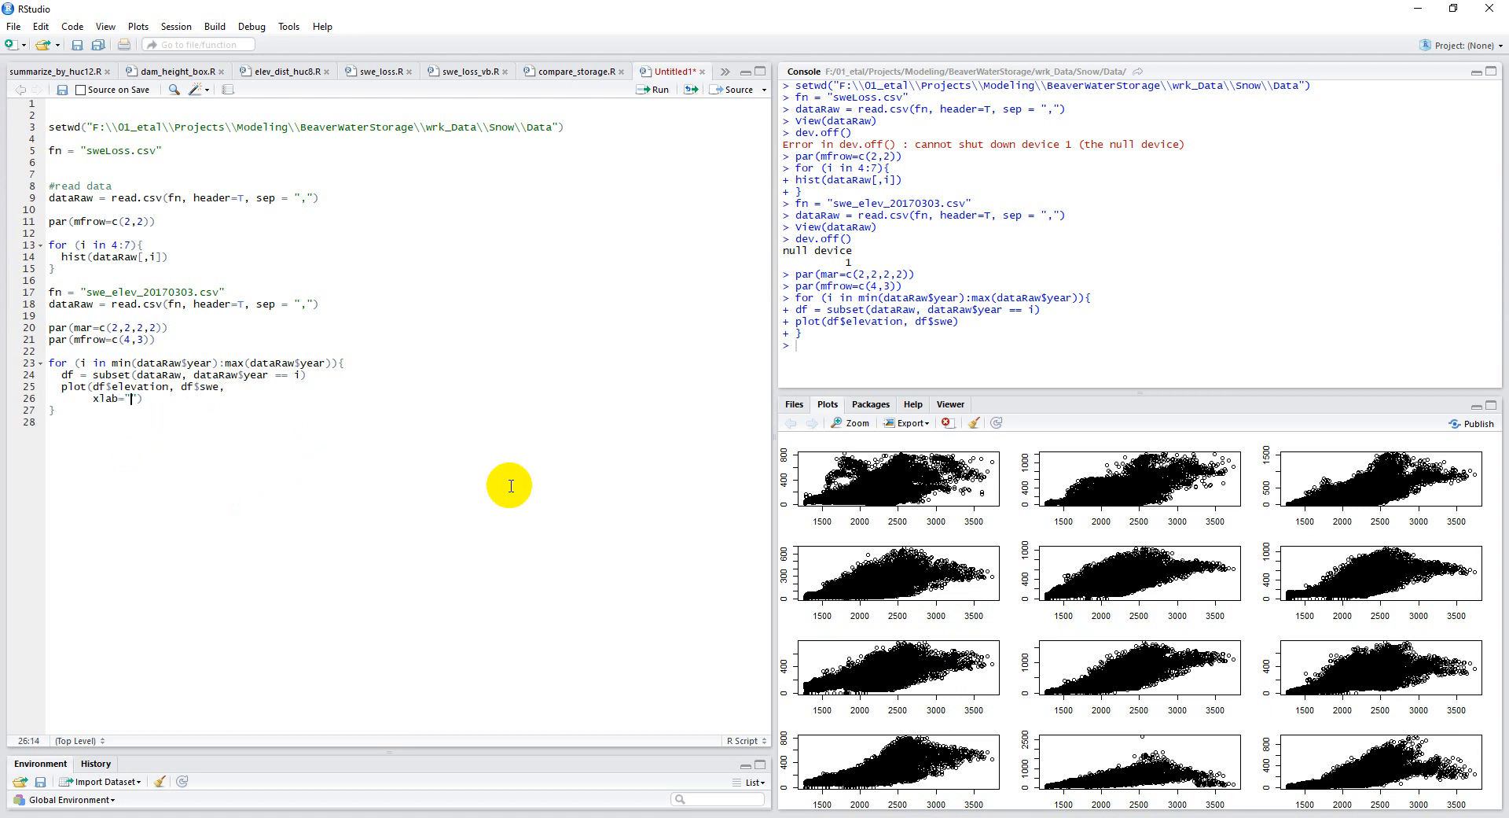
{"action": "type", "text": "Elevation (m"}
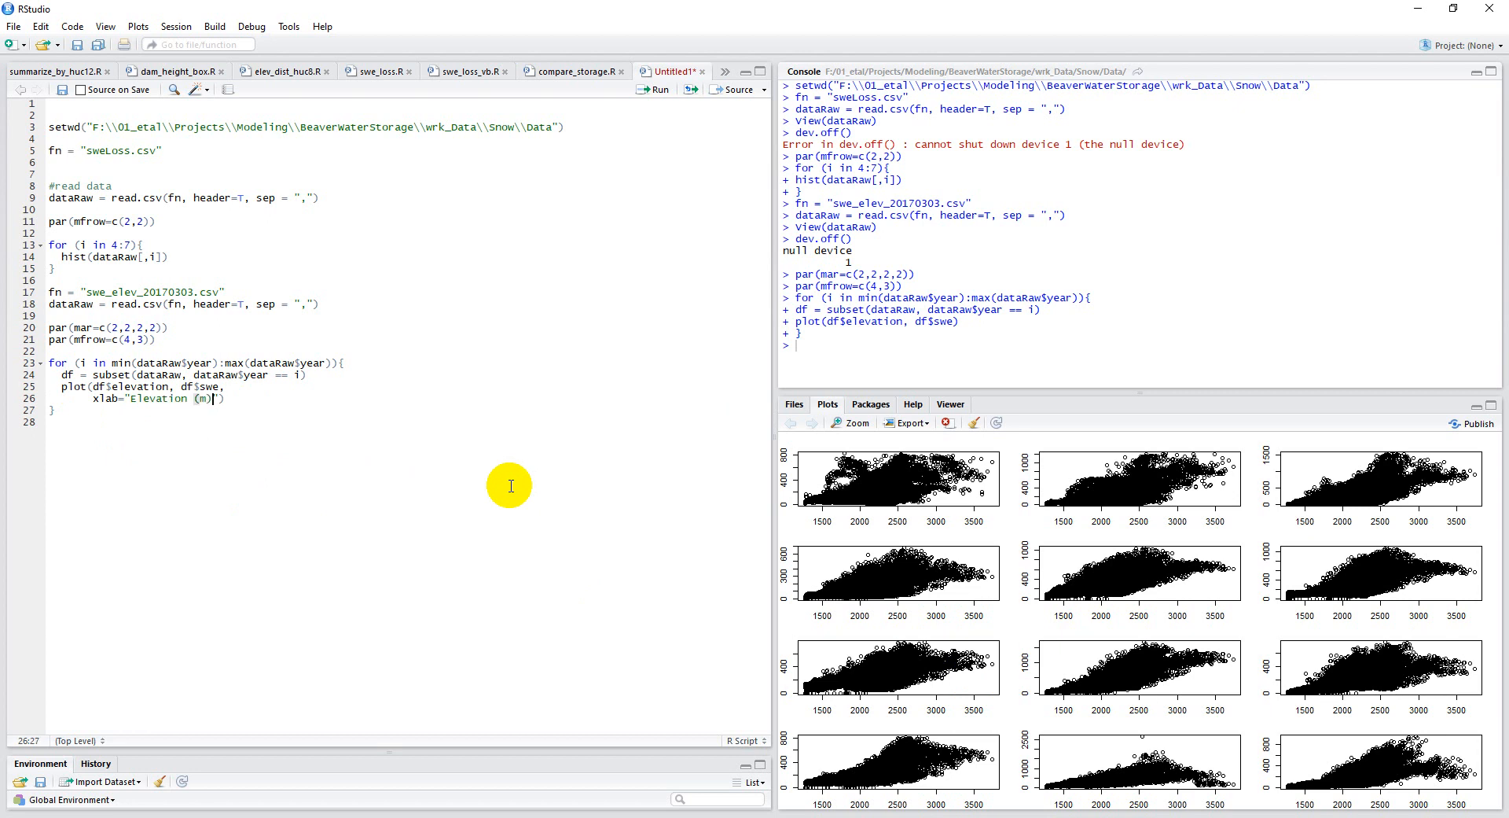
Add ylab="Peak SWE (mm)" and main = i so each plot is titled with its year.
{"action": "type", "text": ", ylab="}
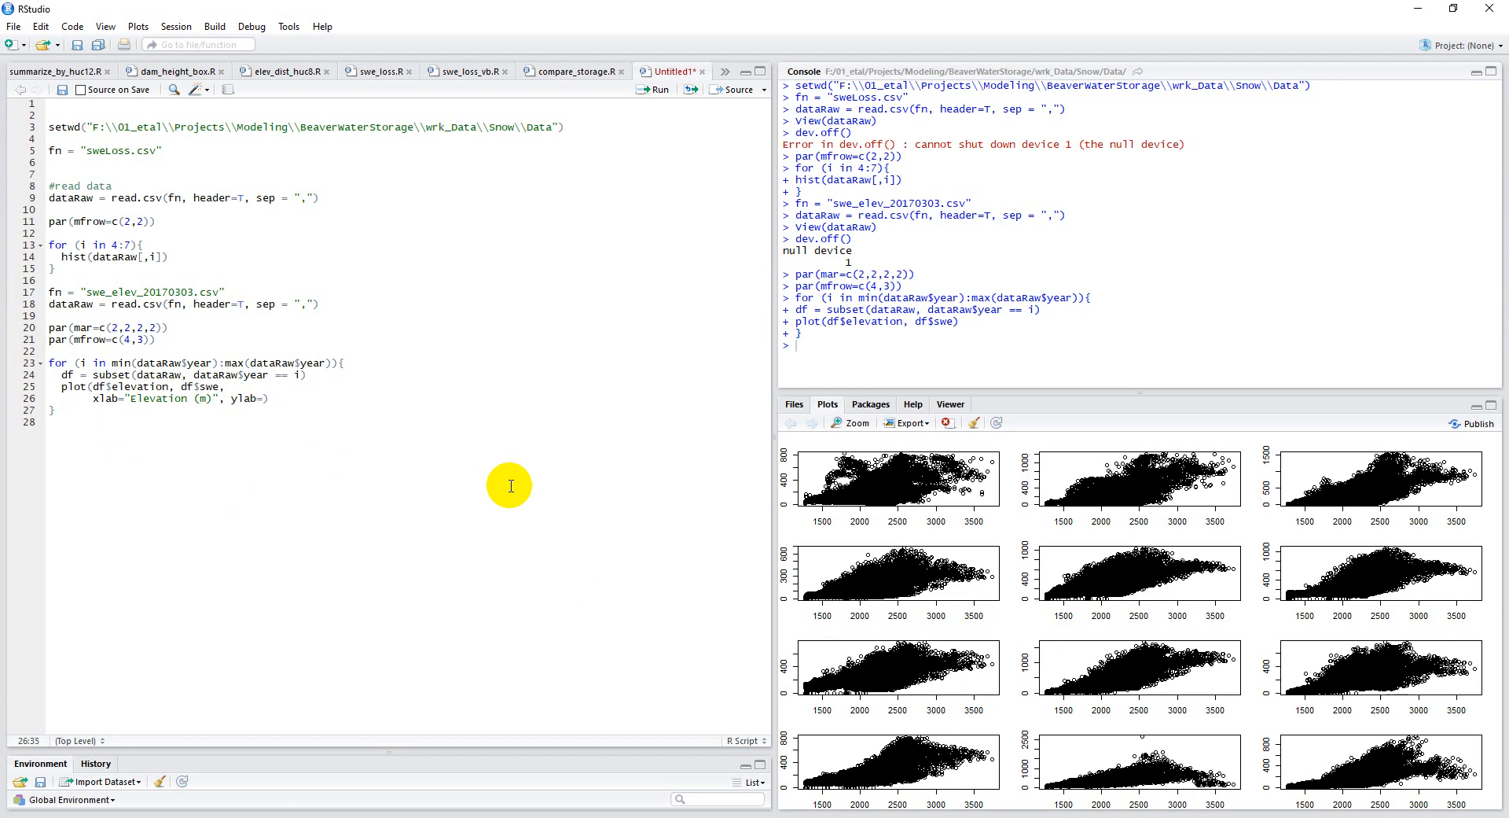
{"action": "type", "text": "P"}
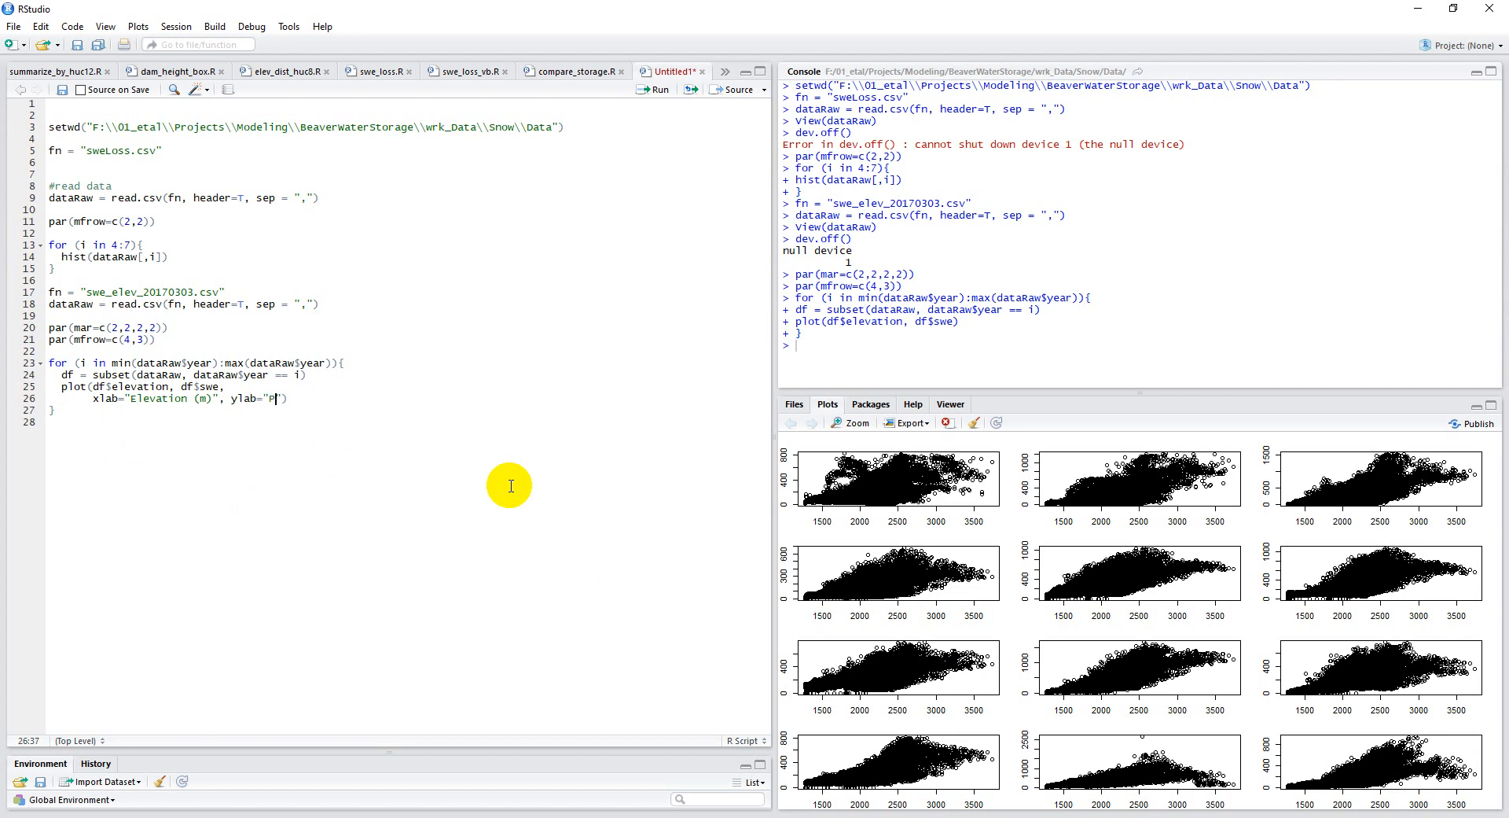
{"action": "type", "text": "eak SWE"}
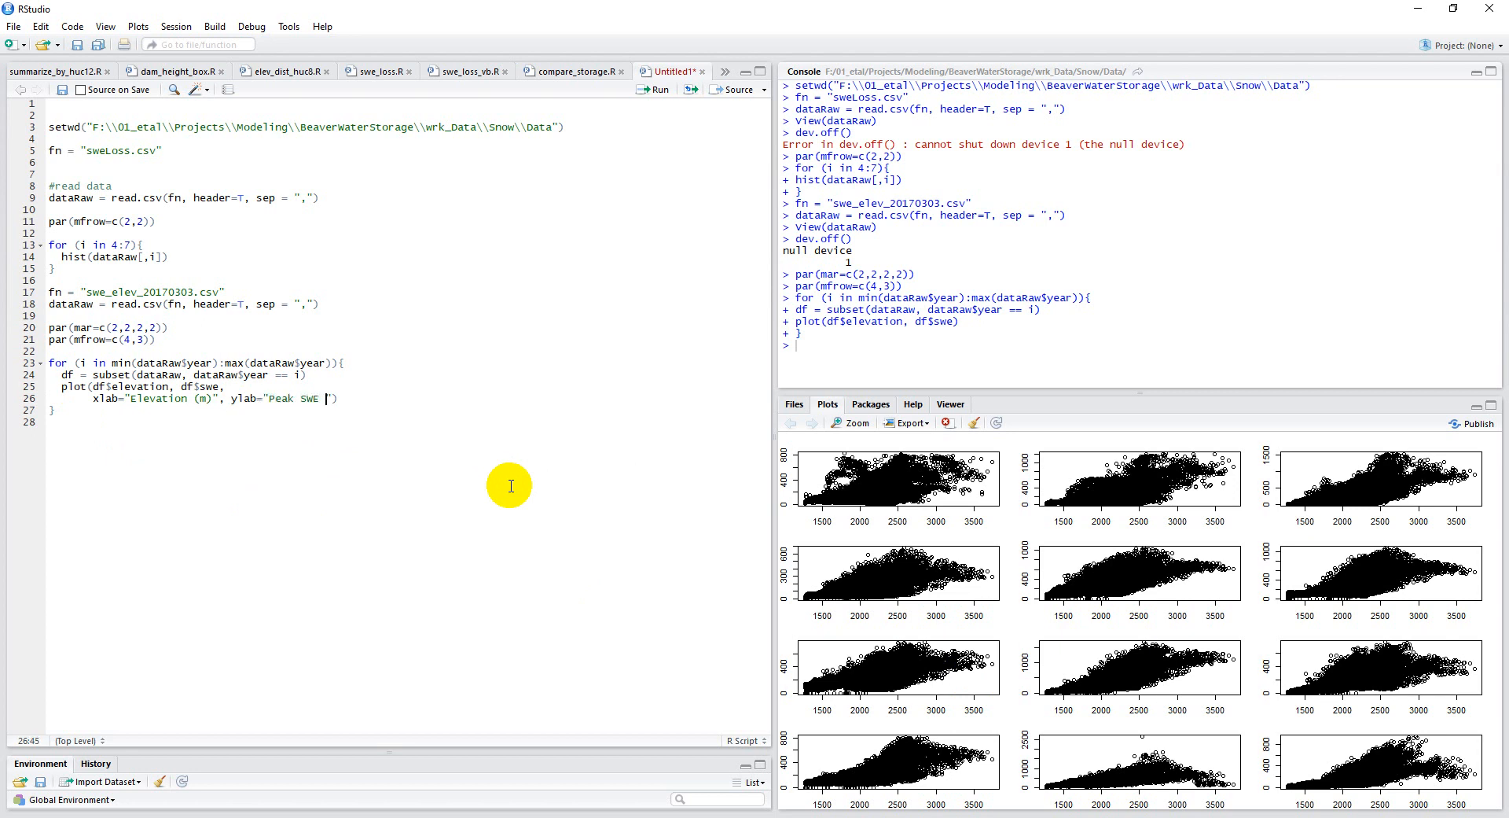
{"action": "type", "text": "(mm)"}
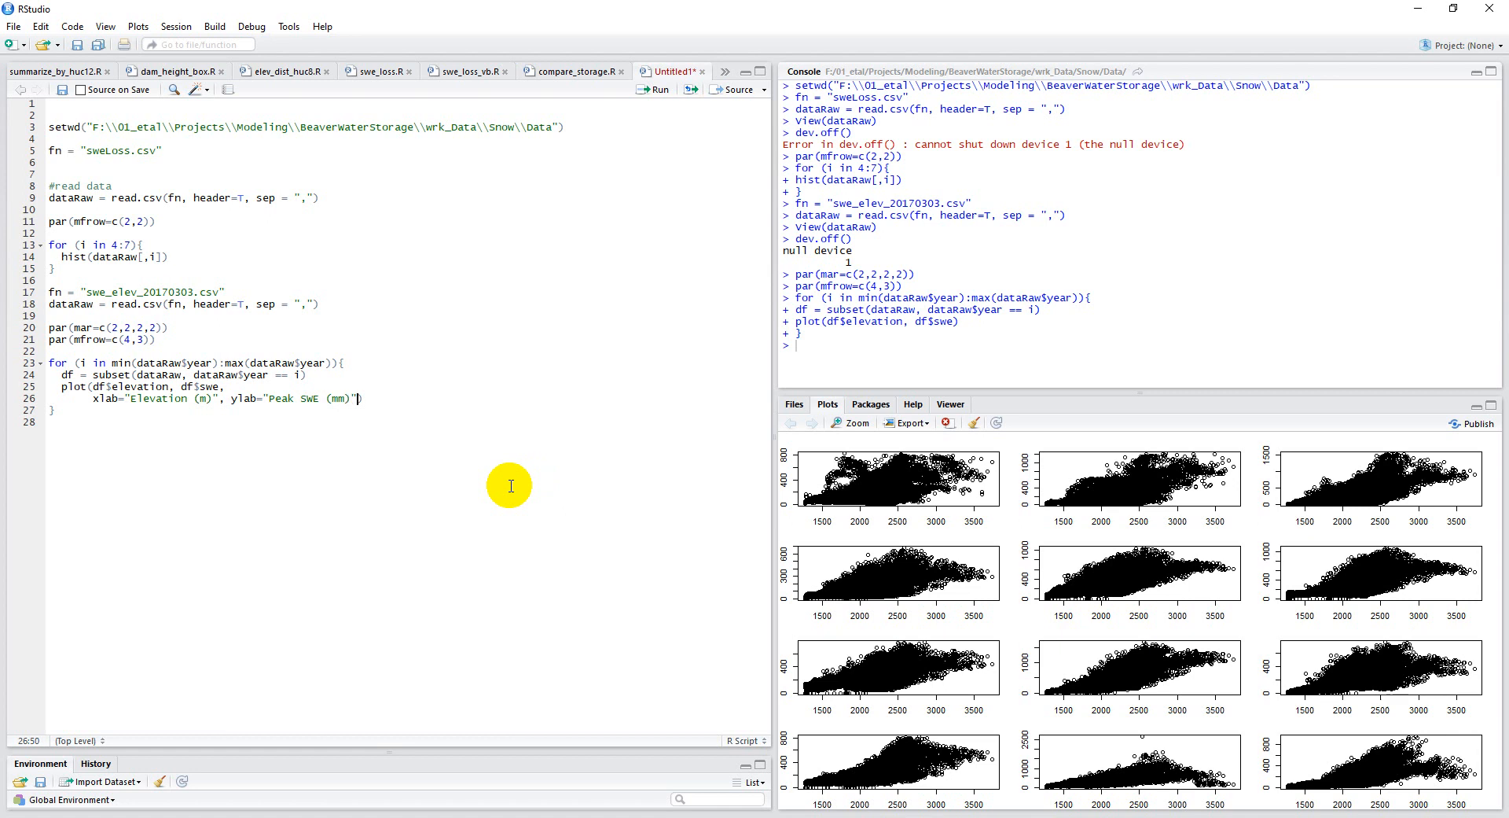
{"action": "type", "text": ","}
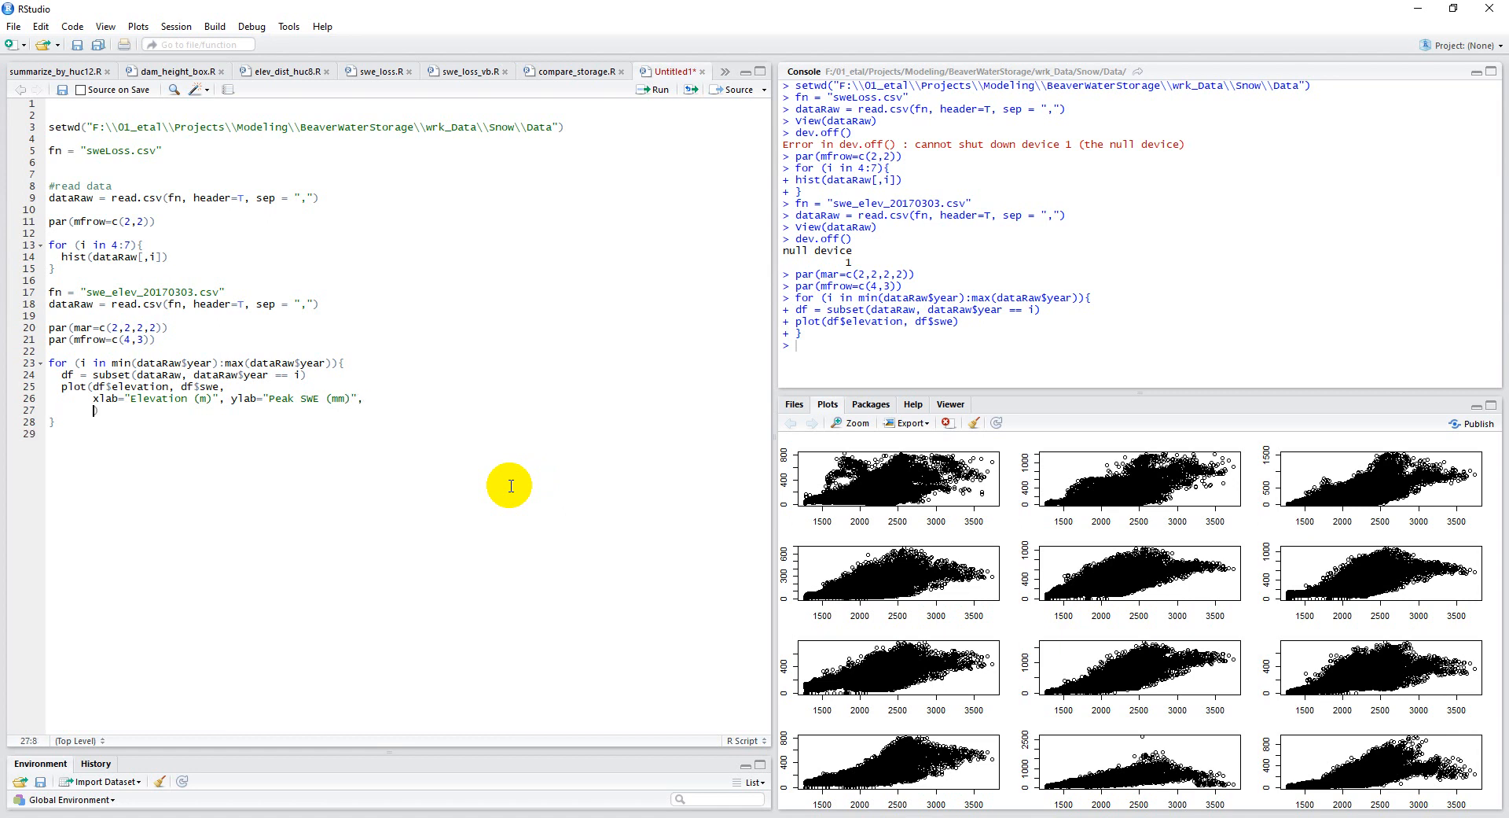
{"action": "type", "text": "main ="}
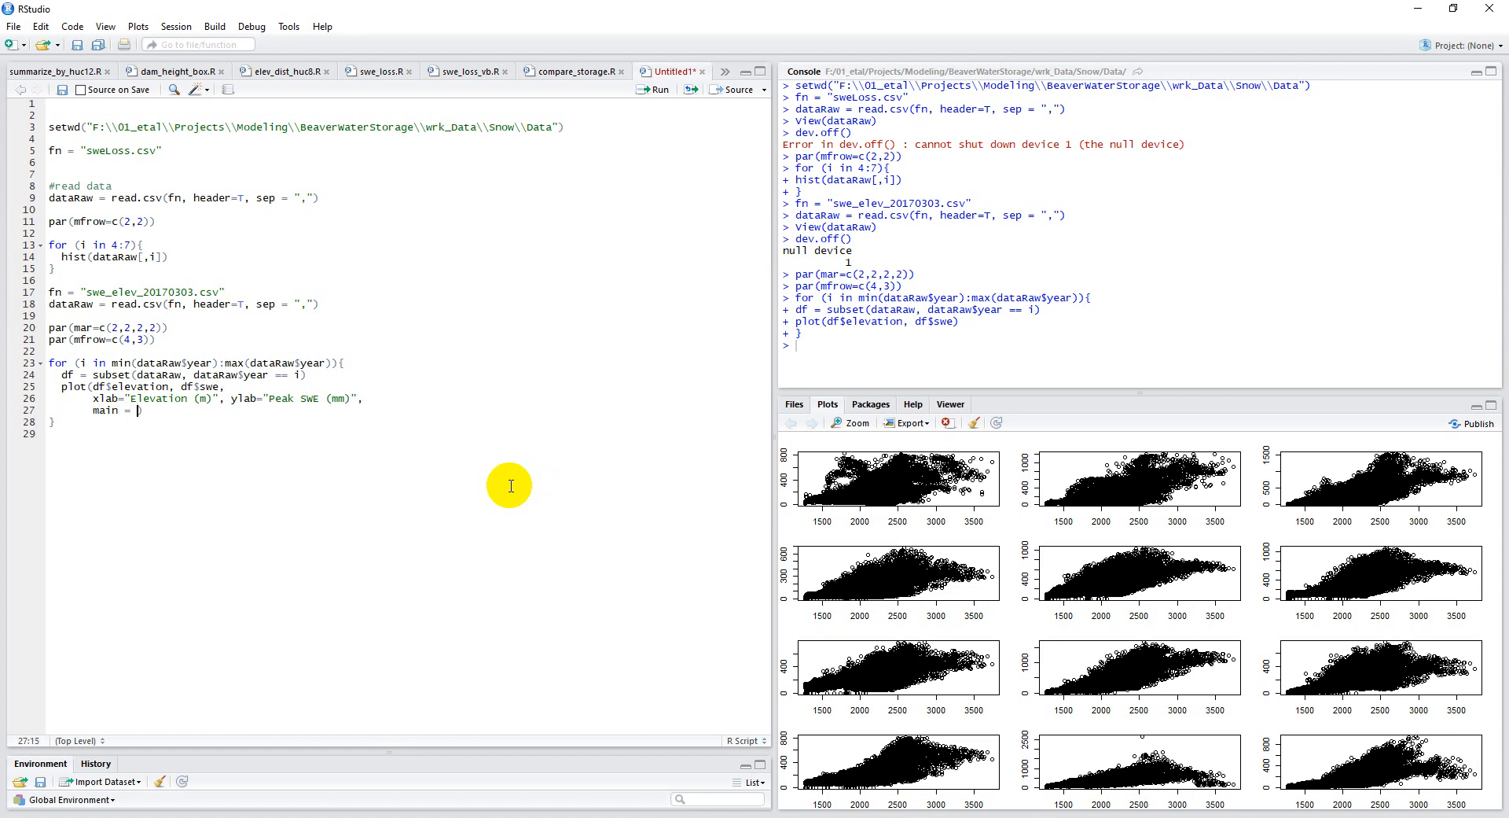
{"action": "type", "text": "i"}
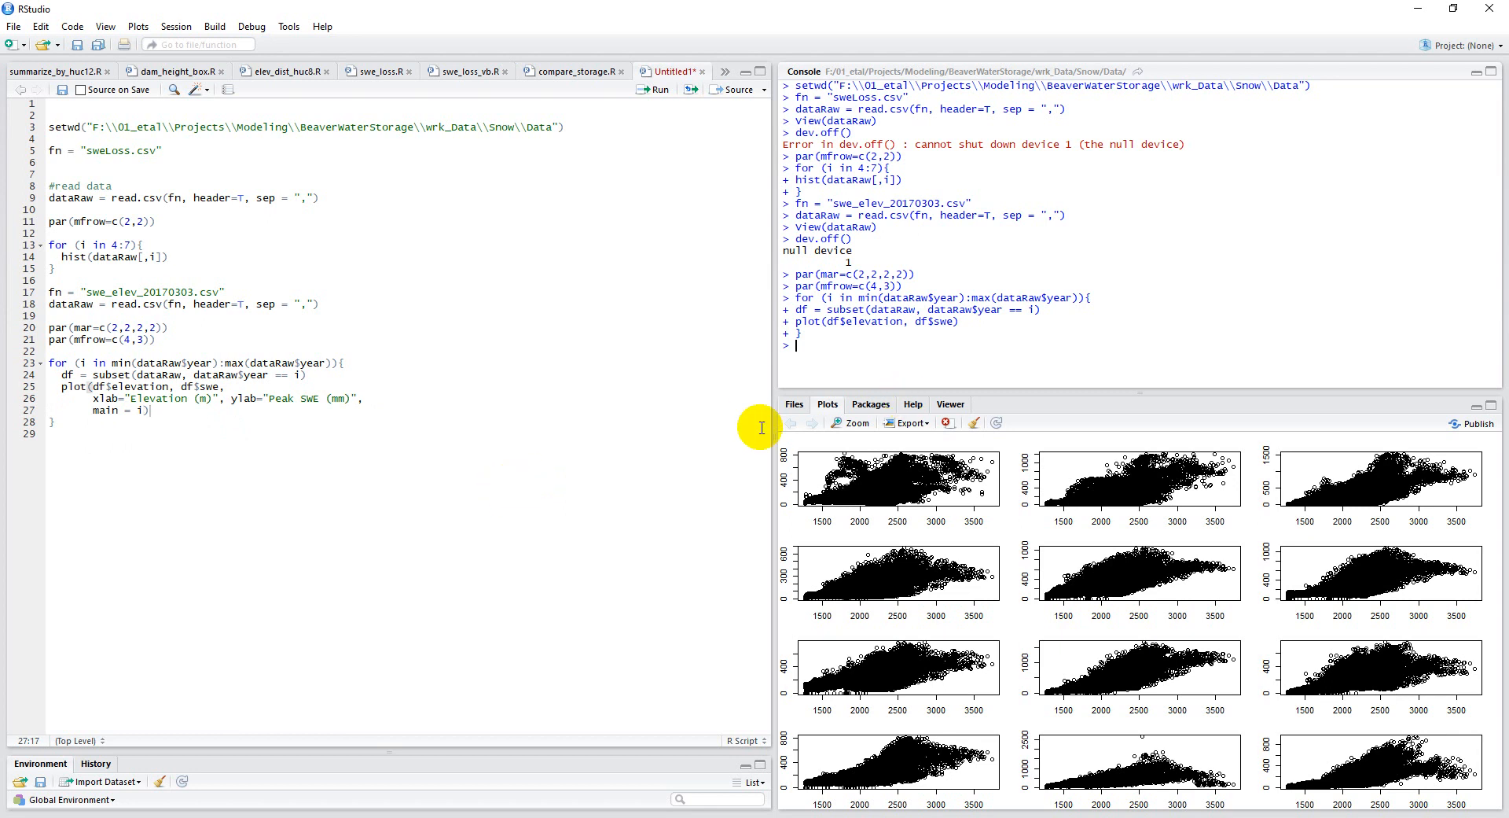
Rerun dev.off() and the loop to redraw the year-titled grid, then reach the Export menu.
{"action": "type", "text": "dev.off("}
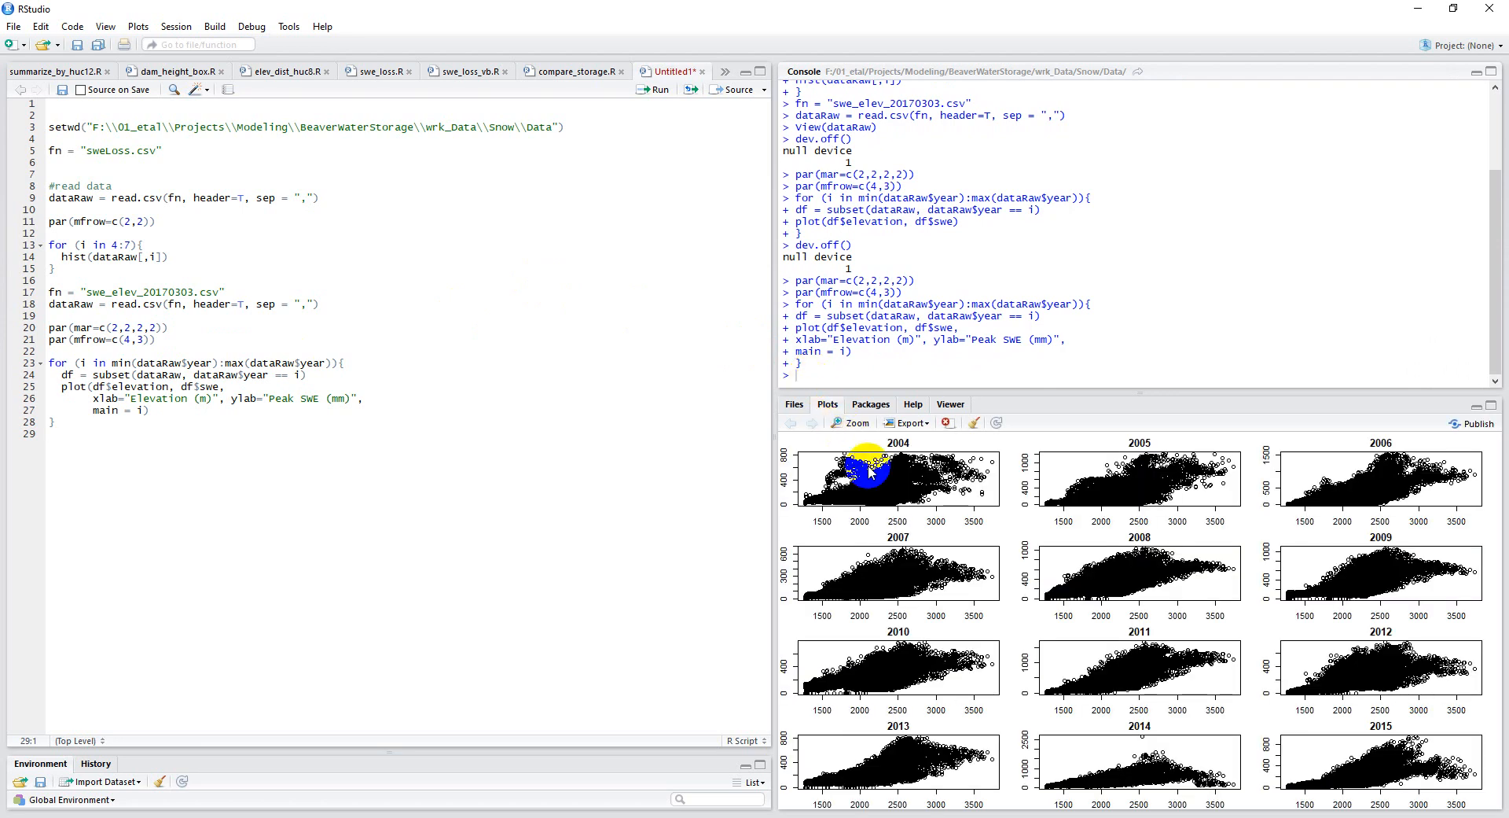
{"action": "left_click", "coordinate": [908, 423]}
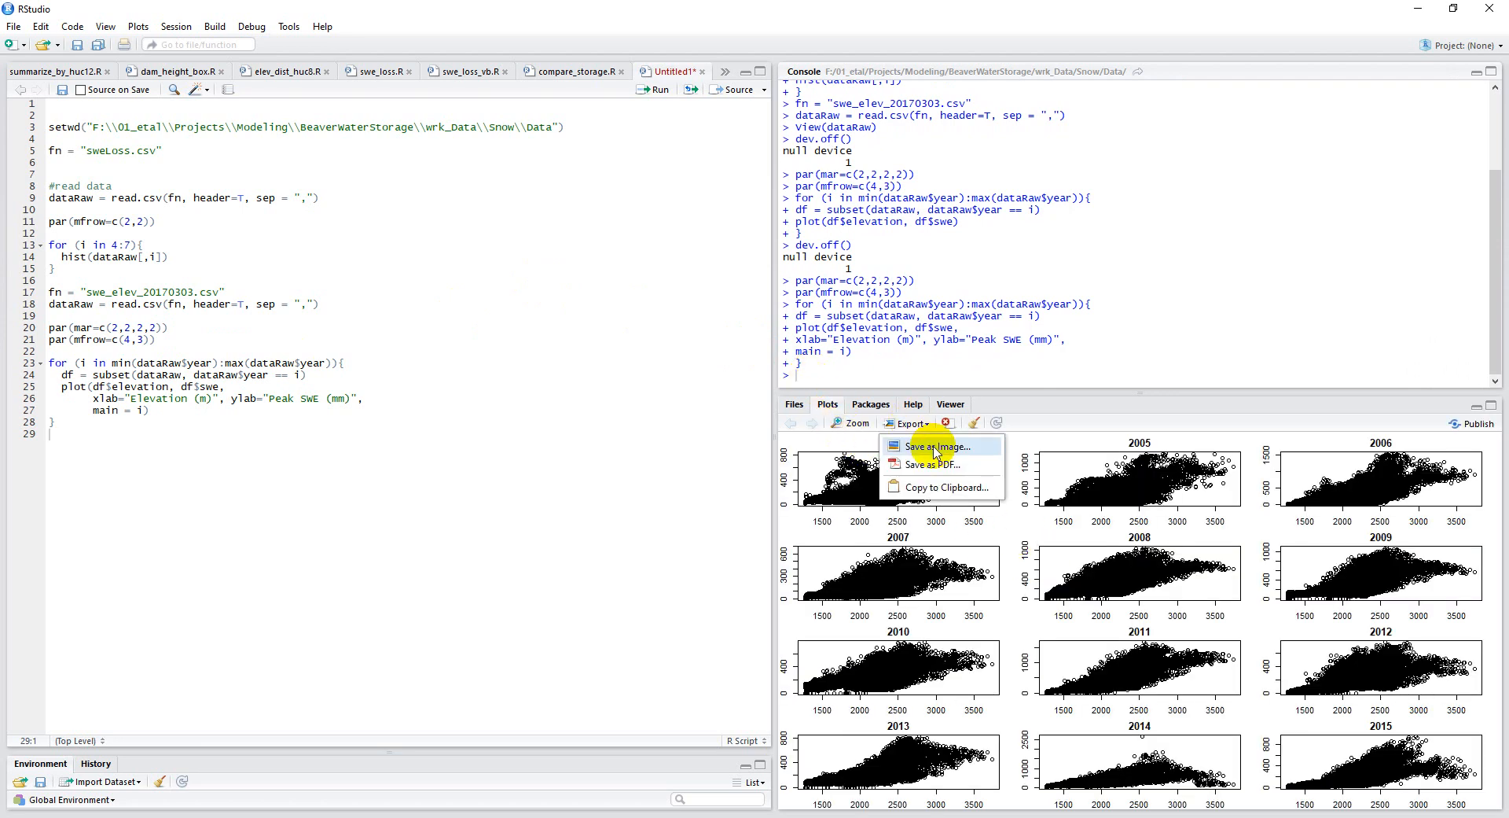
Choose Save as Image to preview the year-titled 4×3 grid as a PNG.
{"action": "left_click", "coordinate": [939, 446]}
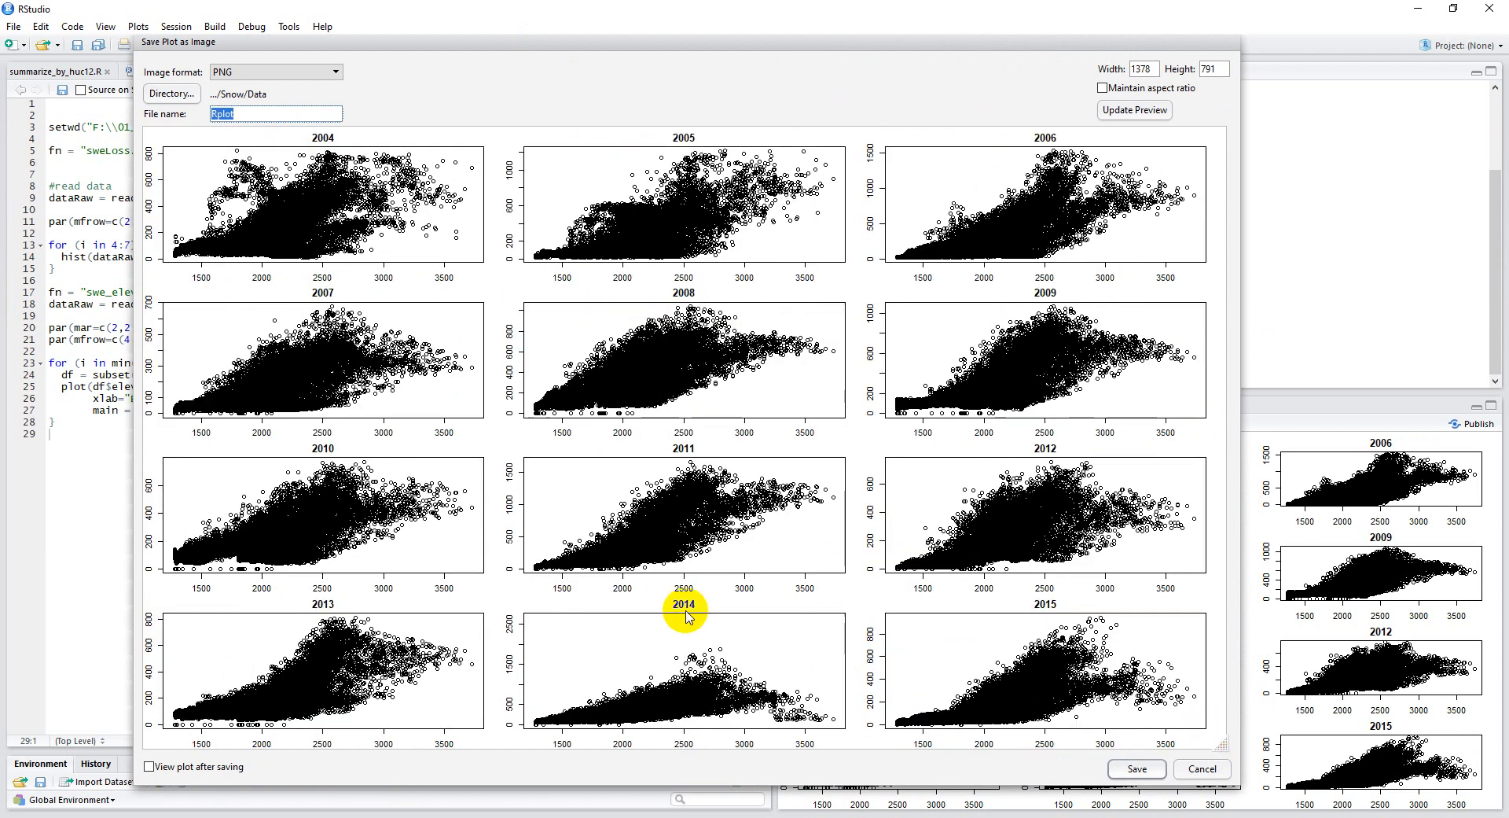
{"action": "mouse_move", "coordinate": [752, 600]}
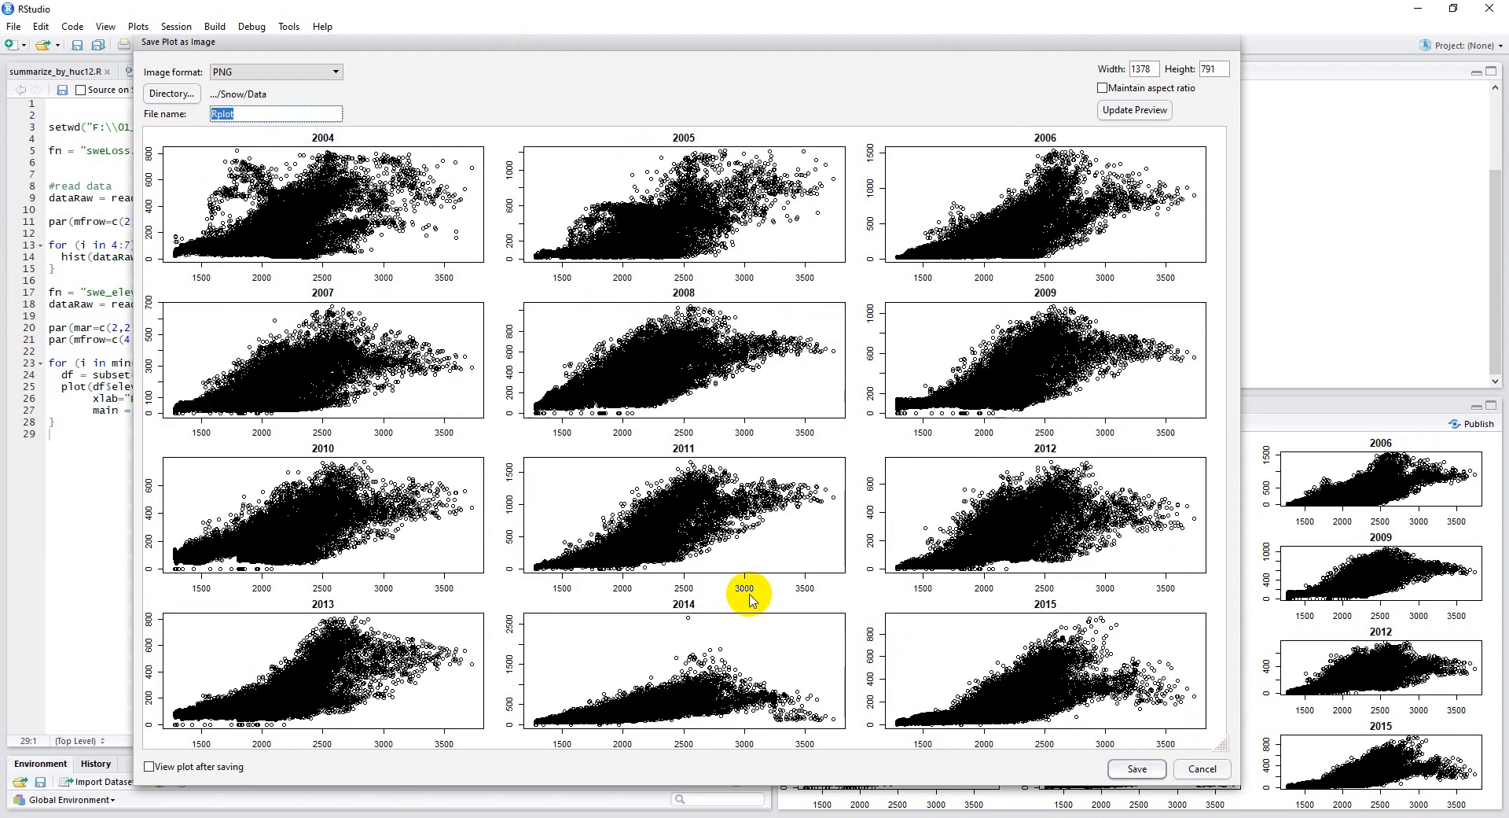
{"action": "mouse_move", "coordinate": [679, 599]}
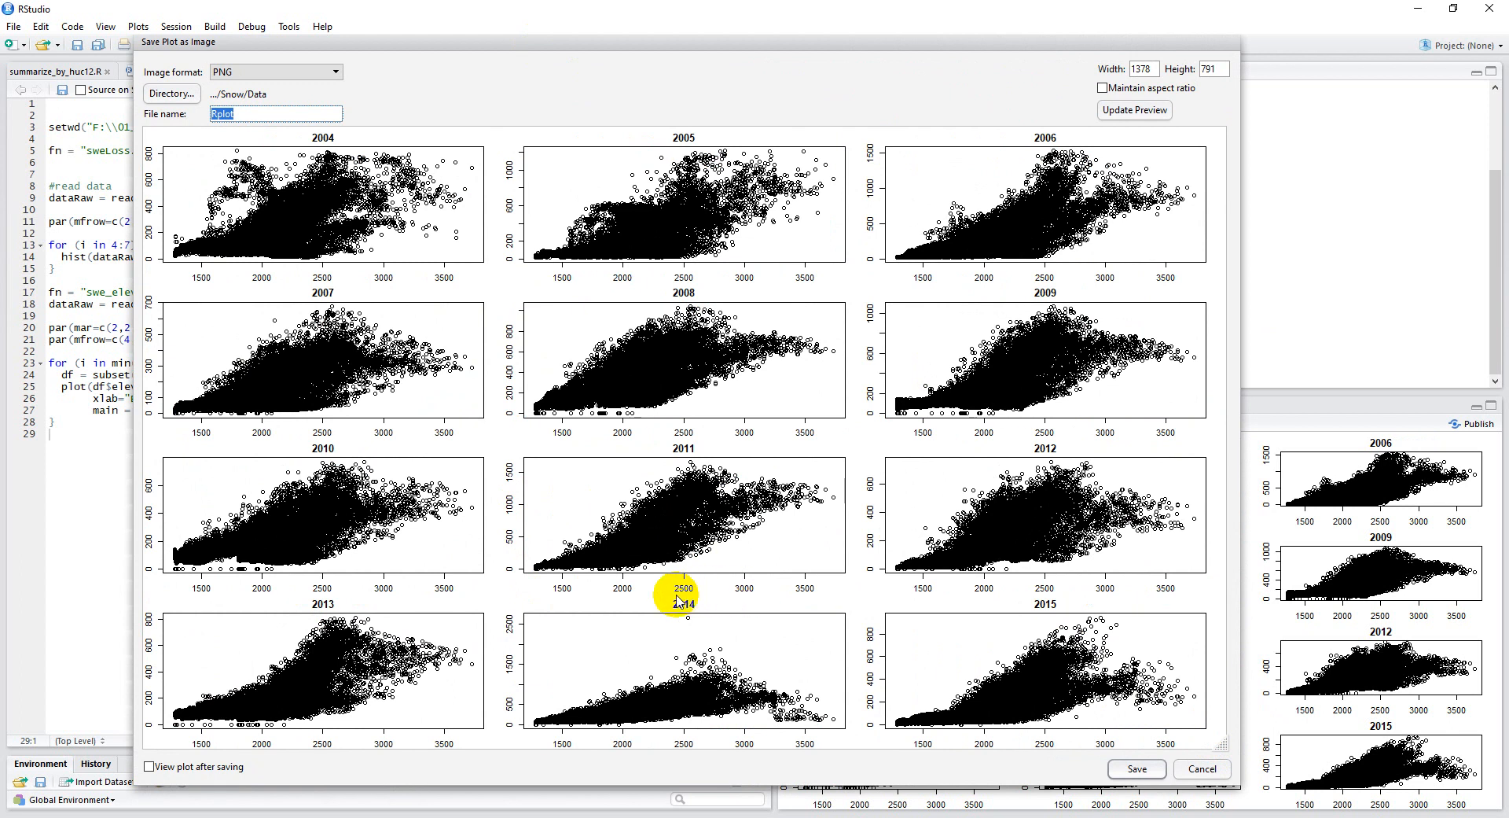
{"action": "mouse_move", "coordinate": [165, 375]}
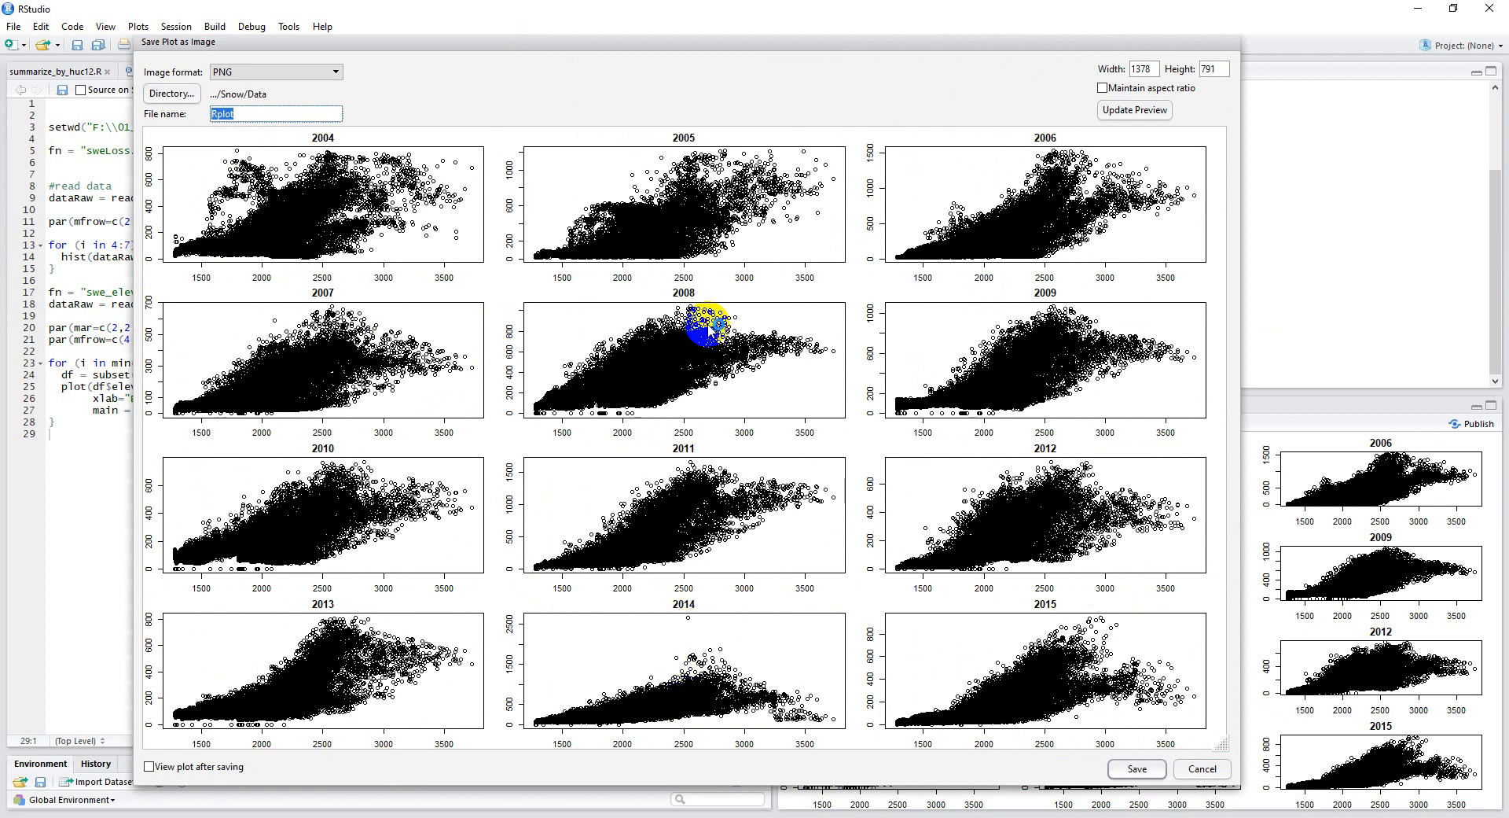
{"action": "mouse_move", "coordinate": [643, 289]}
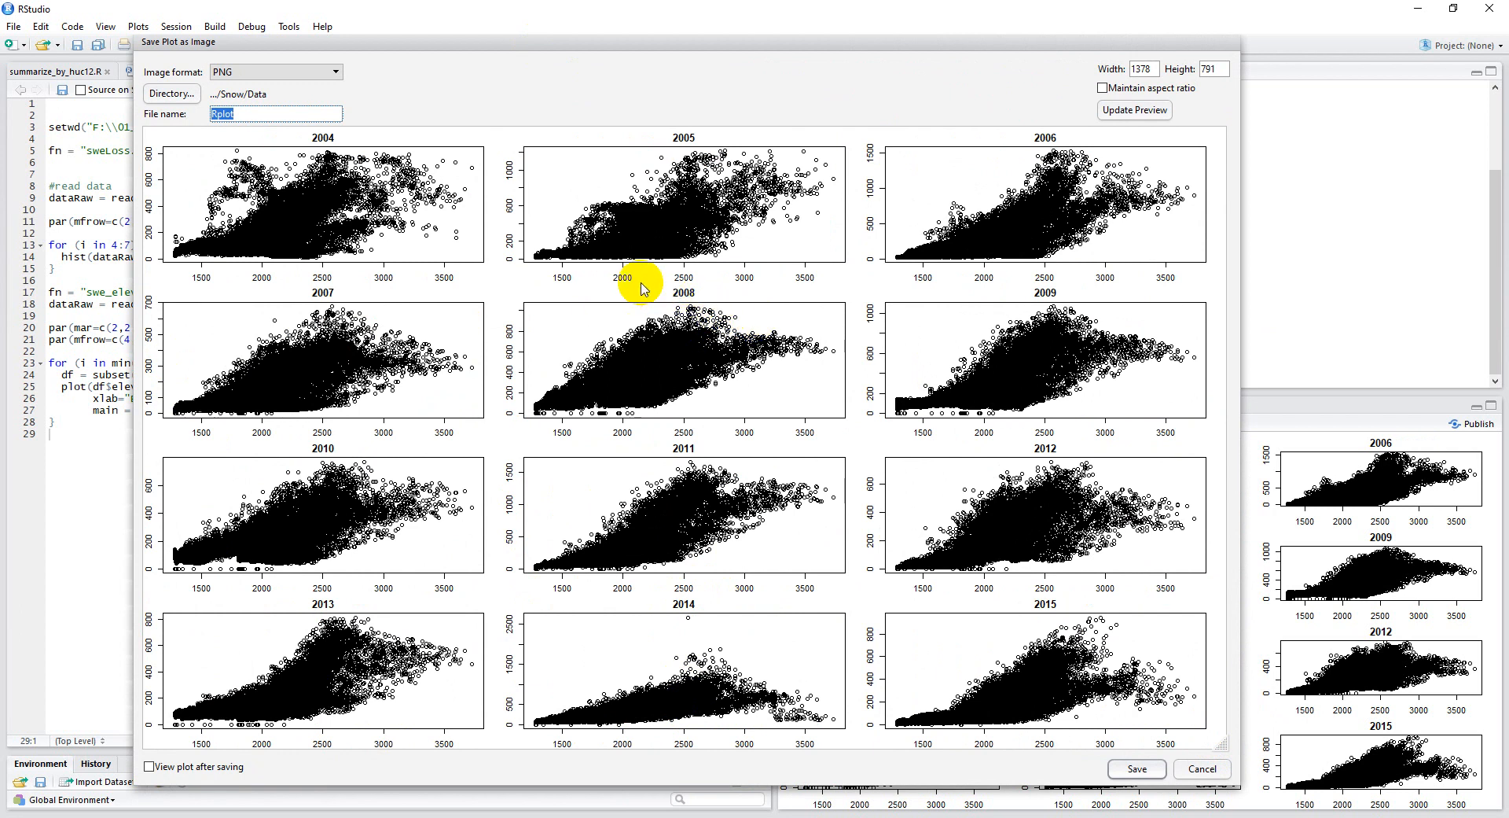
{"action": "mouse_move", "coordinate": [498, 264]}
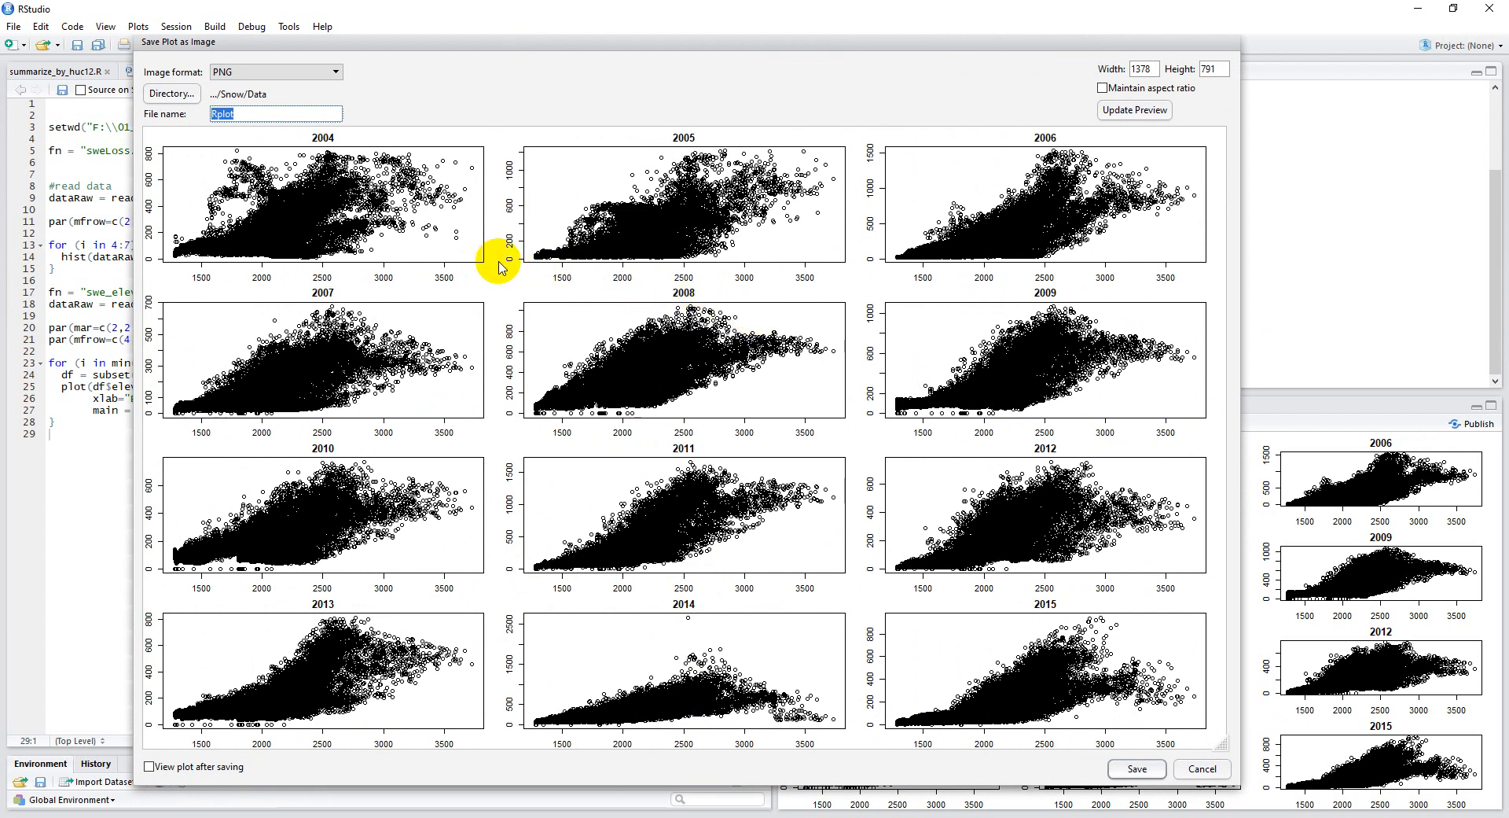
{"action": "mouse_move", "coordinate": [890, 246]}
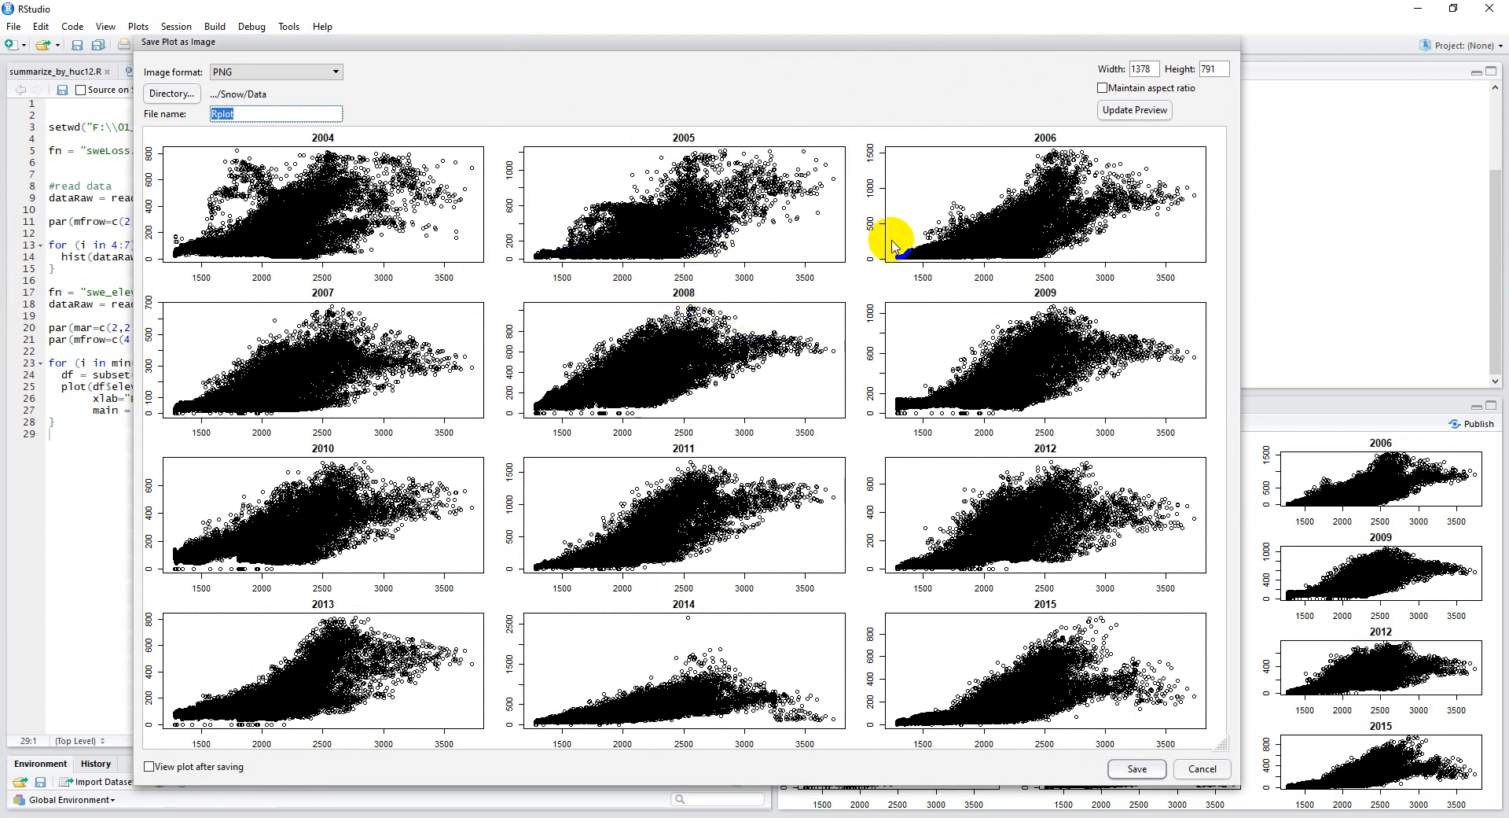
{"action": "mouse_move", "coordinate": [556, 199]}
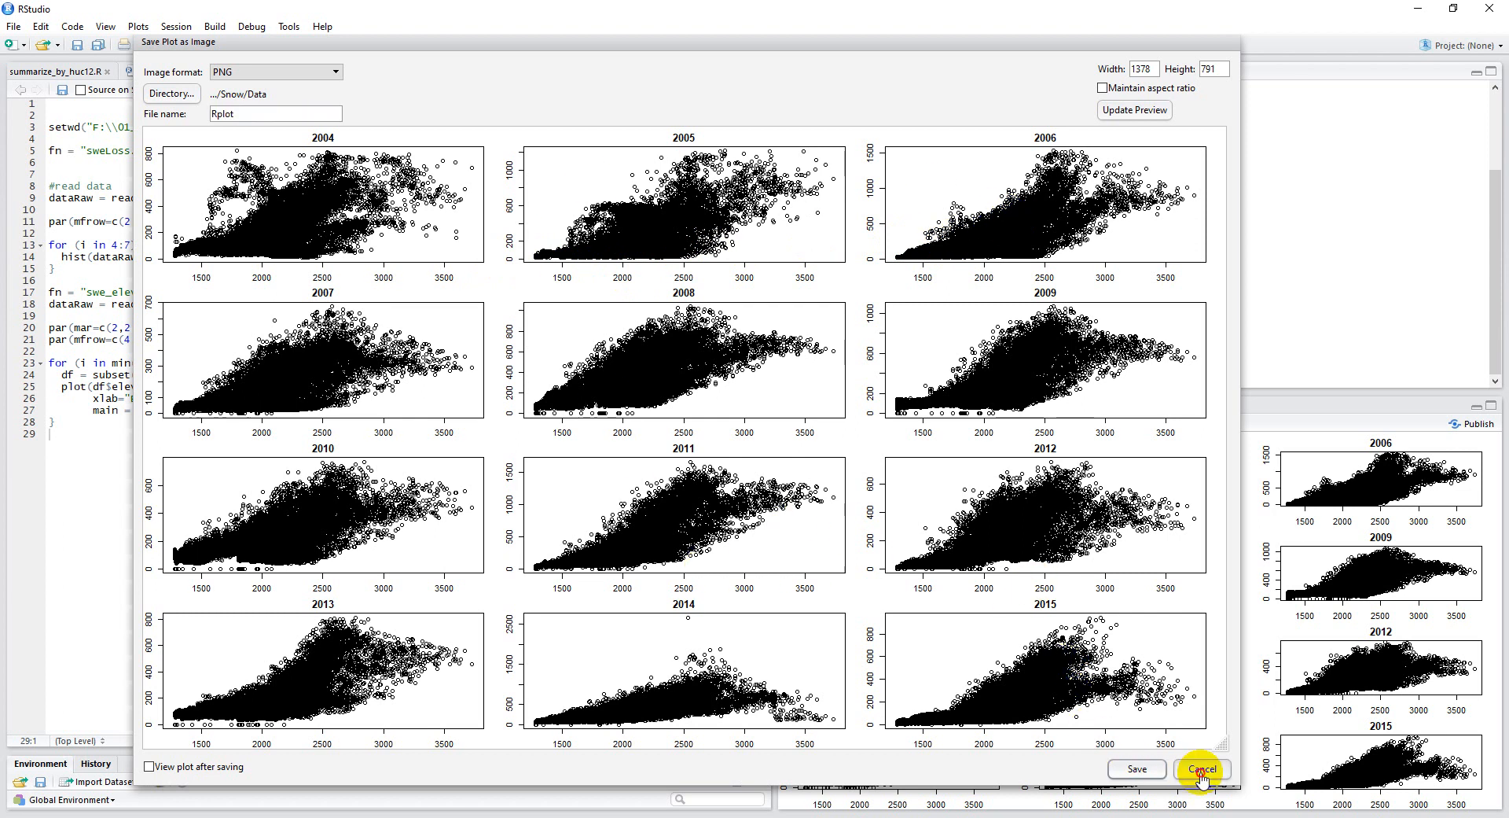
Cancel the export, widen margins to par(mar=c(4,4,2,2)), and rerun to show axis labels.
{"action": "left_click", "coordinate": [1201, 769]}
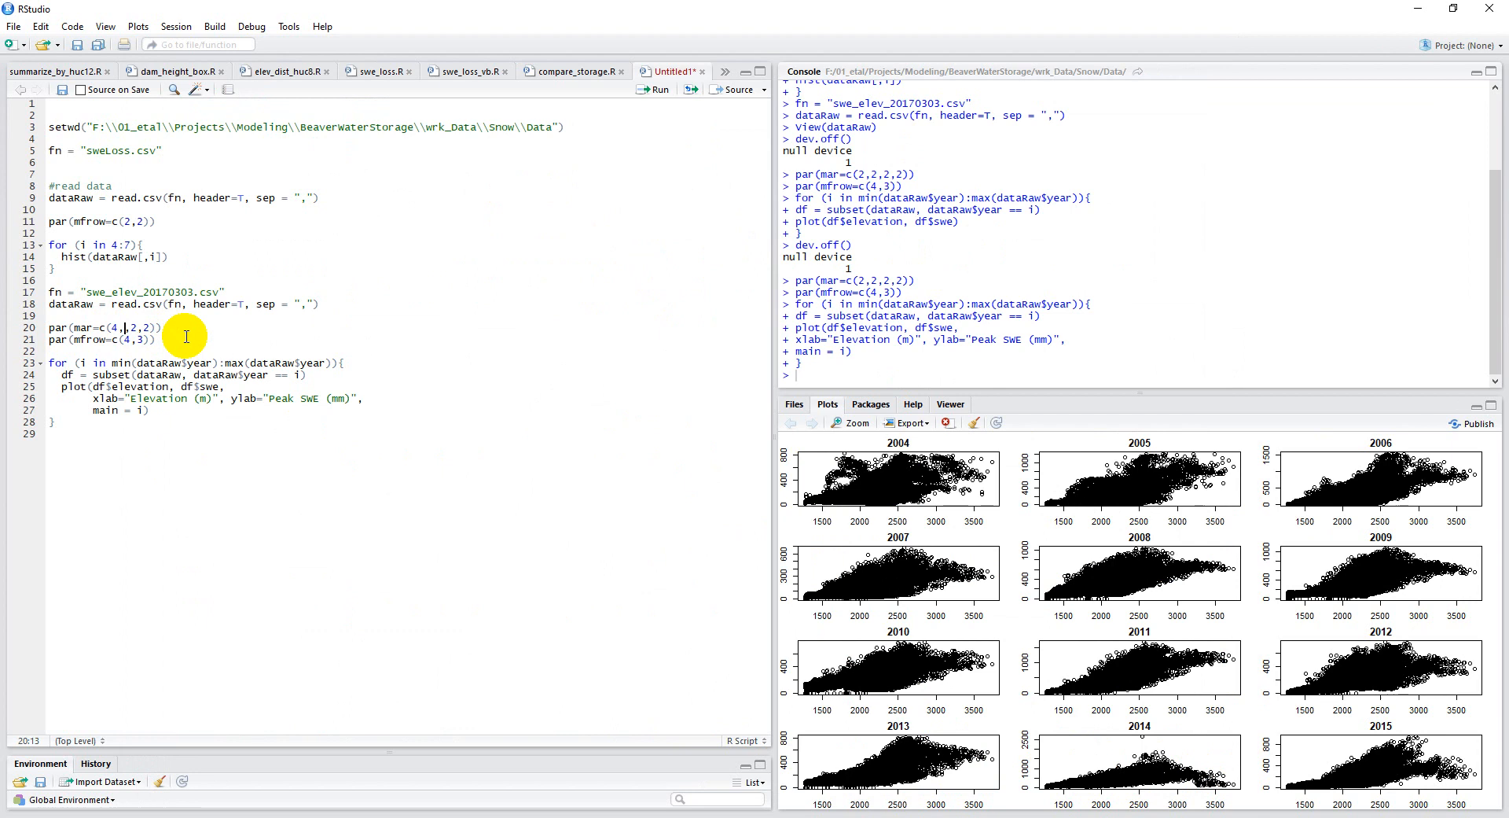
{"action": "type", "text": "4"}
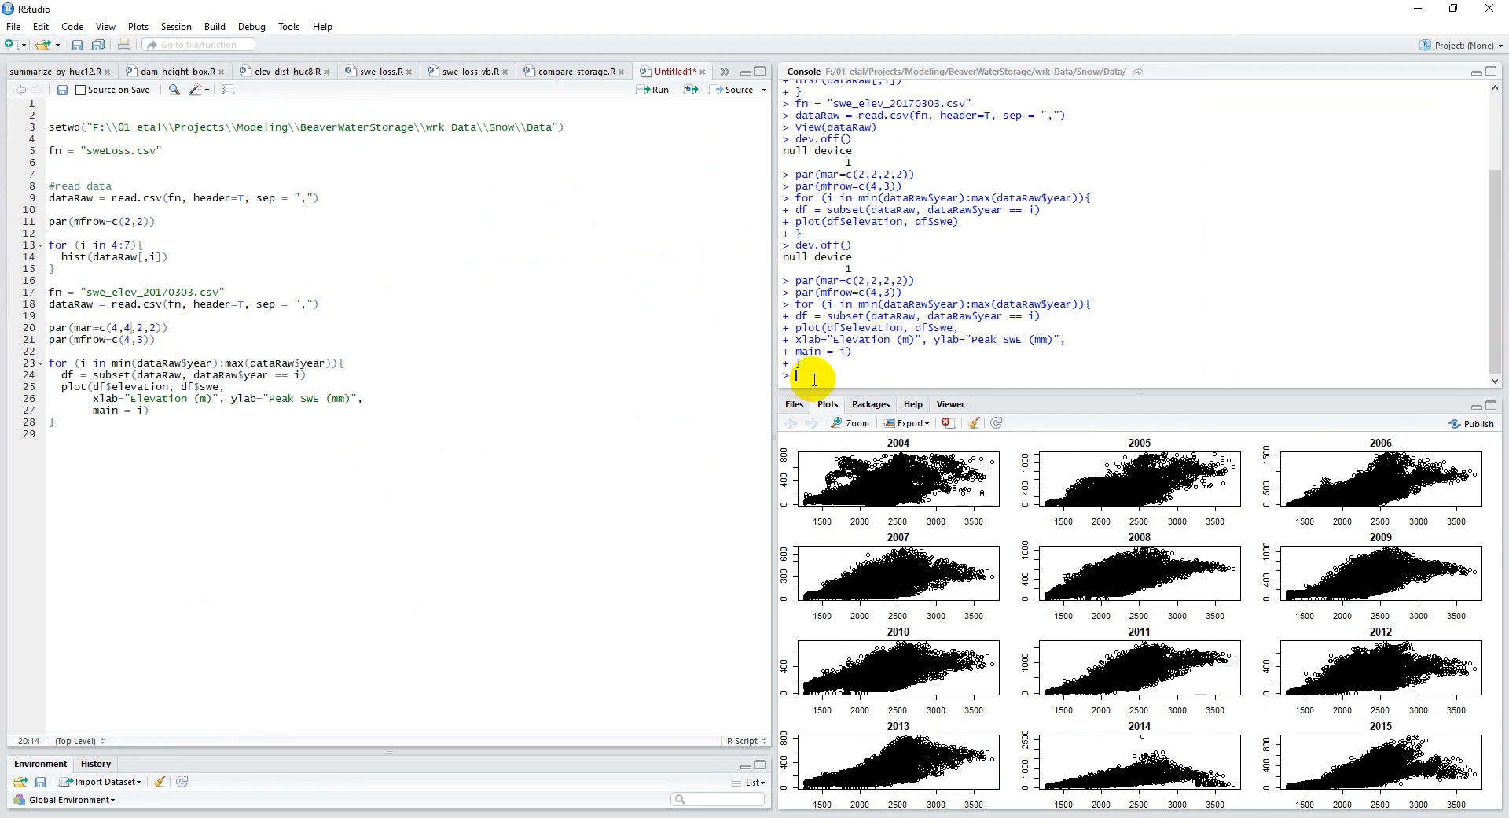
{"action": "type", "text": "dev.off()"}
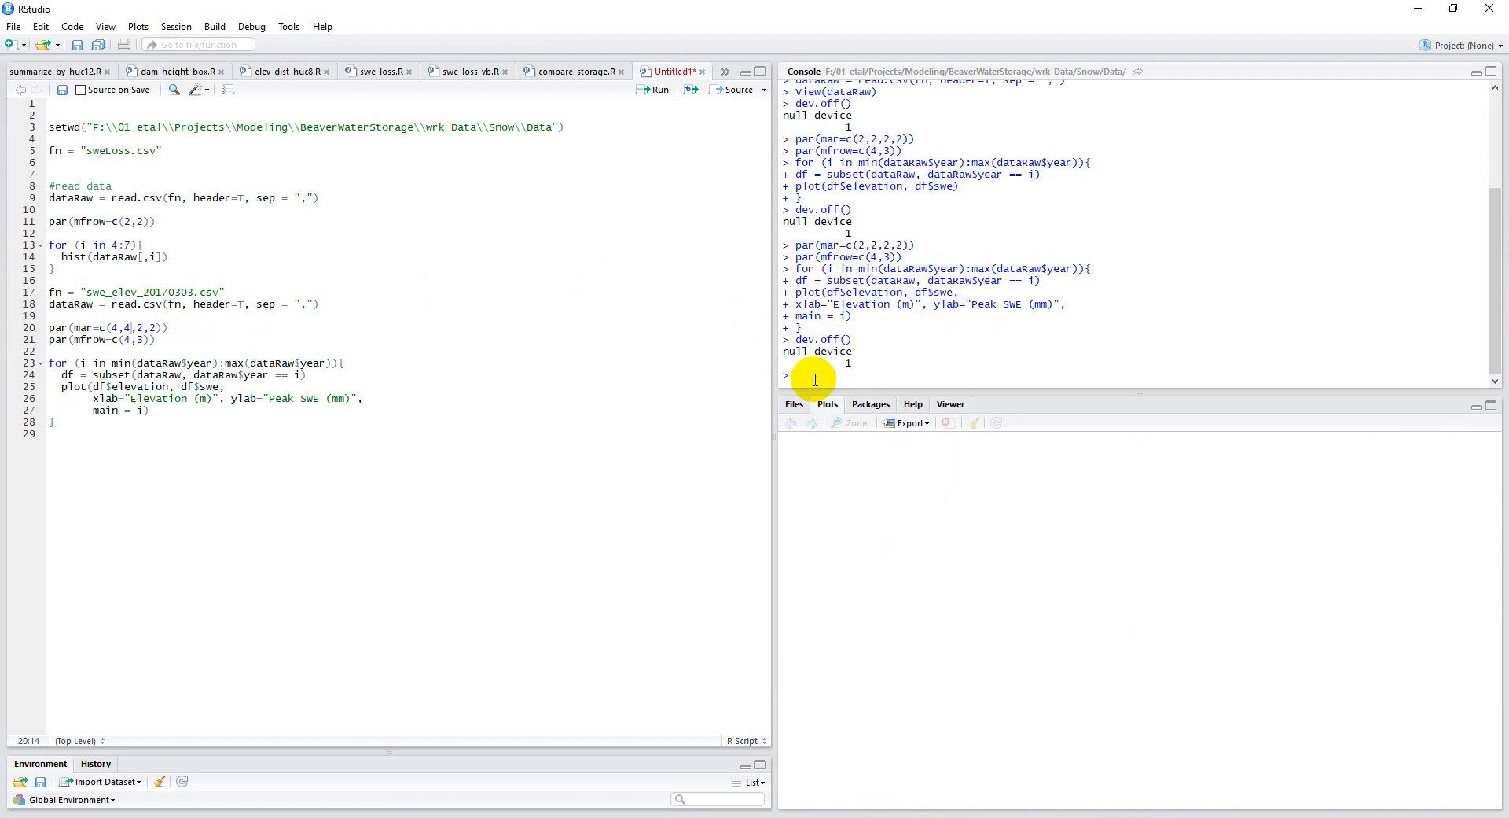
{"action": "left_click", "coordinate": [121, 327]}
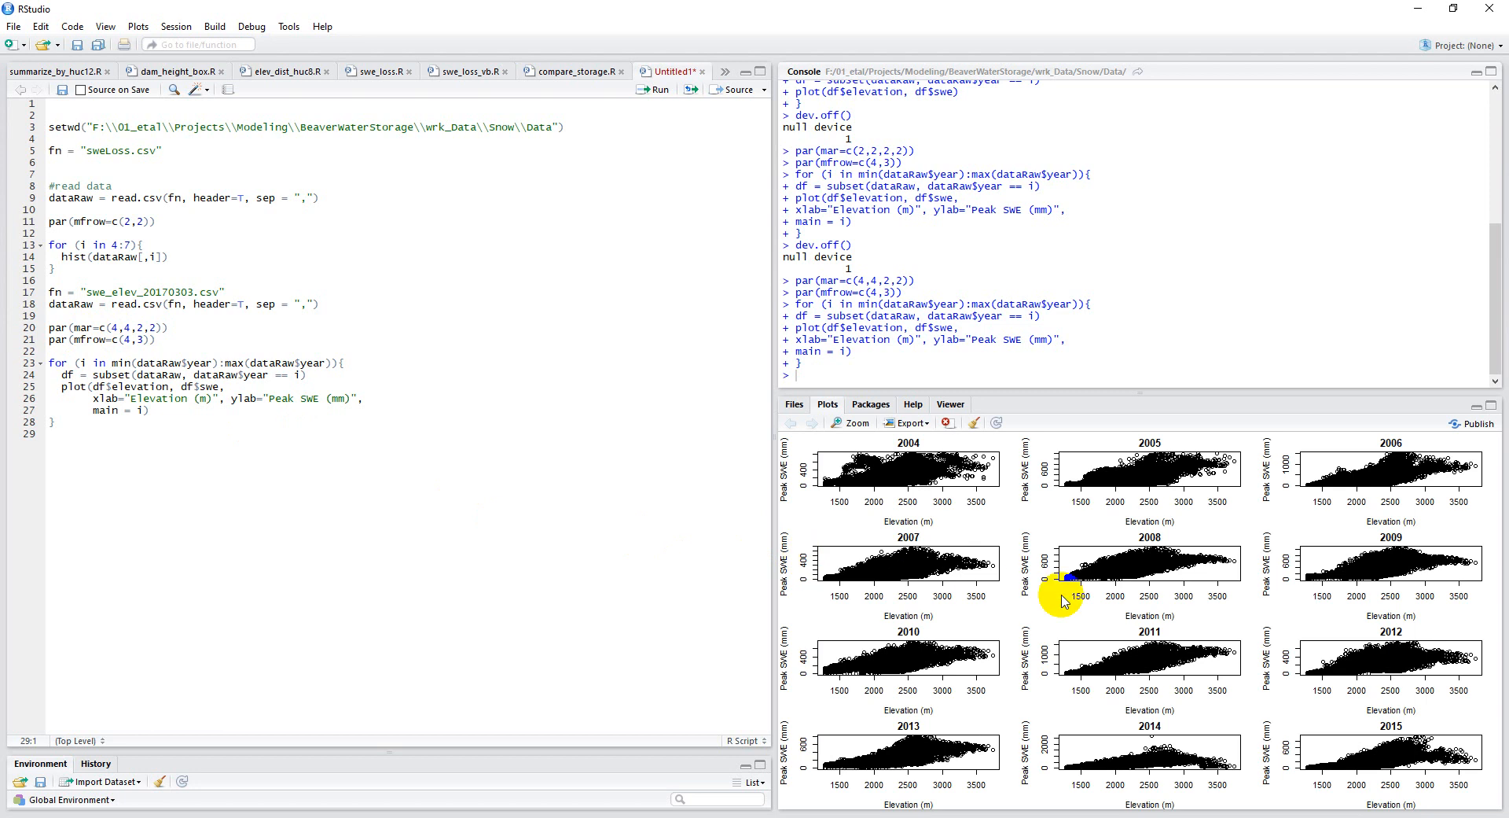
{"action": "mouse_move", "coordinate": [1456, 802]}
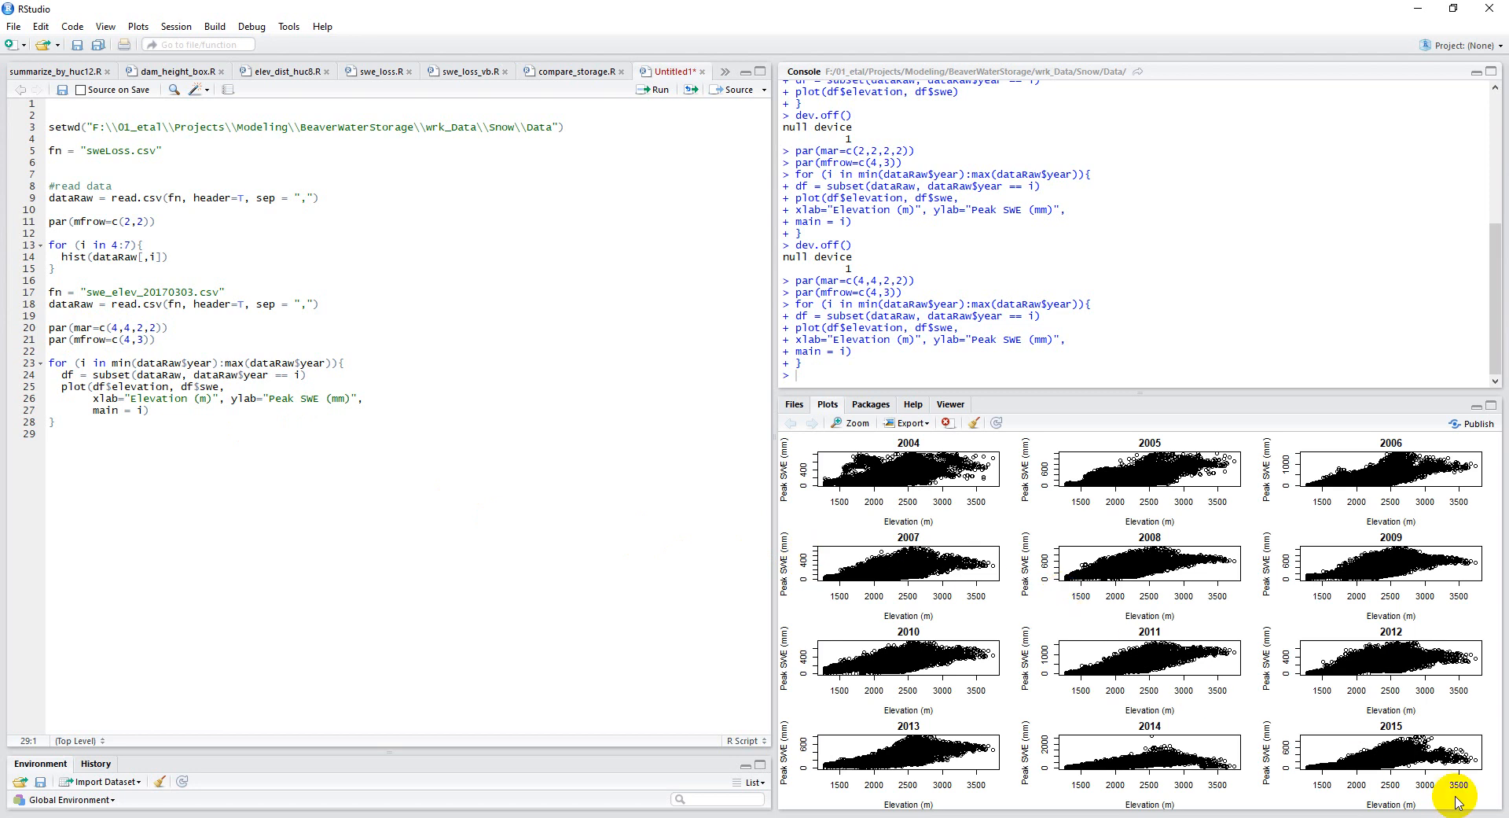
{"action": "mouse_move", "coordinate": [932, 427]}
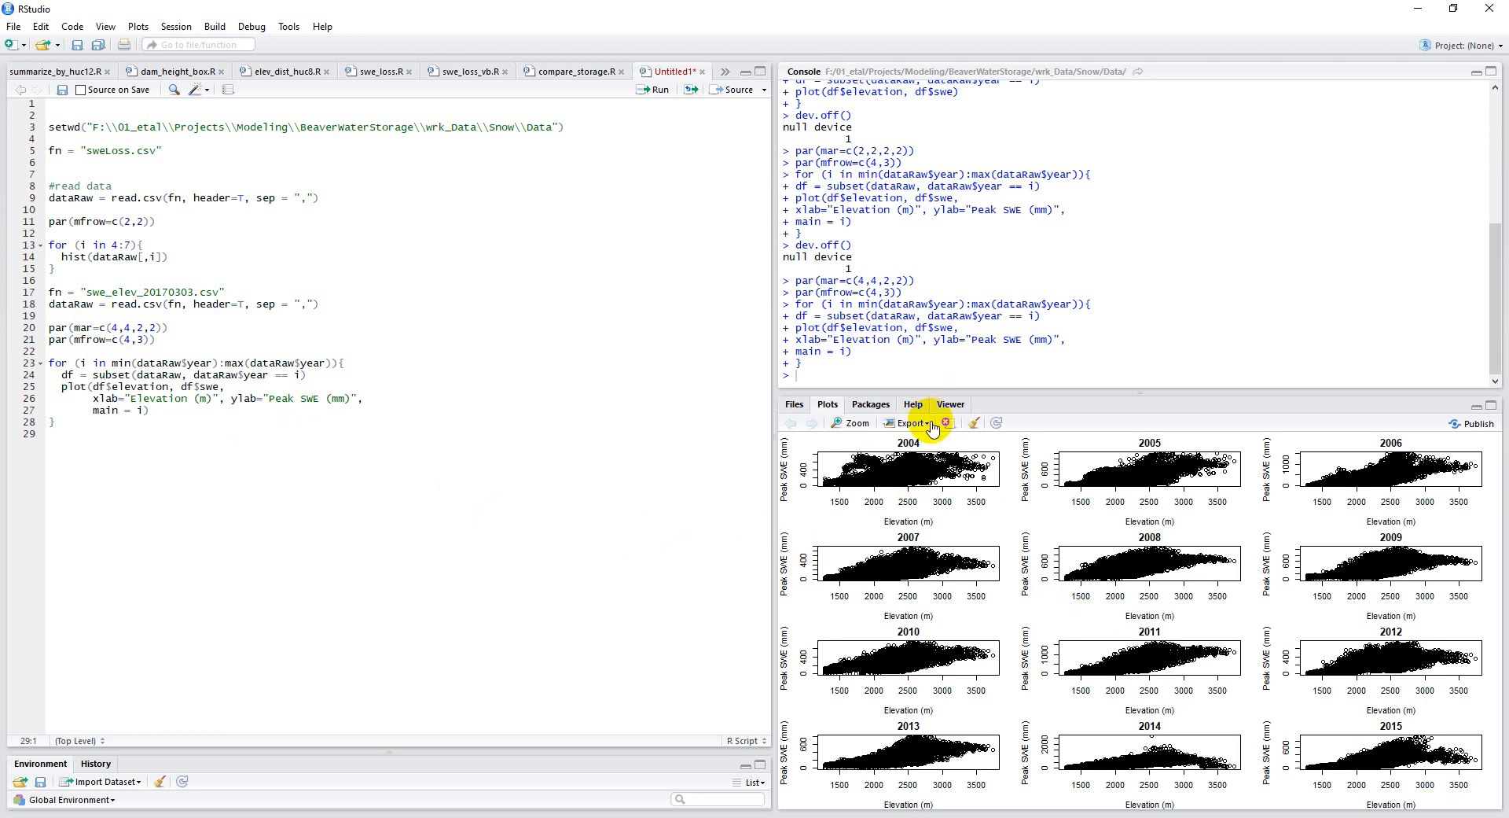
{"action": "left_click", "coordinate": [907, 422]}
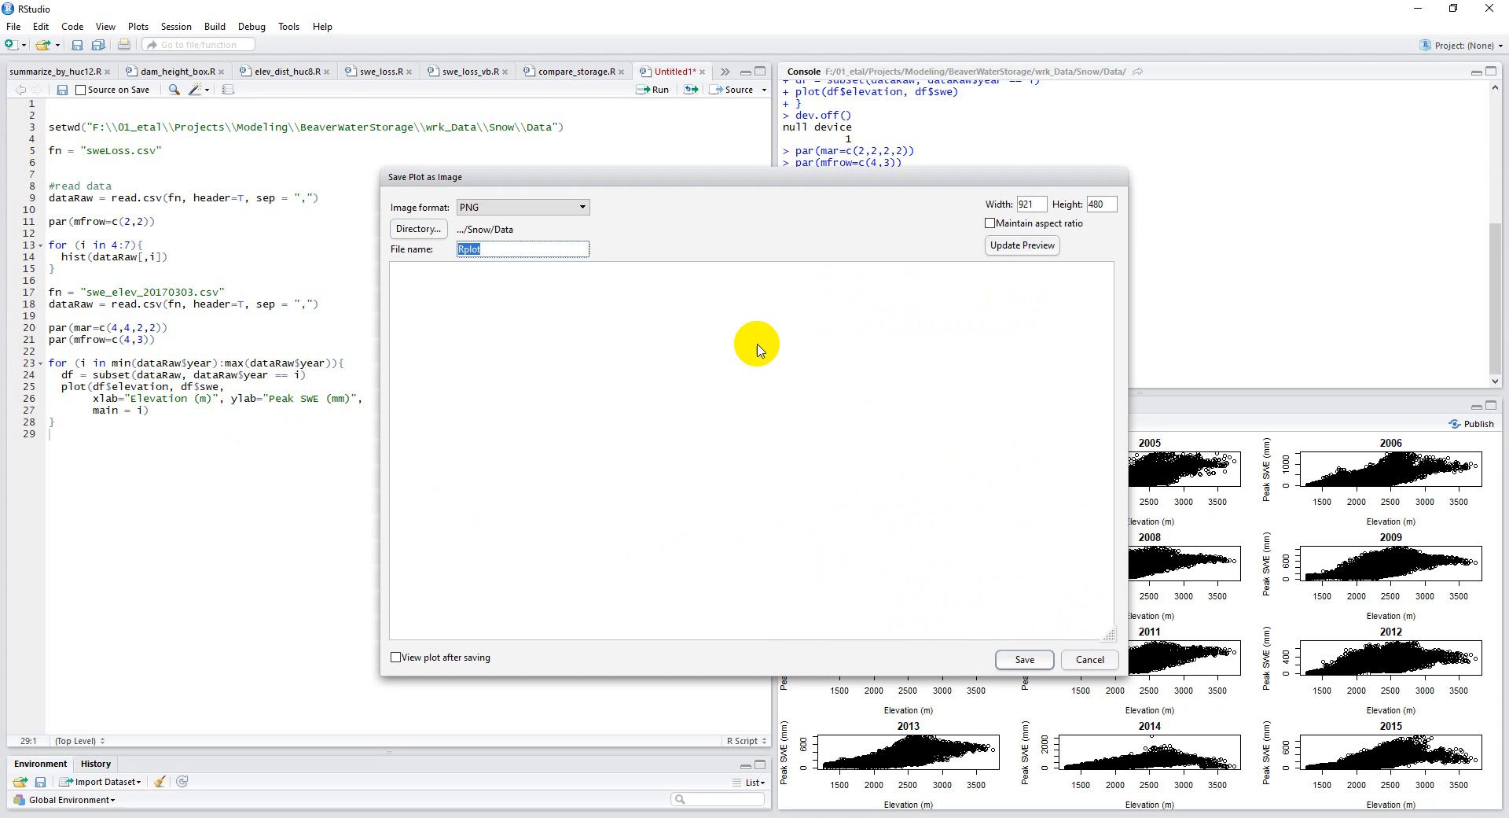
{"action": "mouse_move", "coordinate": [709, 177]}
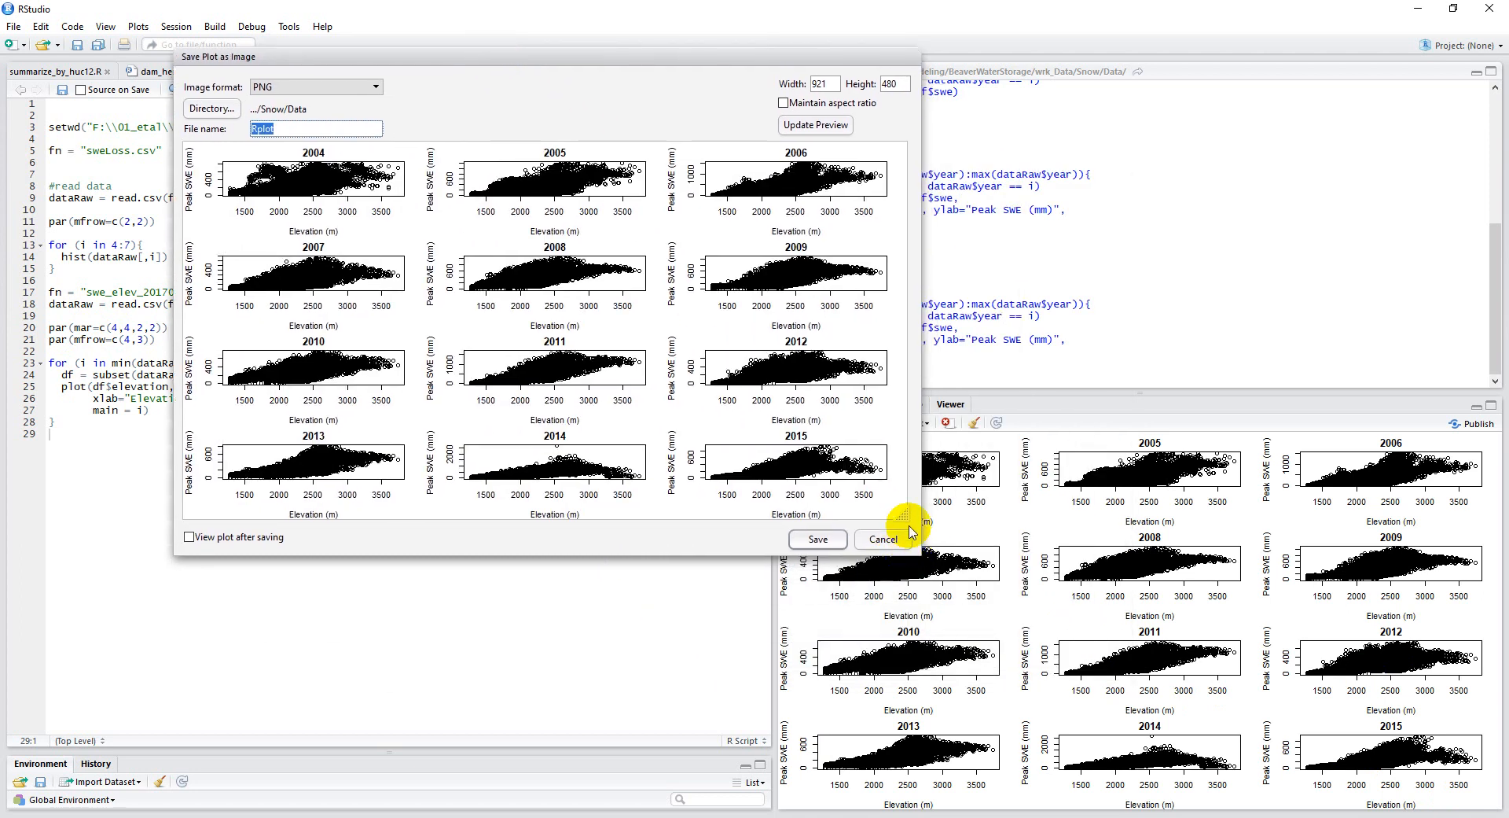
{"action": "left_click_drag", "start_coordinate": [910, 532], "coordinate": [1151, 742]}
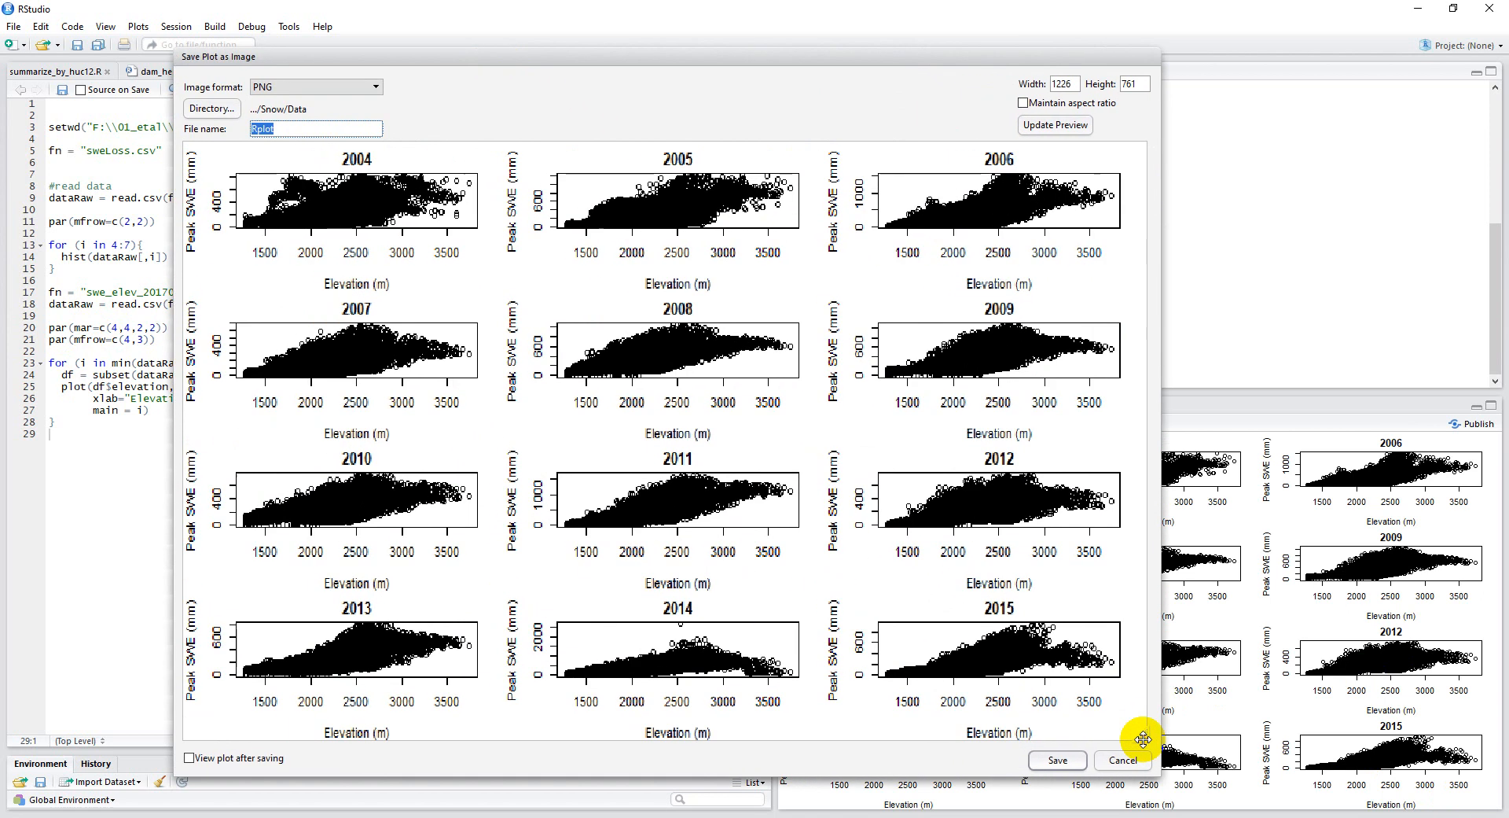
{"action": "mouse_move", "coordinate": [1128, 743]}
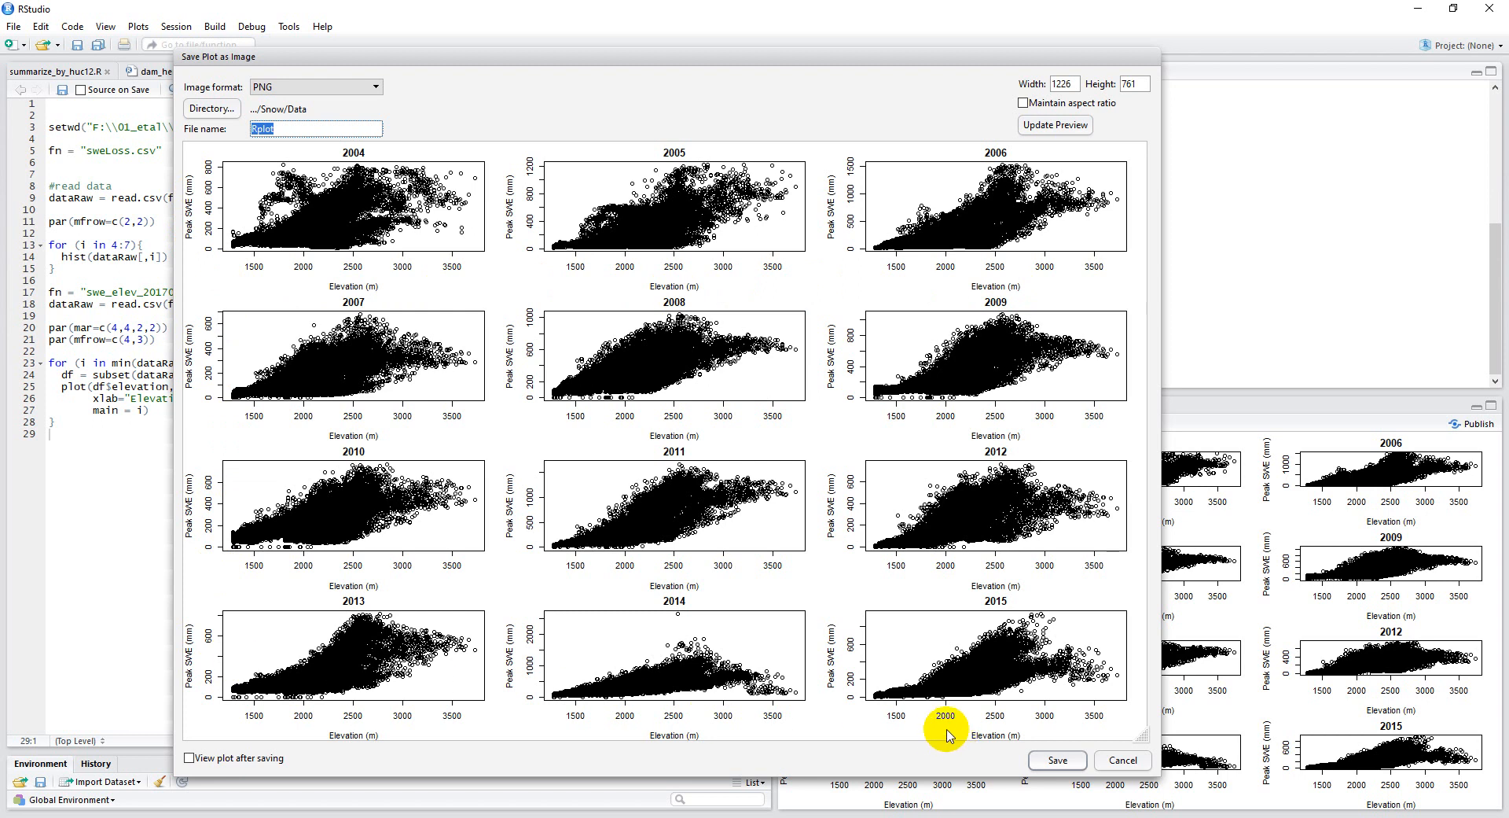
{"action": "mouse_move", "coordinate": [621, 409]}
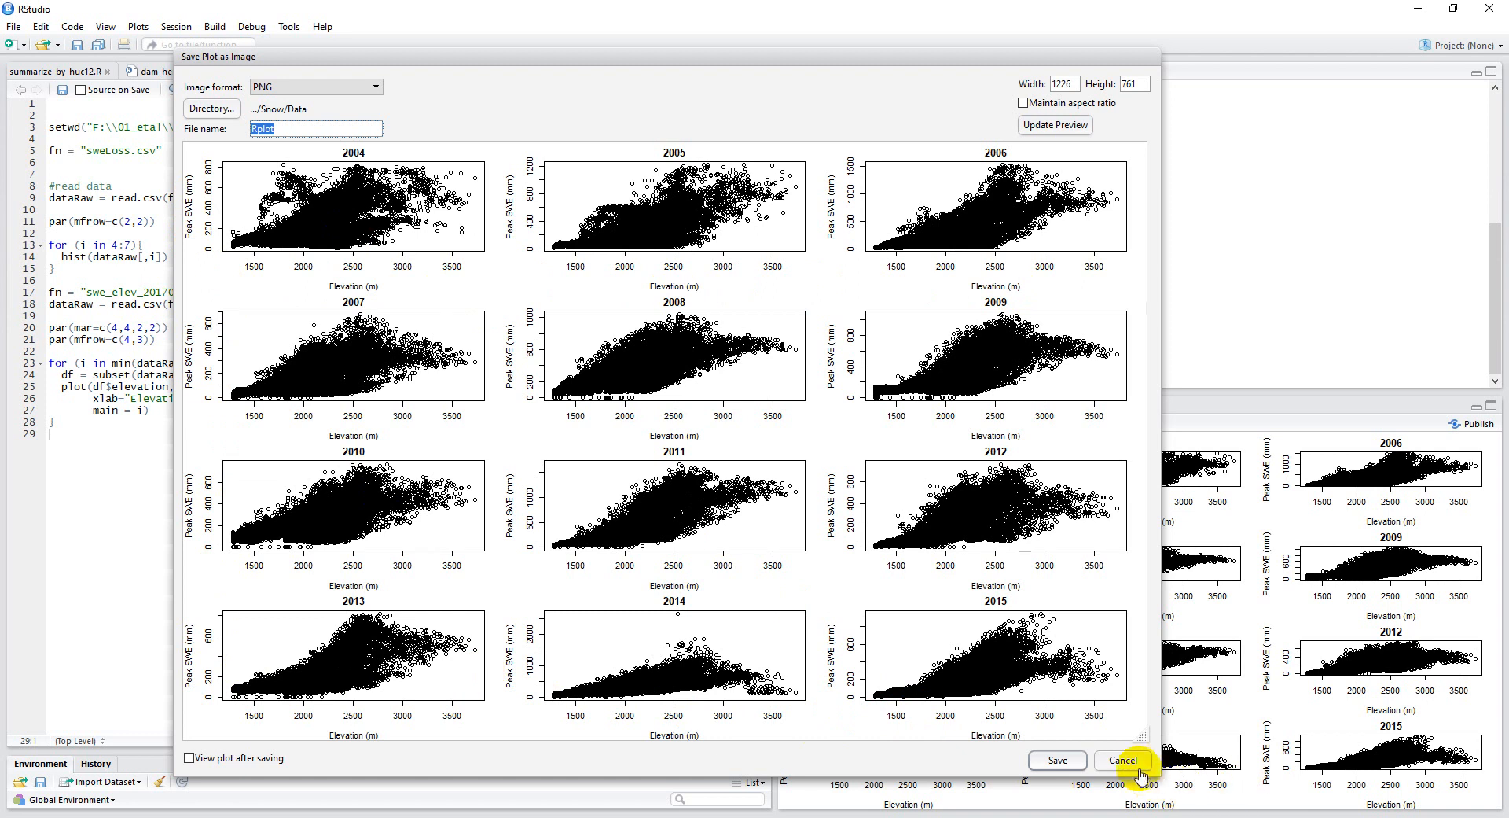
{"action": "left_click", "coordinate": [1121, 760]}
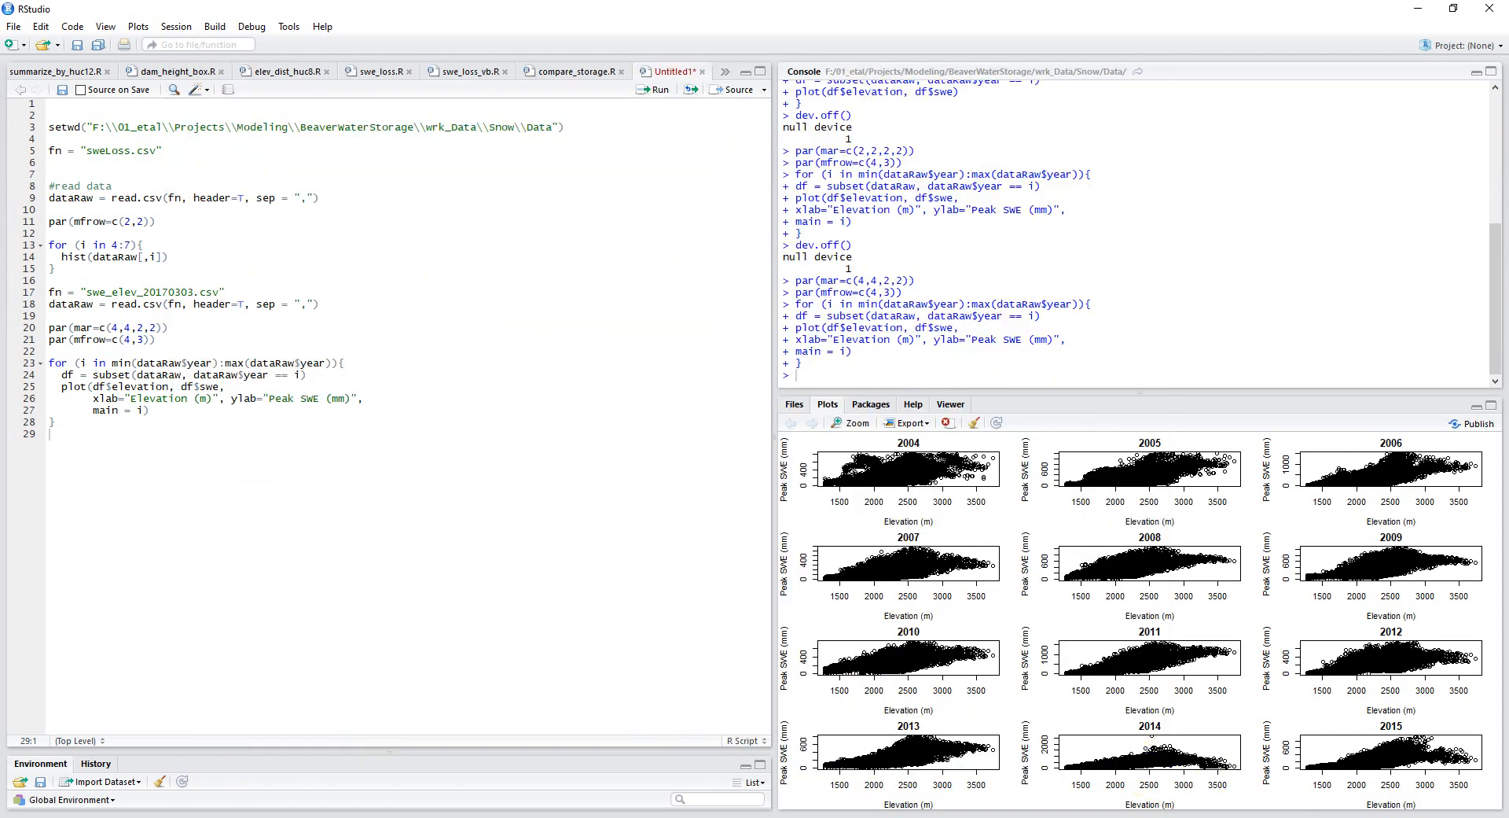